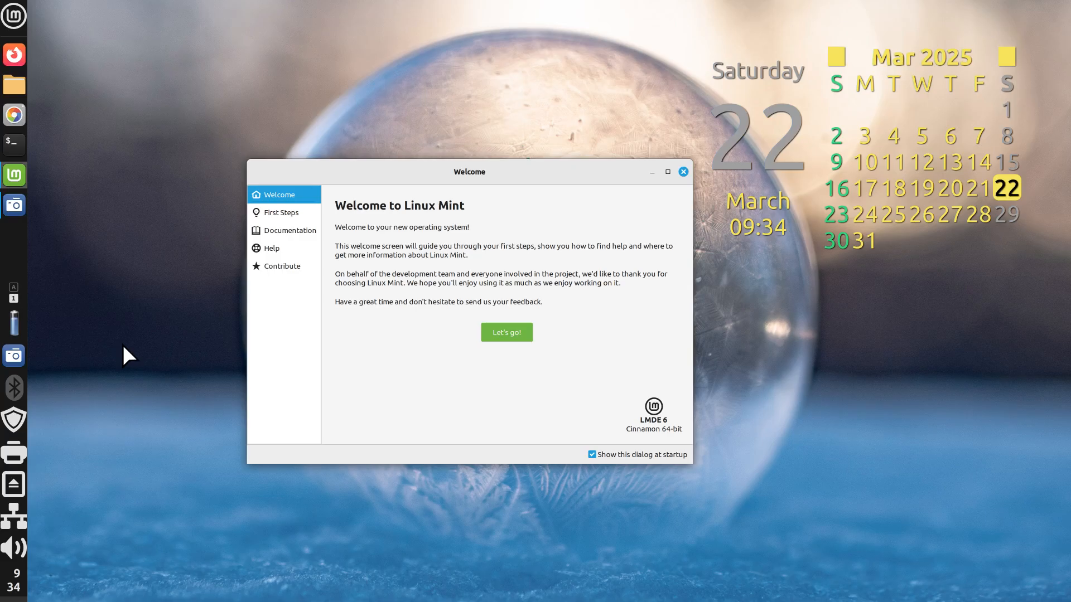
{"action": "mouse_move", "coordinate": [466, 401]}
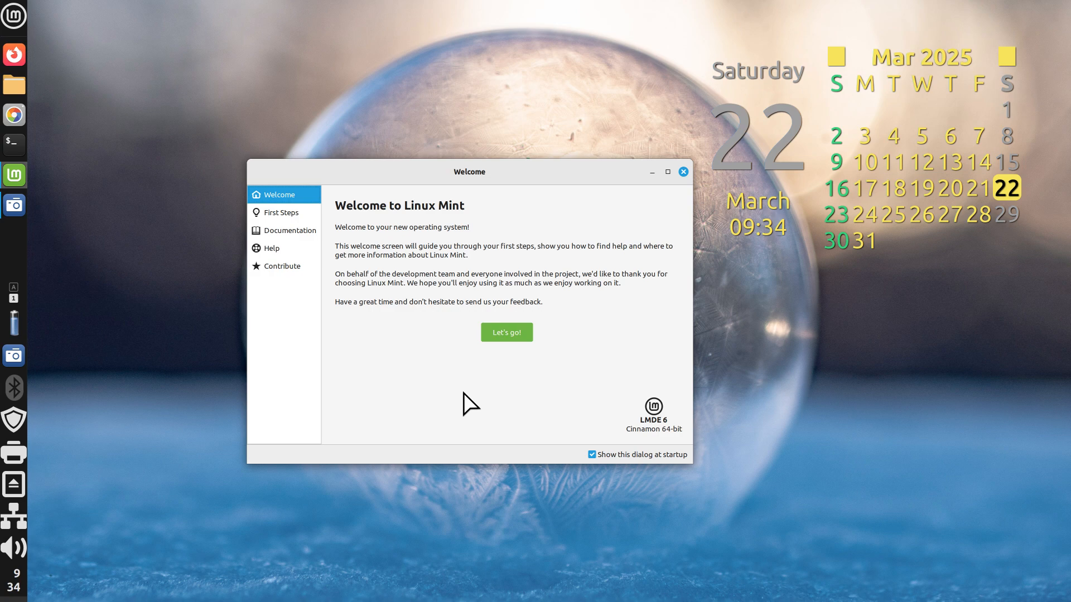
{"action": "mouse_move", "coordinate": [234, 351]}
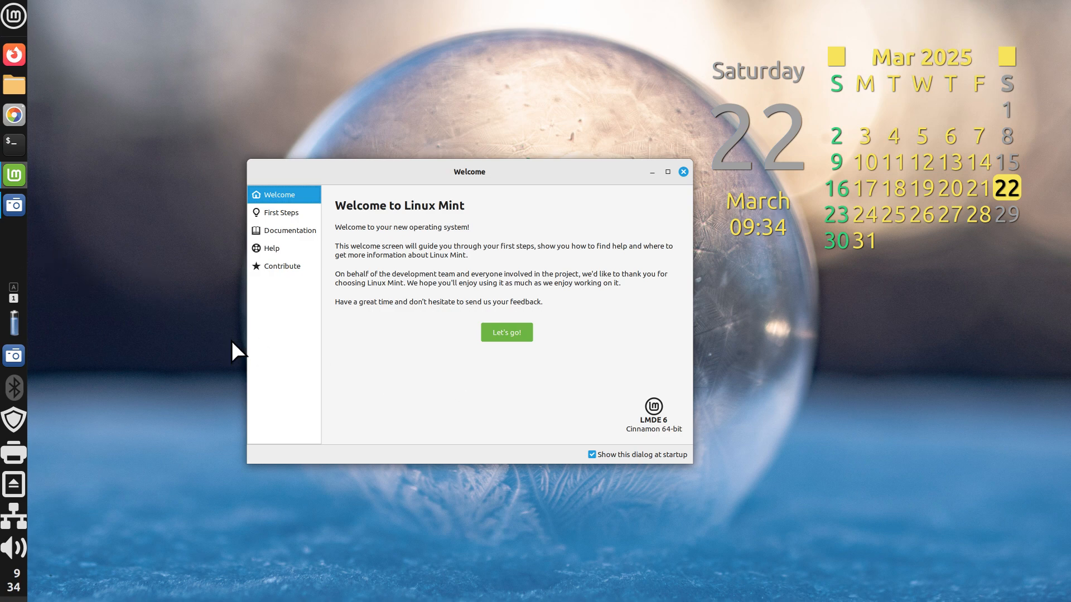
{"action": "mouse_move", "coordinate": [362, 384]}
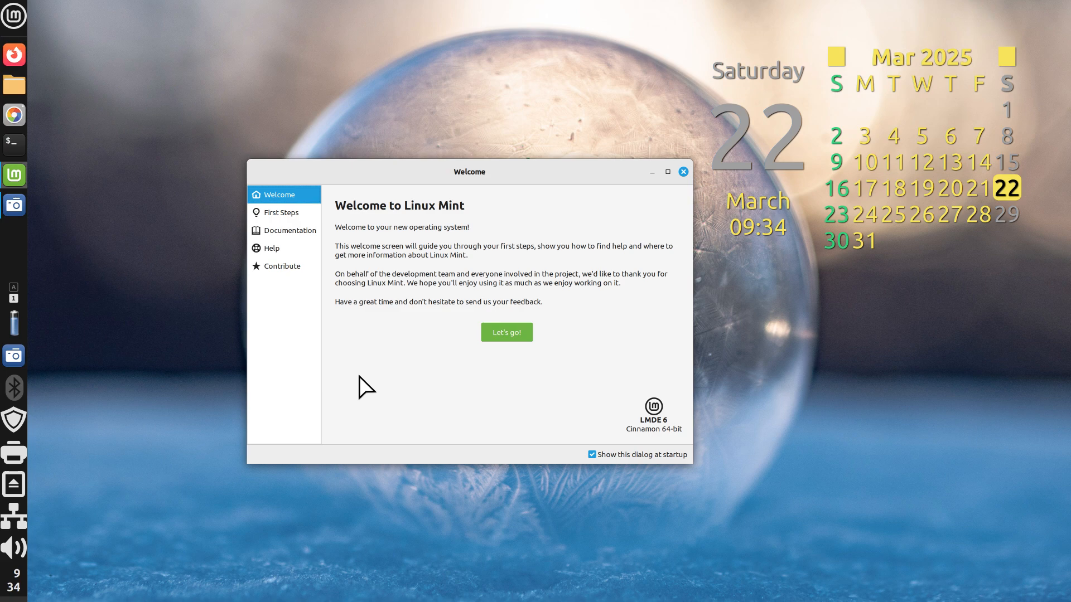
{"action": "mouse_move", "coordinate": [372, 394]}
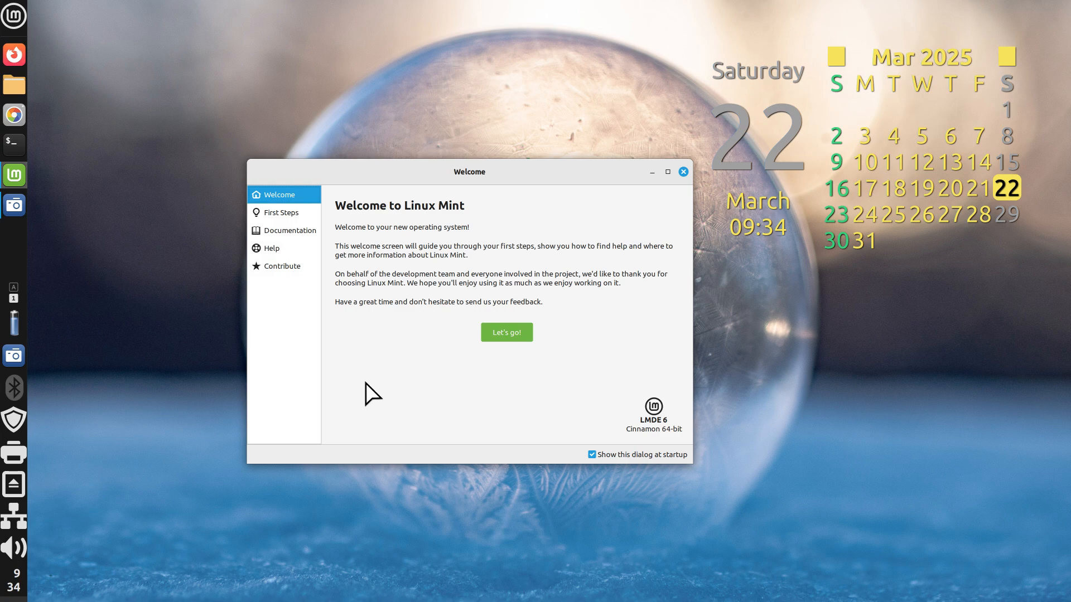
{"action": "mouse_move", "coordinate": [55, 237]}
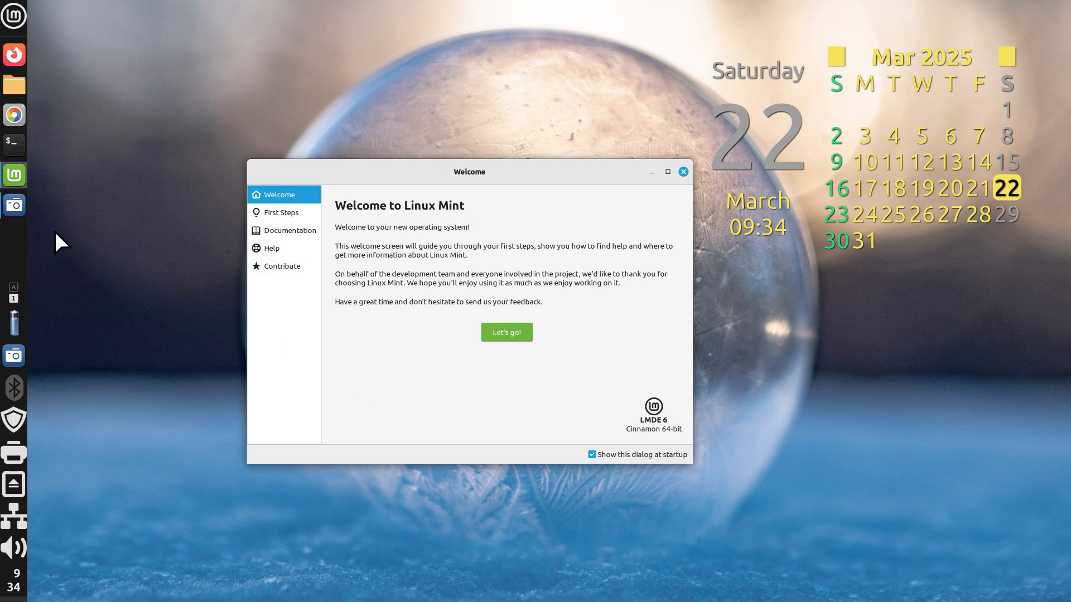
{"action": "mouse_move", "coordinate": [102, 426]}
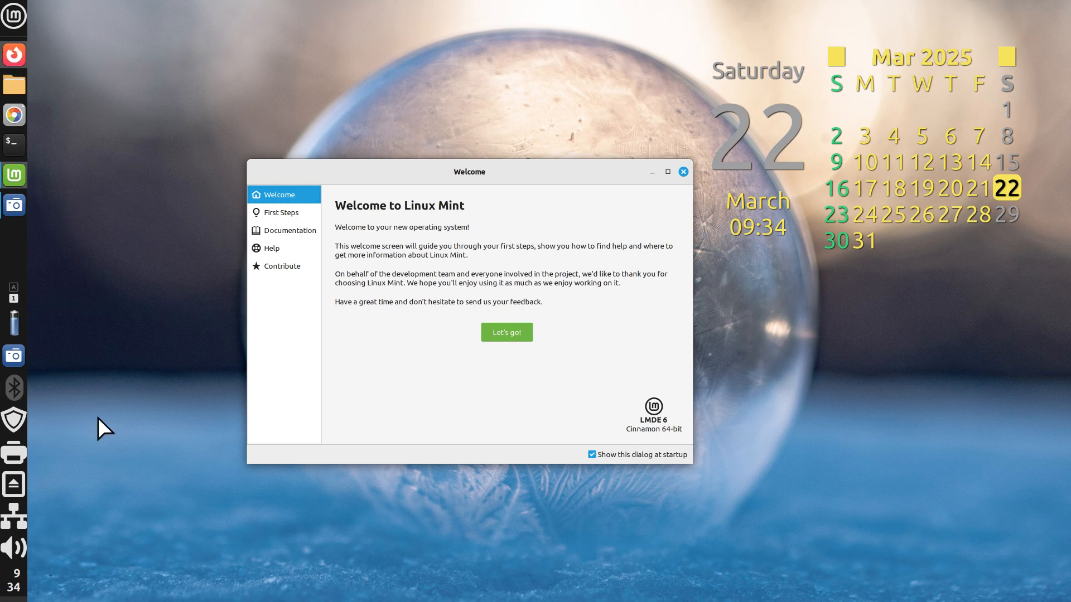
{"action": "mouse_move", "coordinate": [166, 460]}
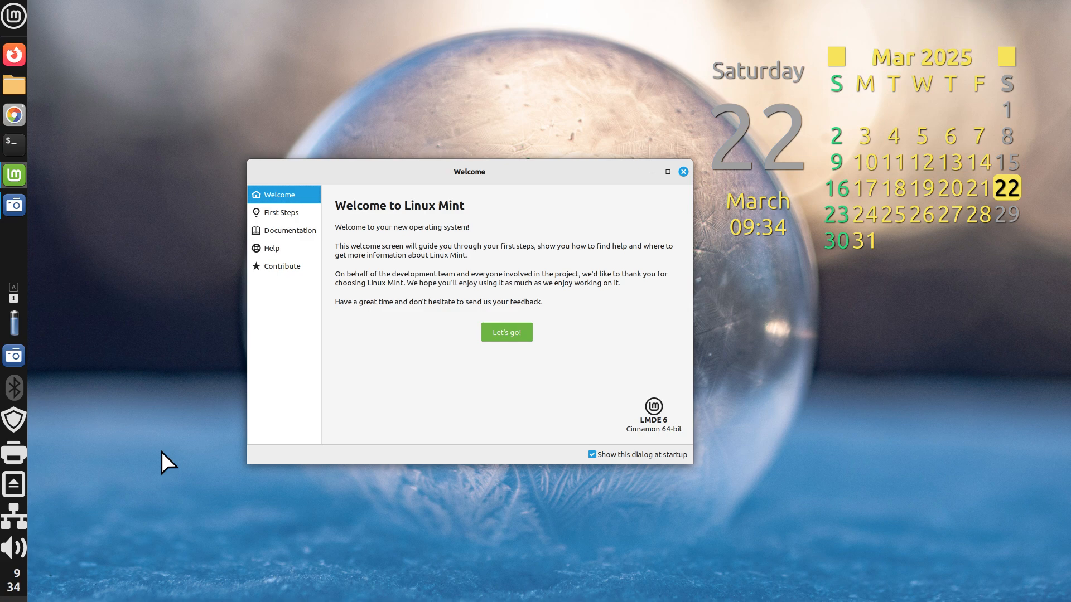
{"action": "mouse_move", "coordinate": [192, 325]}
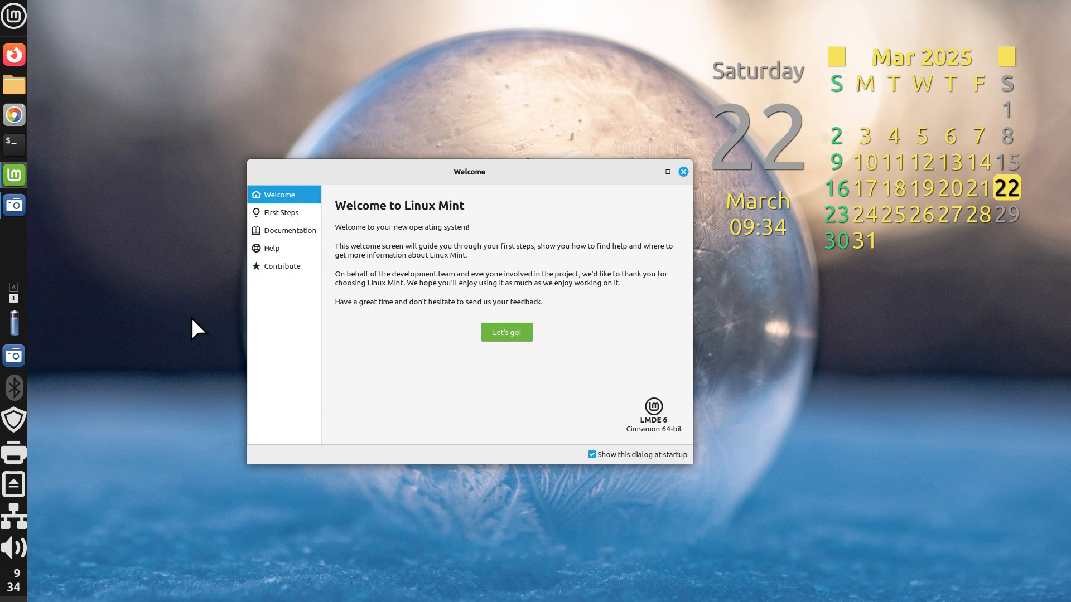
{"action": "mouse_move", "coordinate": [127, 12]}
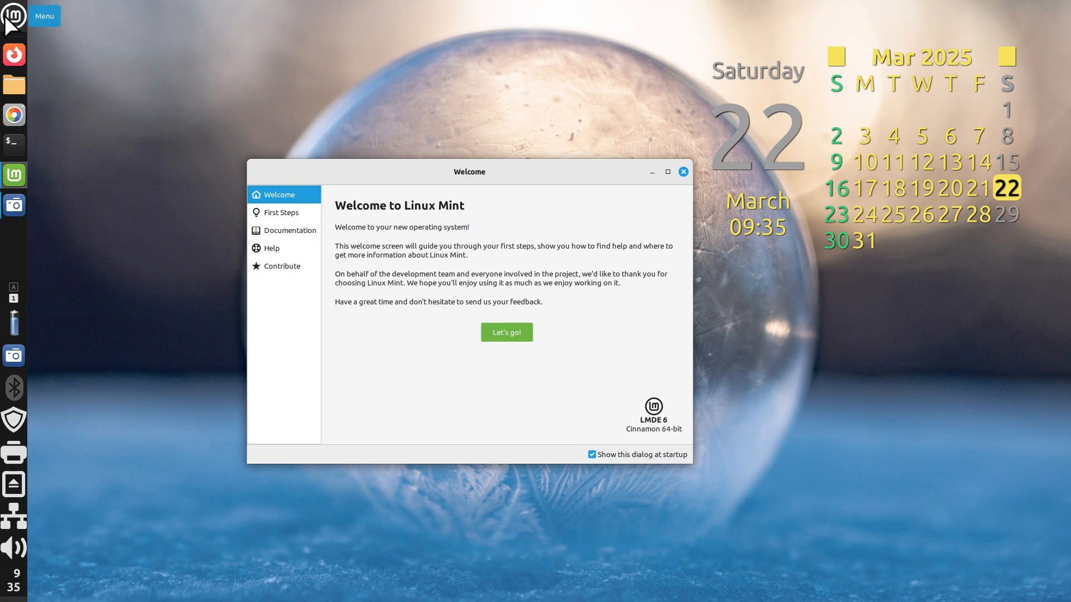
{"action": "mouse_move", "coordinate": [152, 223]}
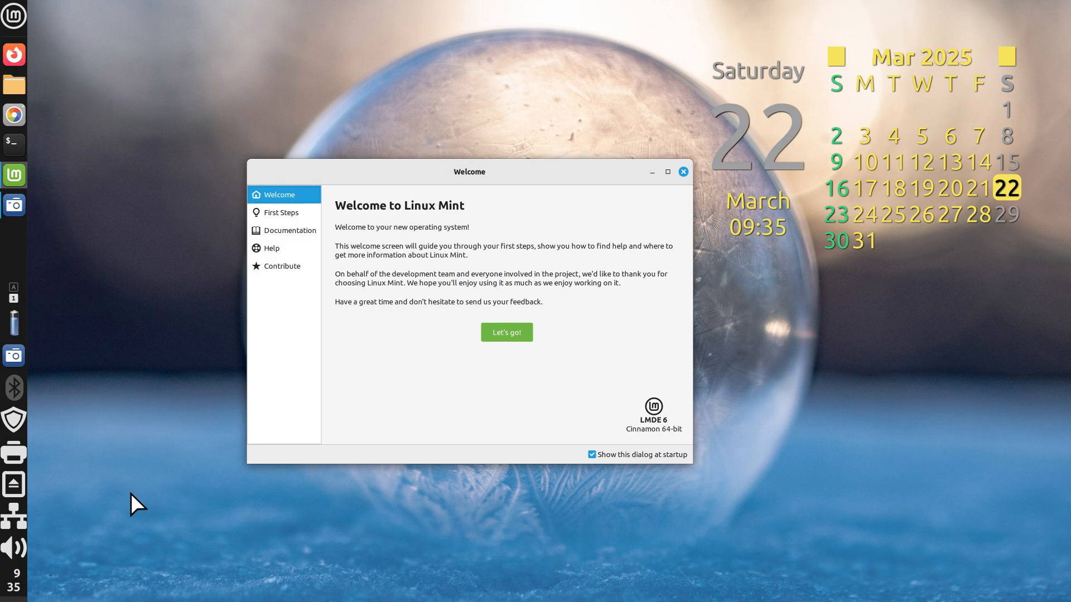
{"action": "mouse_move", "coordinate": [20, 589]}
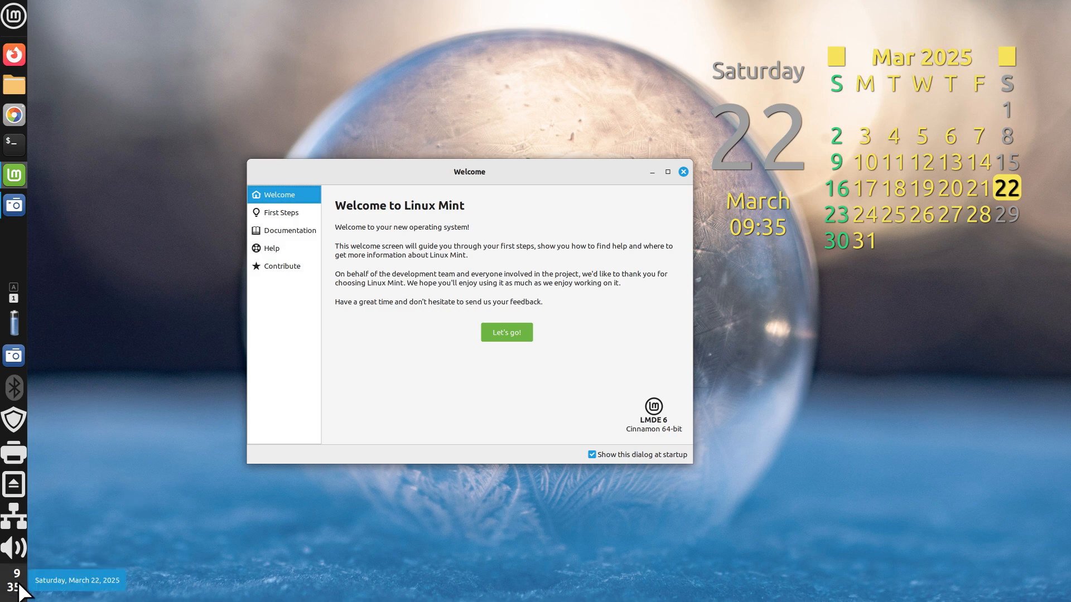
{"action": "mouse_move", "coordinate": [379, 501]}
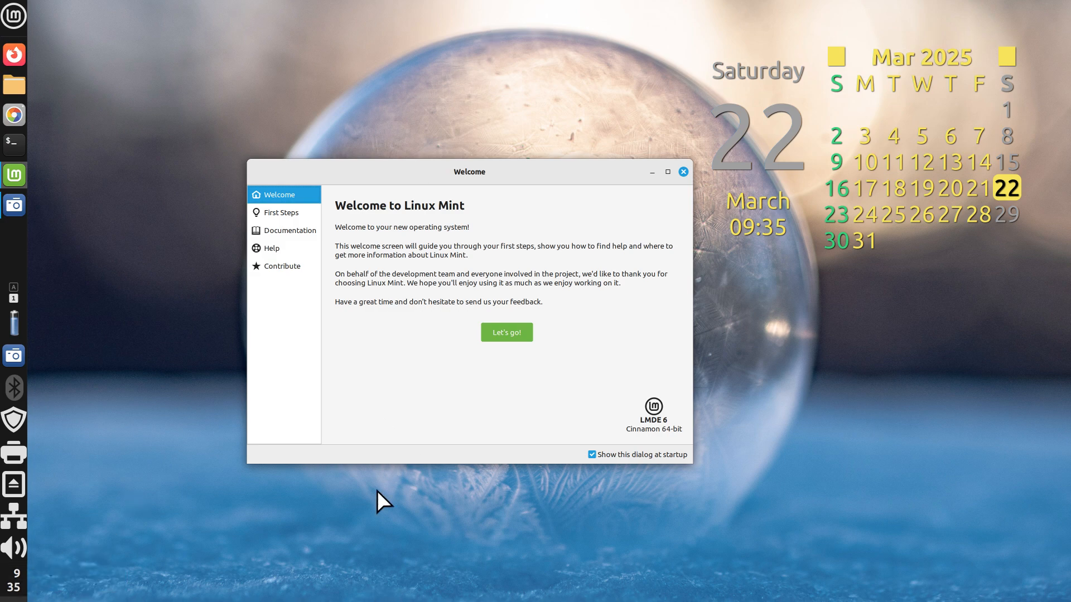
{"action": "mouse_move", "coordinate": [430, 455]}
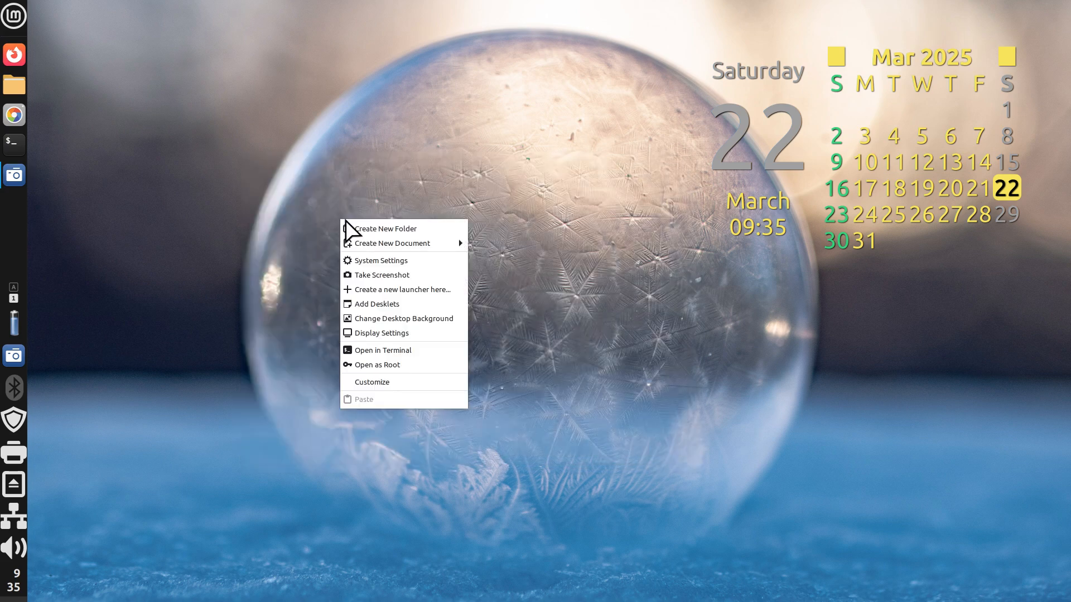
{"action": "left_click", "coordinate": [381, 332]}
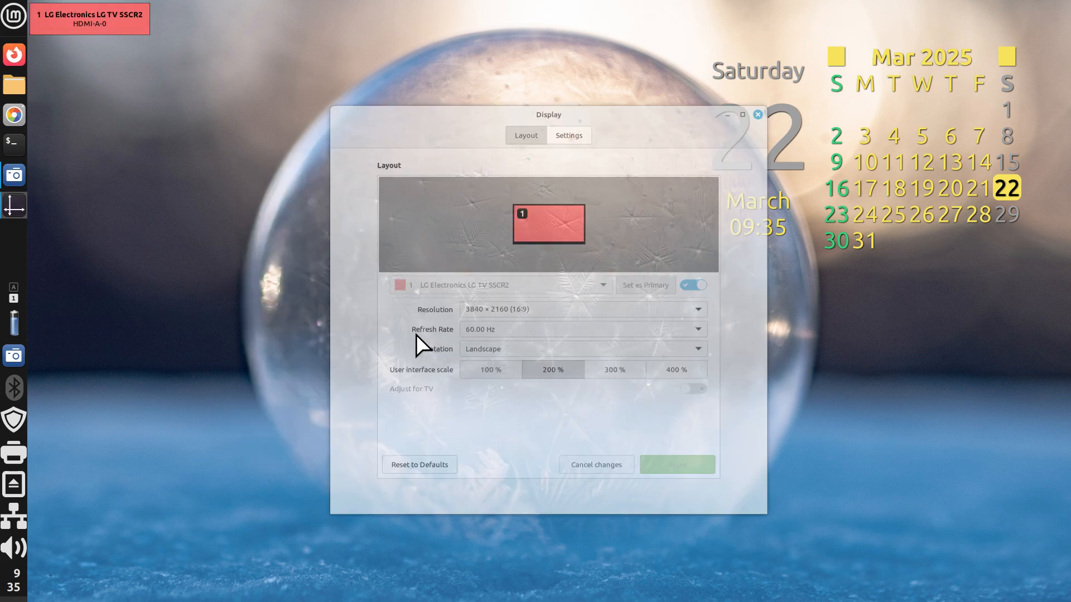
{"action": "left_click", "coordinate": [582, 309]}
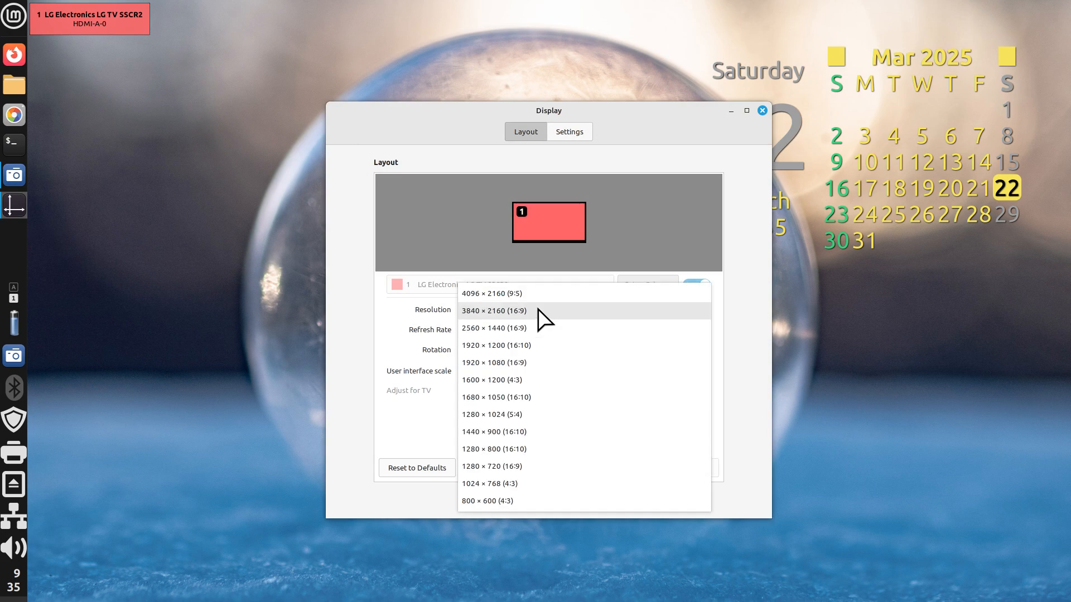
{"action": "left_click", "coordinate": [494, 310]}
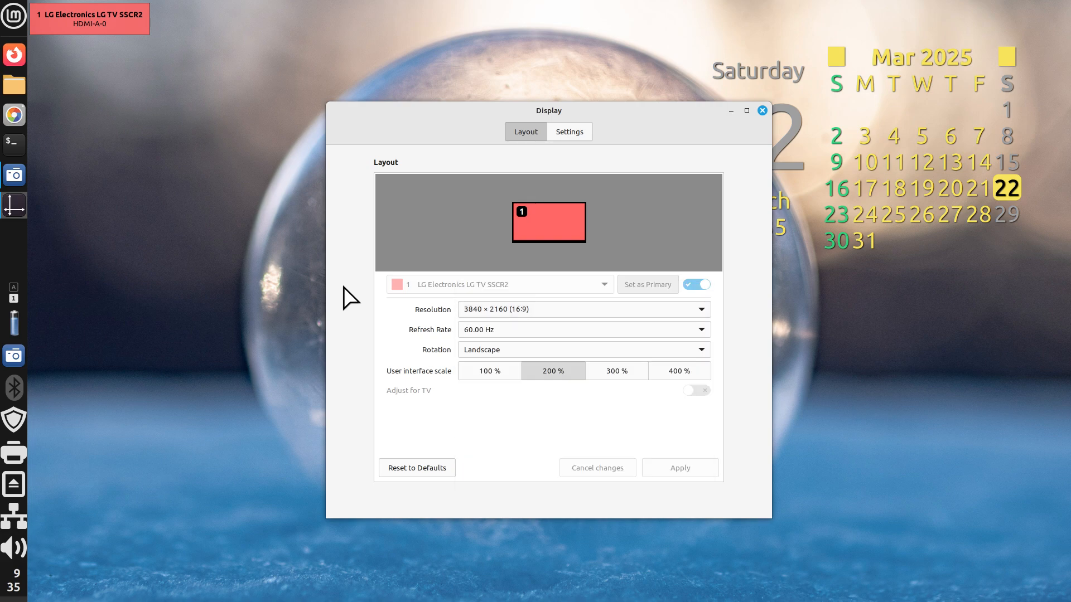
{"action": "mouse_move", "coordinate": [118, 434]}
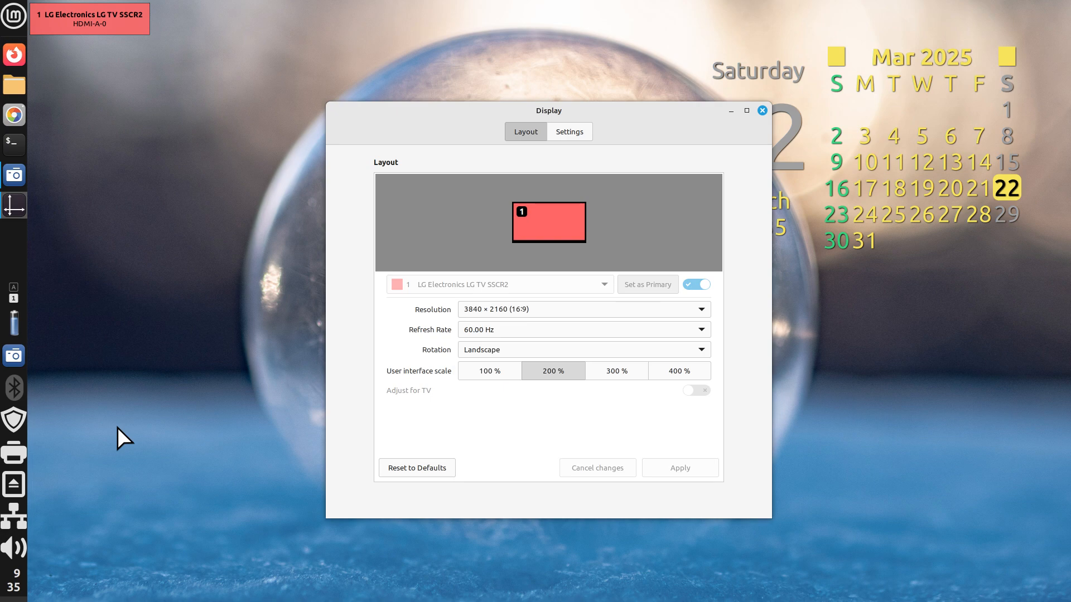
{"action": "mouse_move", "coordinate": [368, 167]}
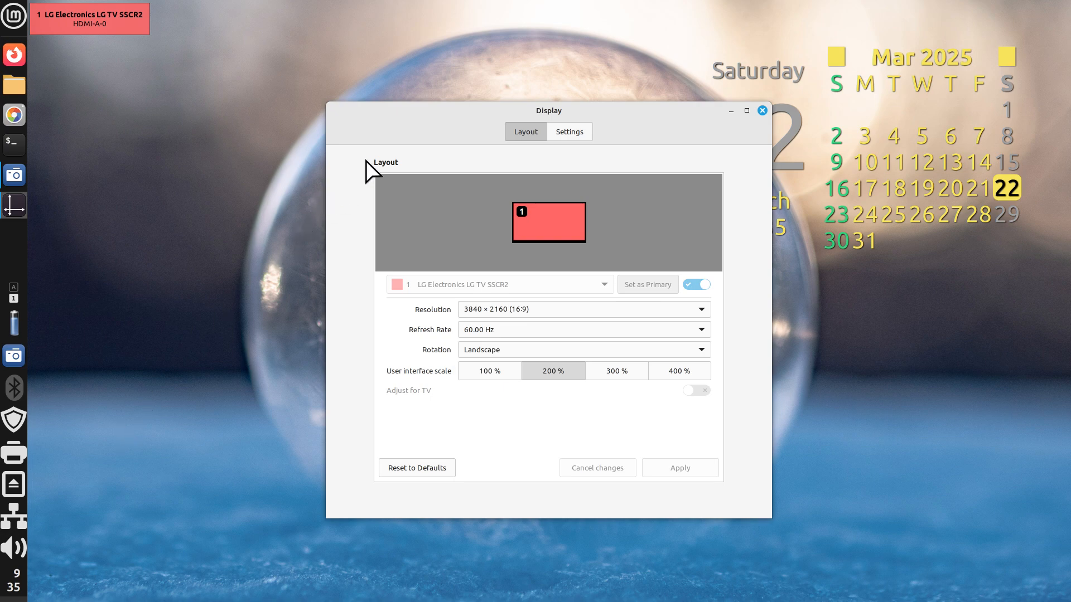
{"action": "mouse_move", "coordinate": [276, 218]}
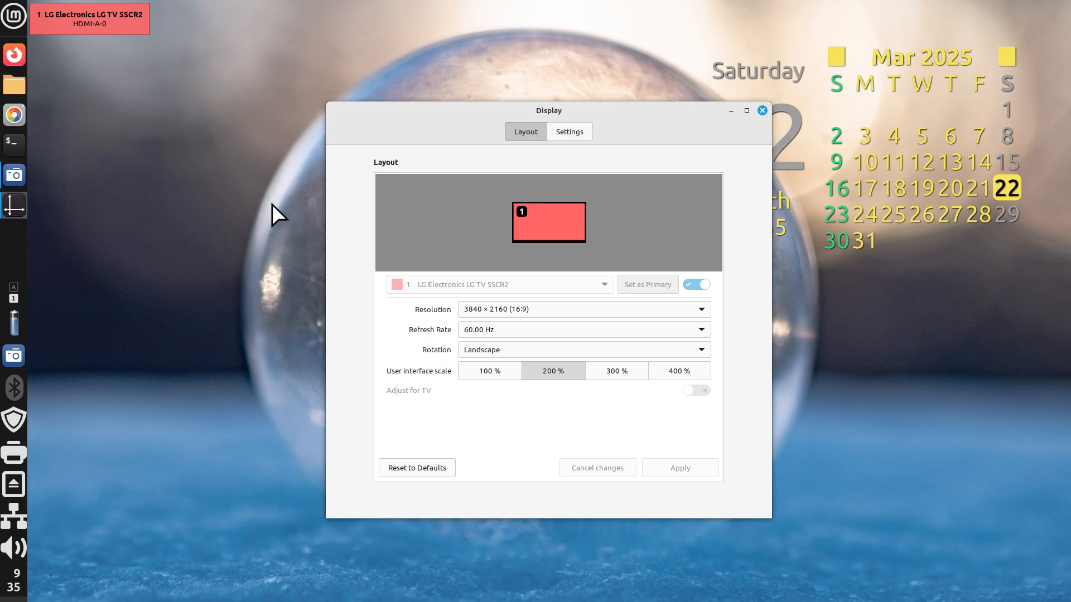
{"action": "mouse_move", "coordinate": [979, 532]}
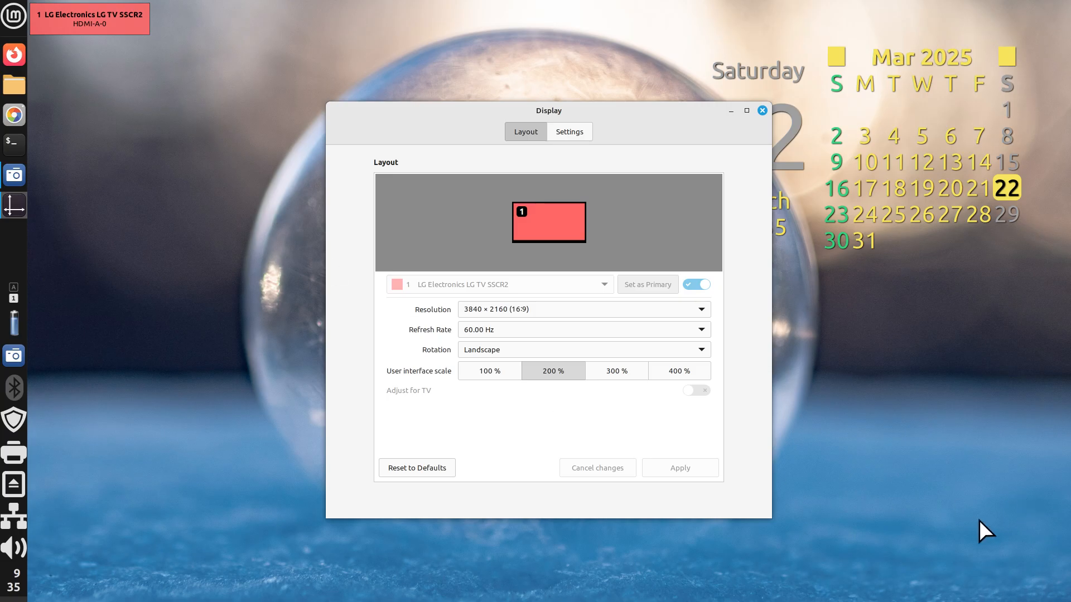
{"action": "mouse_move", "coordinate": [1004, 556]}
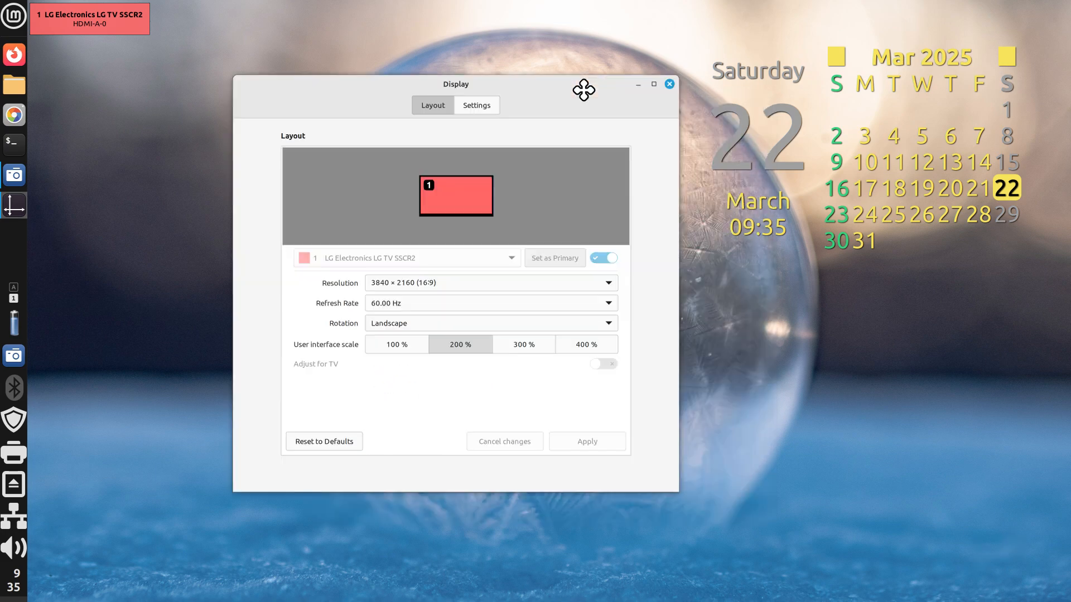
{"action": "mouse_move", "coordinate": [727, 489]}
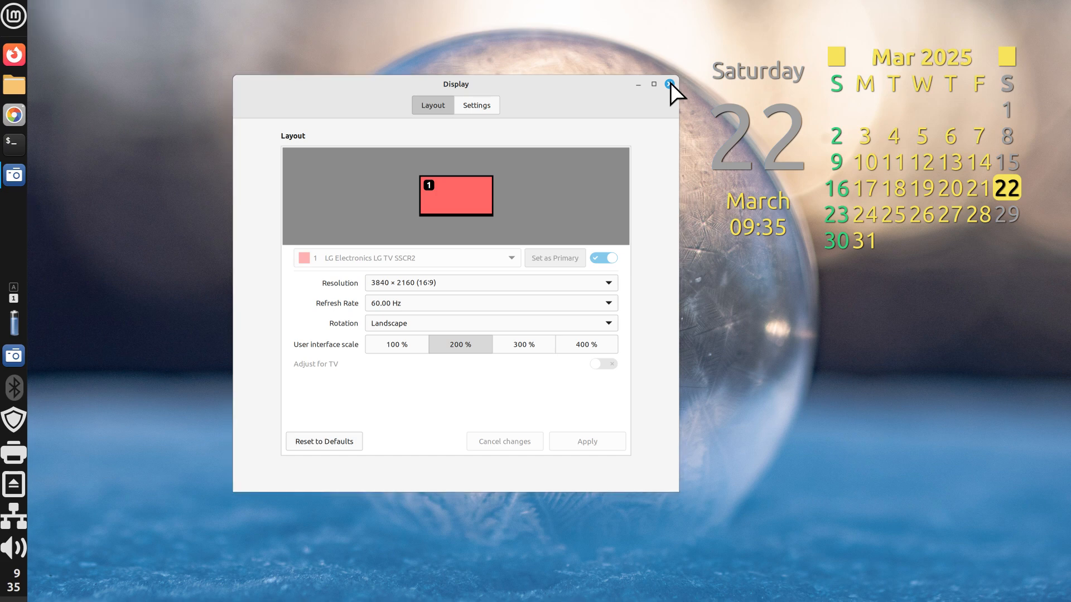
{"action": "left_click", "coordinate": [668, 83]}
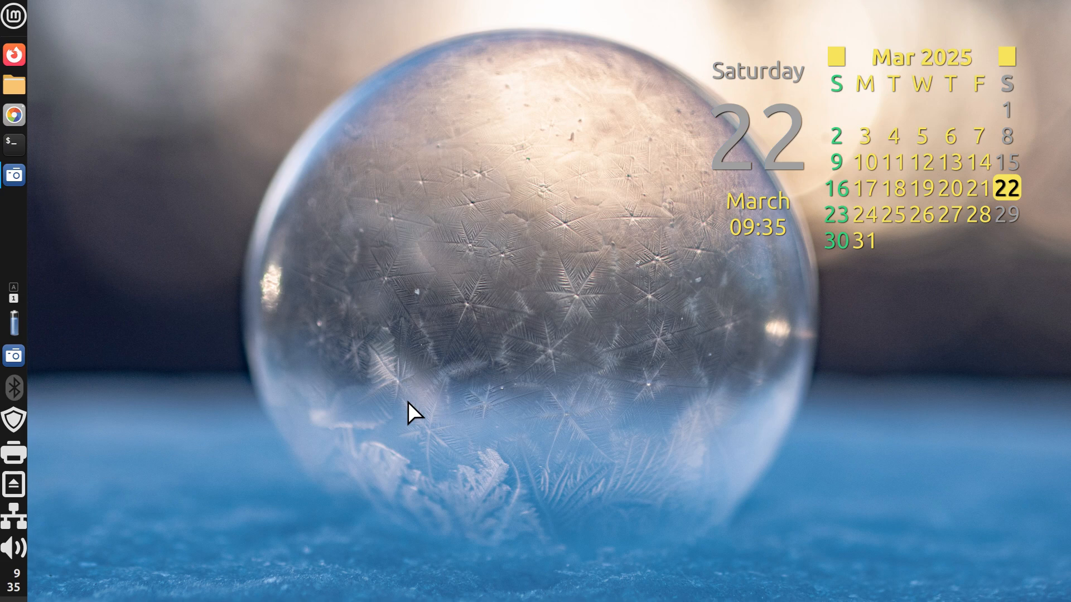
{"action": "mouse_move", "coordinate": [390, 330]}
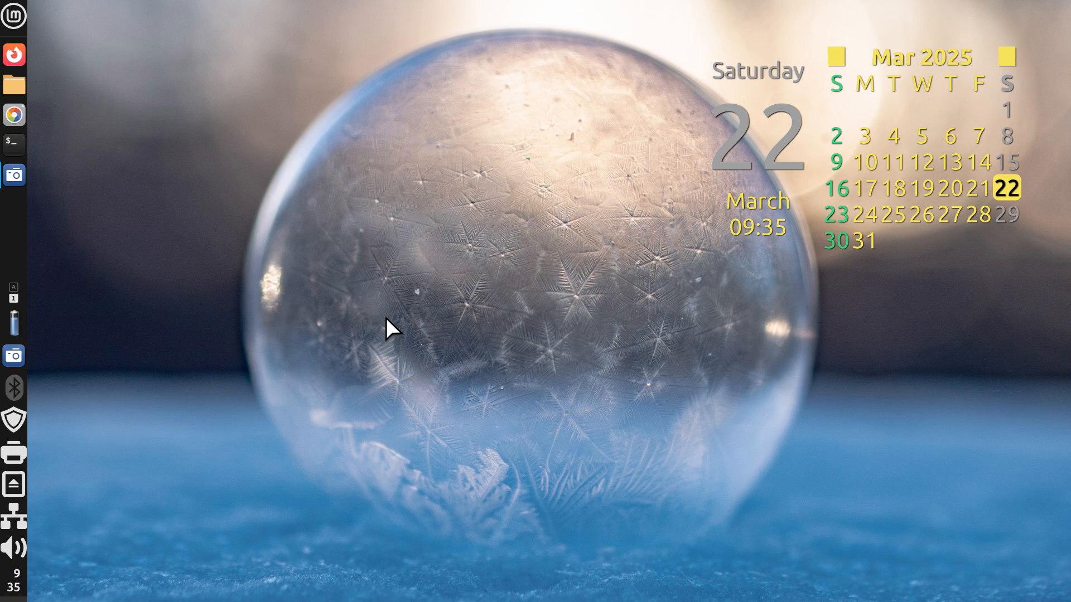
{"action": "mouse_move", "coordinate": [215, 474]}
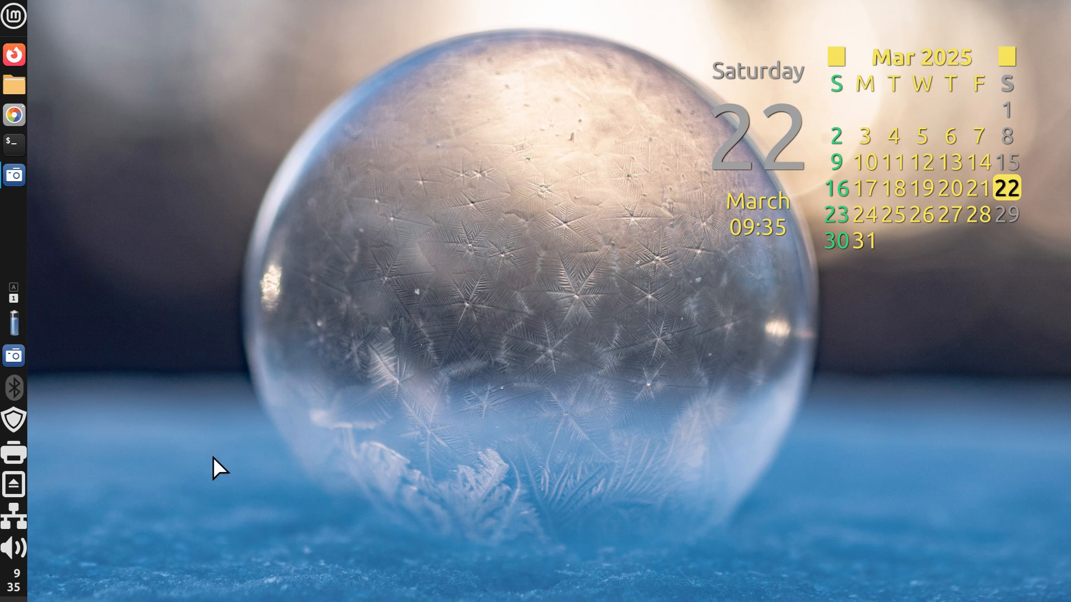
{"action": "mouse_move", "coordinate": [91, 238]}
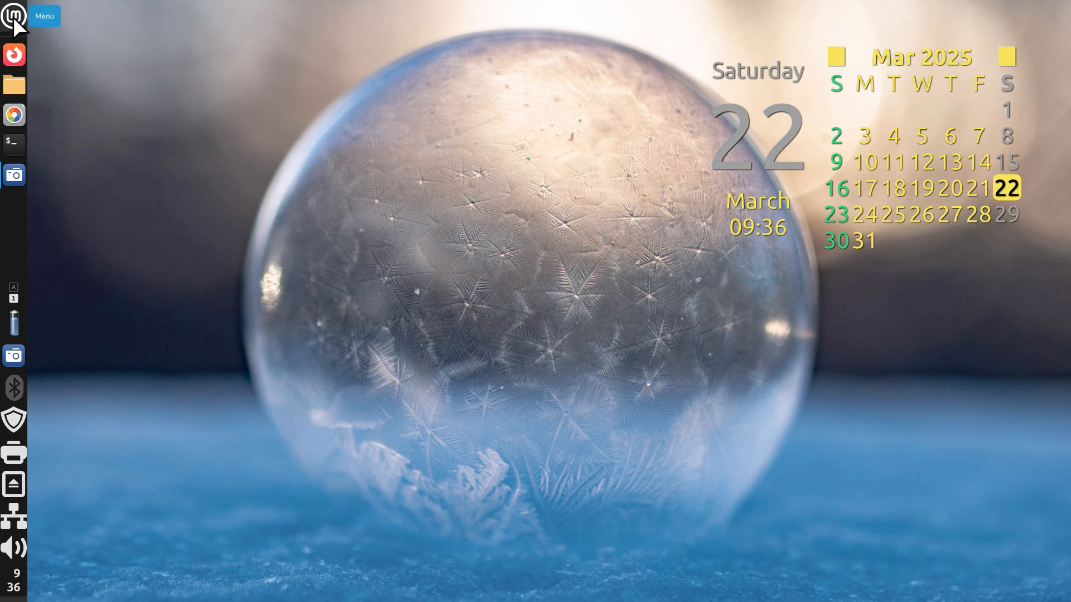
{"action": "mouse_move", "coordinate": [111, 441]}
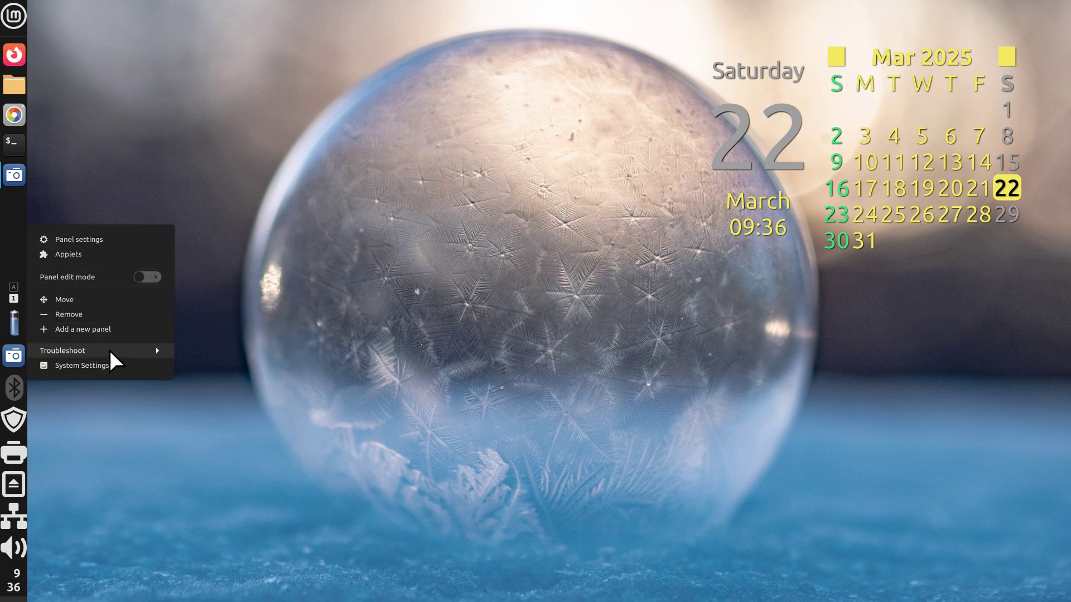
Step: Place the panel along the bottom screen edge and reopen its options menu
{"action": "left_click", "coordinate": [64, 299]}
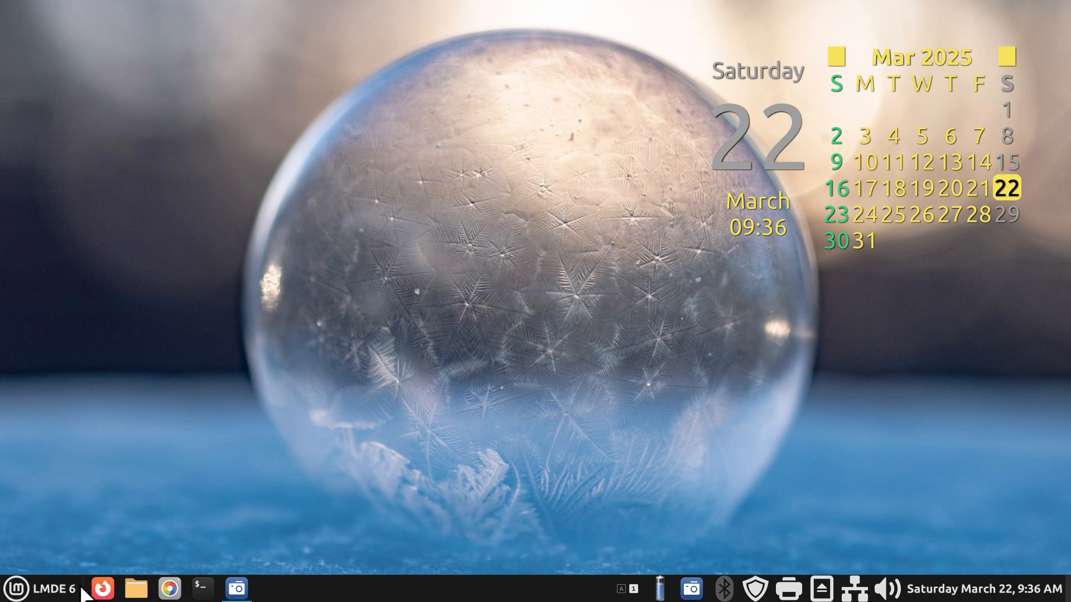
{"action": "mouse_move", "coordinate": [968, 588]}
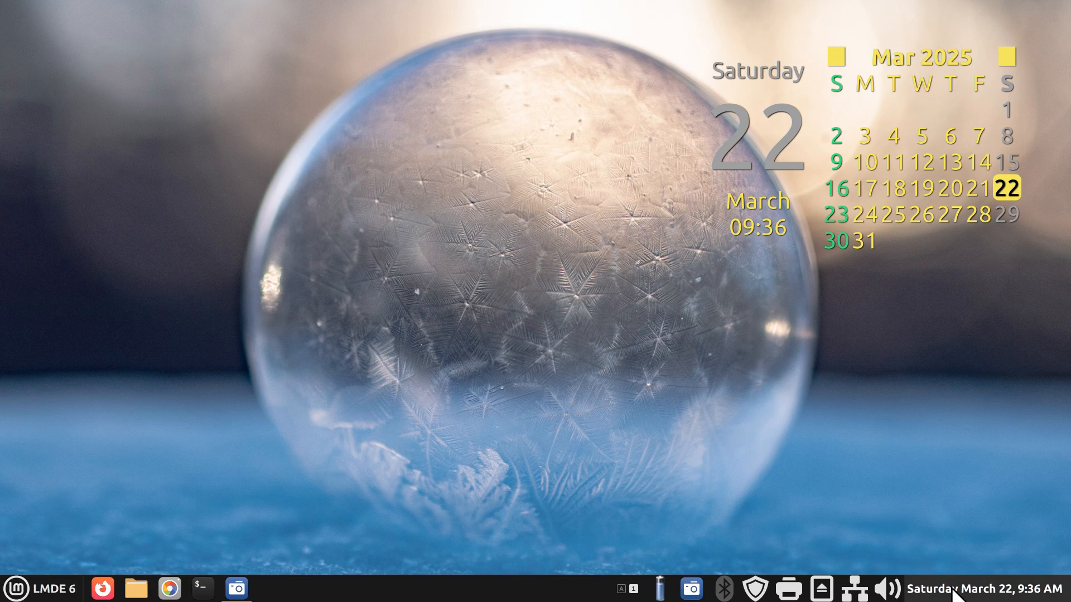
{"action": "right_click", "coordinate": [519, 593]}
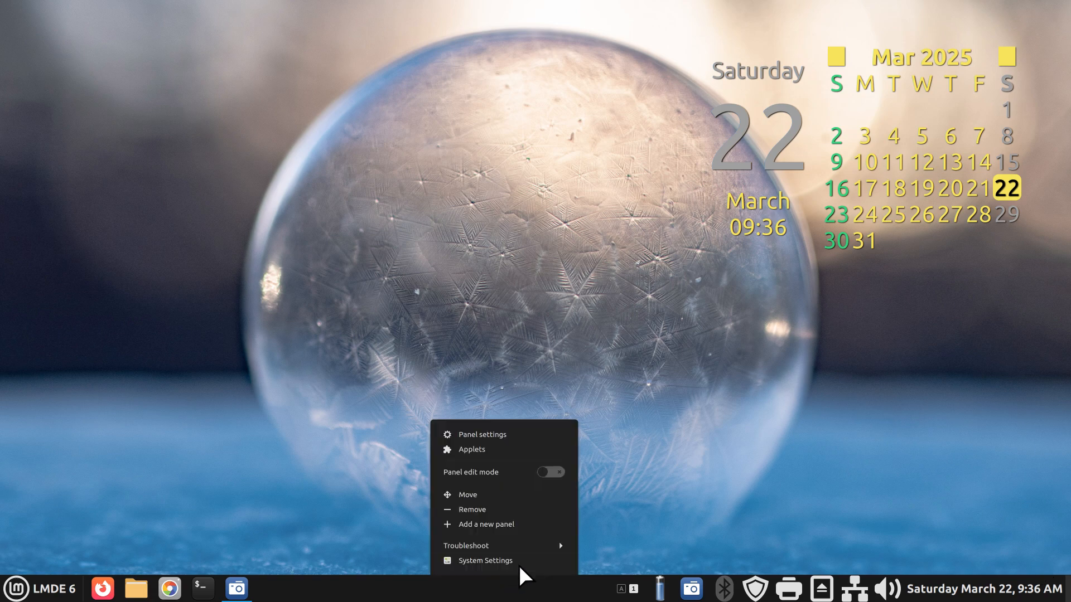
{"action": "mouse_move", "coordinate": [486, 510]}
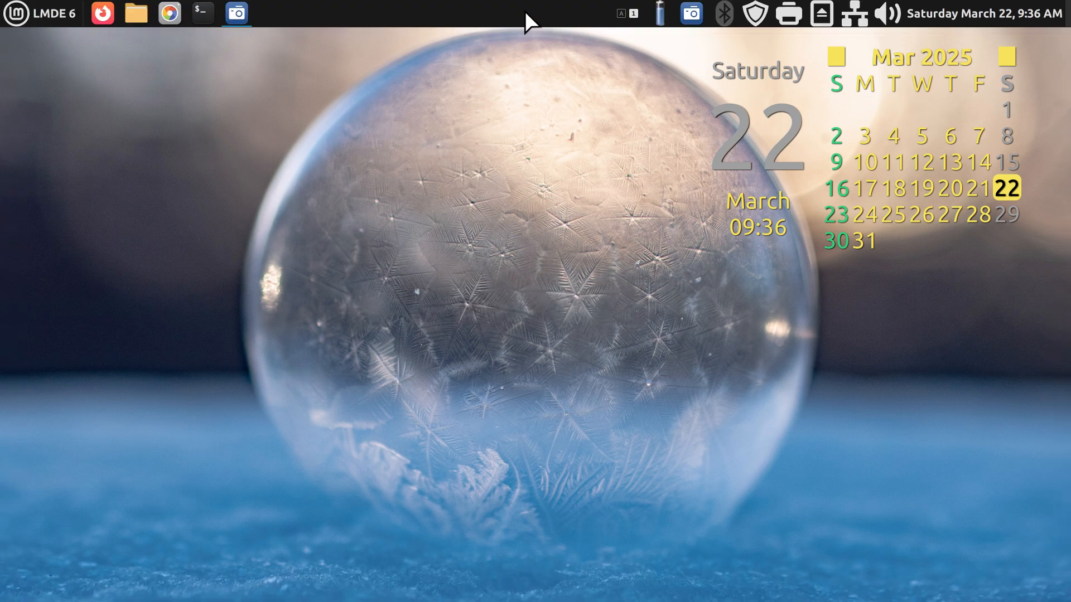
{"action": "mouse_move", "coordinate": [522, 36]}
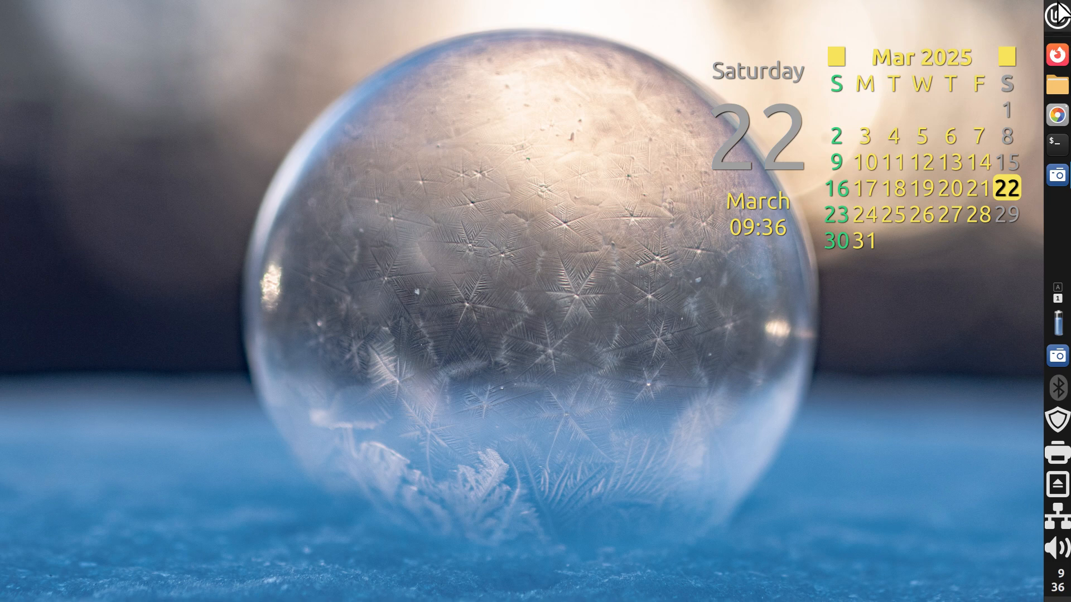
Step: Set the panel's Auto-hide option to 'Always show panel' in Panel settings
{"action": "right_click", "coordinate": [1058, 215]}
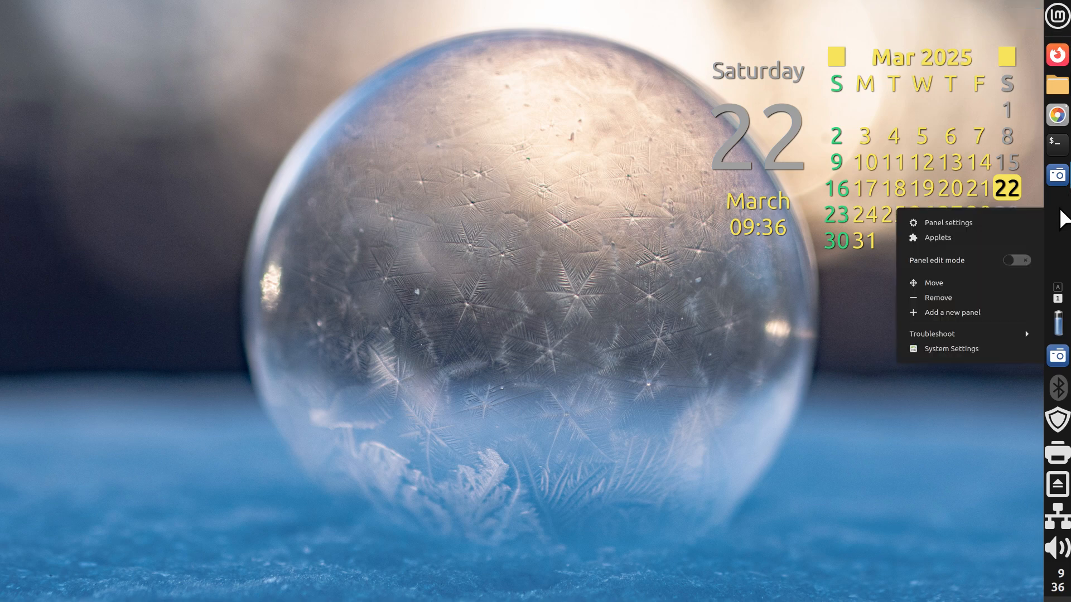
{"action": "left_click", "coordinate": [948, 222]}
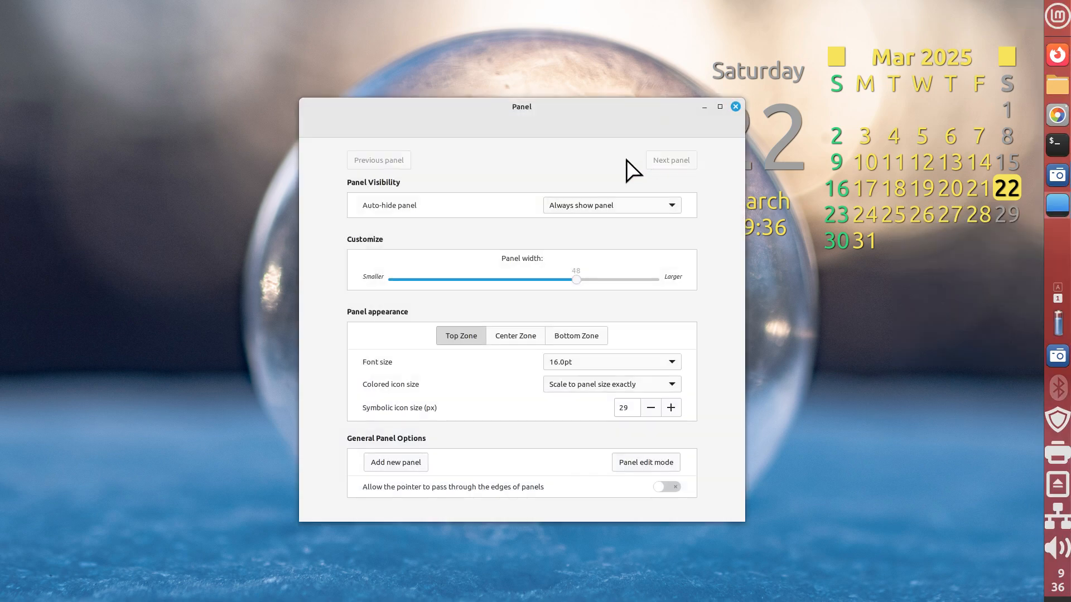
{"action": "left_click", "coordinate": [611, 205]}
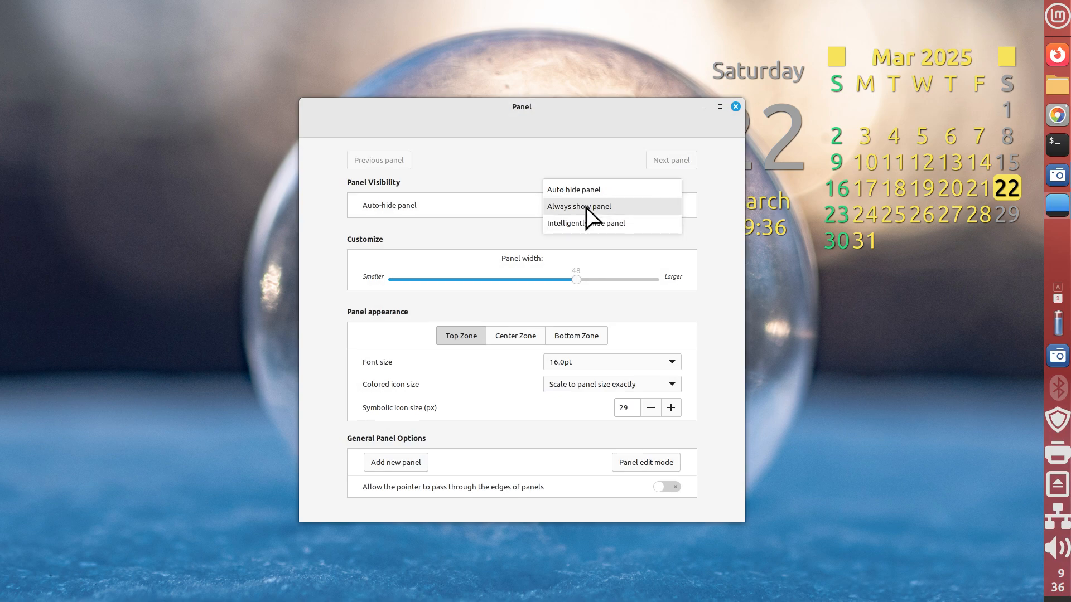
{"action": "left_click", "coordinate": [574, 206]}
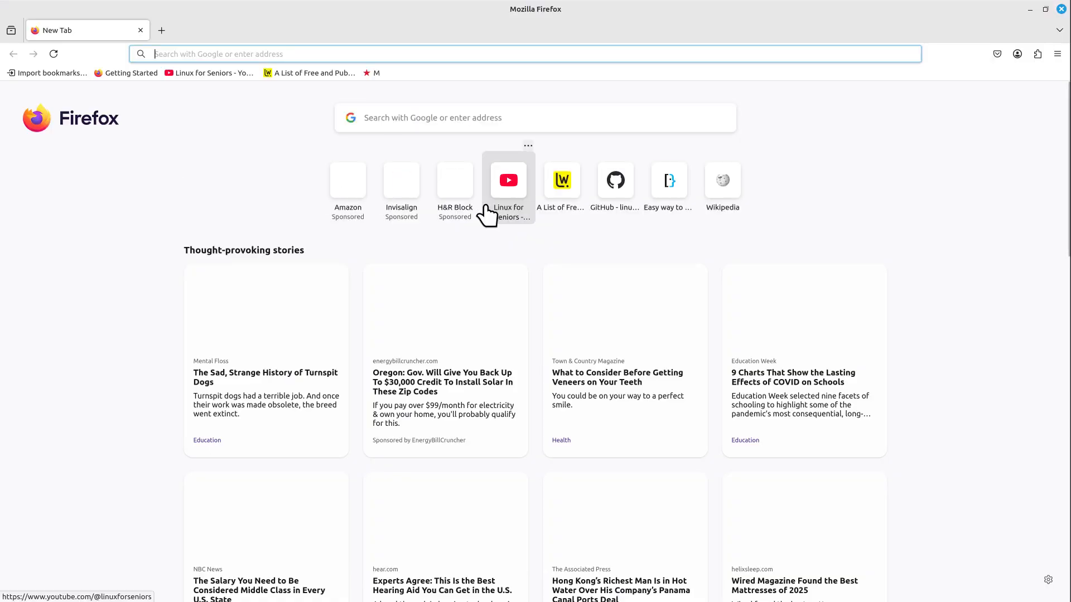
{"action": "mouse_move", "coordinate": [152, 154]}
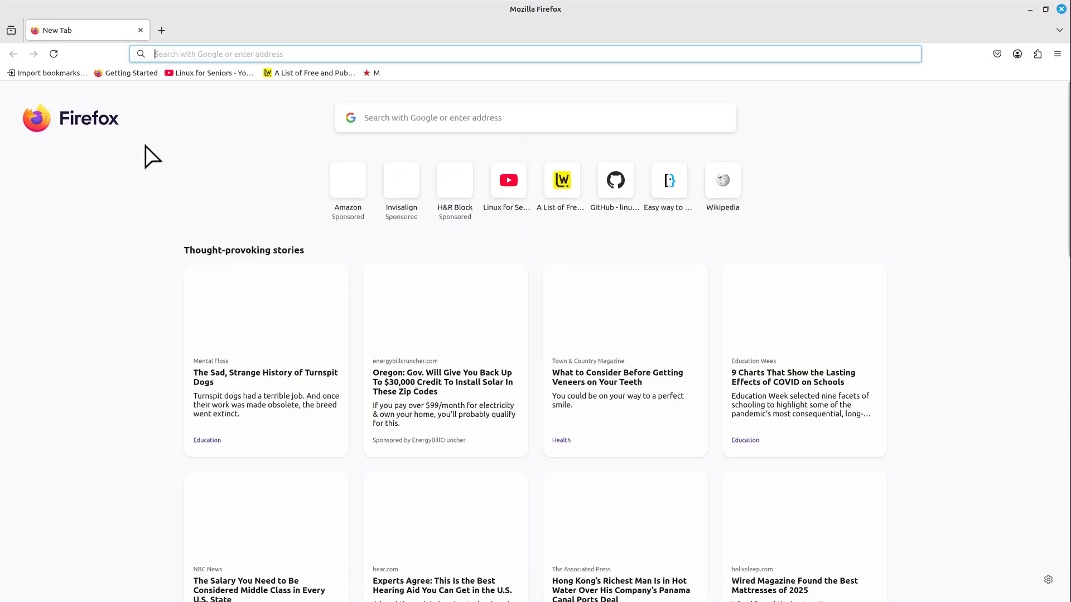
{"action": "mouse_move", "coordinate": [1062, 9]}
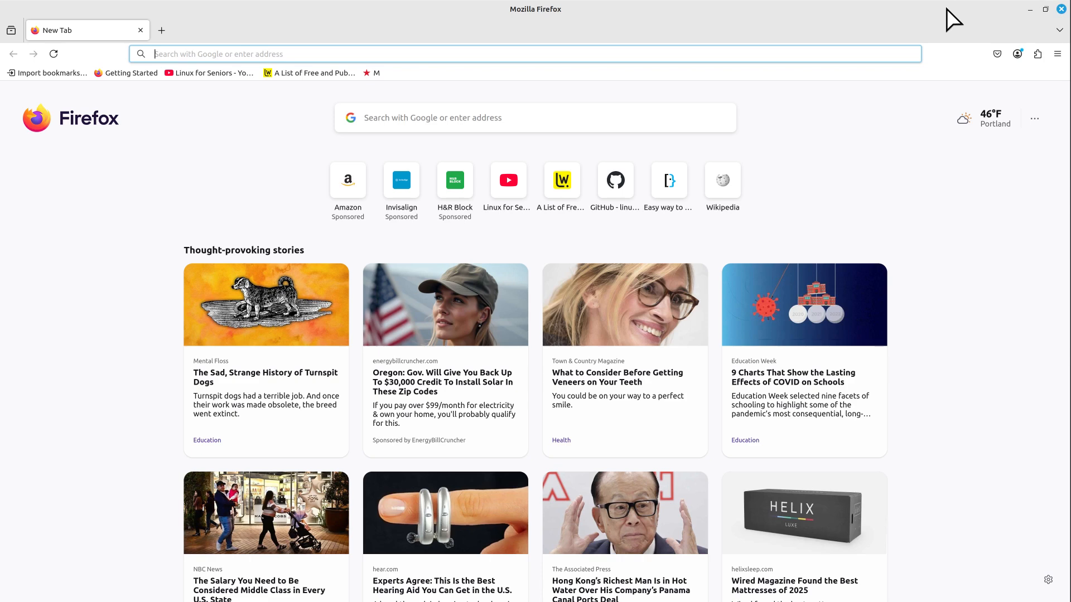
{"action": "mouse_move", "coordinate": [934, 219]}
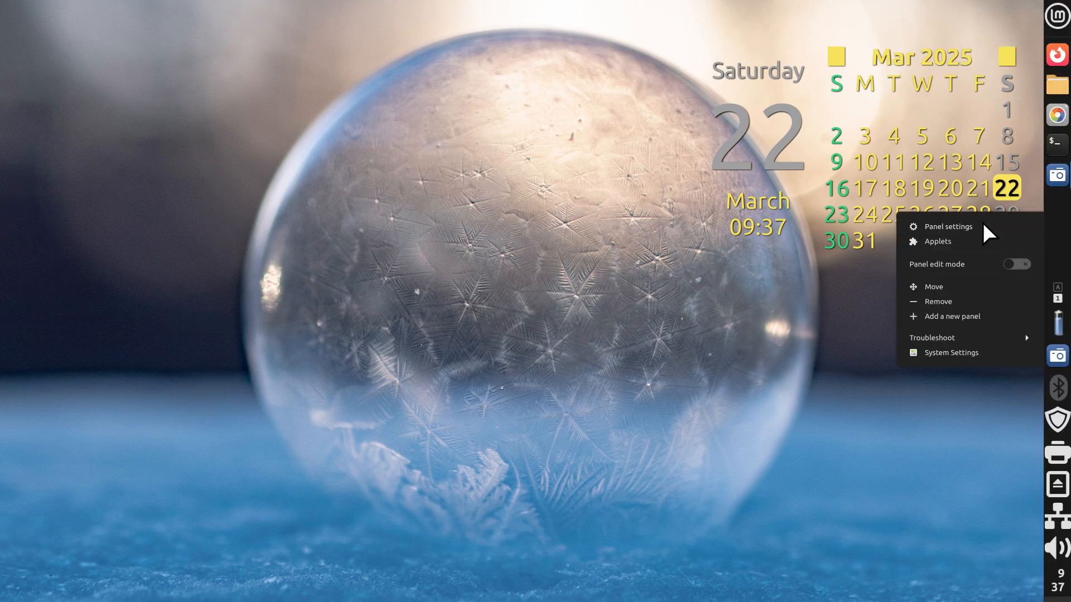
Step: Close Firefox, confirm 'Always show panel', then launch Firefox maximized beside the panel
{"action": "left_click", "coordinate": [949, 226]}
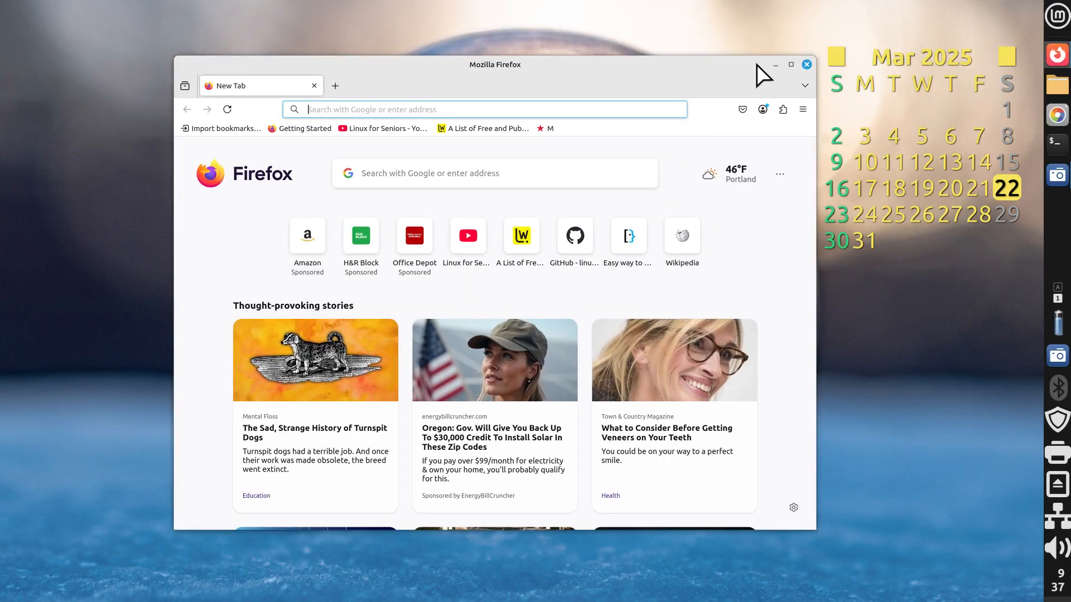
{"action": "mouse_move", "coordinate": [820, 73]}
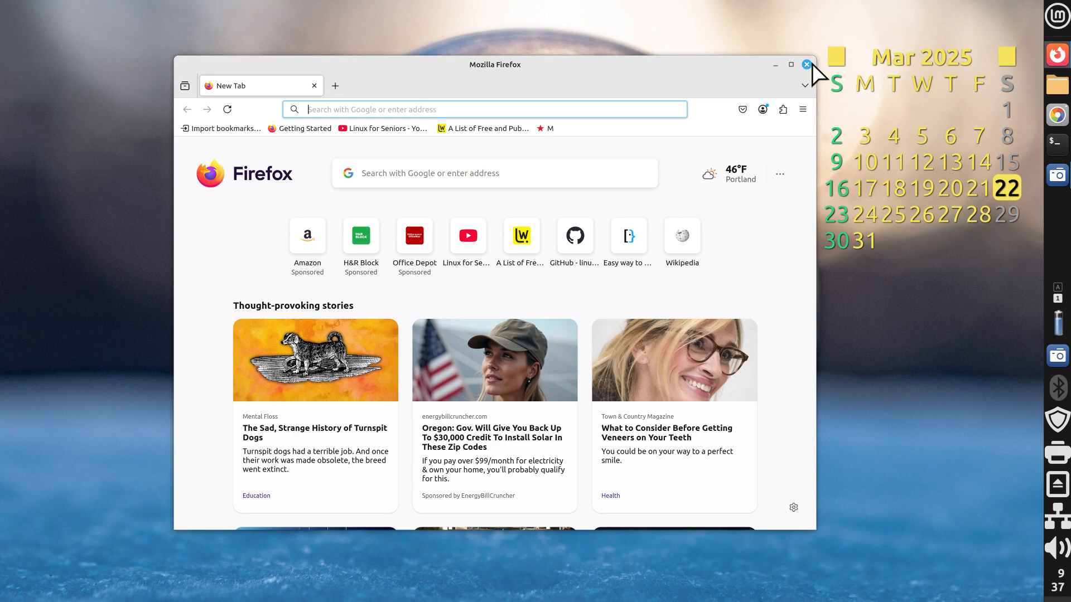
{"action": "left_click", "coordinate": [806, 65]}
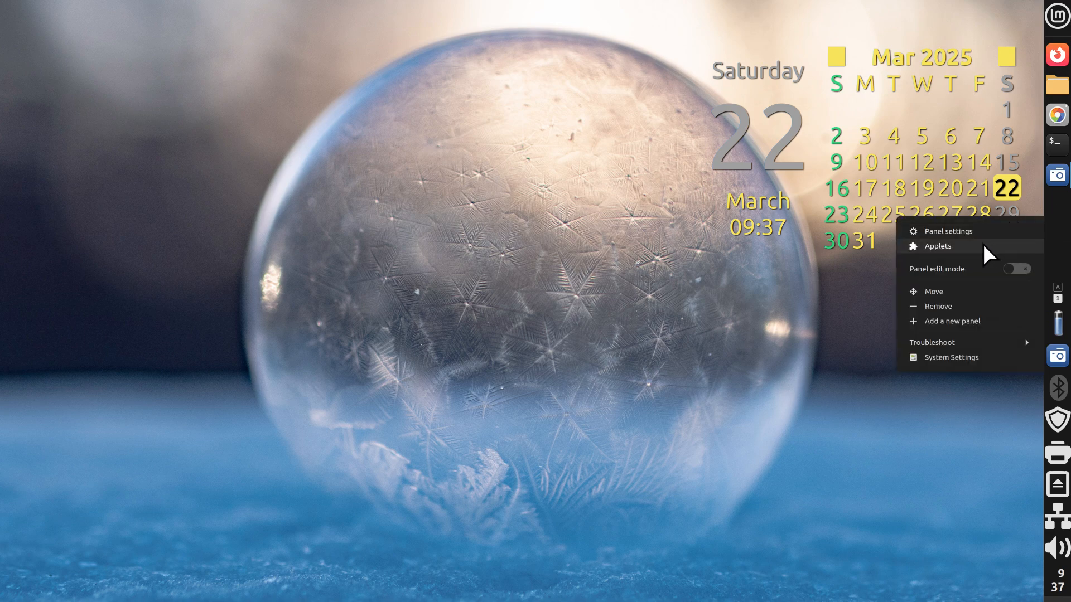
{"action": "mouse_move", "coordinate": [971, 231]}
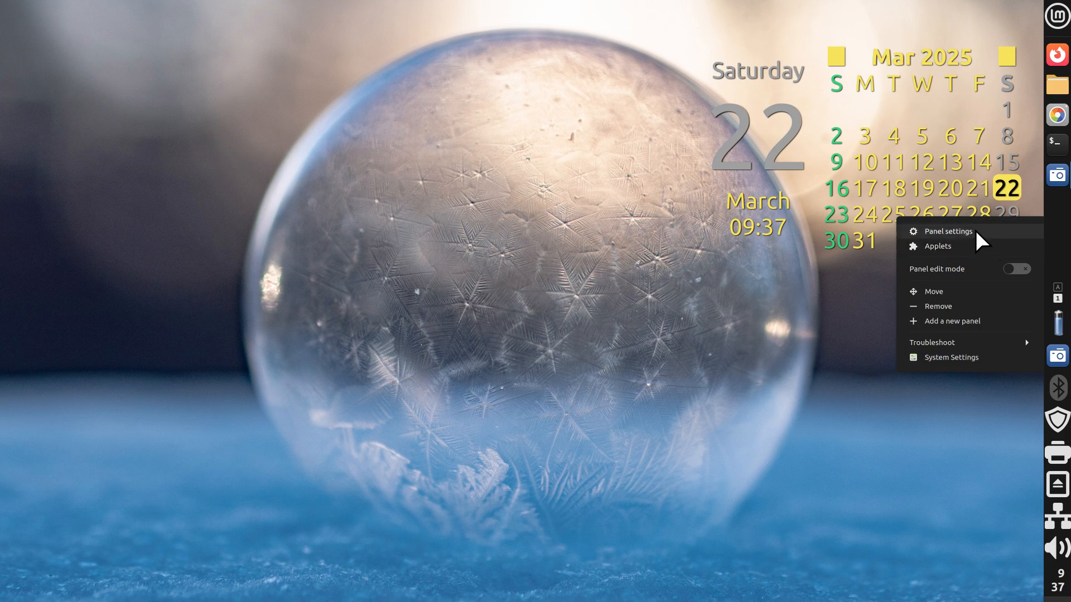
{"action": "left_click", "coordinate": [948, 230]}
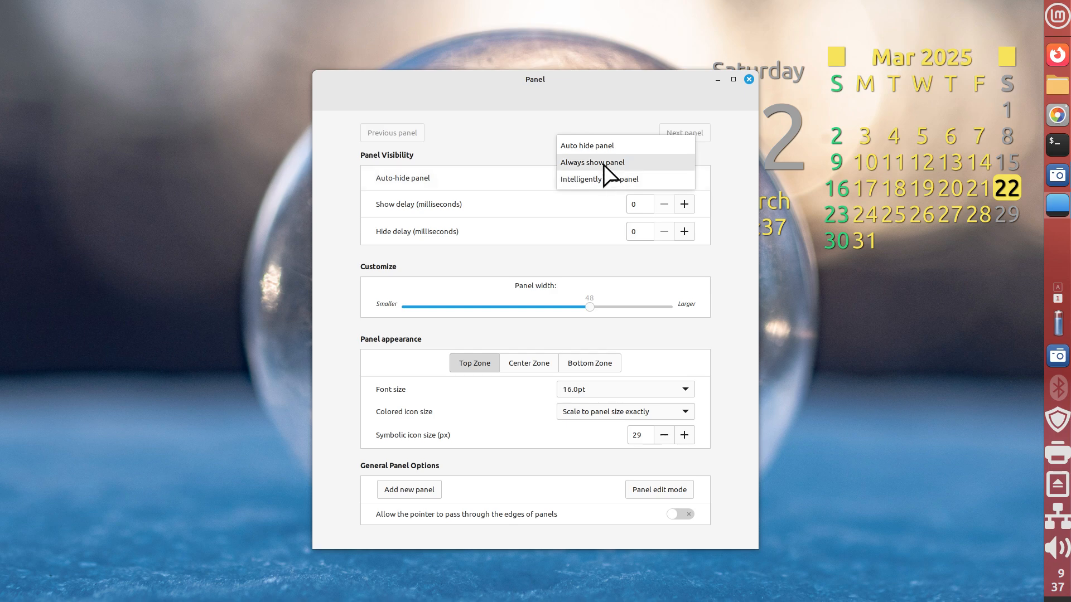
{"action": "left_click", "coordinate": [591, 163]}
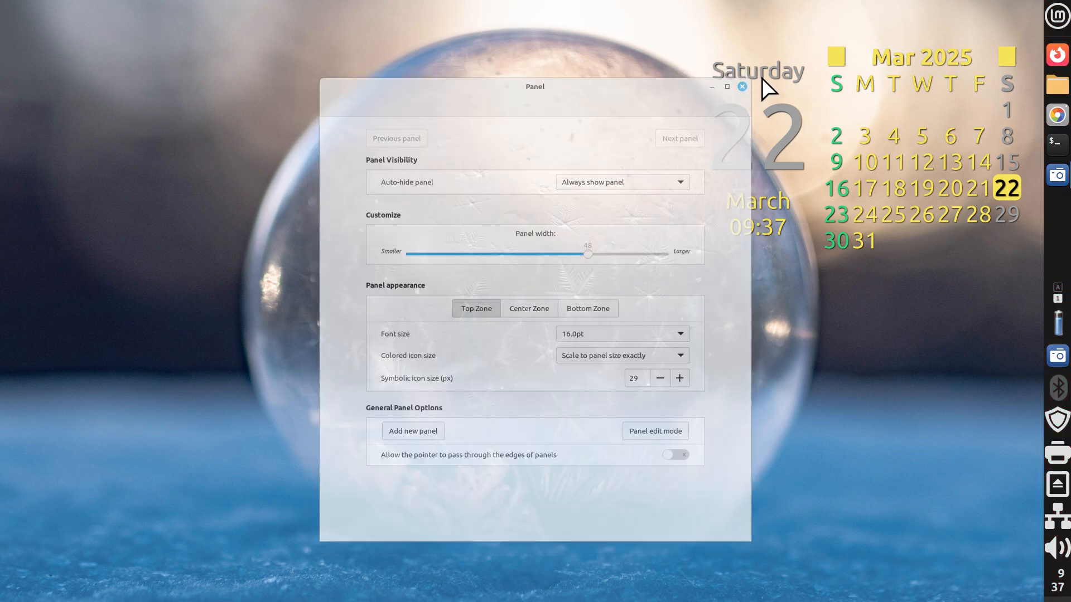
{"action": "left_click", "coordinate": [1058, 56]}
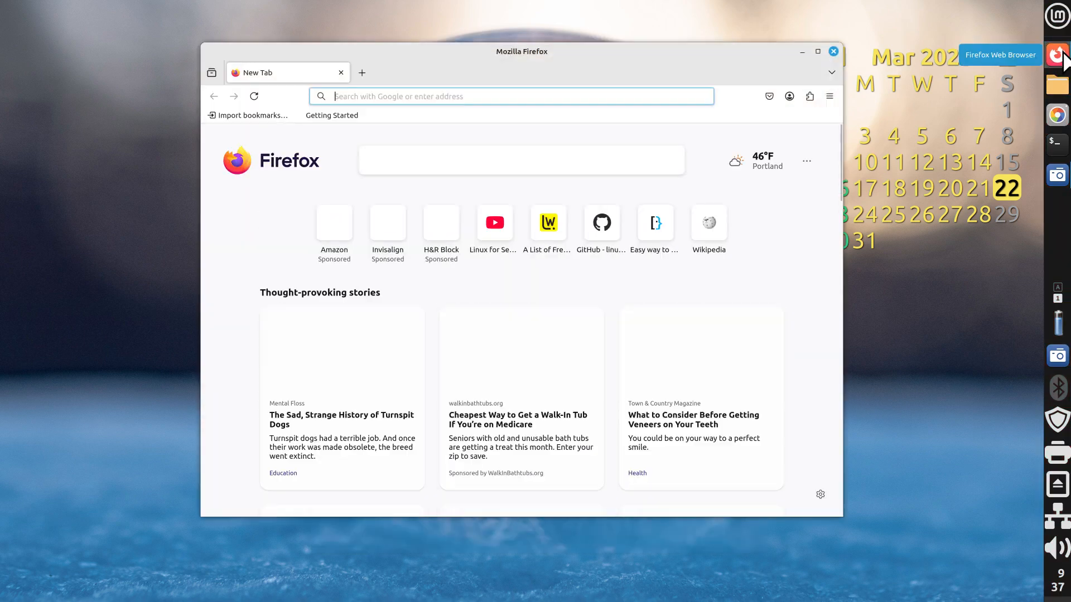
{"action": "left_click", "coordinate": [818, 51]}
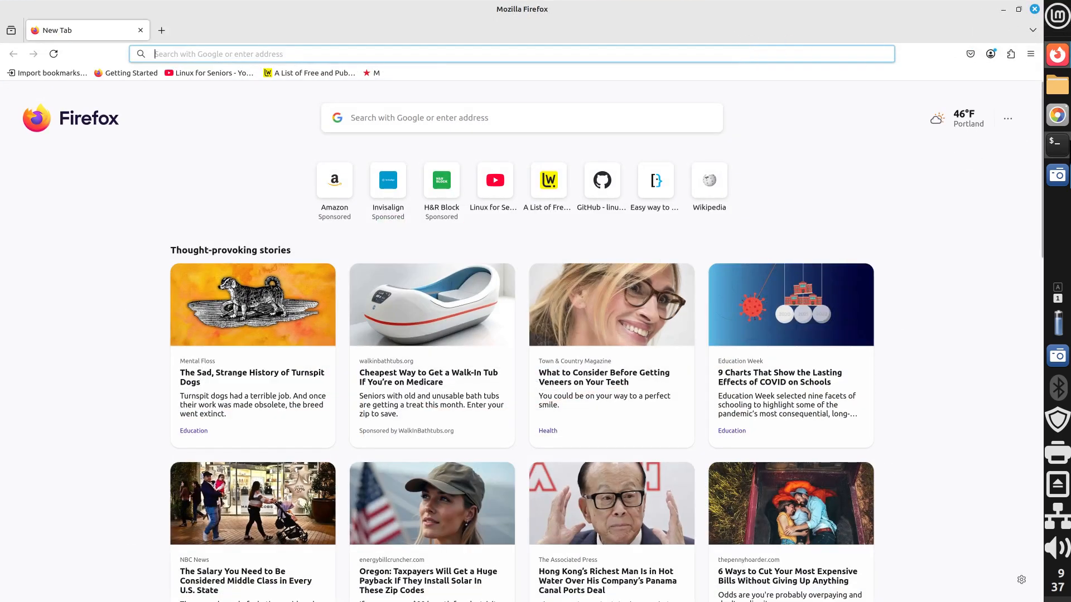
{"action": "mouse_move", "coordinate": [1037, 255]}
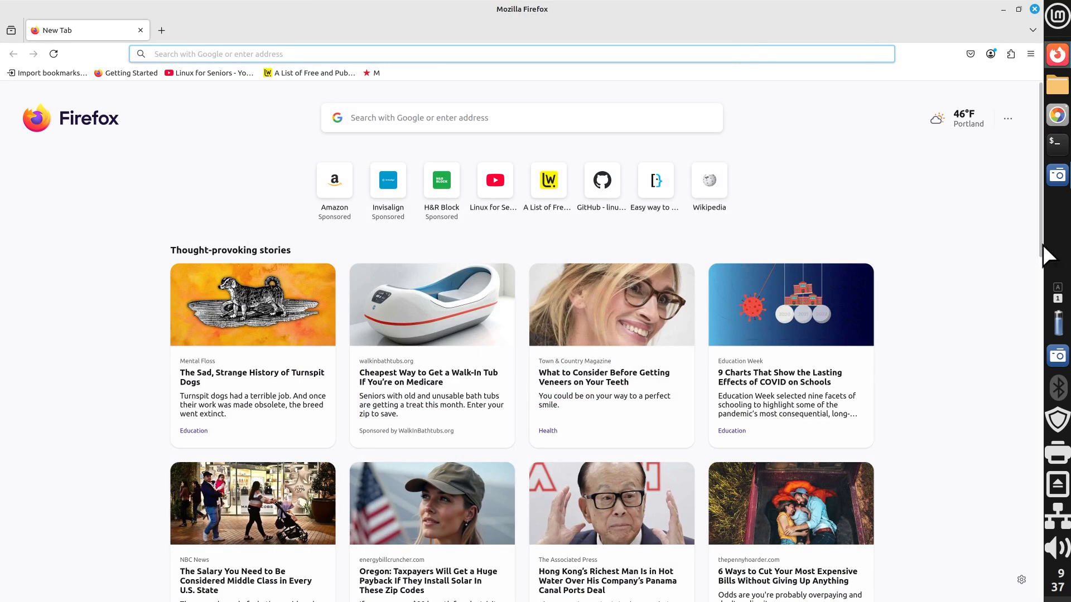
{"action": "mouse_move", "coordinate": [627, 586]}
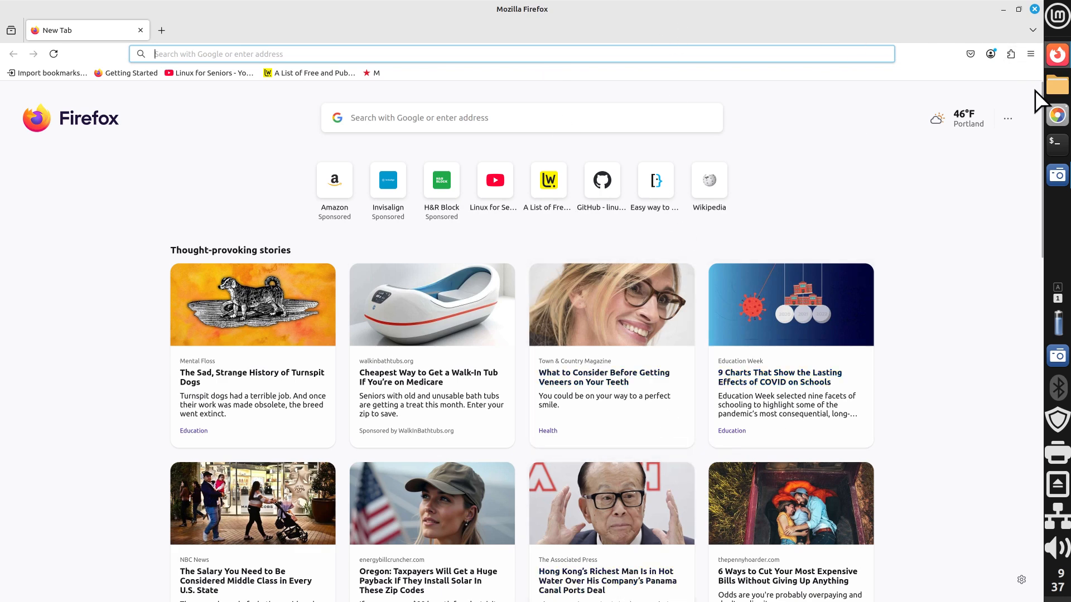
{"action": "mouse_move", "coordinate": [795, 174]}
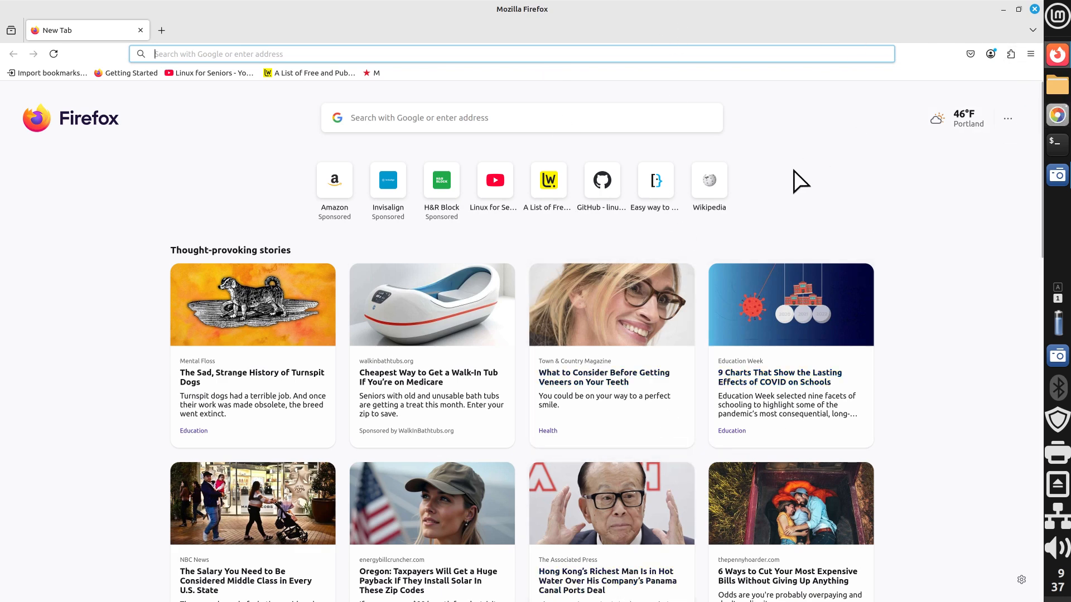
{"action": "mouse_move", "coordinate": [1035, 14]}
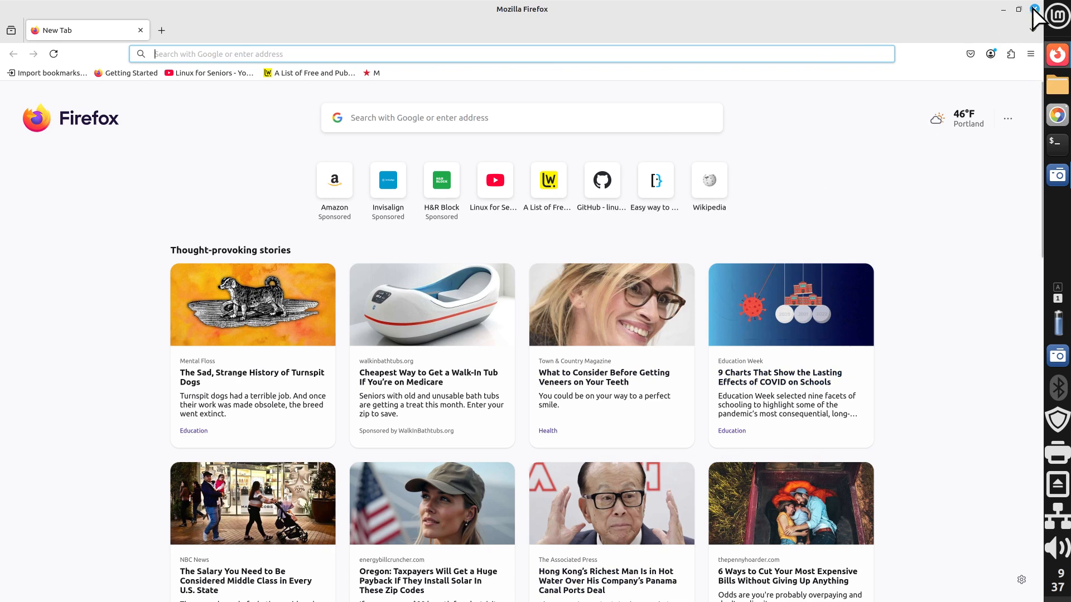
{"action": "mouse_move", "coordinate": [1039, 12]}
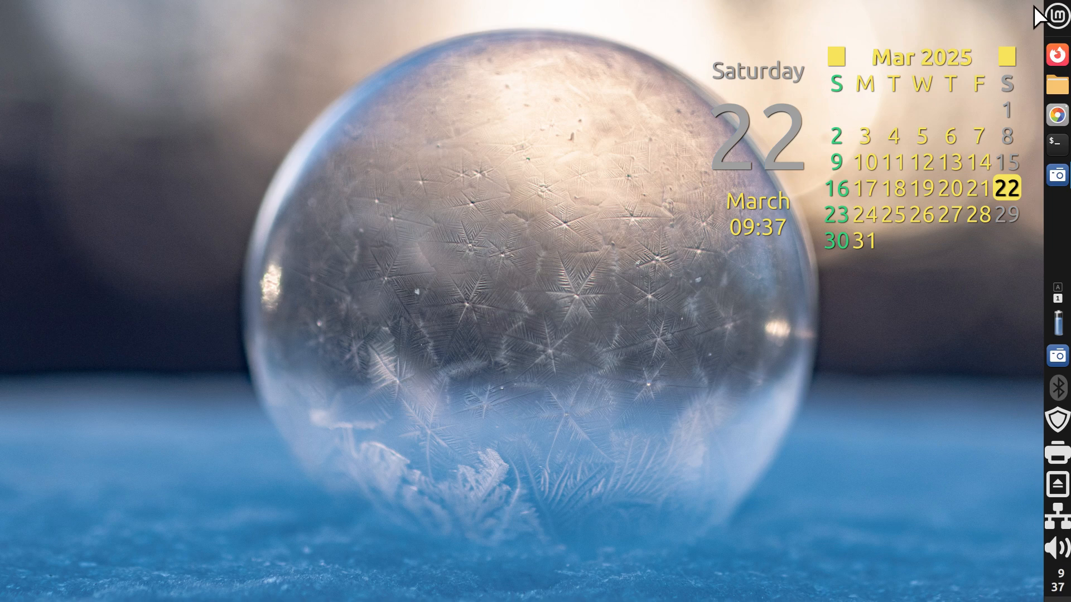
Step: Relocate the panel from the right edge to the bottom of the screen via Move
{"action": "right_click", "coordinate": [1062, 237]}
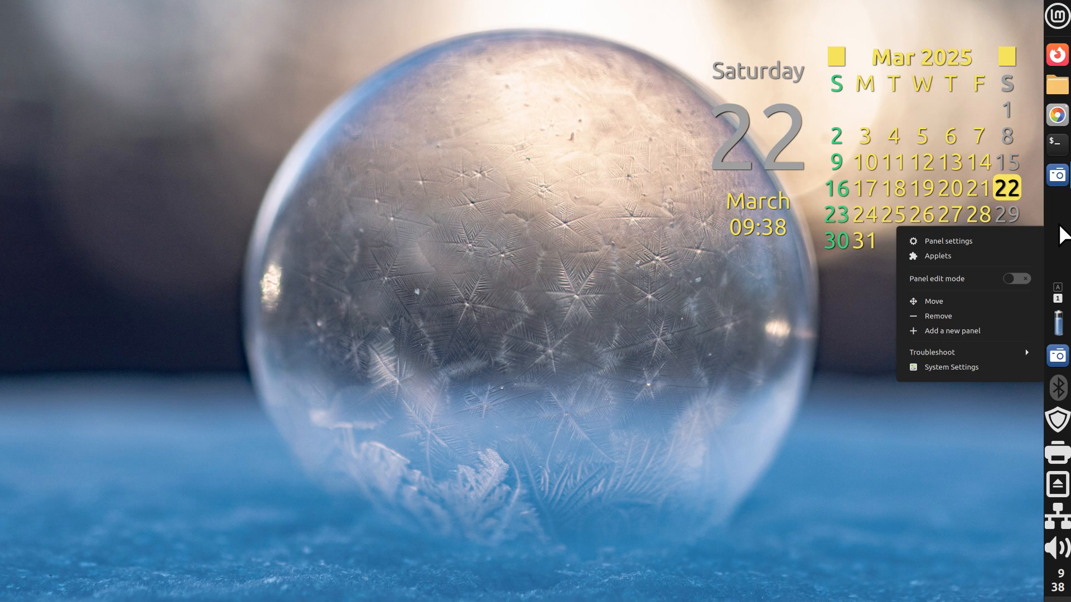
{"action": "mouse_move", "coordinate": [951, 307]}
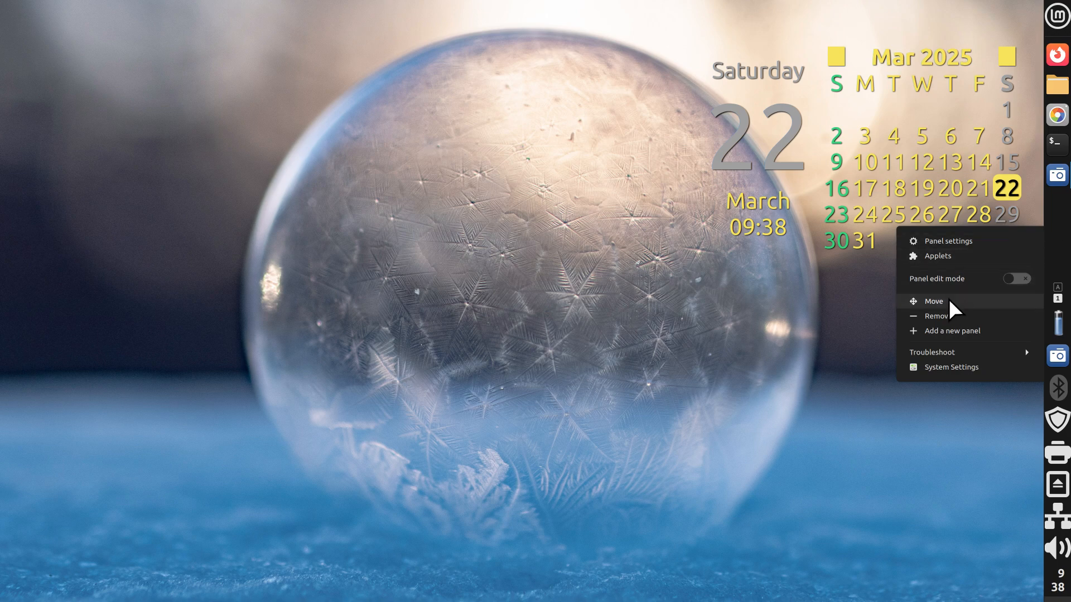
{"action": "left_click", "coordinate": [934, 302]}
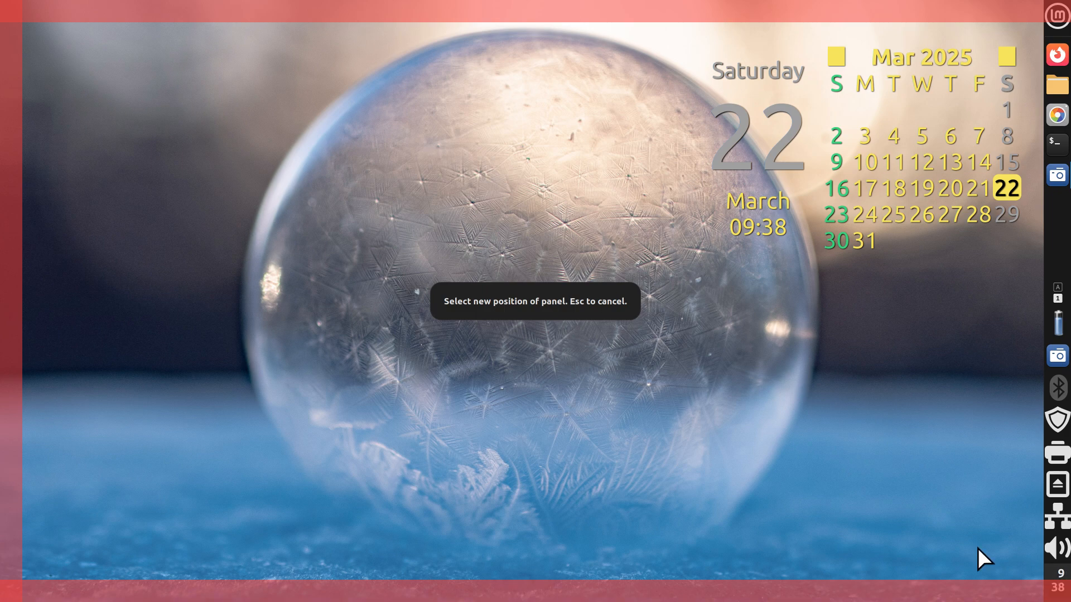
{"action": "left_click", "coordinate": [77, 576]}
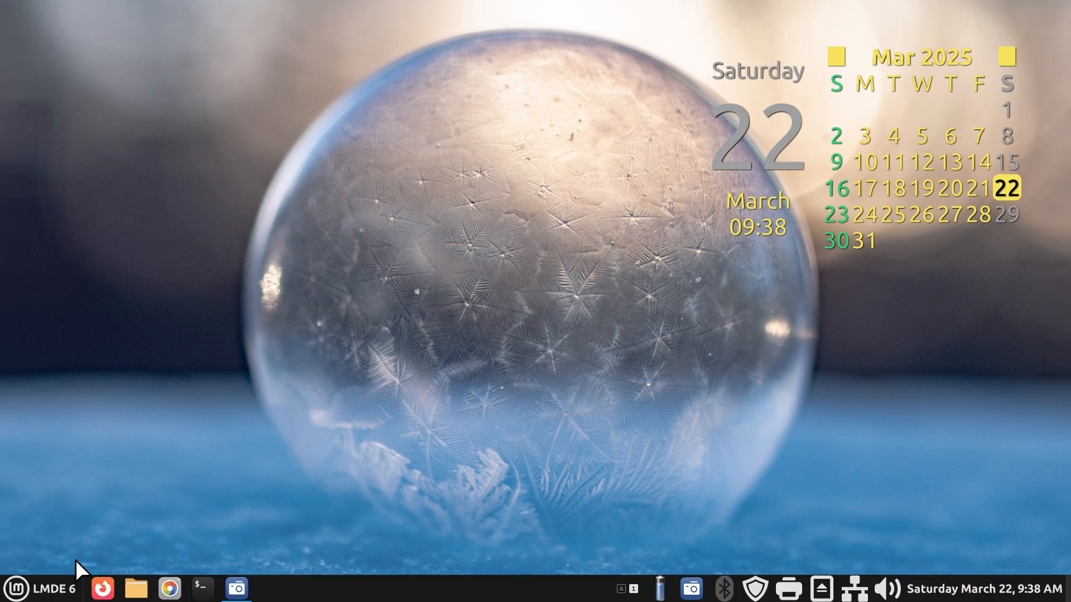
{"action": "mouse_move", "coordinate": [58, 528]}
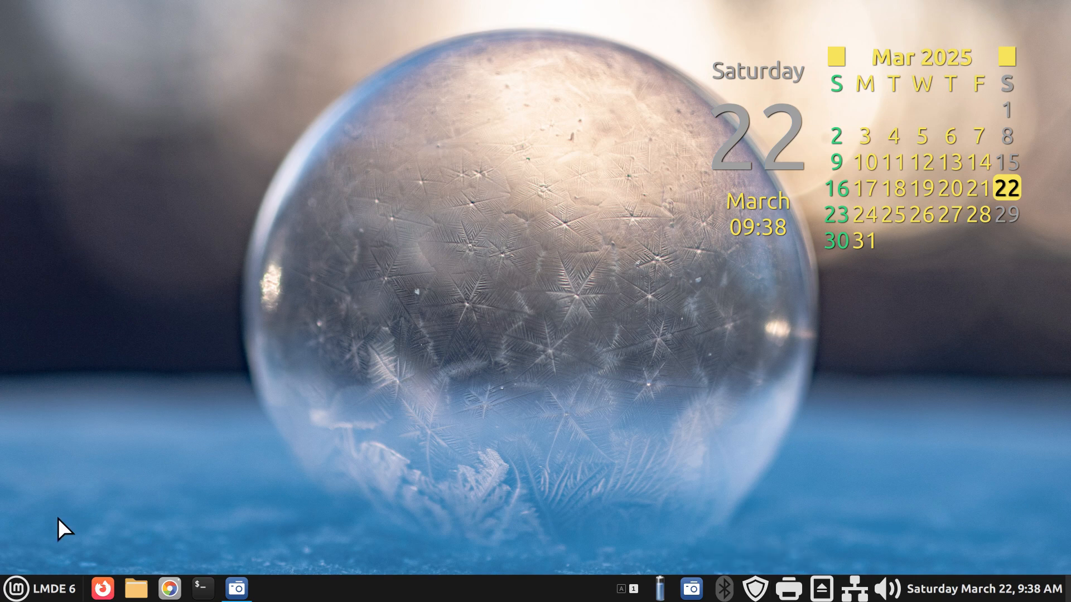
Step: Launch Screenshot from the menu search 'sc', choose Window capture, then close it
{"action": "left_click", "coordinate": [22, 587]}
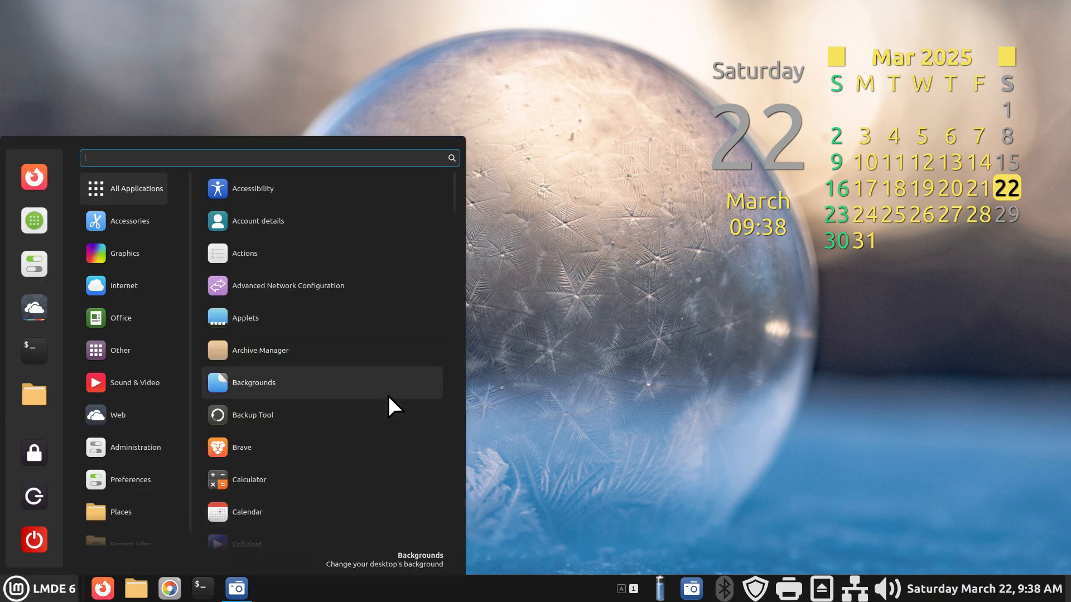
{"action": "type", "text": "sc"}
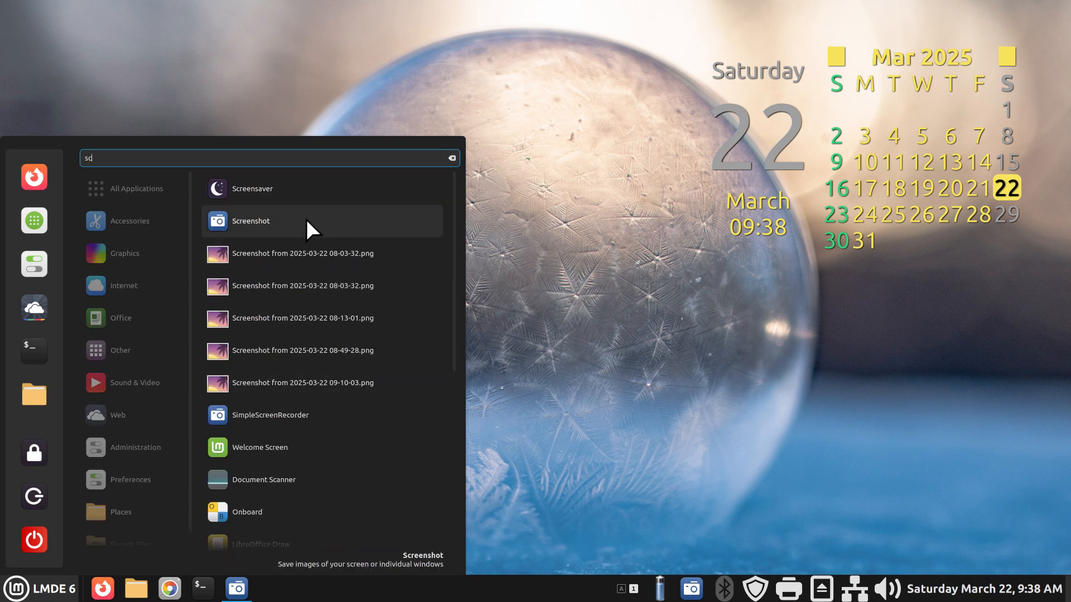
{"action": "left_click", "coordinate": [251, 221]}
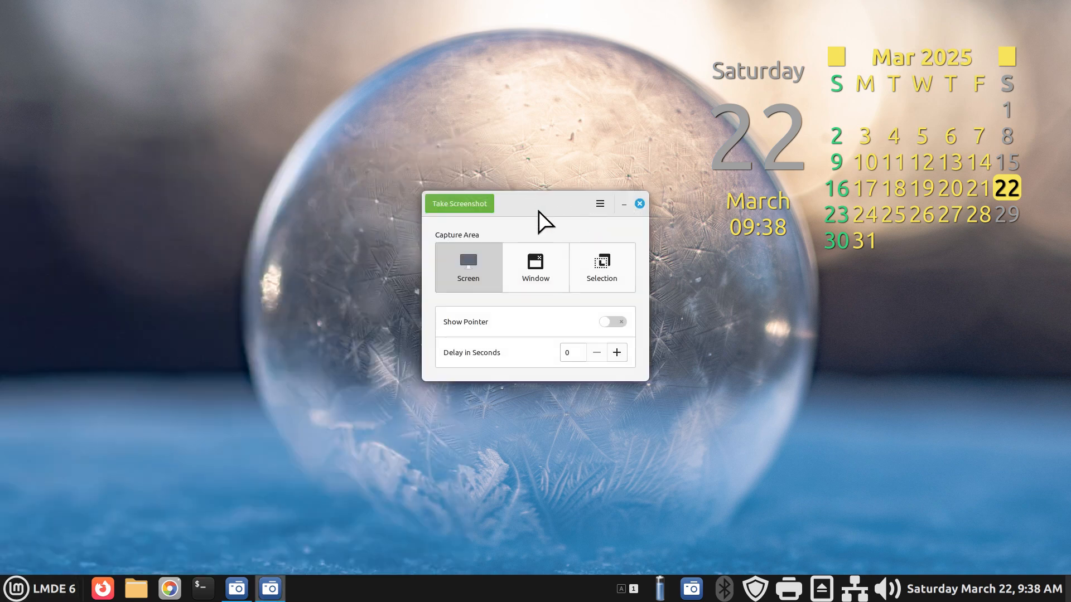
{"action": "left_click", "coordinate": [536, 268]}
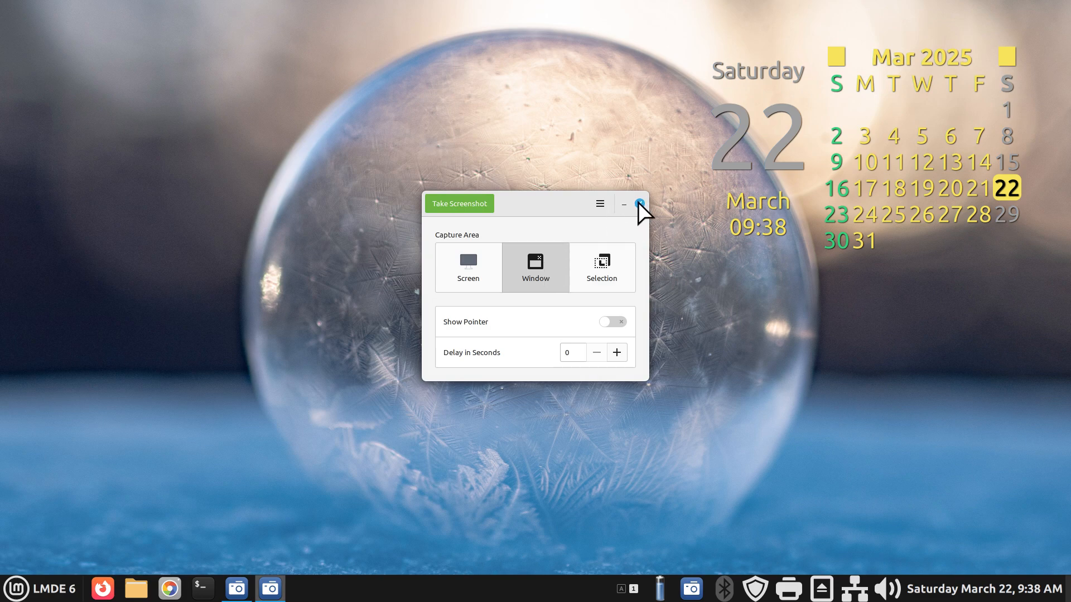
{"action": "left_click", "coordinate": [638, 203]}
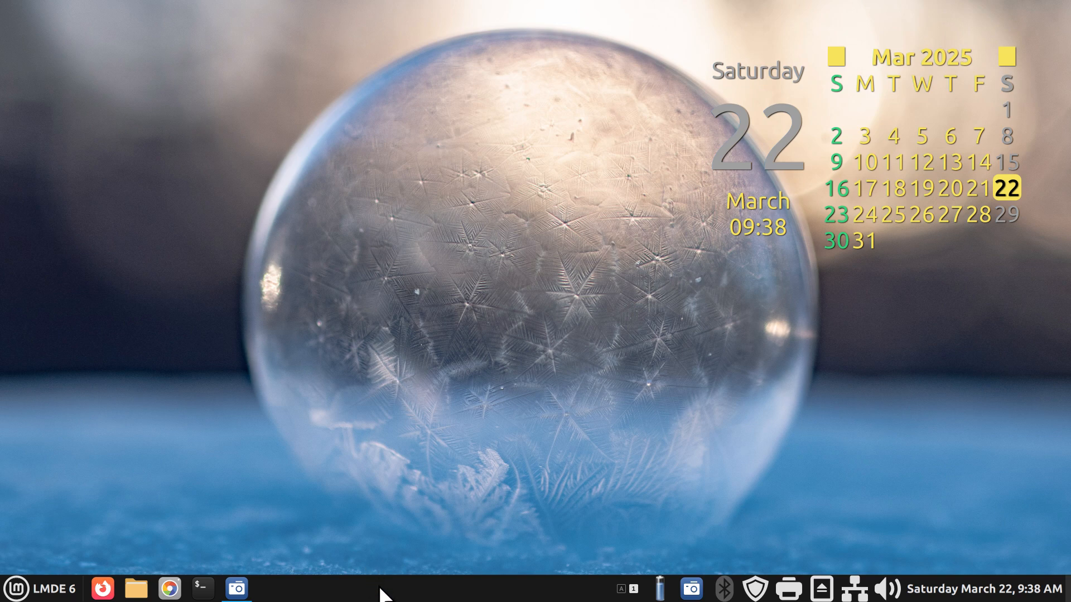
Step: Reach Panel settings through System Settings and check the Center Zone then Left Zone sizes
{"action": "left_click", "coordinate": [14, 588]}
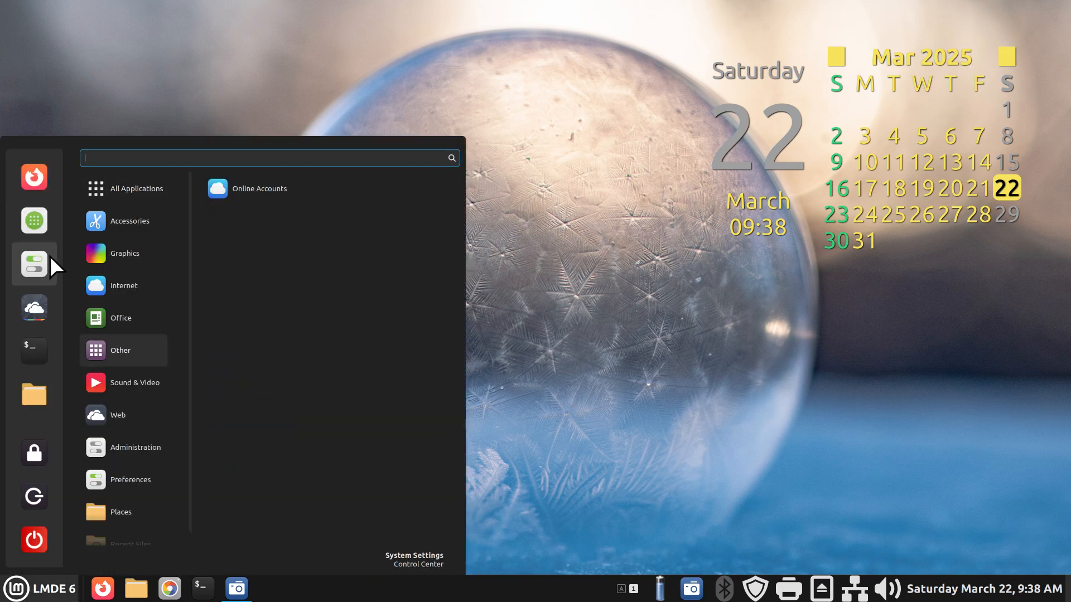
{"action": "left_click", "coordinate": [34, 263]}
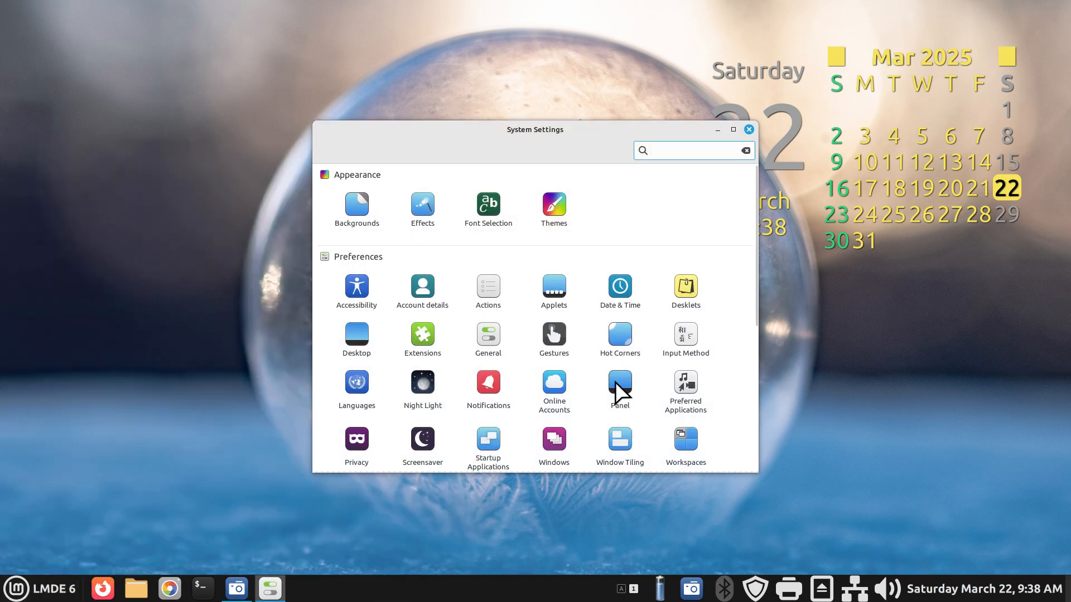
{"action": "left_click", "coordinate": [749, 130]}
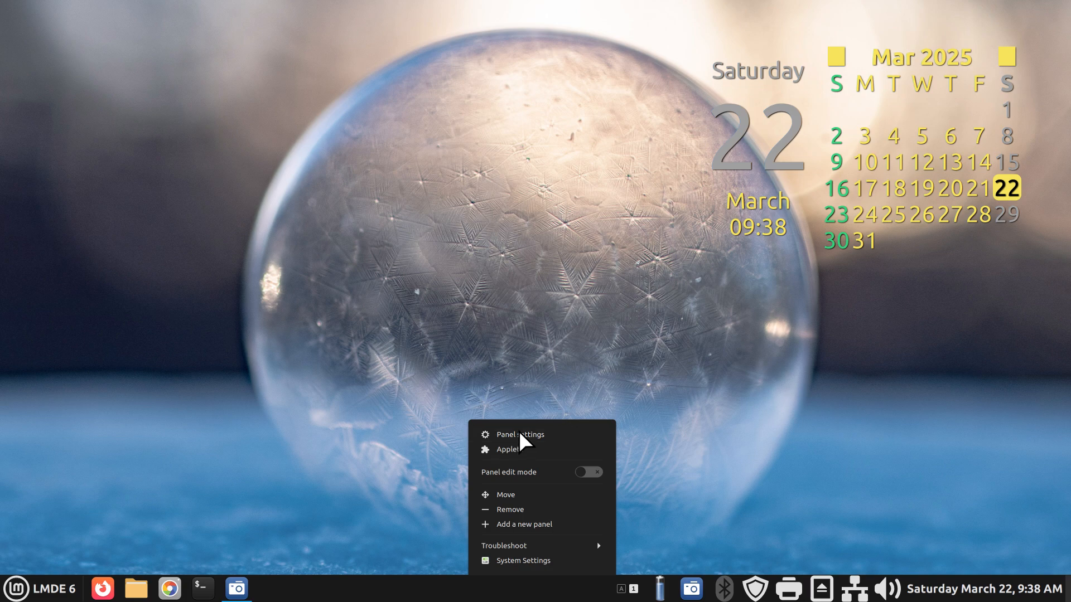
{"action": "left_click", "coordinate": [520, 434]}
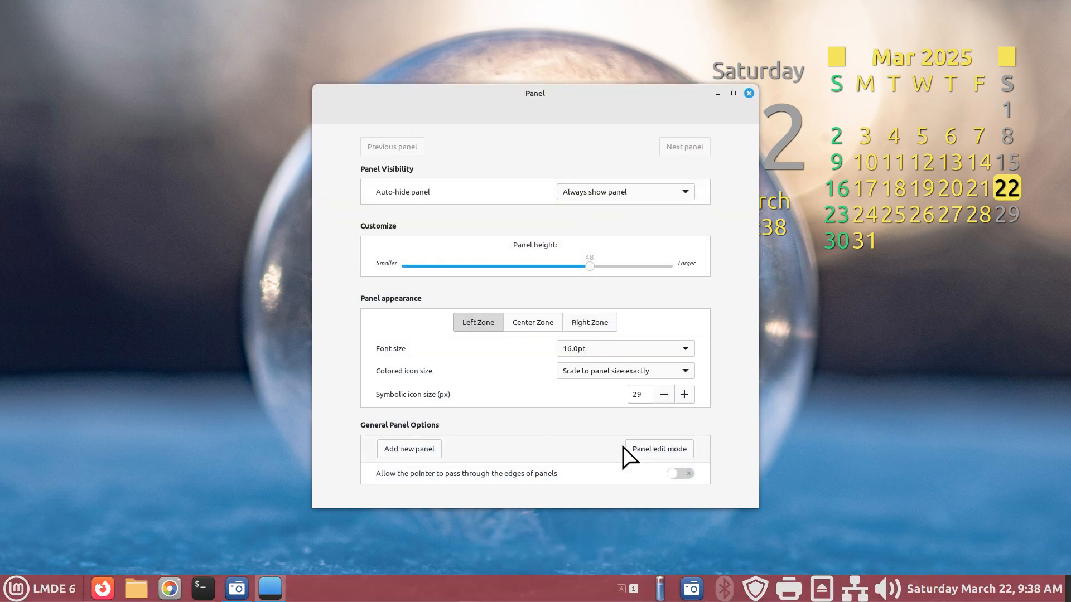
{"action": "mouse_move", "coordinate": [393, 288]}
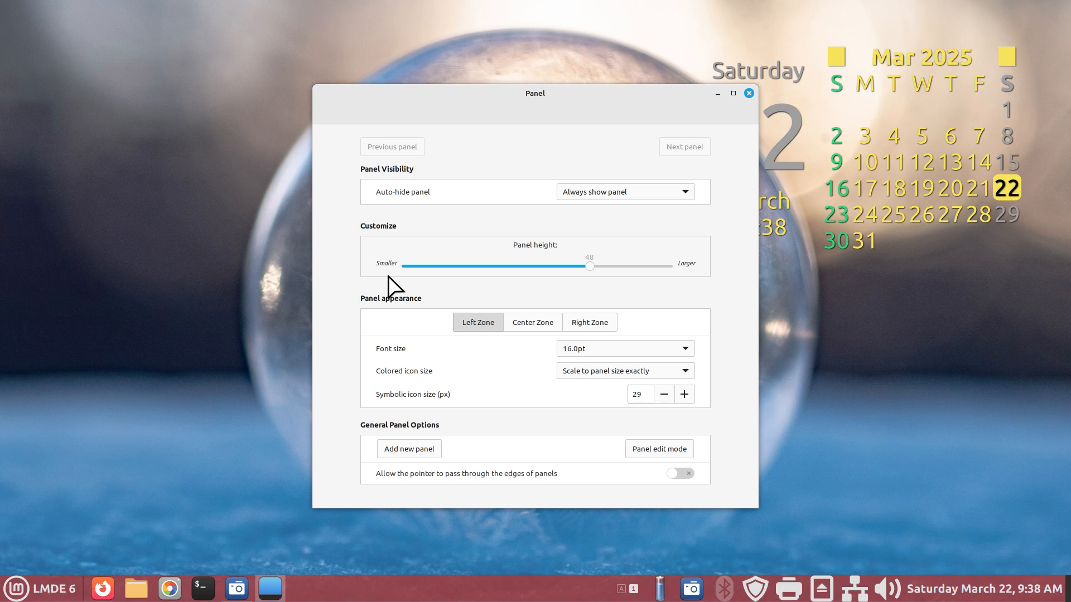
{"action": "mouse_move", "coordinate": [161, 532]}
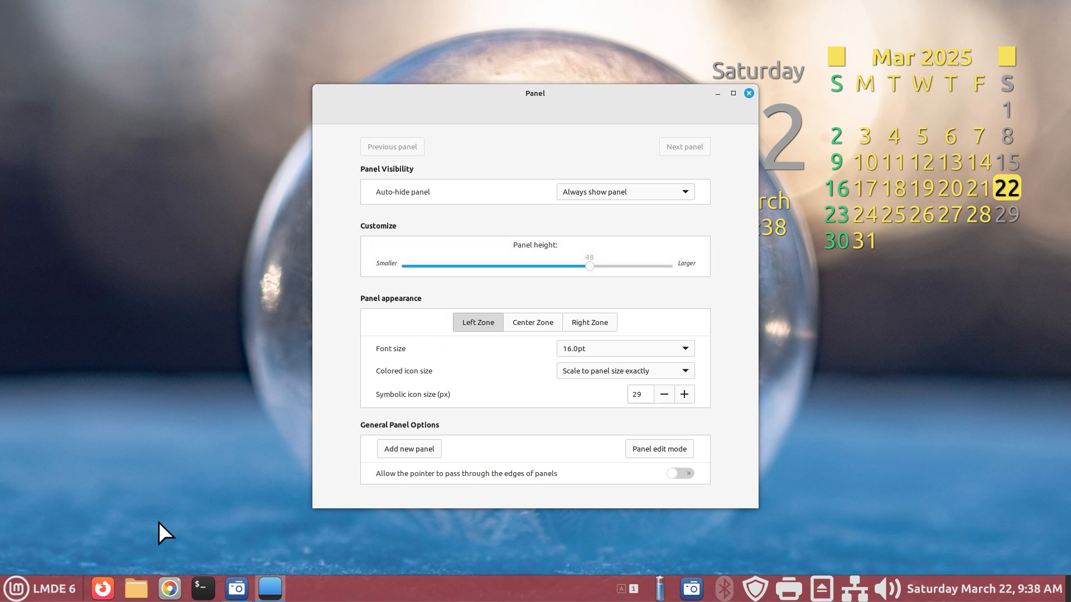
{"action": "mouse_move", "coordinate": [464, 369]}
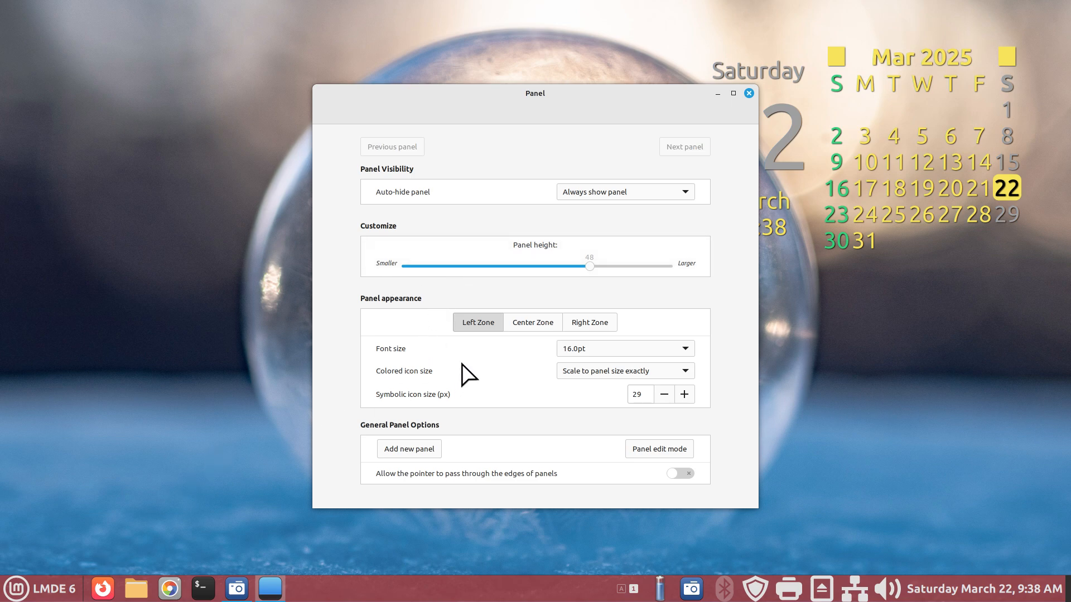
{"action": "mouse_move", "coordinate": [475, 570]}
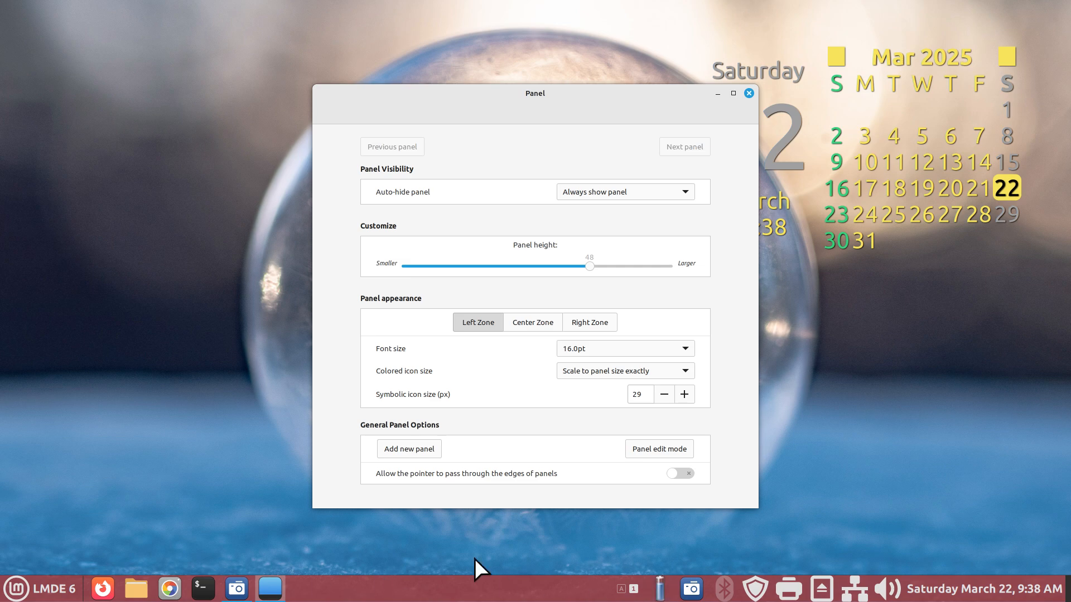
{"action": "mouse_move", "coordinate": [562, 332]}
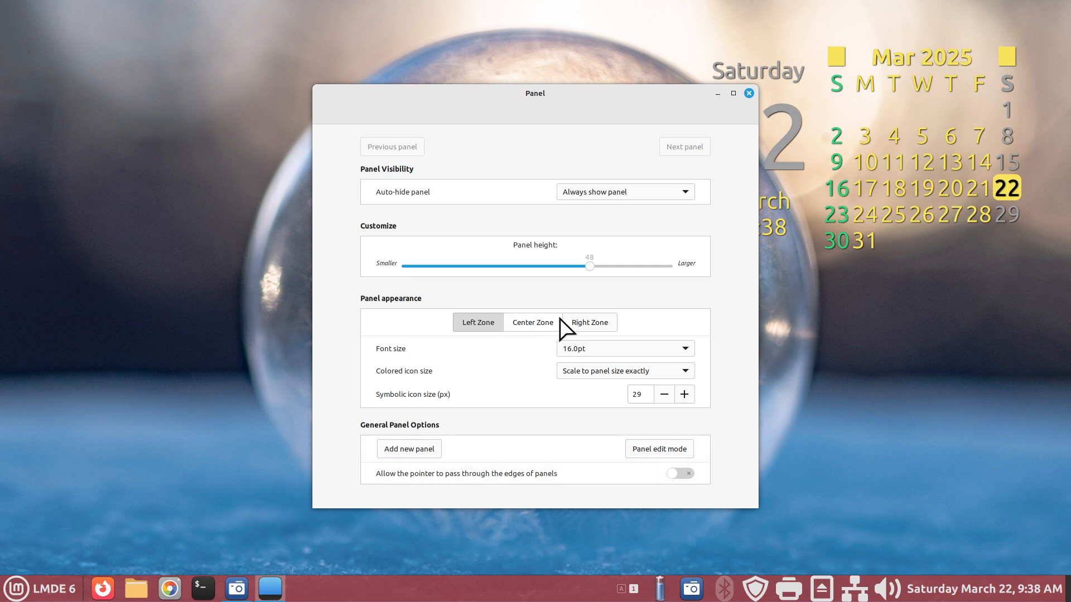
{"action": "mouse_move", "coordinate": [533, 321]}
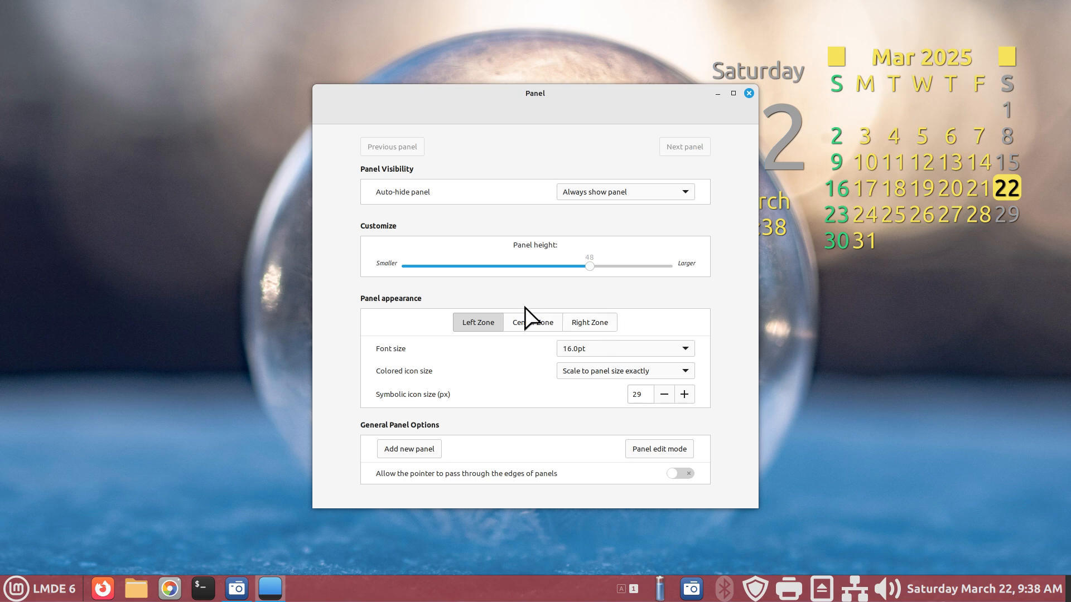
{"action": "left_click", "coordinate": [533, 322]}
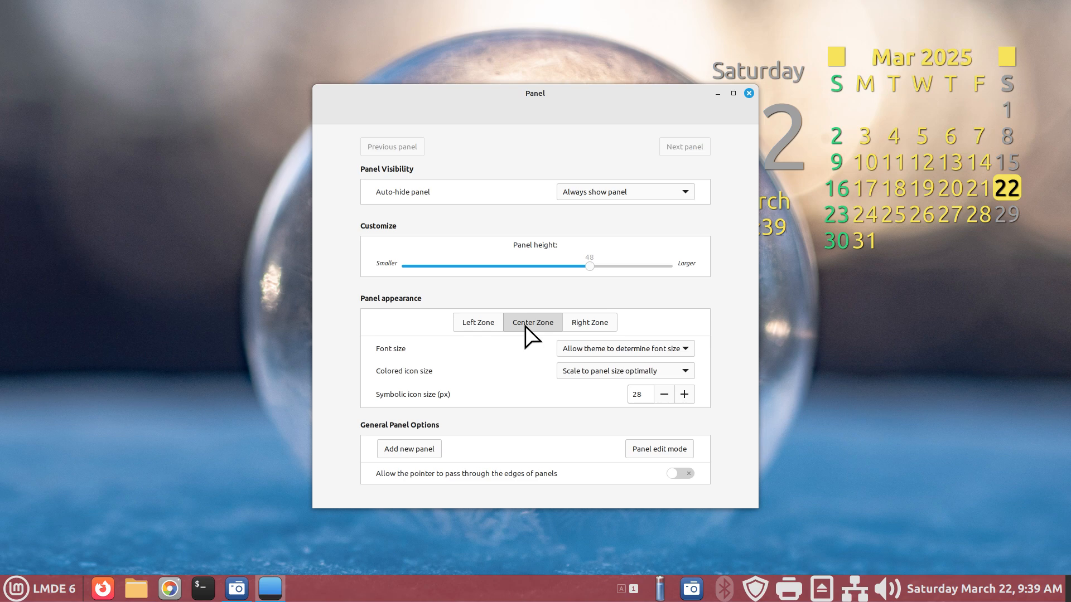
{"action": "left_click", "coordinate": [477, 321]}
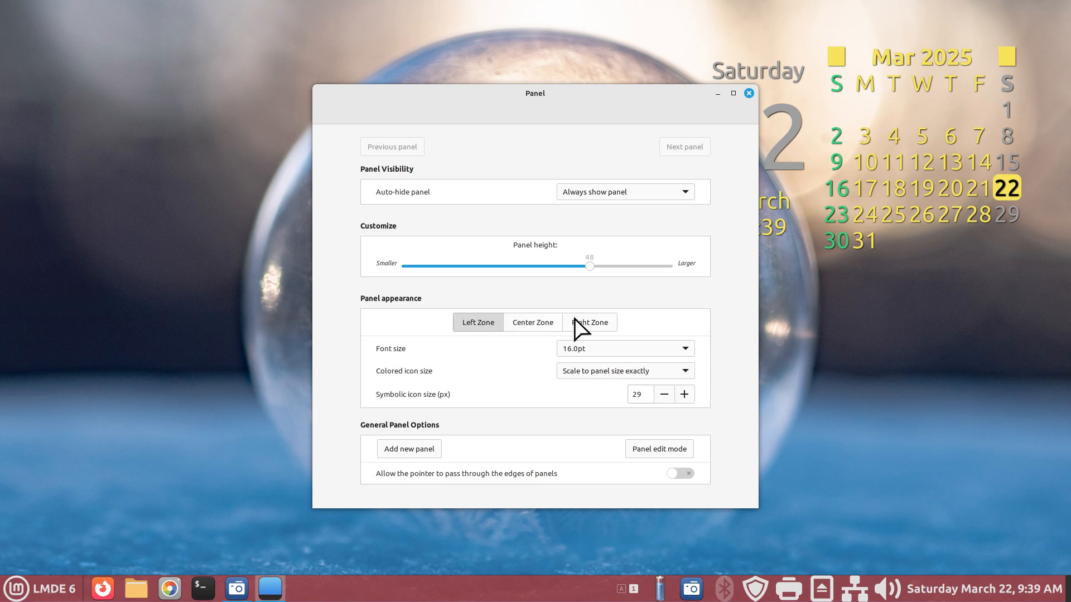
{"action": "mouse_move", "coordinate": [475, 346]}
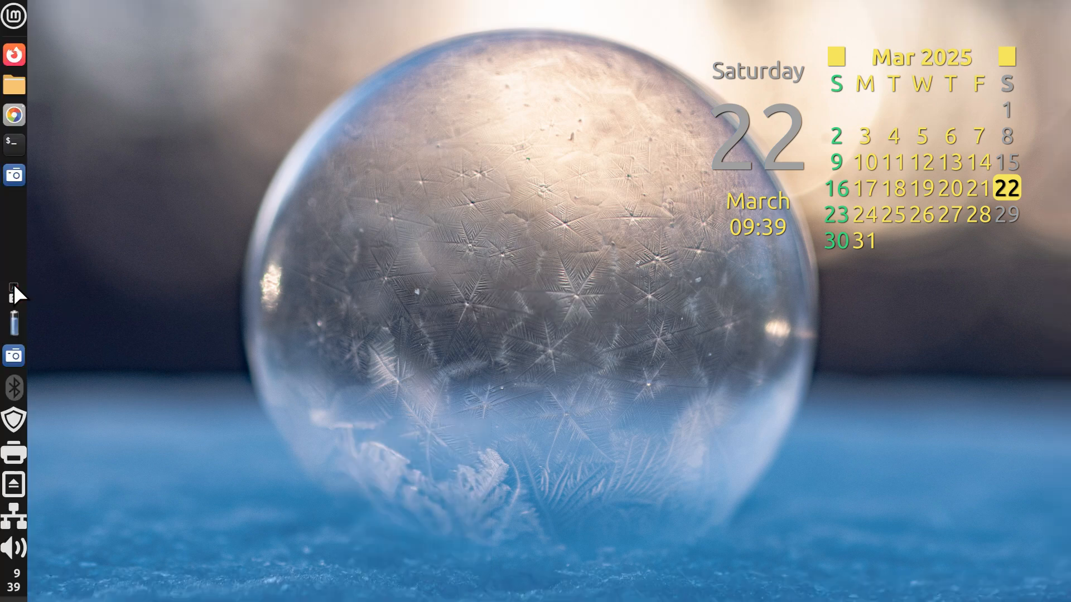
Step: Open Panel settings from the left-edge panel and close it once the panel sits at the bottom
{"action": "right_click", "coordinate": [14, 290]}
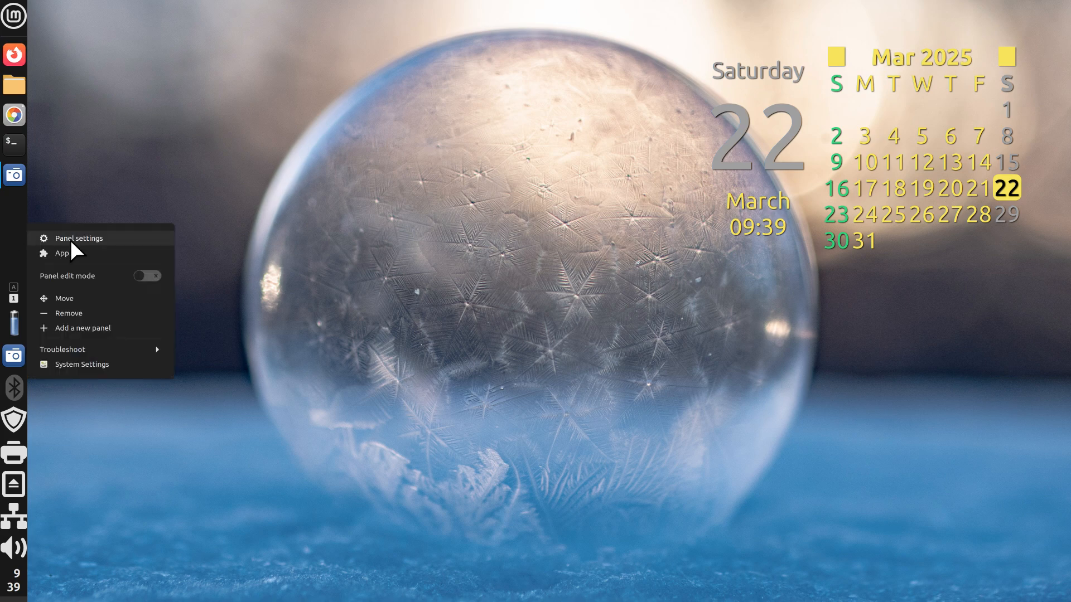
{"action": "left_click", "coordinate": [79, 237]}
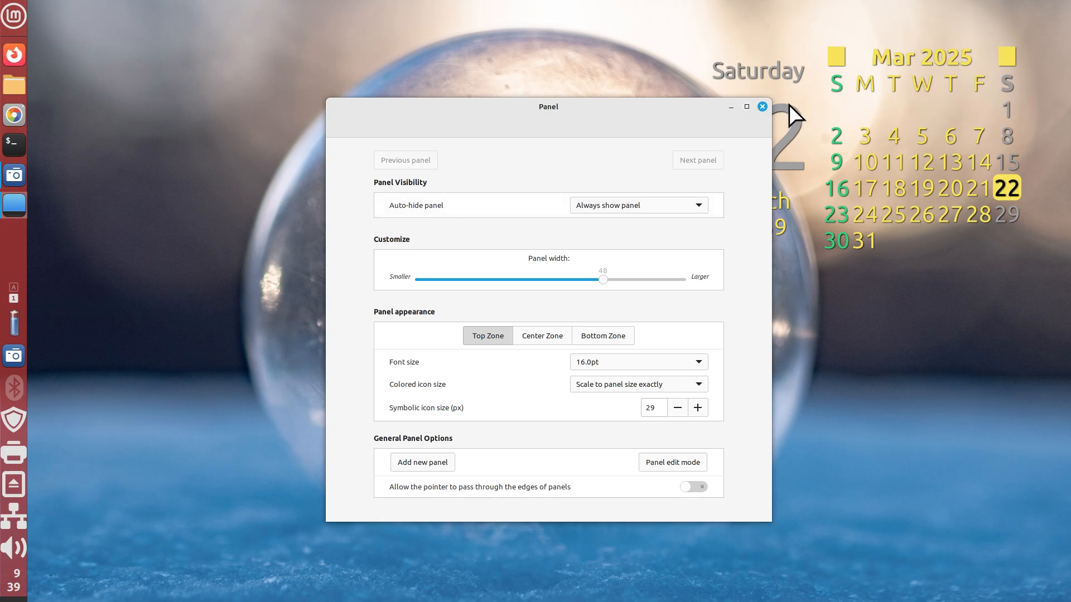
{"action": "left_click", "coordinate": [761, 107]}
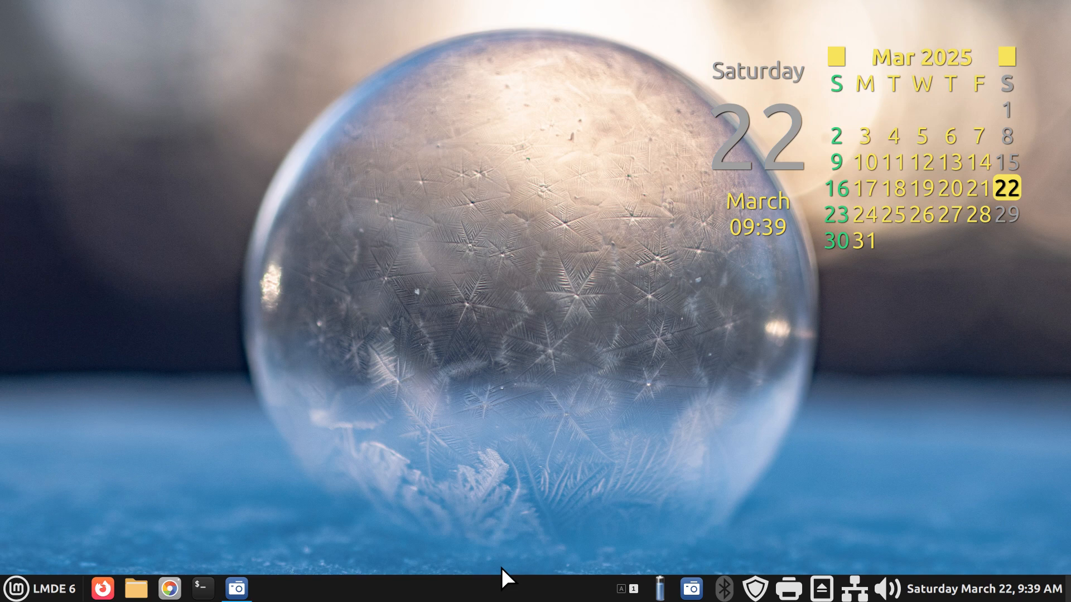
Step: Capture a Window screenshot of Panel settings and save it as PNG to the Desktop
{"action": "right_click", "coordinate": [502, 585]}
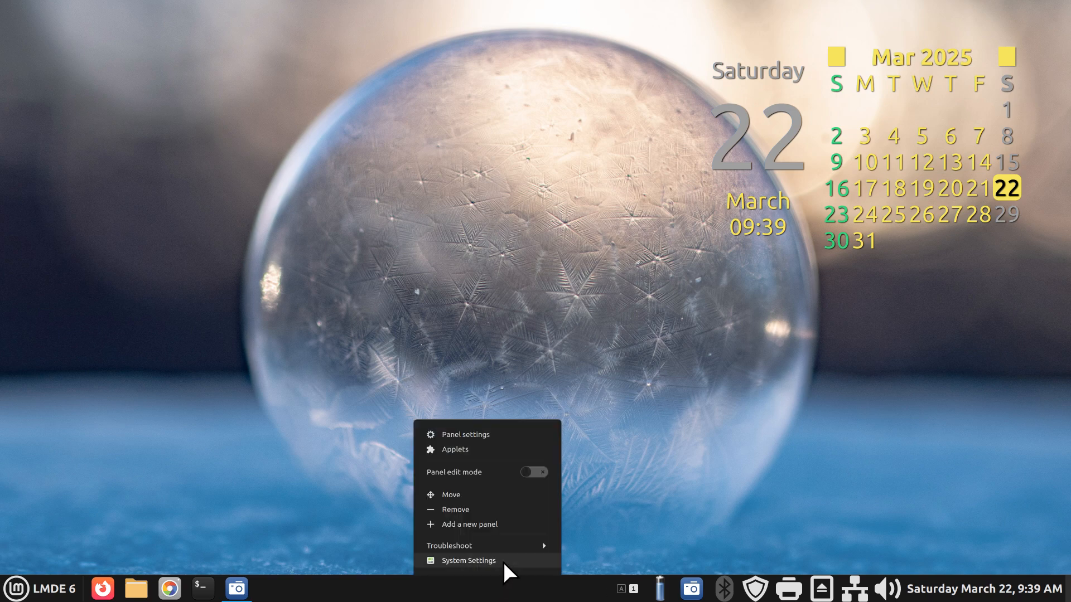
{"action": "left_click", "coordinate": [465, 434]}
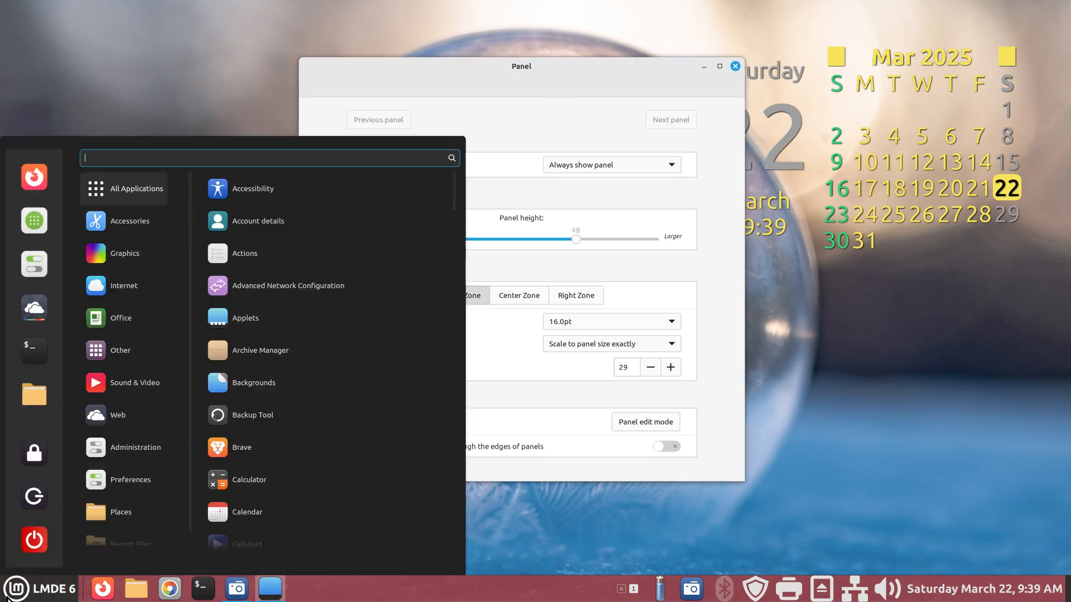
{"action": "type", "text": "sc"}
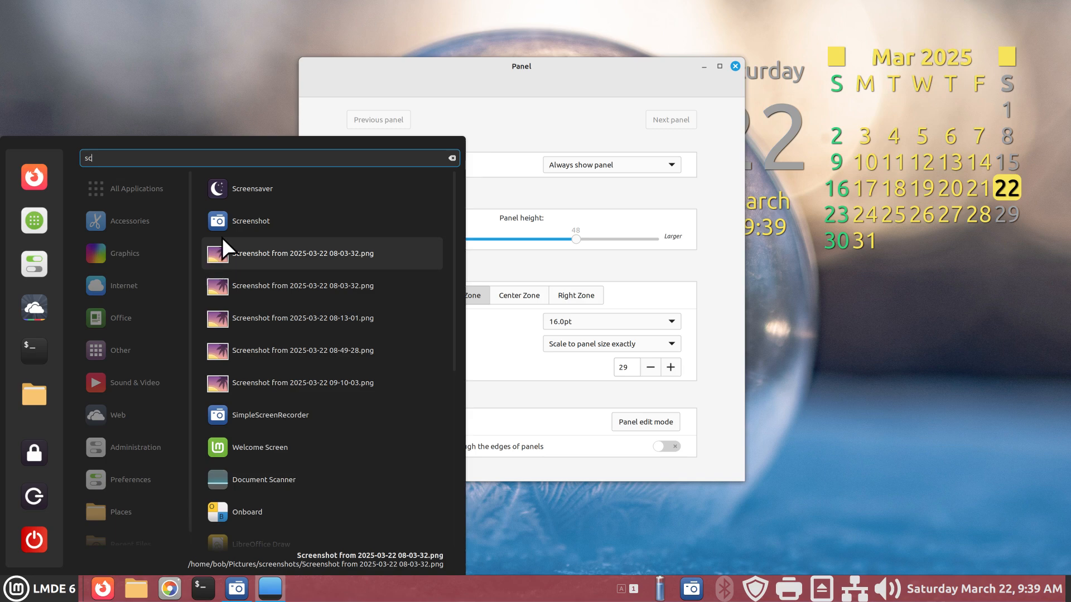
{"action": "left_click", "coordinate": [251, 220]}
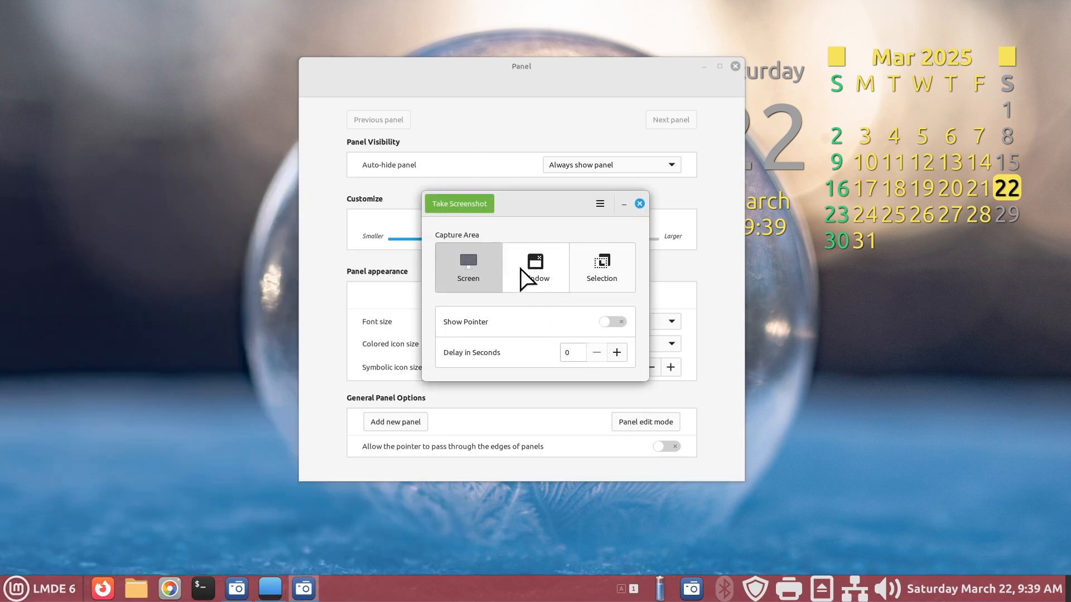
{"action": "left_click", "coordinate": [535, 266]}
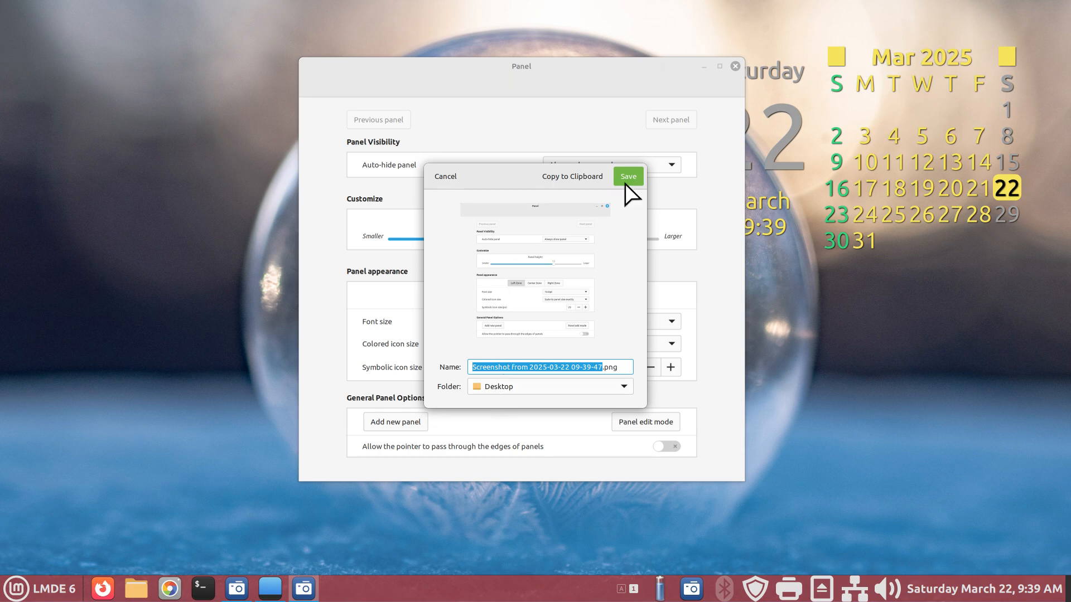
{"action": "left_click", "coordinate": [627, 176]}
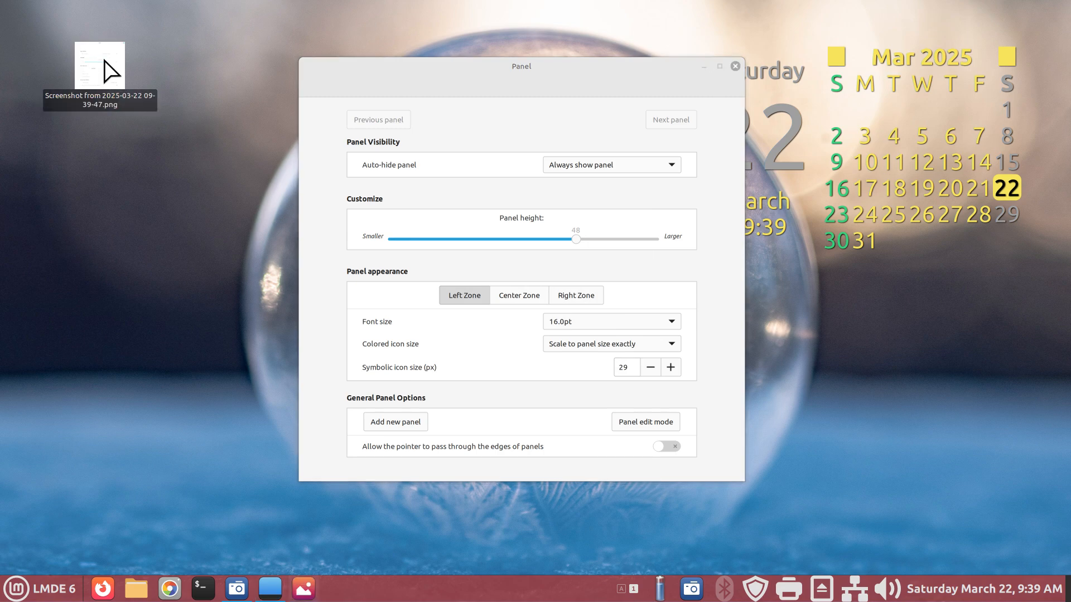
Step: Review the saved screenshot and zone settings, then drag Panel height to 40
{"action": "double_click", "coordinate": [98, 64]}
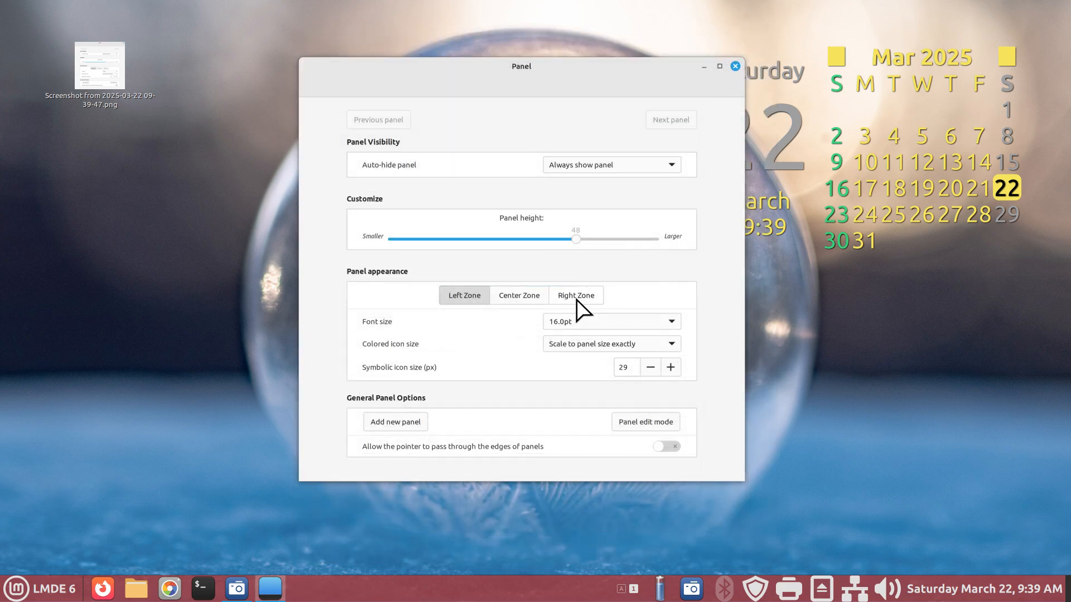
{"action": "left_click", "coordinate": [575, 294]}
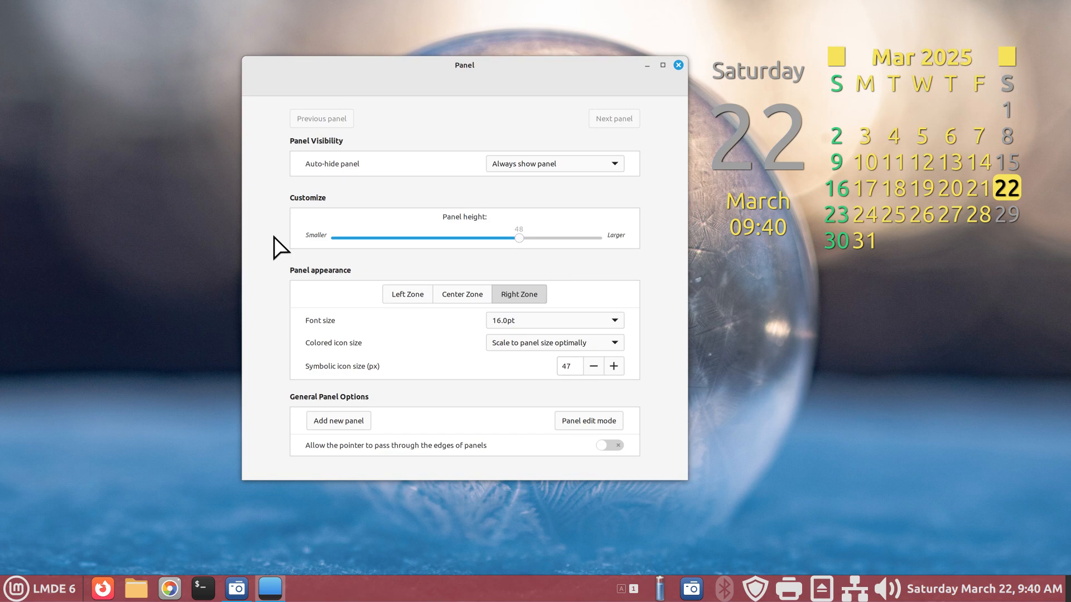
{"action": "mouse_move", "coordinate": [224, 348]}
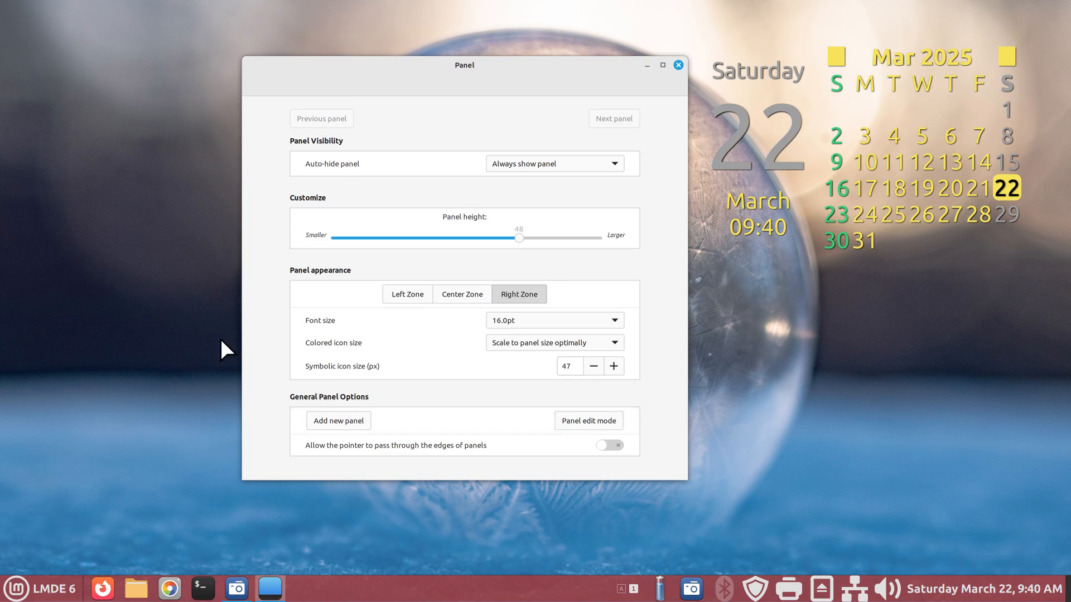
{"action": "mouse_move", "coordinate": [434, 265]}
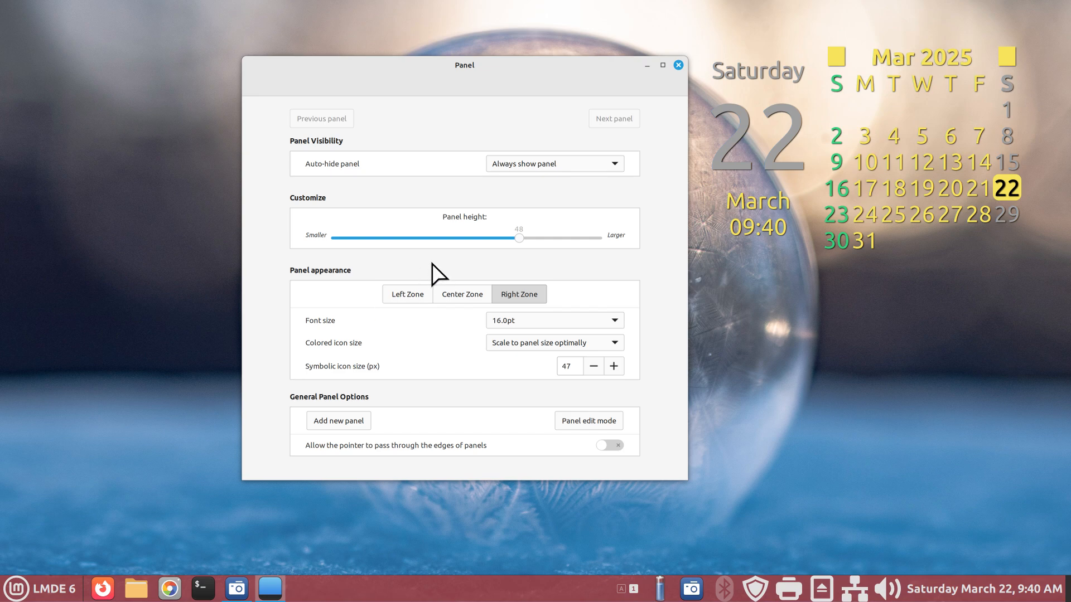
{"action": "left_click", "coordinate": [407, 295]}
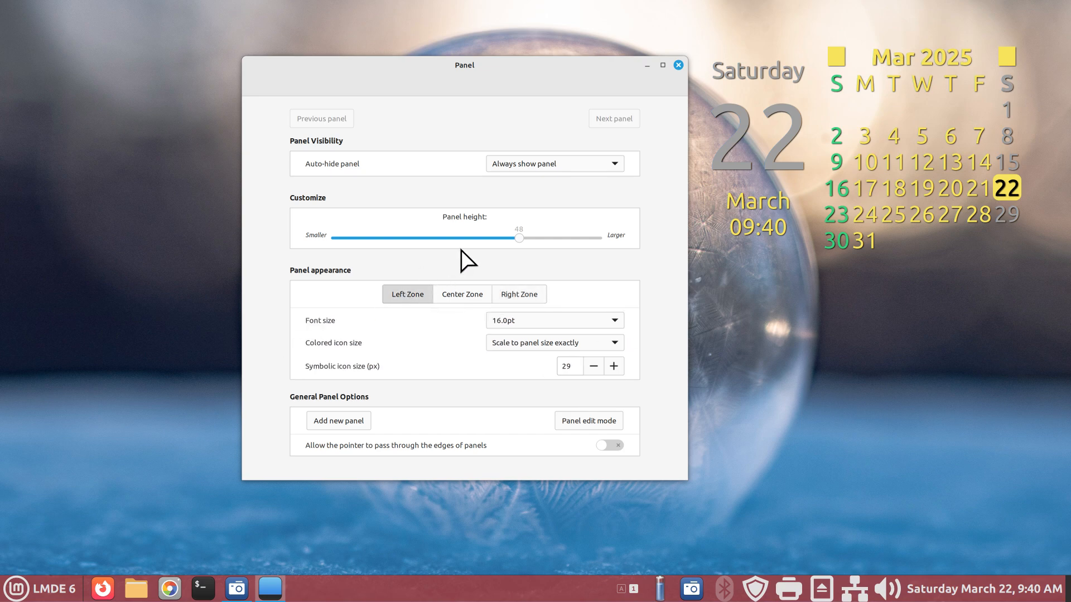
{"action": "left_click_drag", "start_coordinate": [519, 237], "coordinate": [471, 237]}
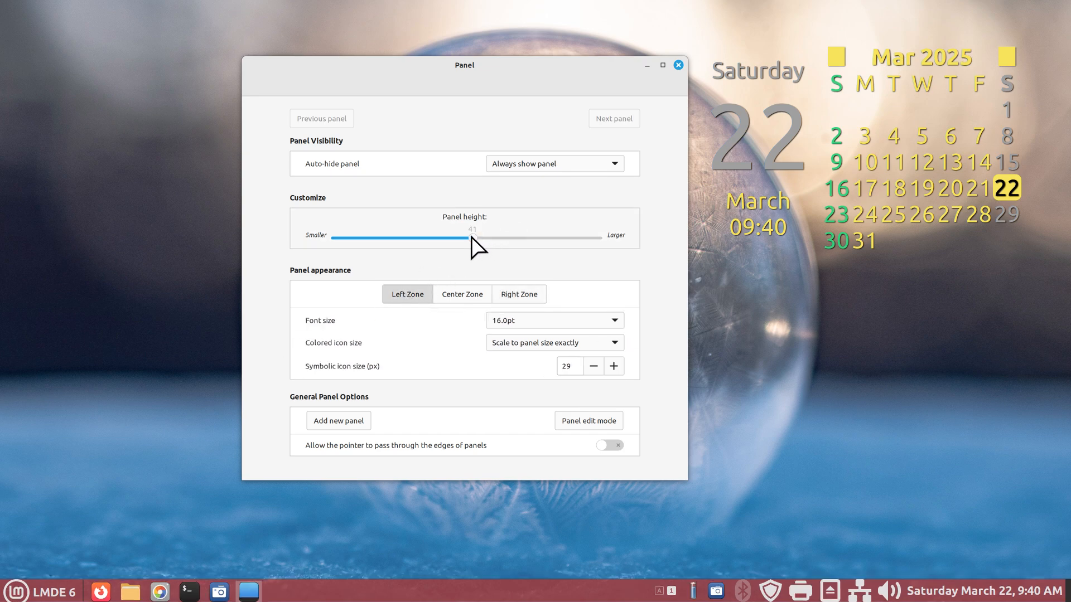
{"action": "left_click_drag", "start_coordinate": [476, 237], "coordinate": [468, 237]}
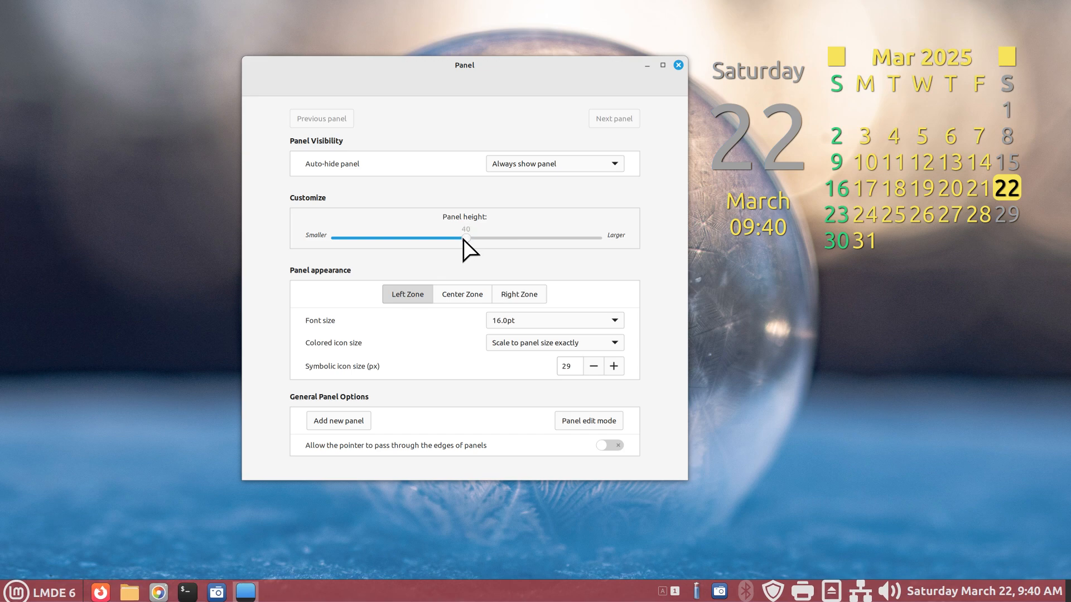
Step: Configure the Menu applet with a 16 px icon and no LMDE 6 text label
{"action": "right_click", "coordinate": [16, 592]}
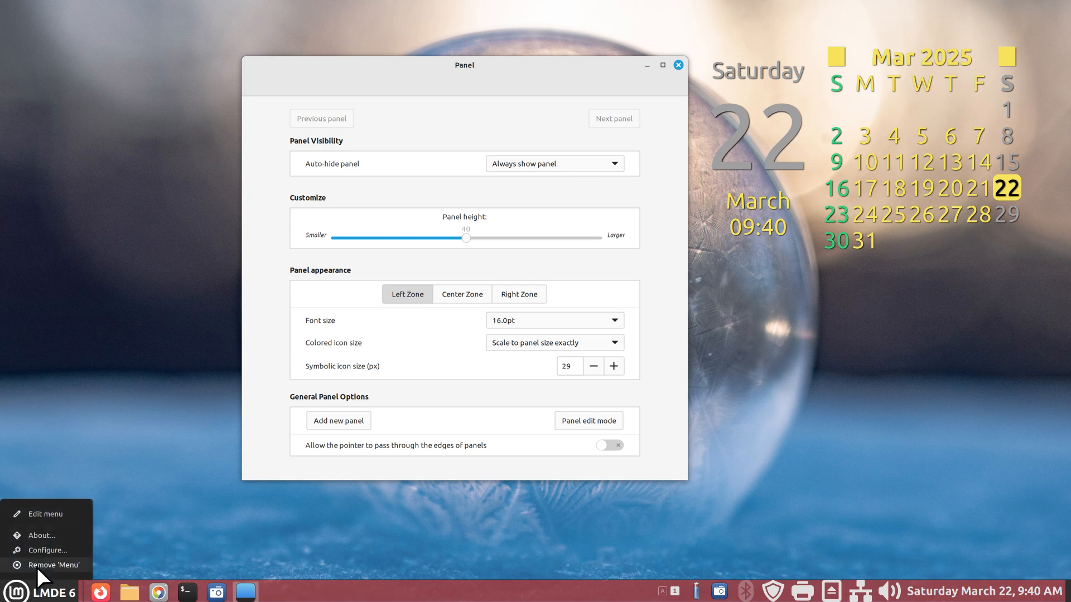
{"action": "left_click", "coordinate": [47, 550]}
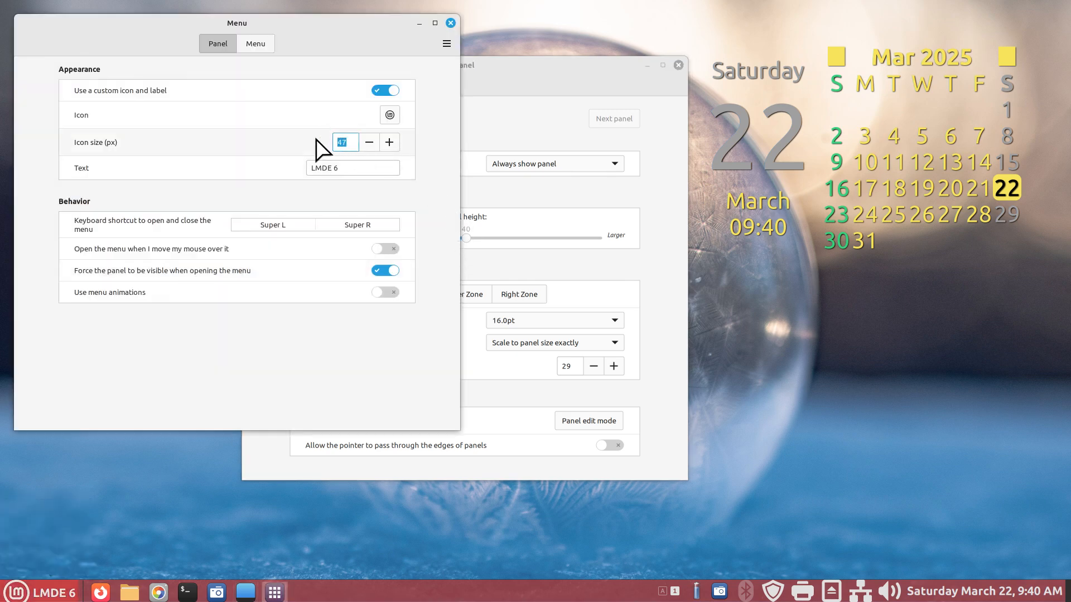
{"action": "type", "text": "16"}
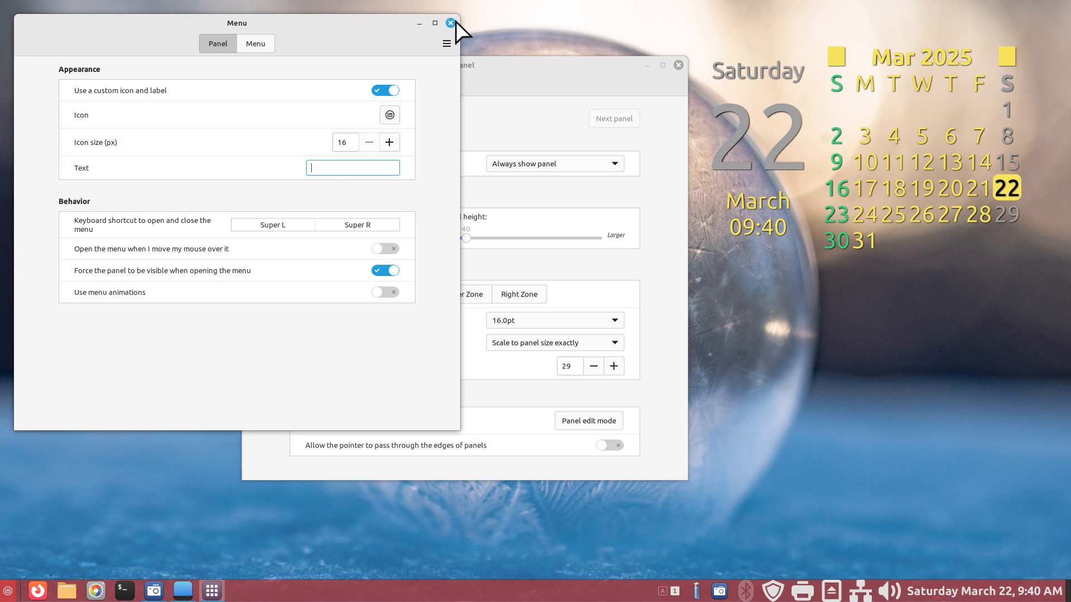
{"action": "left_click", "coordinate": [449, 22]}
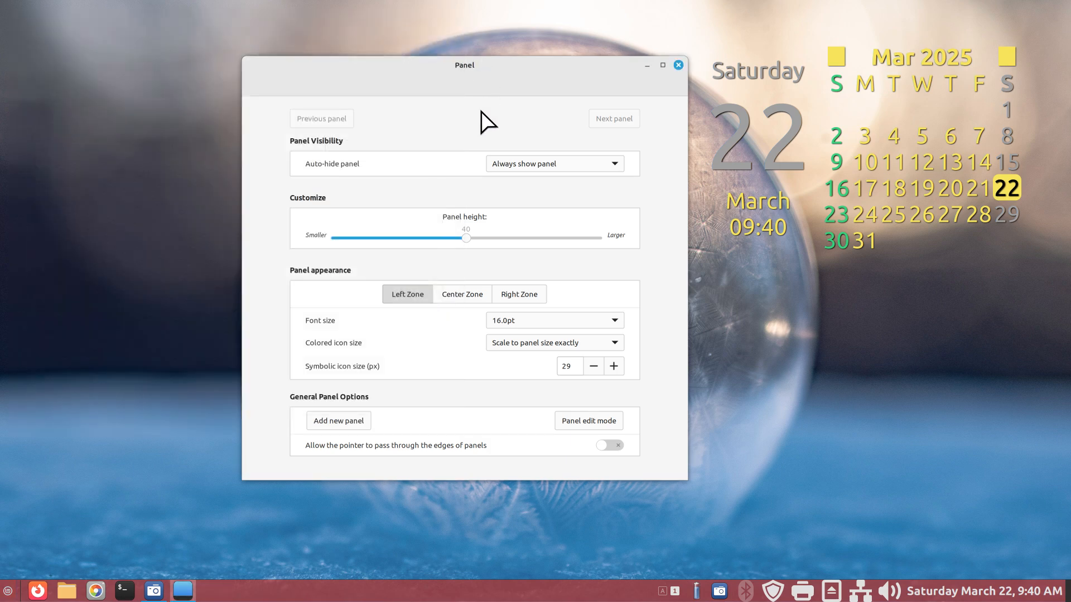
{"action": "mouse_move", "coordinate": [499, 352]}
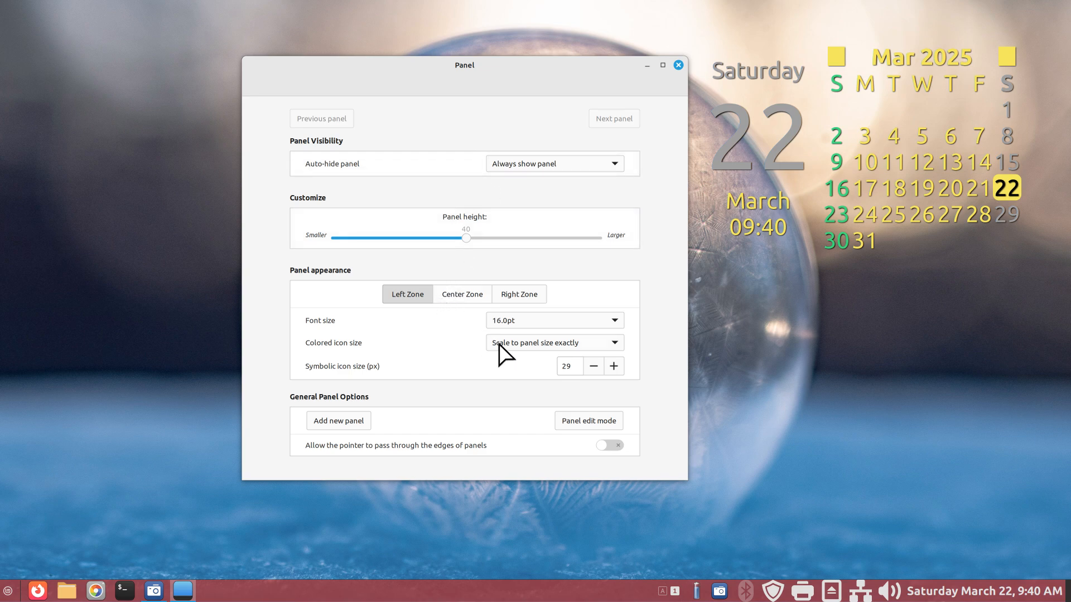
{"action": "mouse_move", "coordinate": [511, 355]}
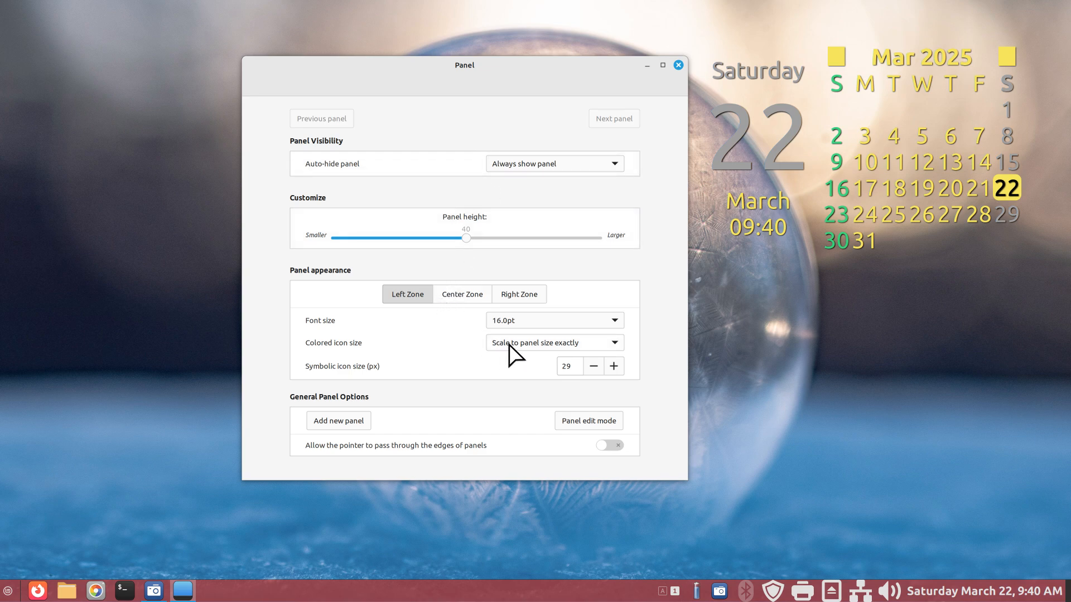
Step: Set left and right colored icons to 16 px, right-zone symbolic icons 16, theme font, and close
{"action": "left_click", "coordinate": [554, 342]}
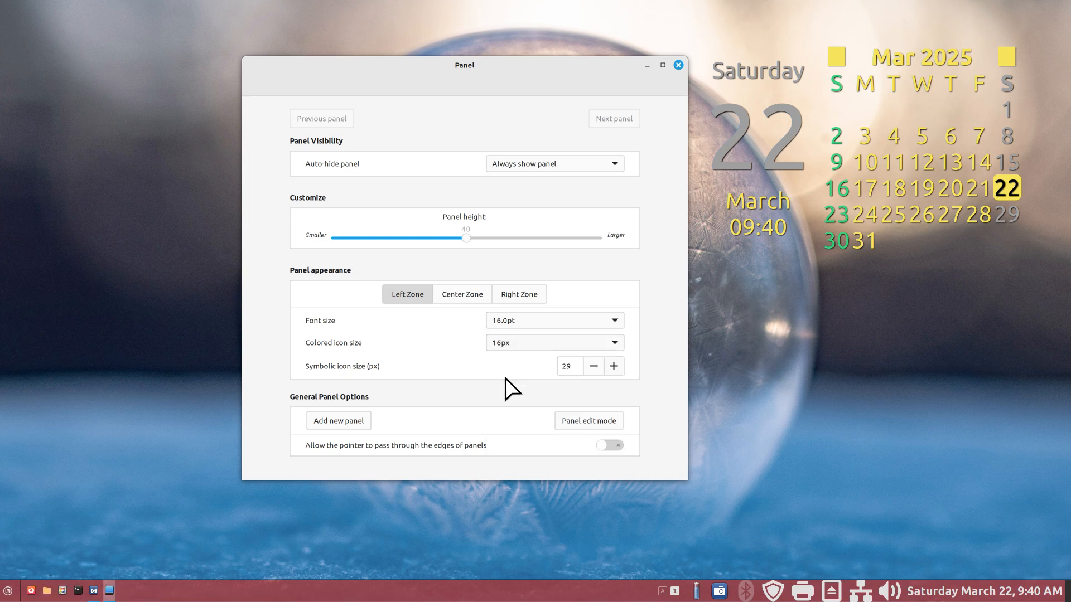
{"action": "left_click", "coordinate": [519, 294]}
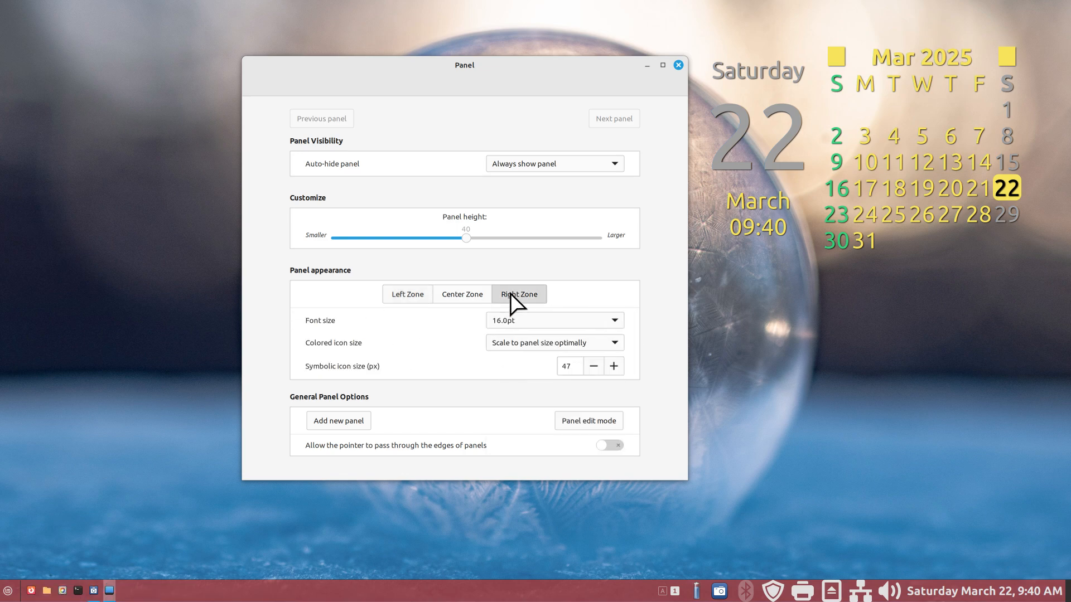
{"action": "left_click", "coordinate": [555, 320]}
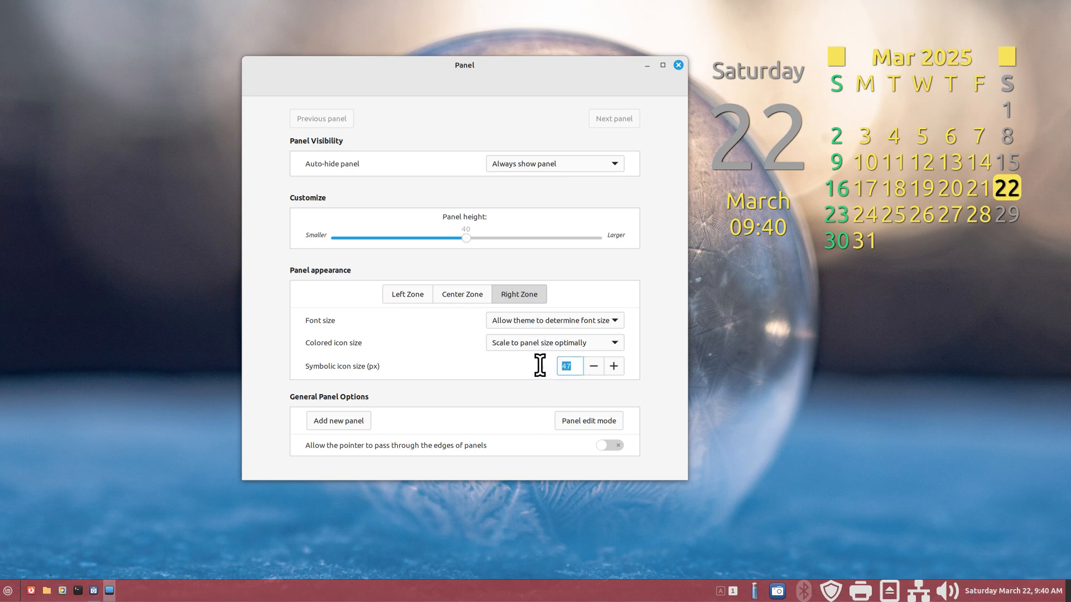
{"action": "type", "text": "16"}
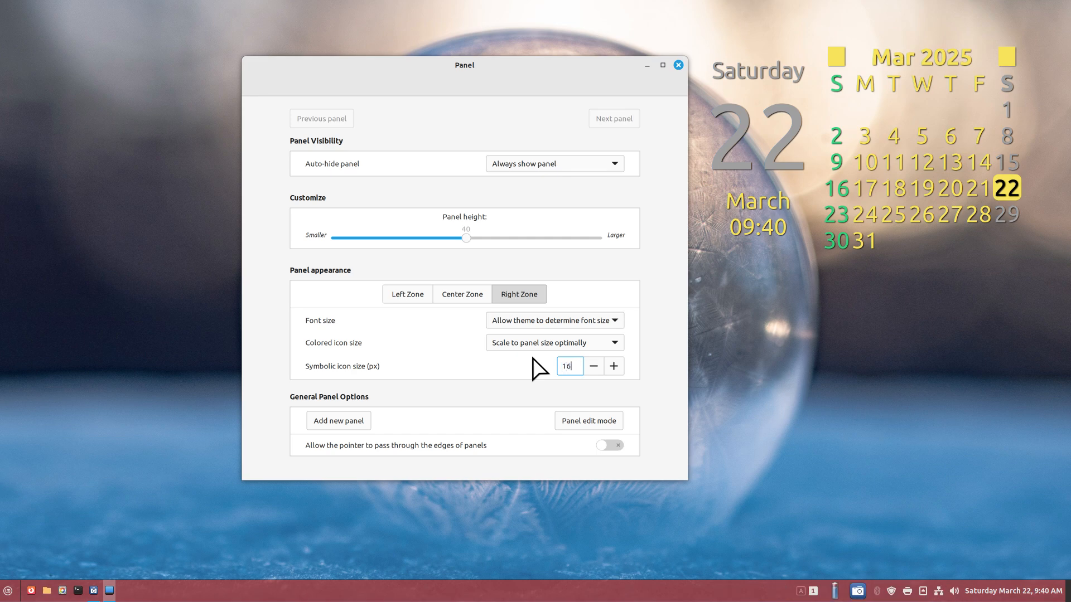
{"action": "mouse_move", "coordinate": [718, 495]}
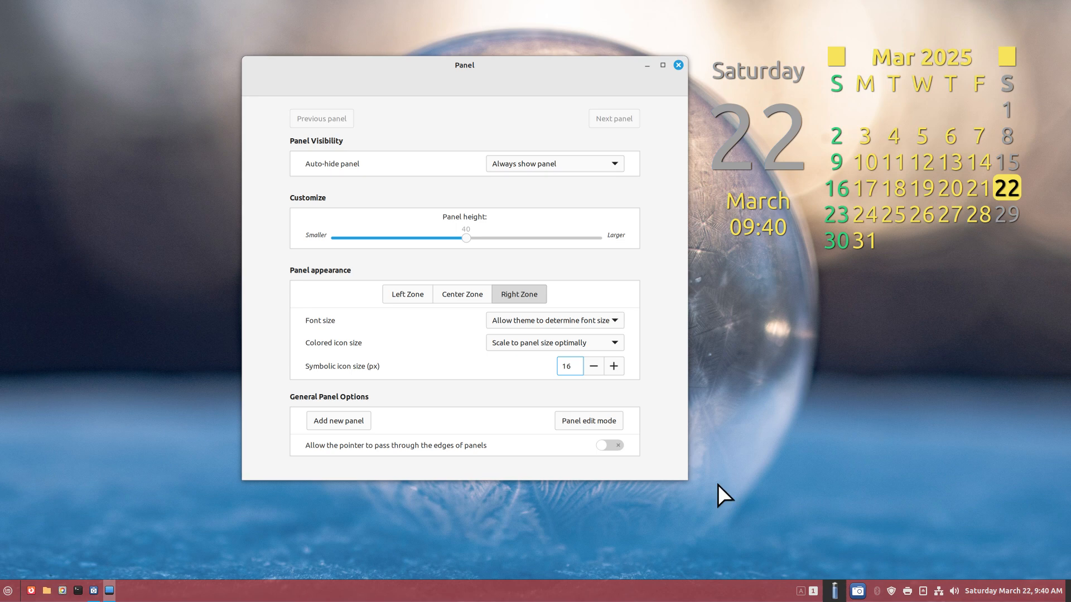
{"action": "left_click", "coordinate": [554, 343]}
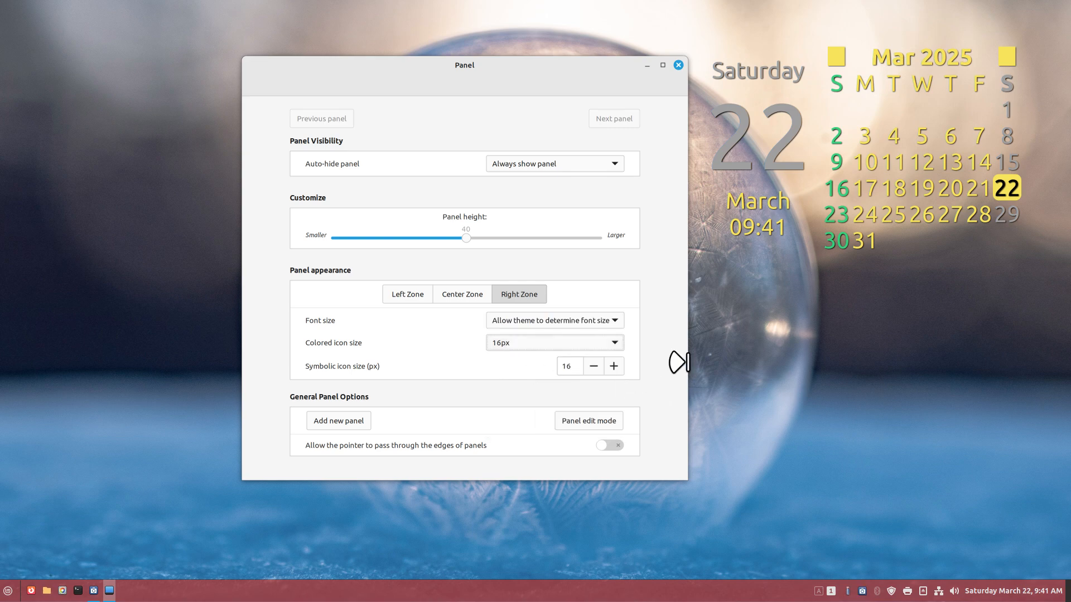
{"action": "mouse_move", "coordinate": [421, 303]}
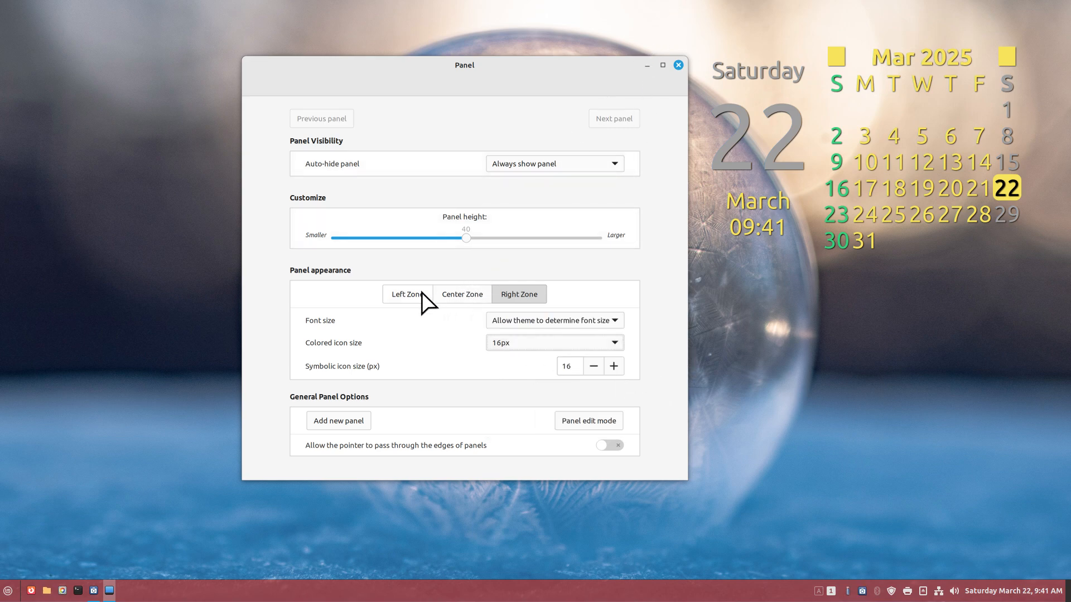
{"action": "left_click", "coordinate": [678, 65]}
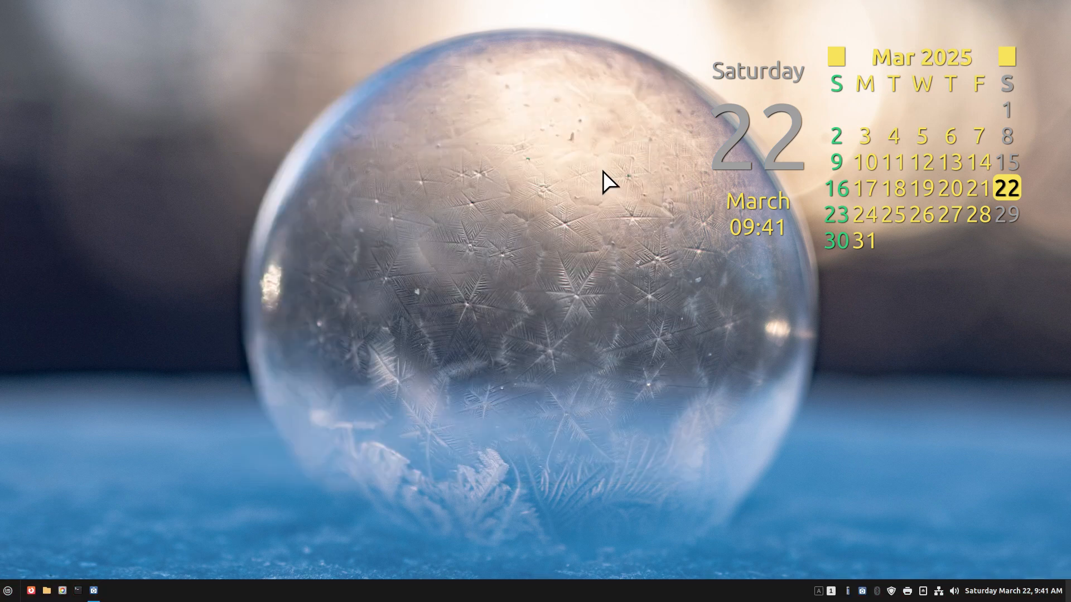
{"action": "mouse_move", "coordinate": [489, 518]}
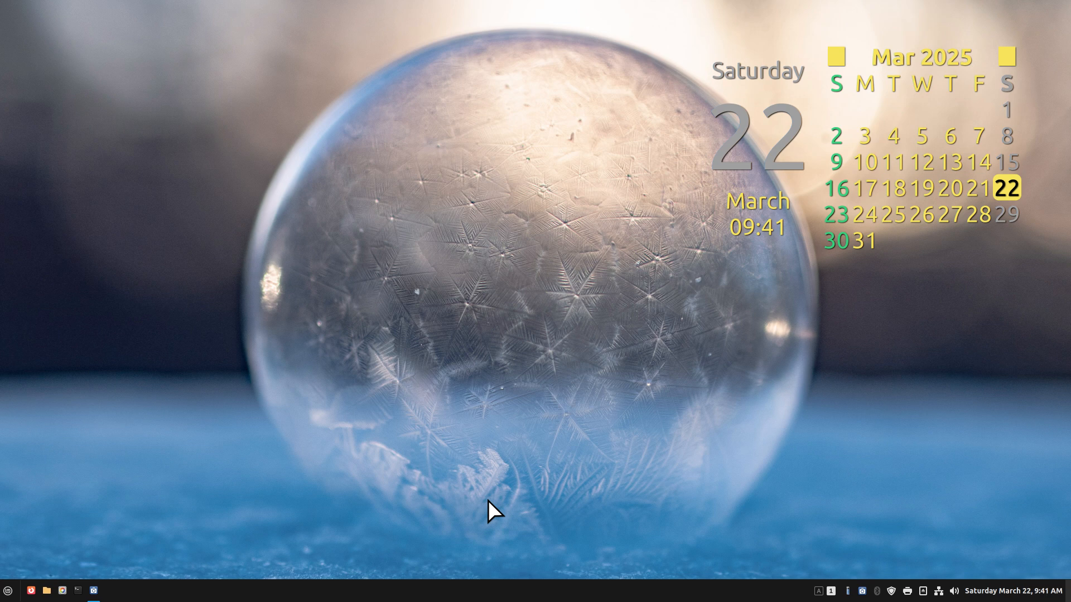
{"action": "mouse_move", "coordinate": [468, 357]}
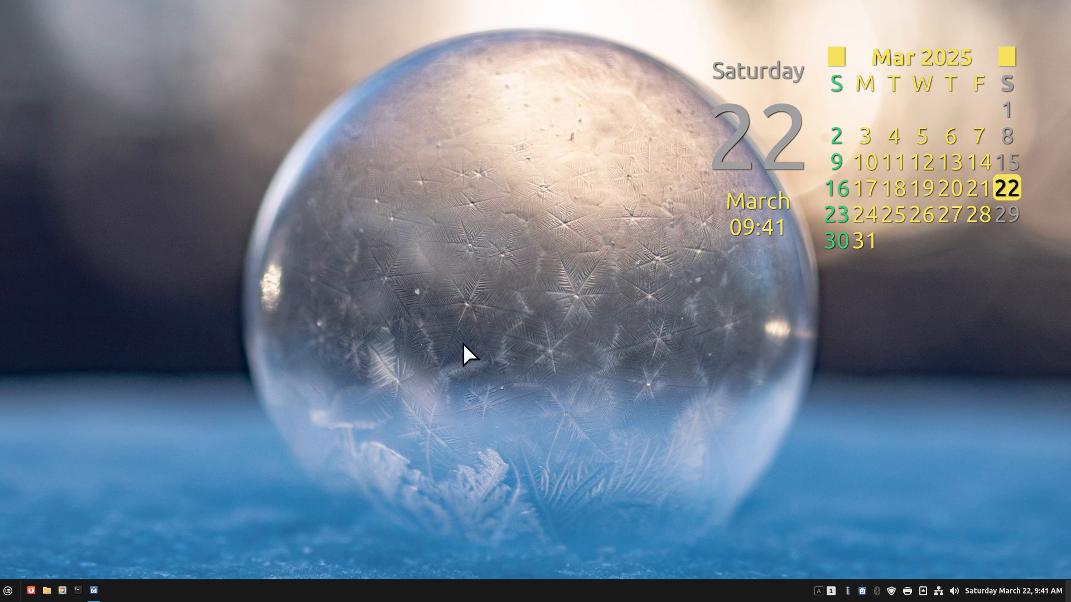
{"action": "mouse_move", "coordinate": [430, 295]}
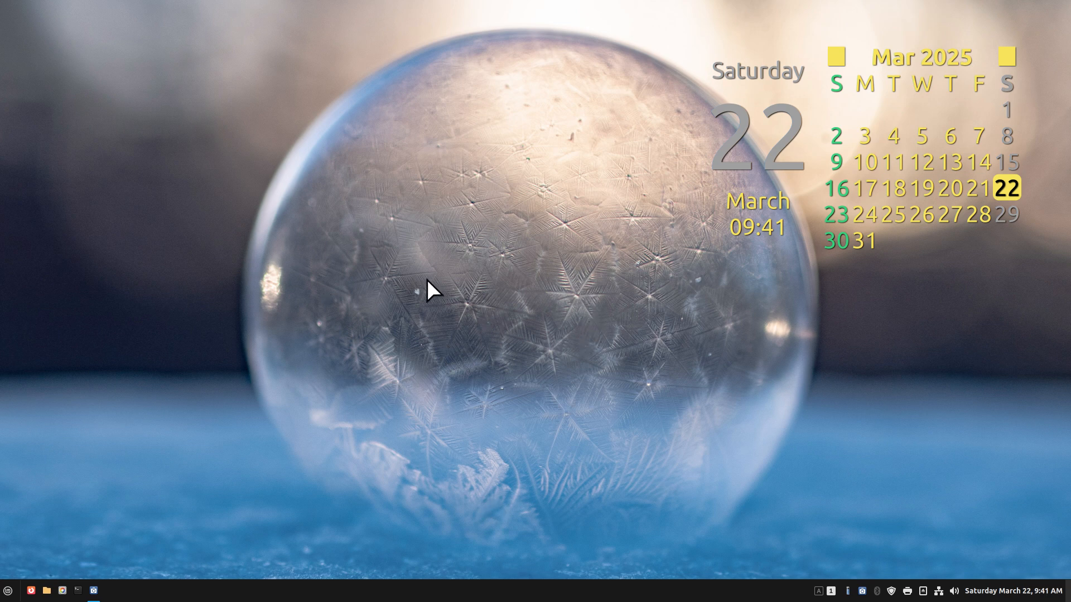
{"action": "mouse_move", "coordinate": [84, 562]}
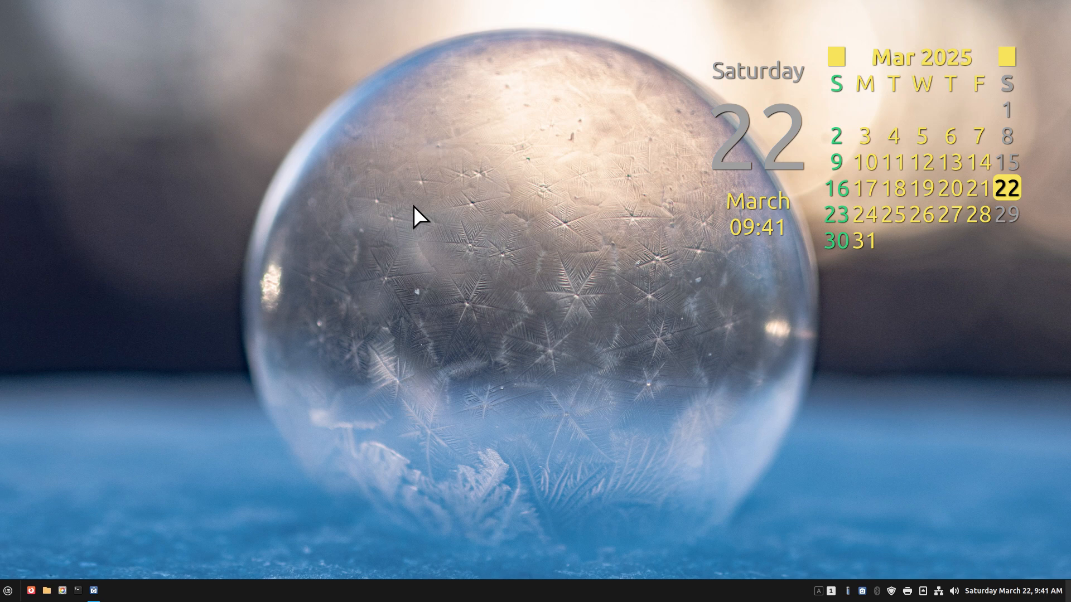
{"action": "mouse_move", "coordinate": [511, 246]}
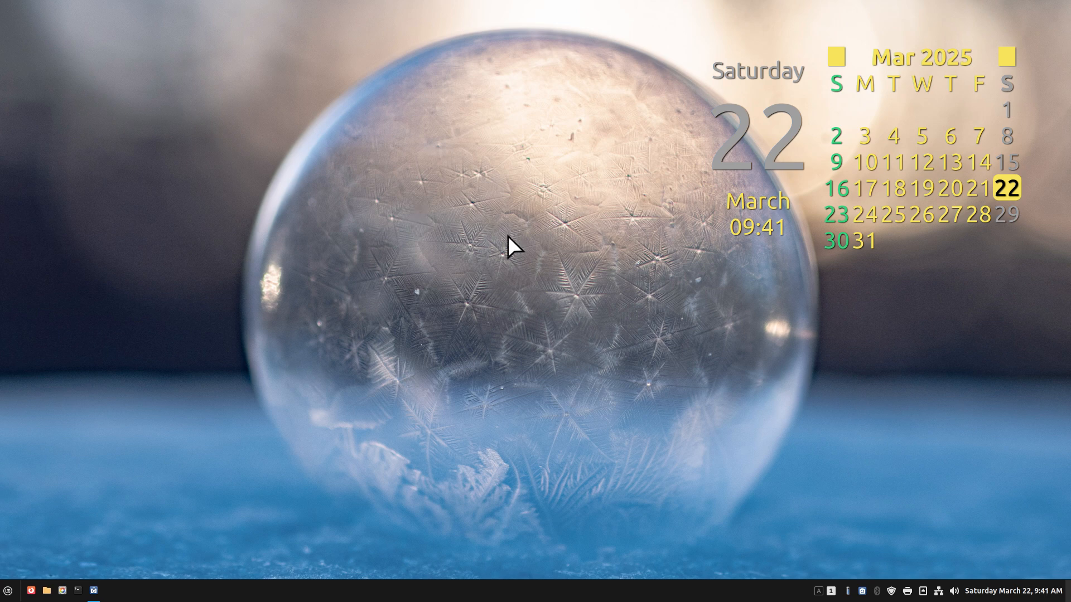
Step: Open Display Settings from the desktop's right-click menu
{"action": "right_click", "coordinate": [511, 248]}
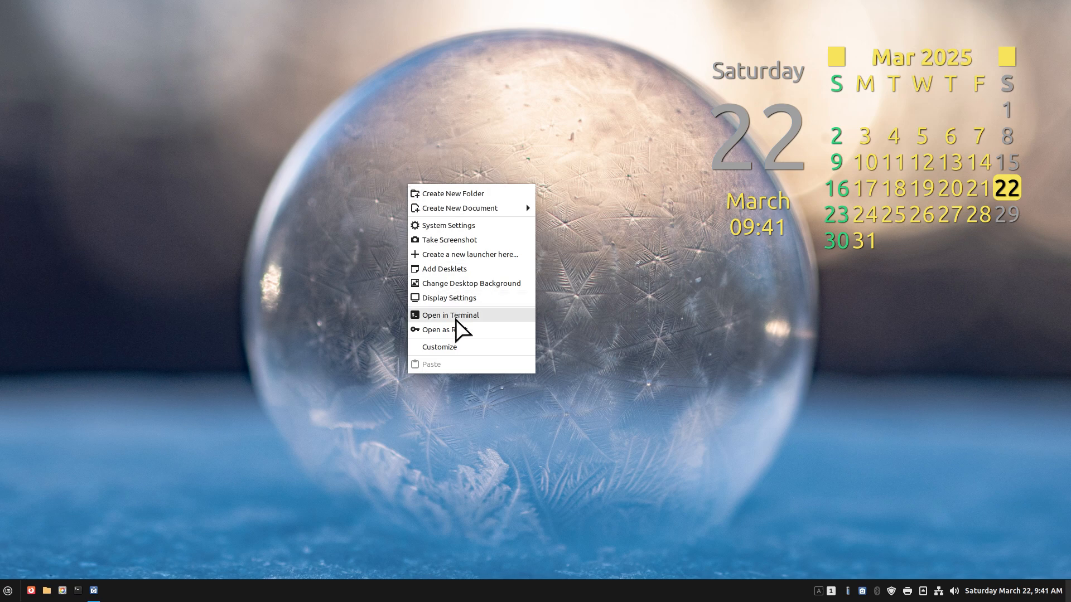
{"action": "left_click", "coordinate": [448, 298]}
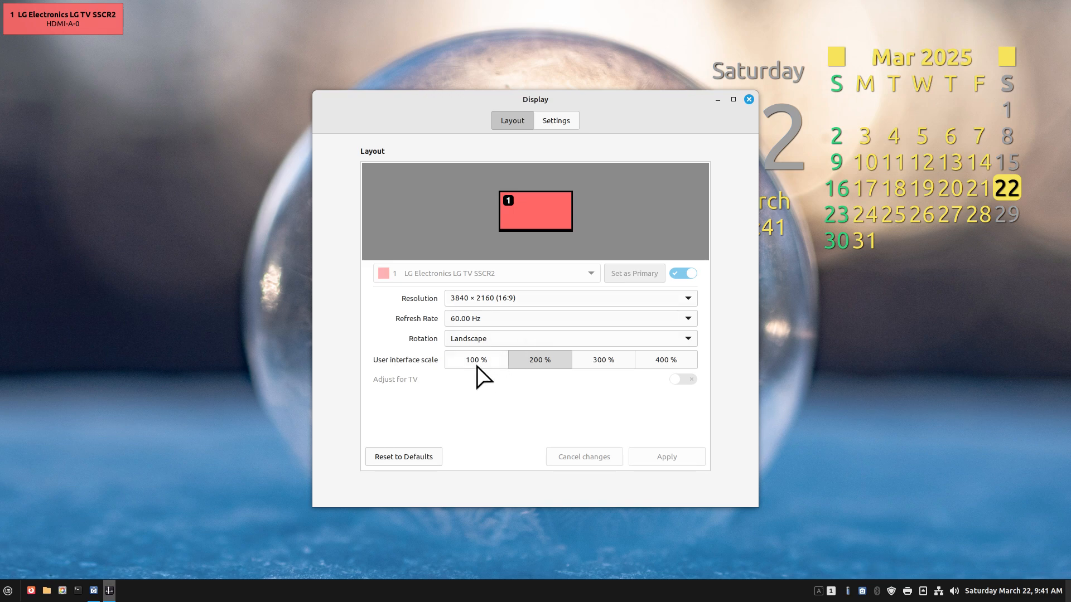
{"action": "mouse_move", "coordinate": [101, 571]}
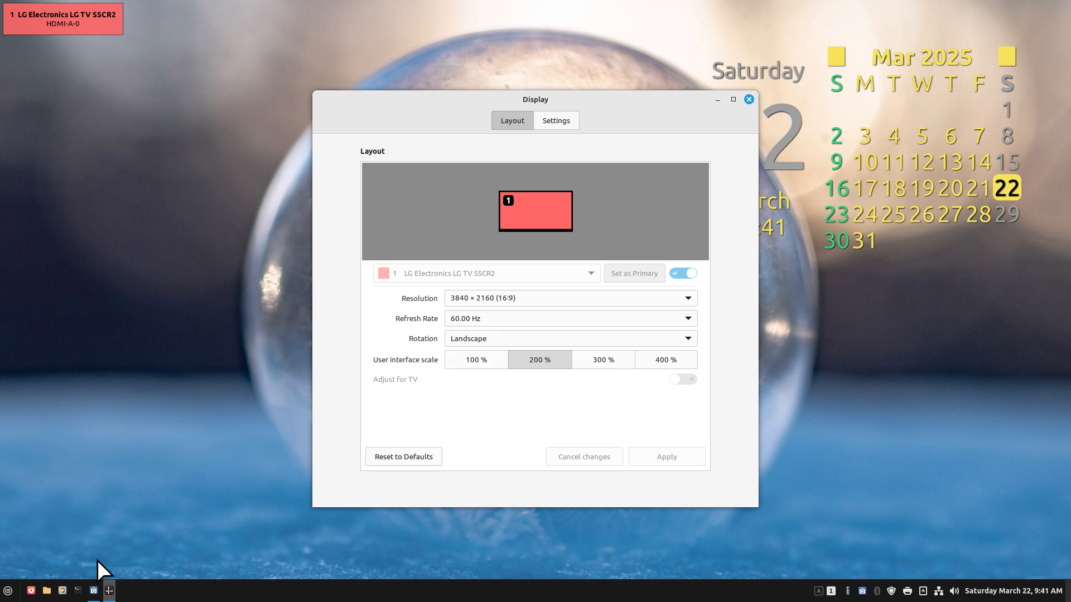
{"action": "mouse_move", "coordinate": [497, 426]}
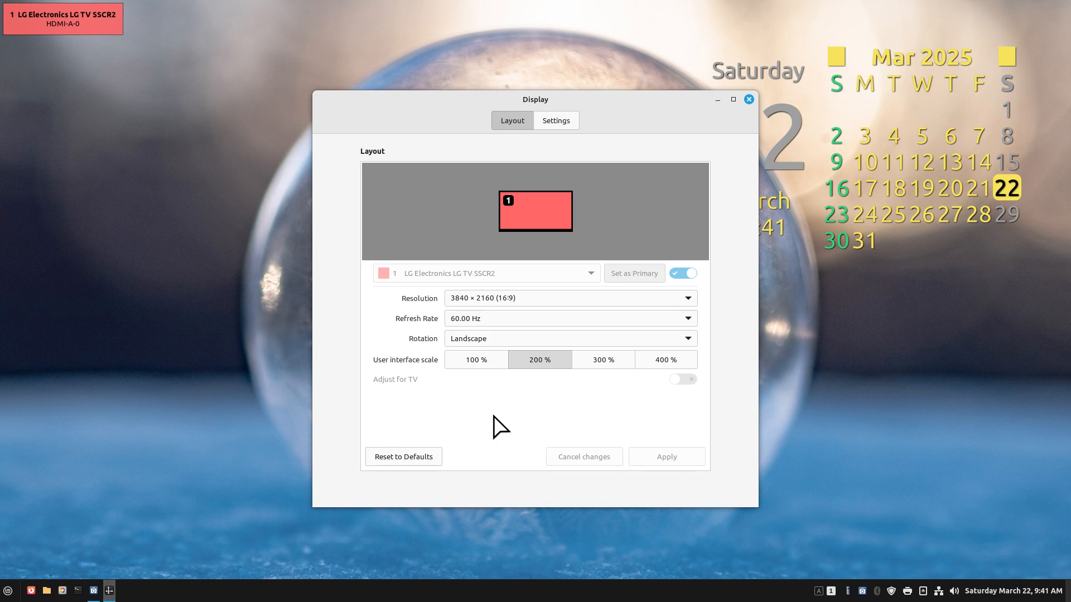
{"action": "mouse_move", "coordinate": [227, 589]}
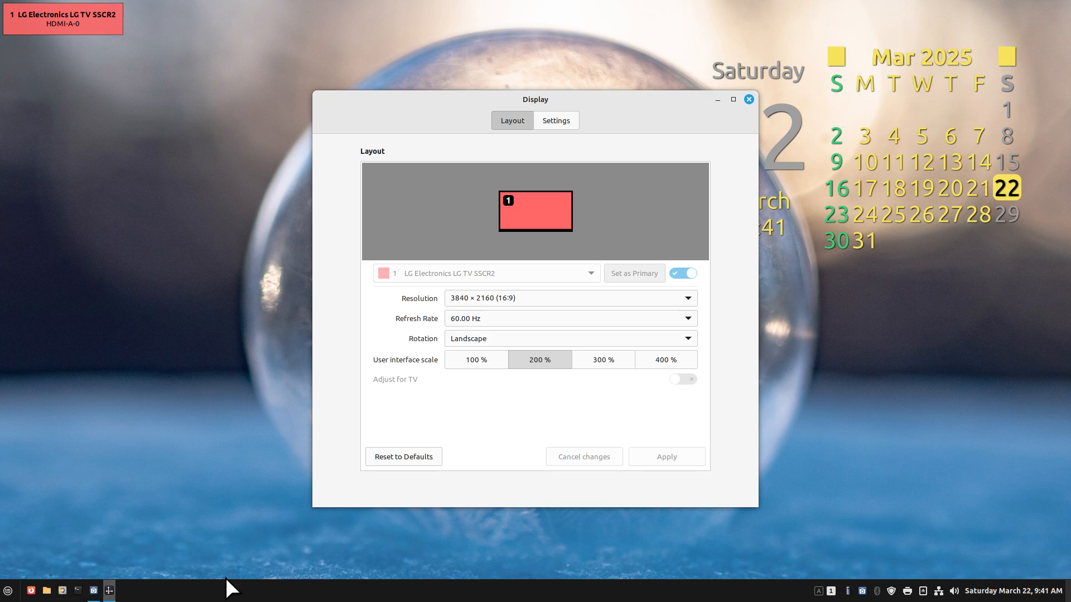
{"action": "mouse_move", "coordinate": [497, 418]}
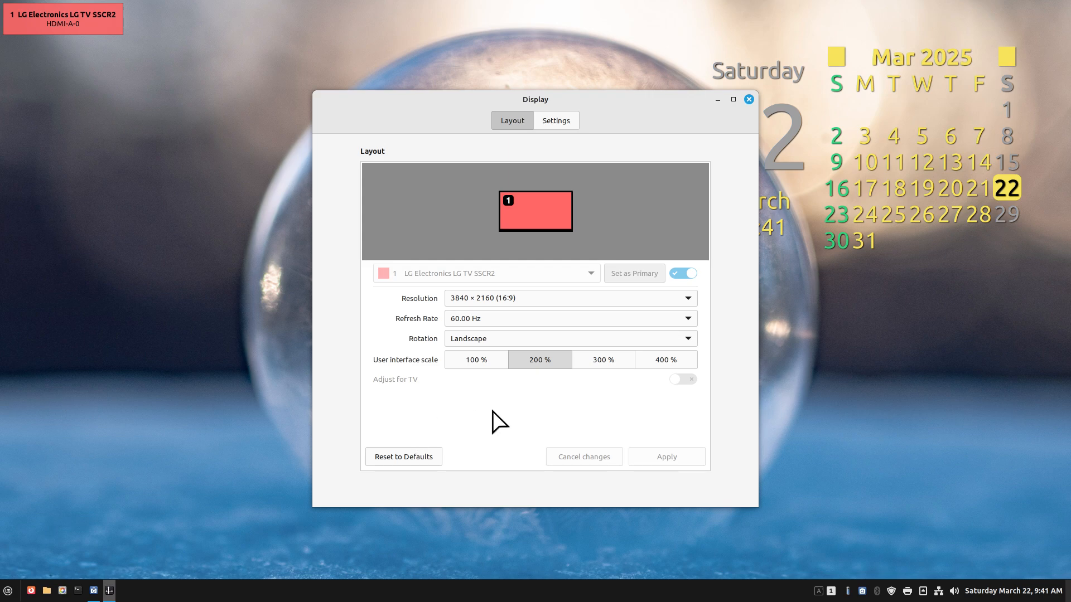
Step: Browse the Resolution list, leave 3840 × 2160 at 200% unchanged, and close Display settings
{"action": "left_click", "coordinate": [570, 298]}
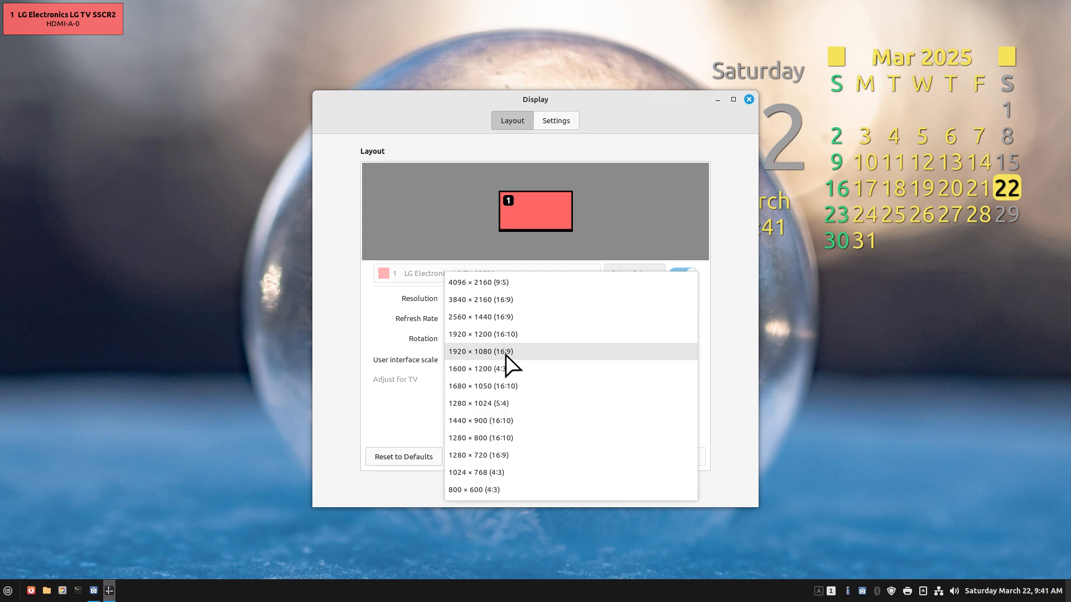
{"action": "mouse_move", "coordinate": [497, 417]}
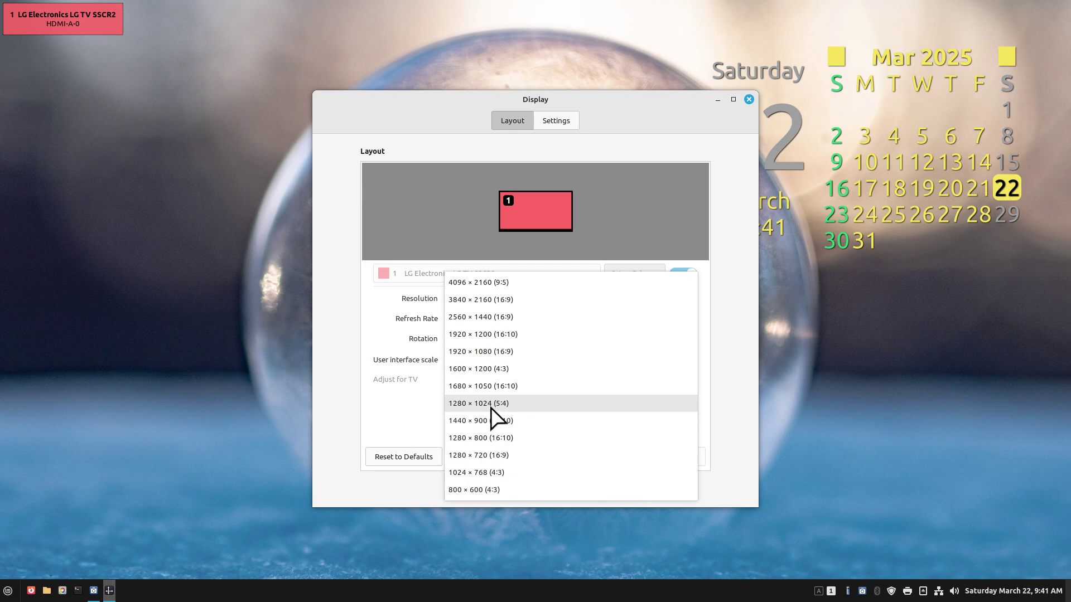
{"action": "left_click", "coordinate": [481, 299]}
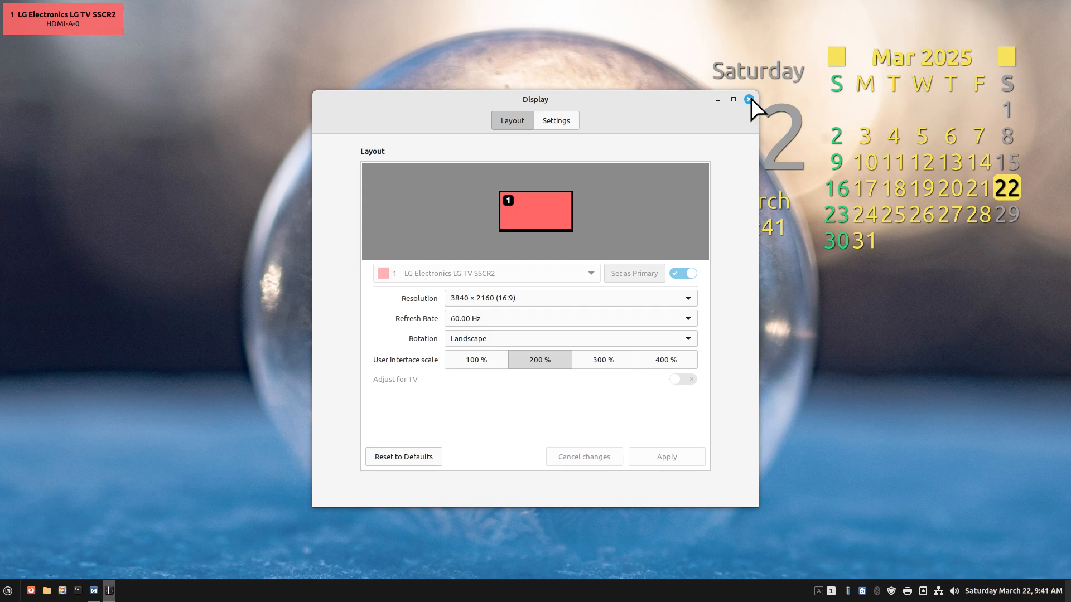
{"action": "left_click", "coordinate": [748, 99]}
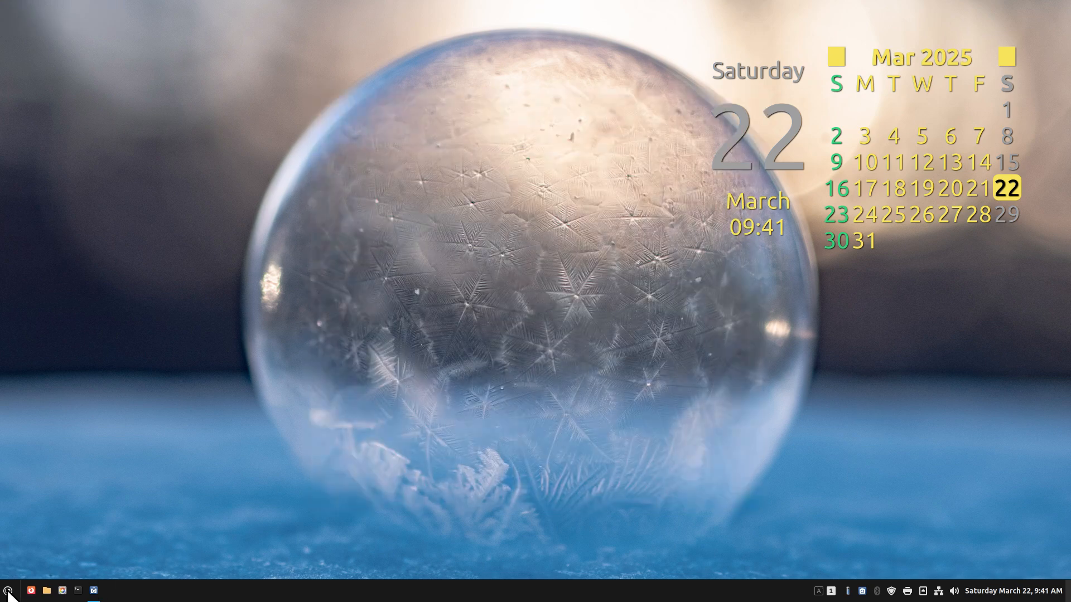
Step: Open Panel settings and set Left Zone coloured icon size to 'Scale to panel size exactly'
{"action": "right_click", "coordinate": [6, 589]}
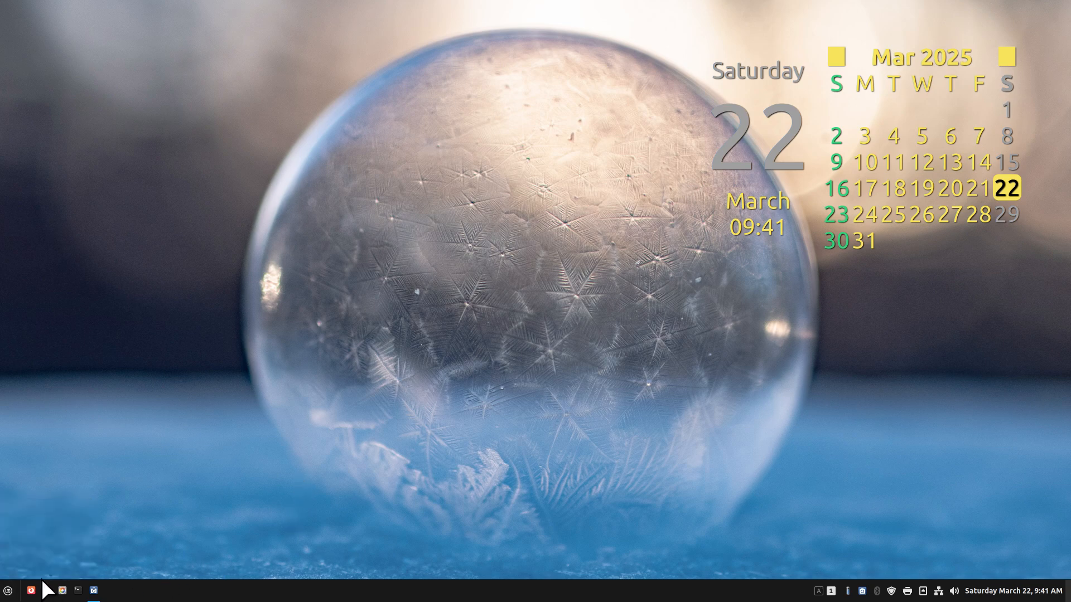
{"action": "mouse_move", "coordinate": [196, 591]}
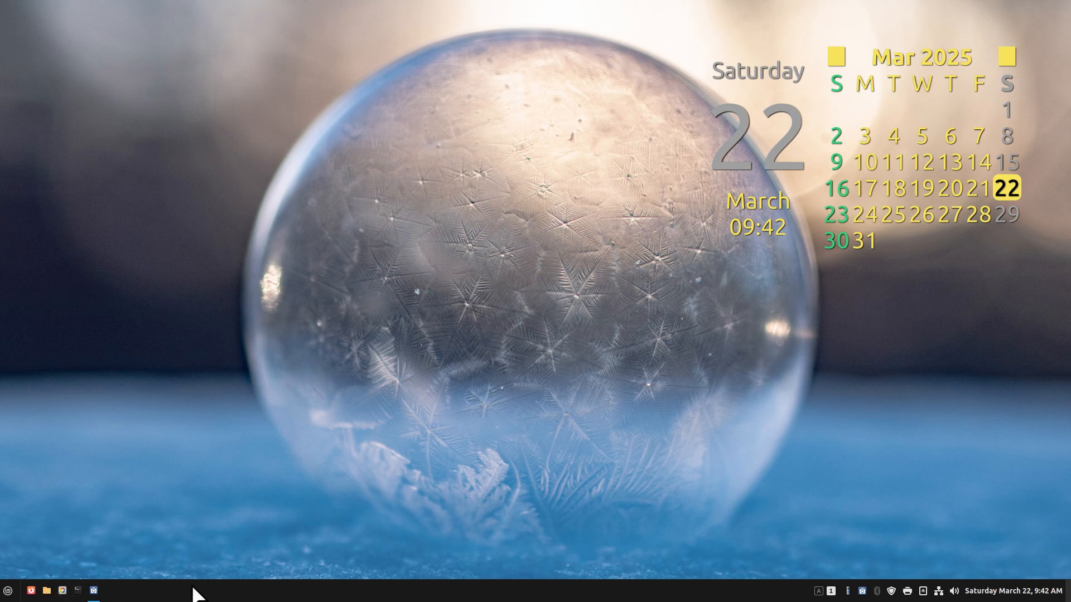
{"action": "right_click", "coordinate": [195, 593]}
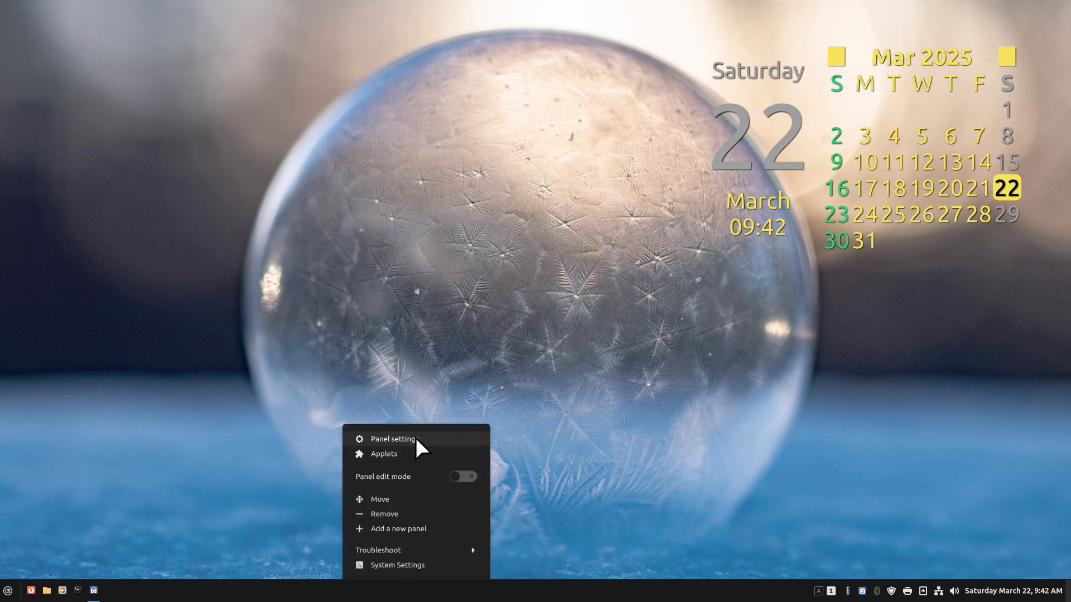
{"action": "left_click", "coordinate": [393, 440]}
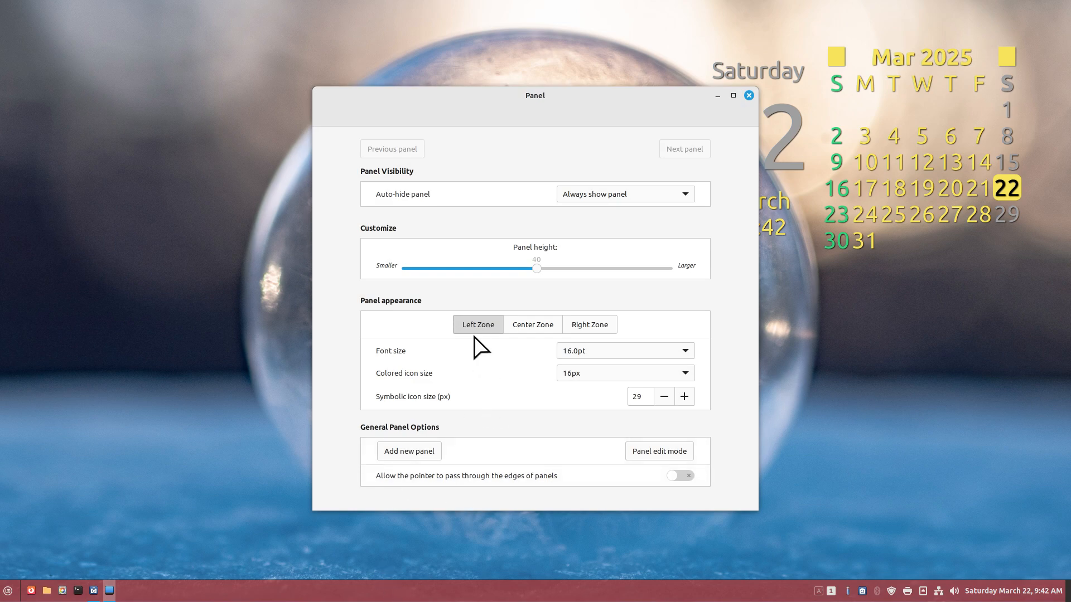
{"action": "mouse_move", "coordinate": [2, 232]}
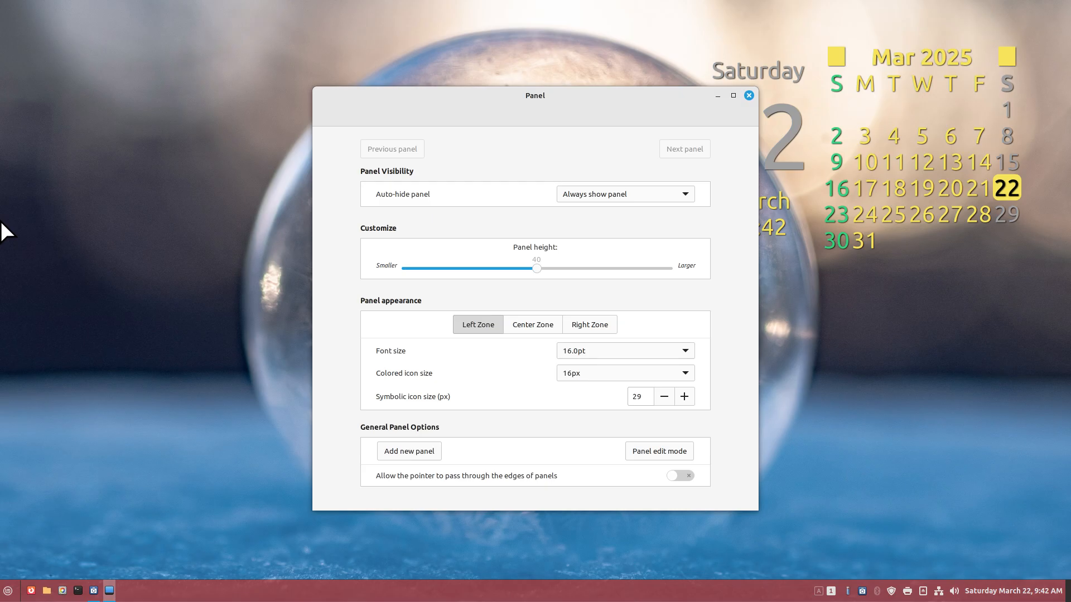
{"action": "mouse_move", "coordinate": [2, 205]}
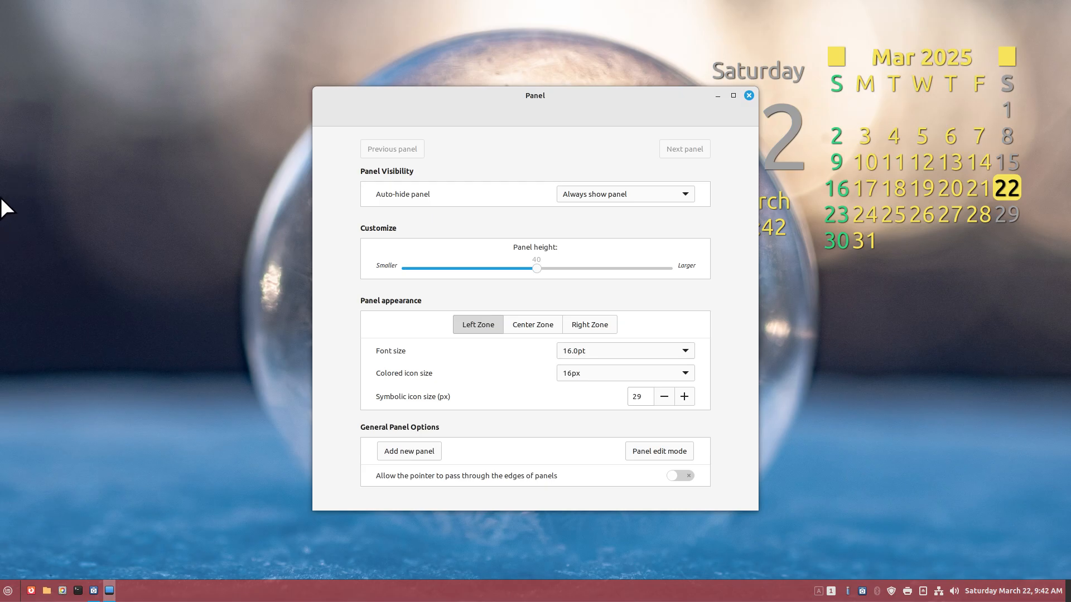
{"action": "mouse_move", "coordinate": [479, 345]}
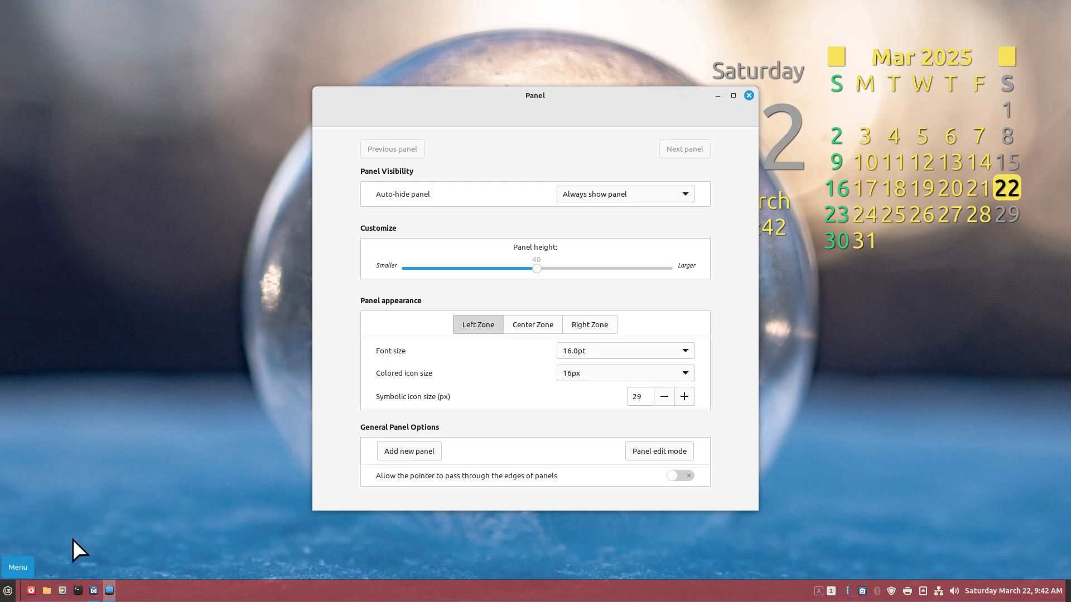
{"action": "mouse_move", "coordinate": [409, 381]}
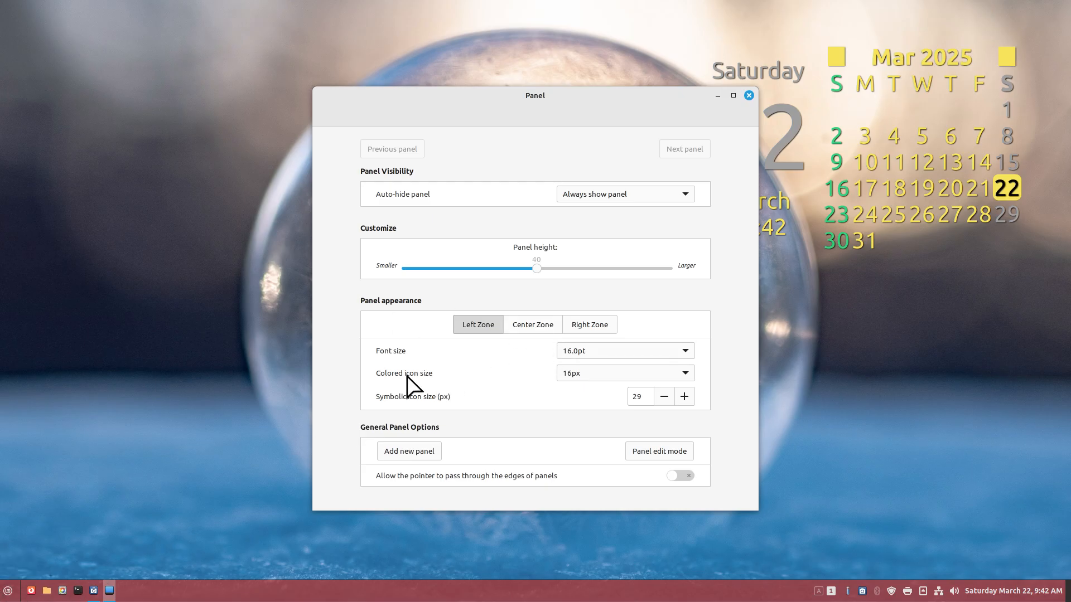
{"action": "mouse_move", "coordinate": [614, 386]}
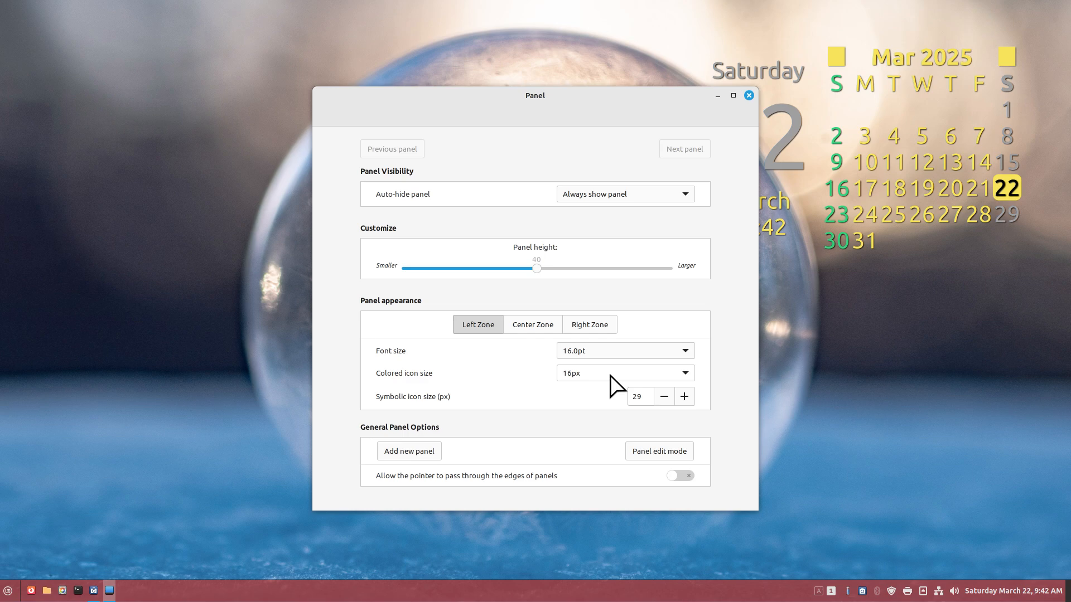
{"action": "mouse_move", "coordinate": [83, 593]}
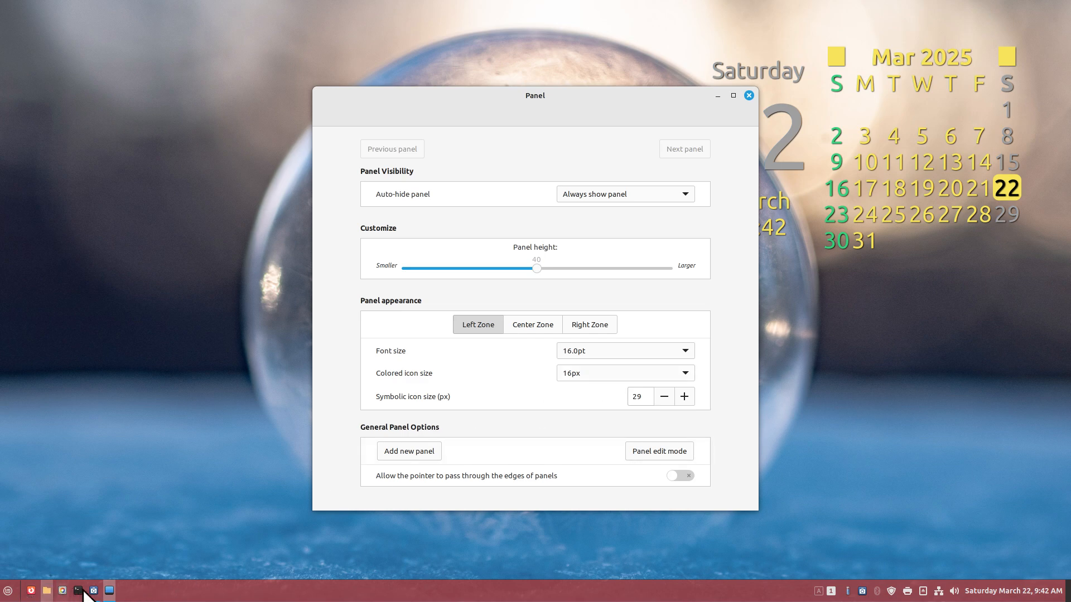
{"action": "mouse_move", "coordinate": [609, 375]}
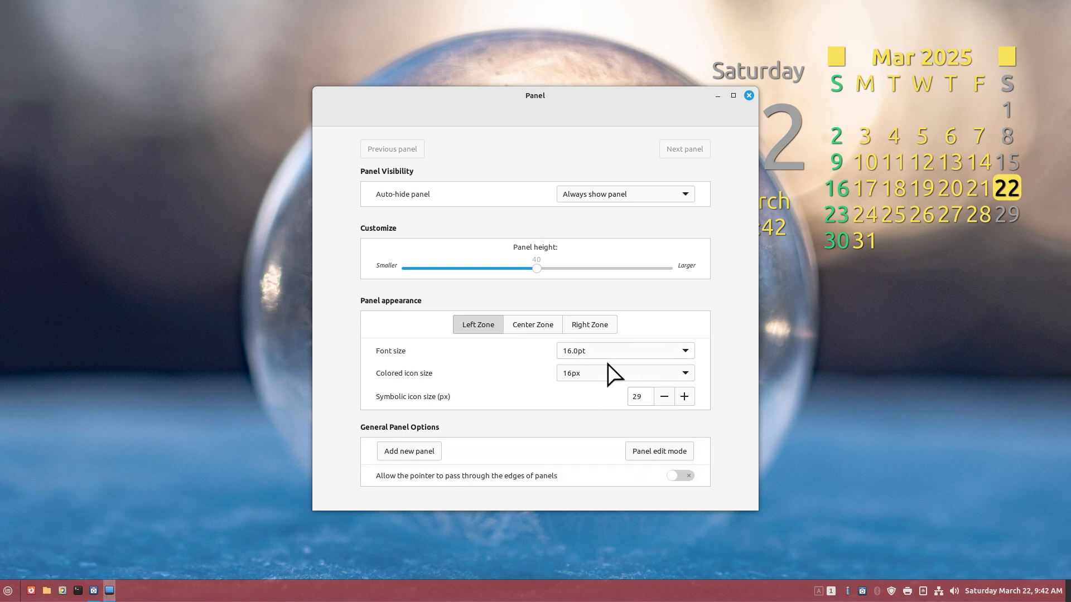
{"action": "mouse_move", "coordinate": [611, 367]}
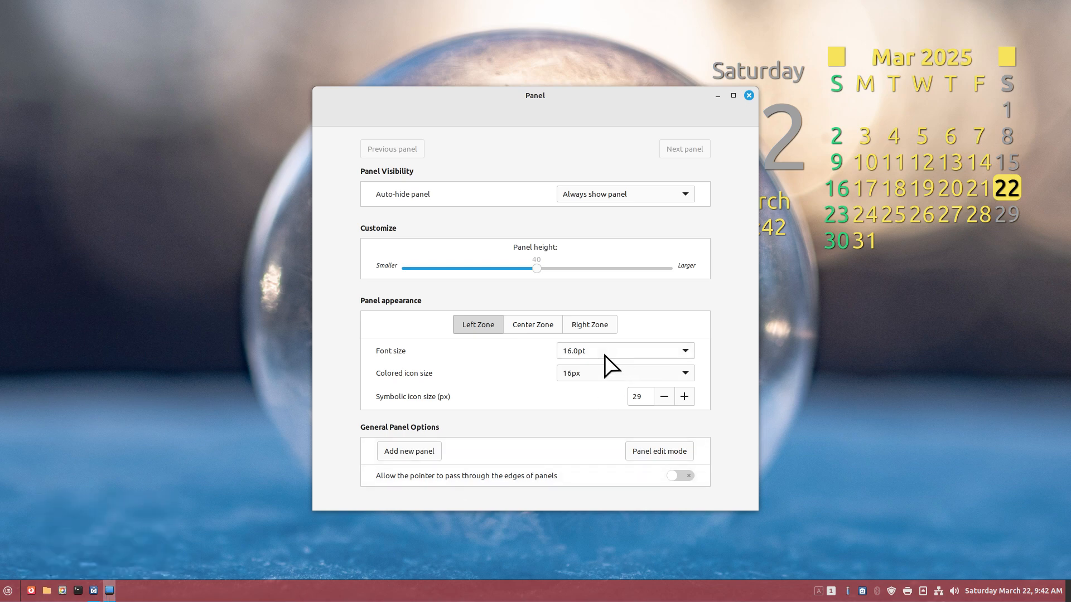
{"action": "left_click", "coordinate": [625, 372]}
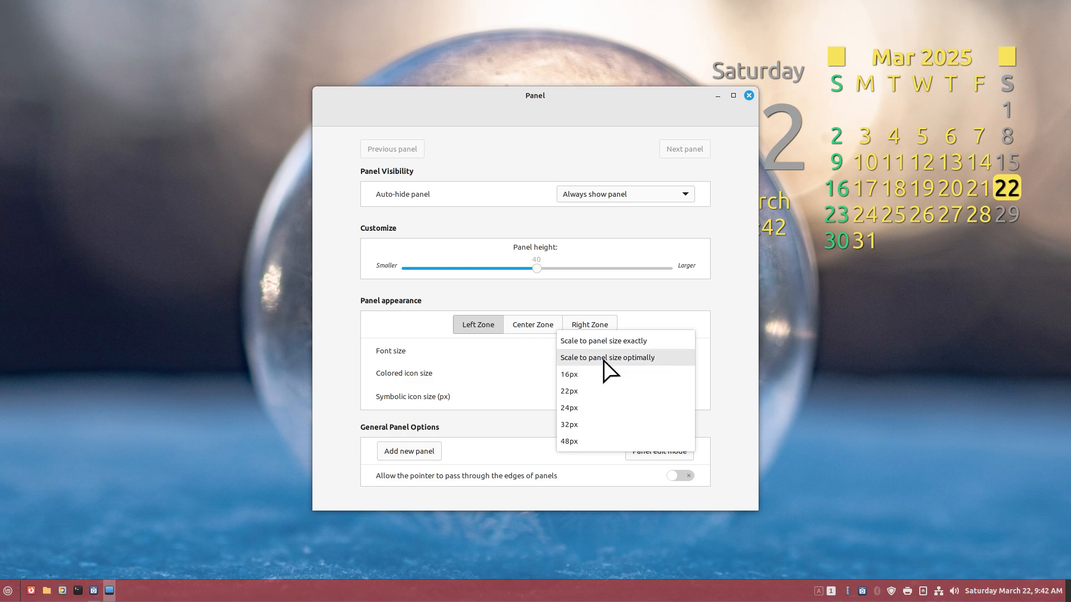
{"action": "mouse_move", "coordinate": [614, 350]}
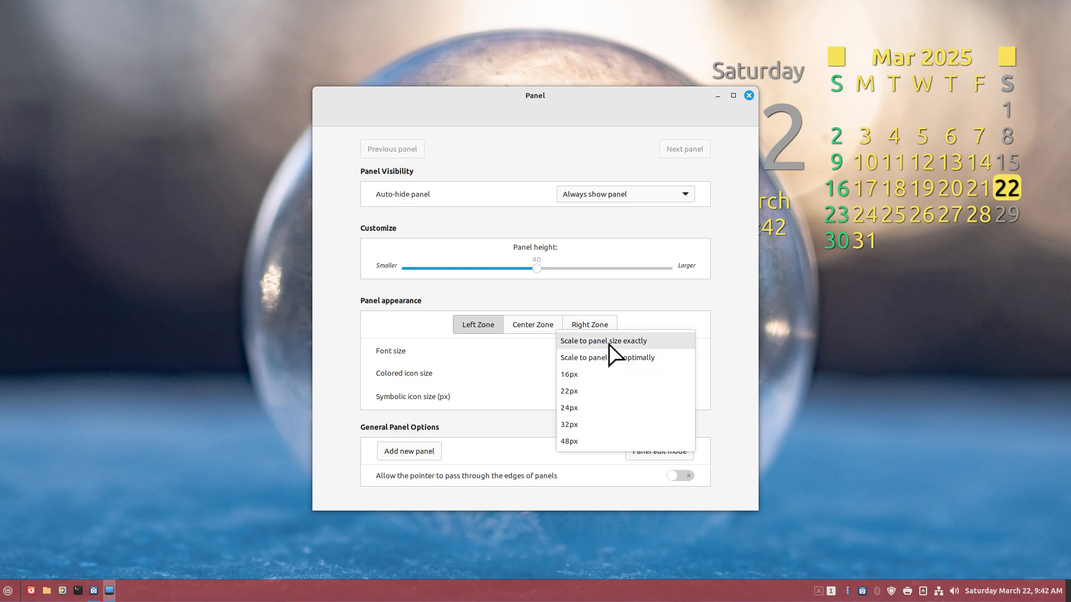
{"action": "mouse_move", "coordinate": [612, 372]}
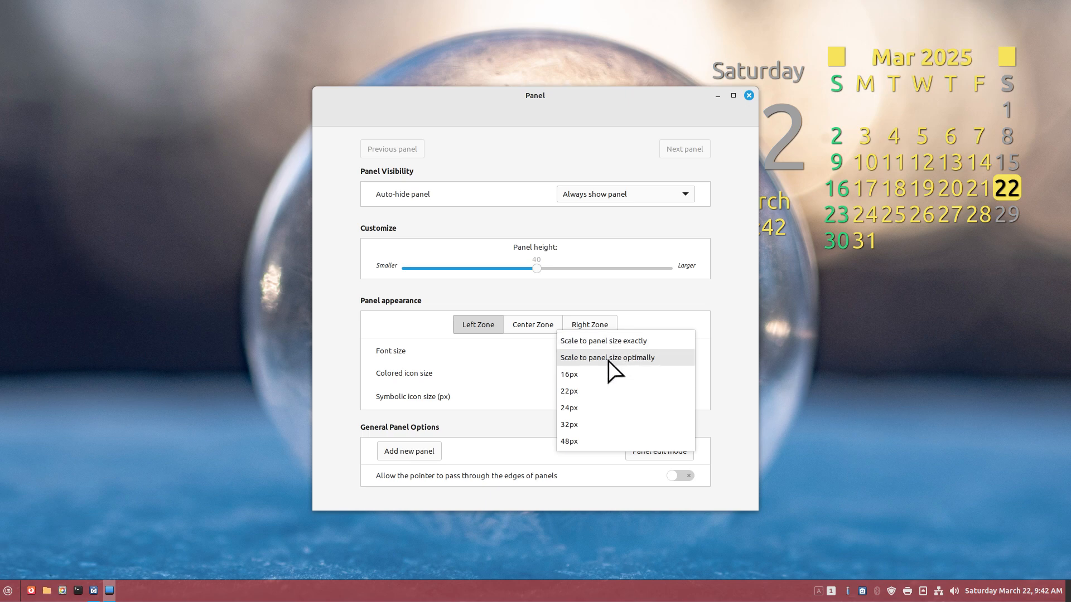
{"action": "left_click", "coordinate": [606, 342]}
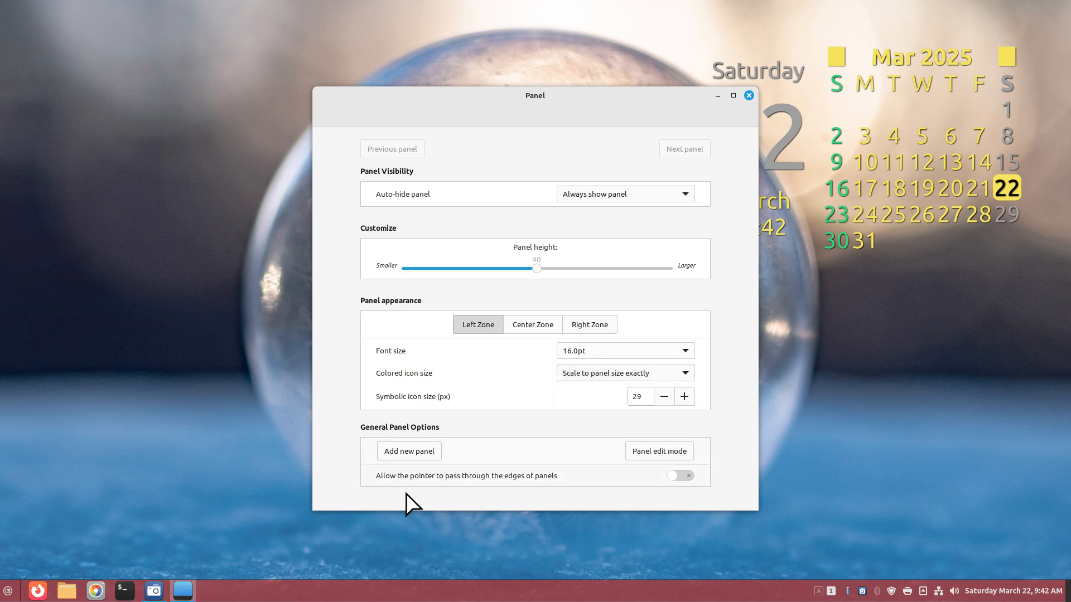
{"action": "mouse_move", "coordinate": [536, 273]}
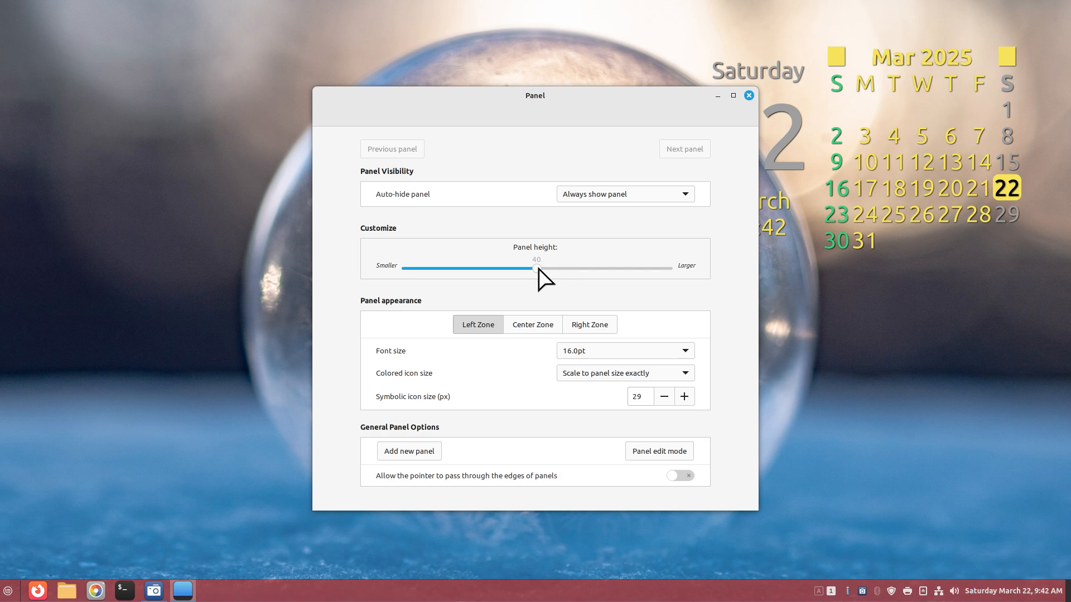
Step: Adjust the Panel height slider until it settles at 47
{"action": "left_click_drag", "start_coordinate": [535, 269], "coordinate": [594, 269]}
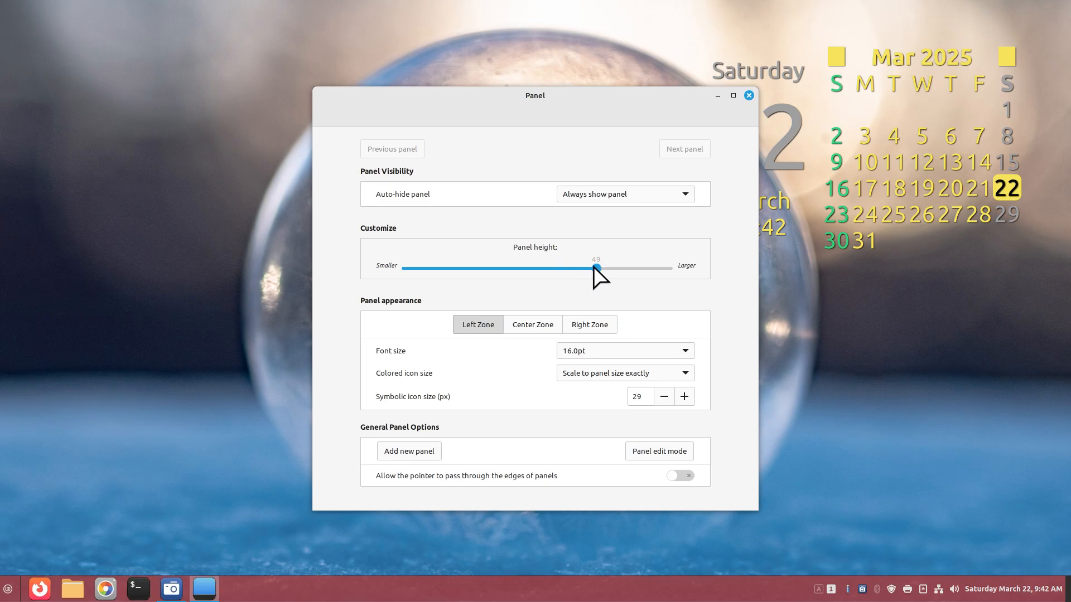
{"action": "left_click_drag", "start_coordinate": [594, 268], "coordinate": [582, 268]}
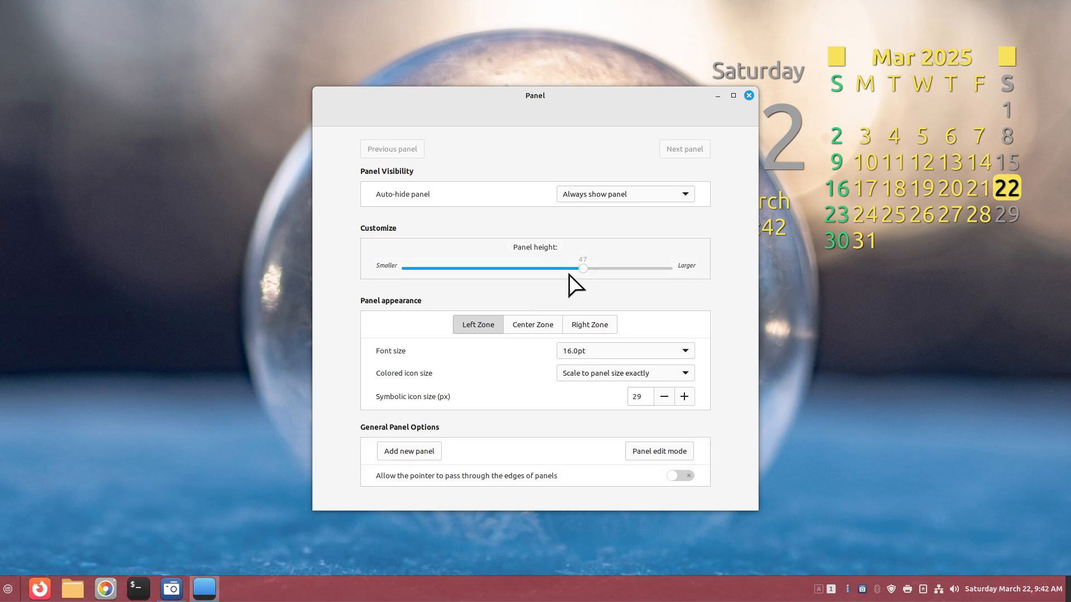
{"action": "left_click_drag", "start_coordinate": [582, 269], "coordinate": [476, 269]}
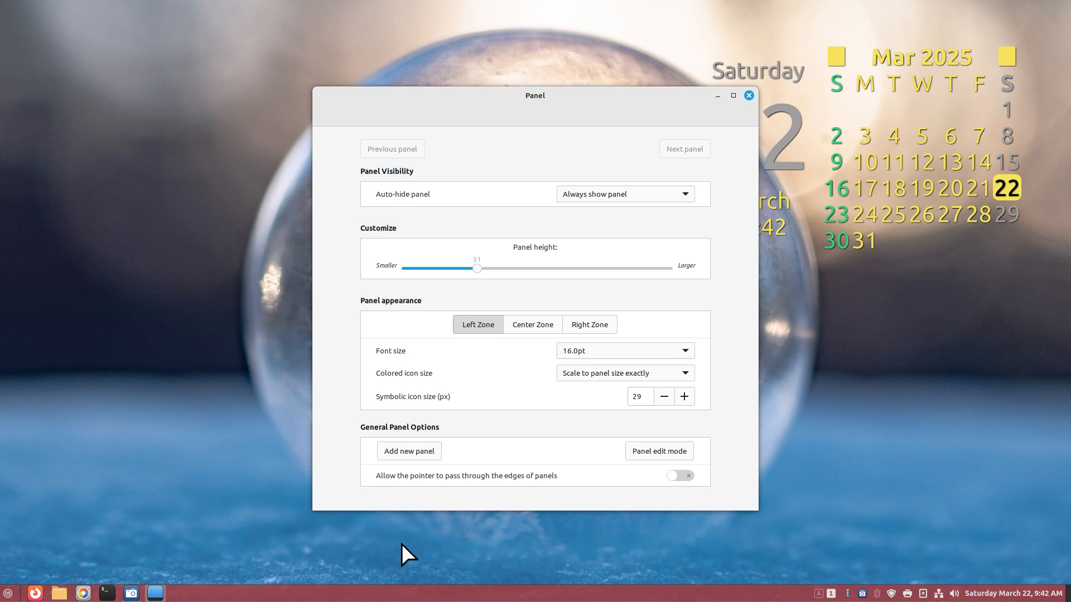
{"action": "mouse_move", "coordinate": [599, 389]}
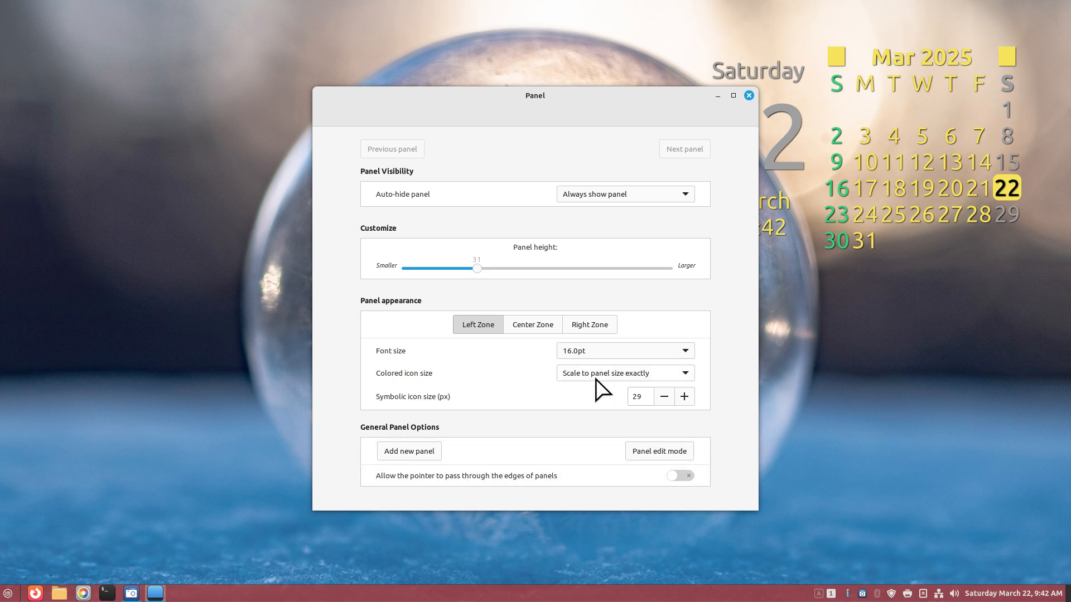
{"action": "mouse_move", "coordinate": [586, 350]}
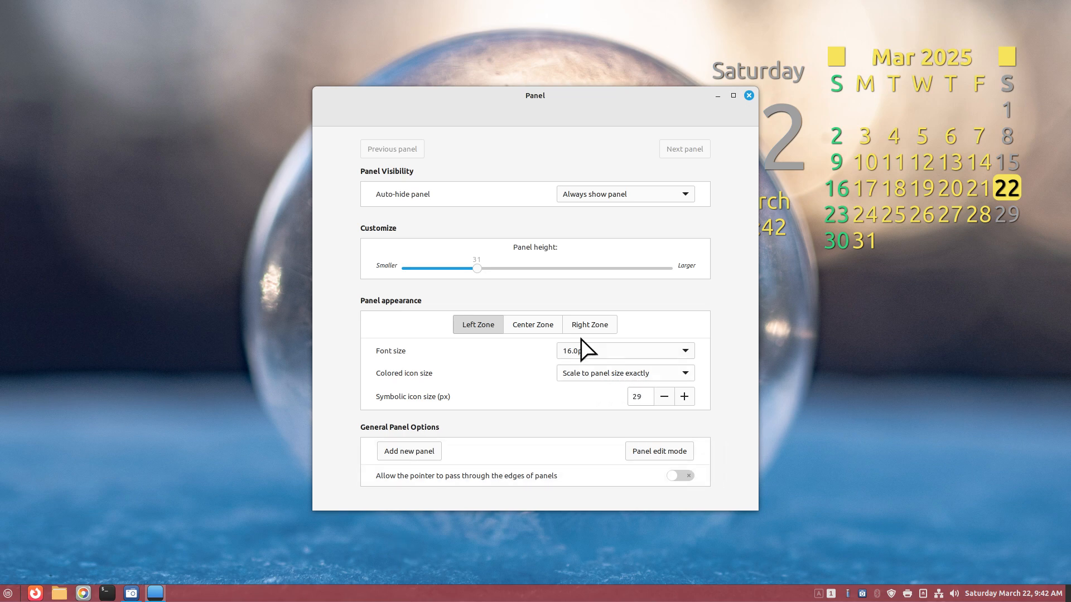
{"action": "left_click_drag", "start_coordinate": [476, 269], "coordinate": [515, 268]}
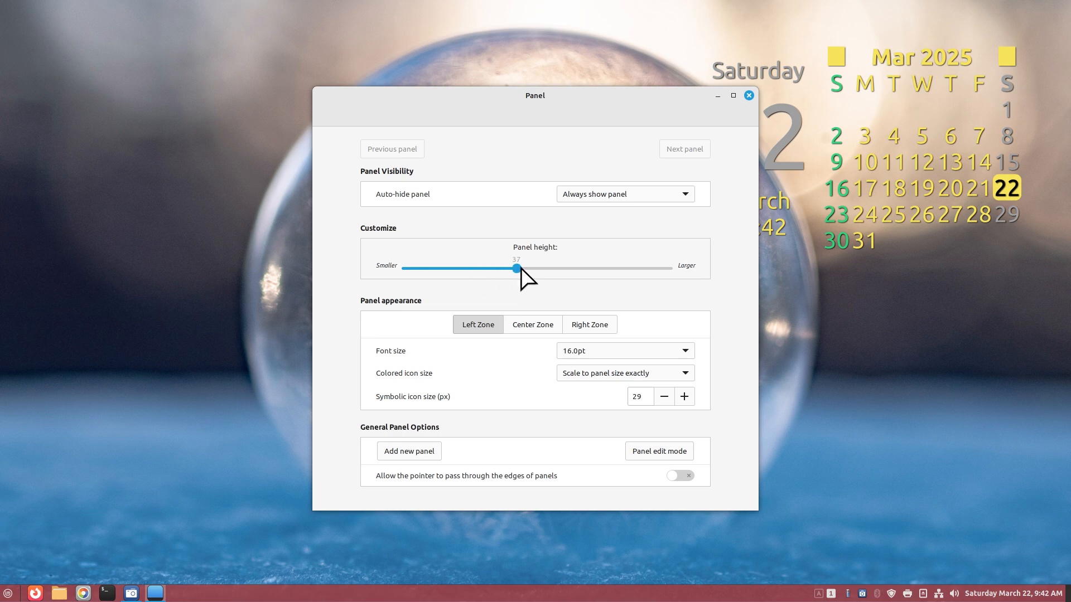
{"action": "left_click_drag", "start_coordinate": [515, 269], "coordinate": [590, 269]}
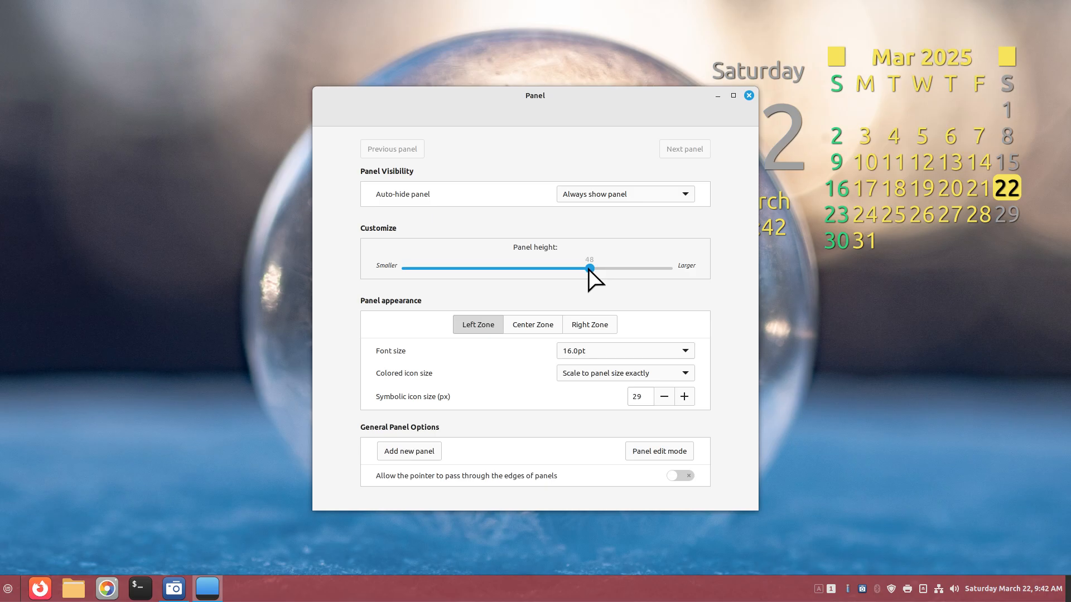
{"action": "left_click_drag", "start_coordinate": [590, 269], "coordinate": [582, 269]}
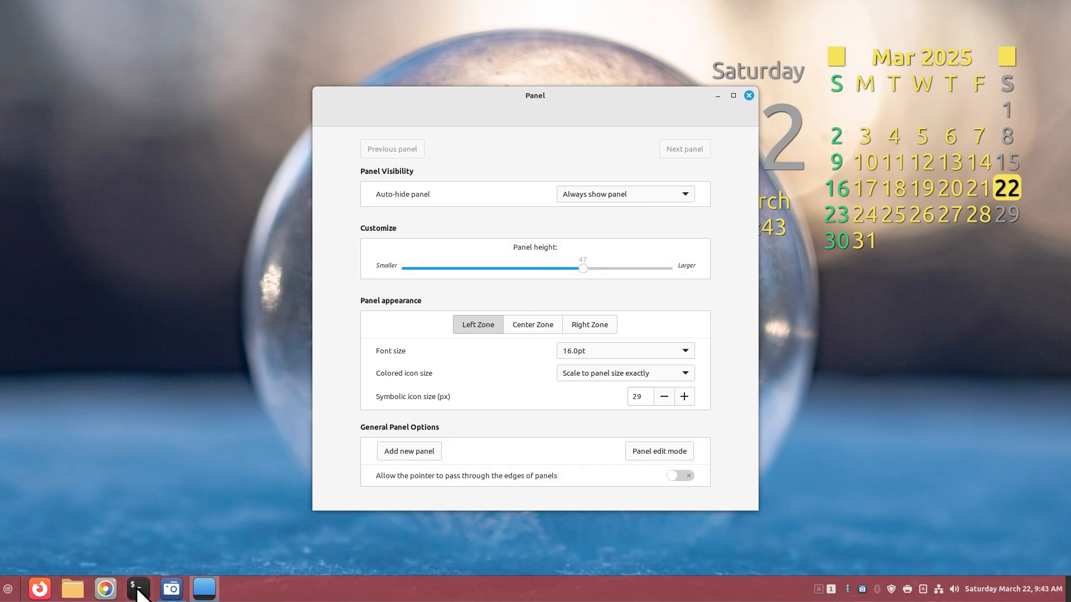
{"action": "mouse_move", "coordinate": [614, 428]}
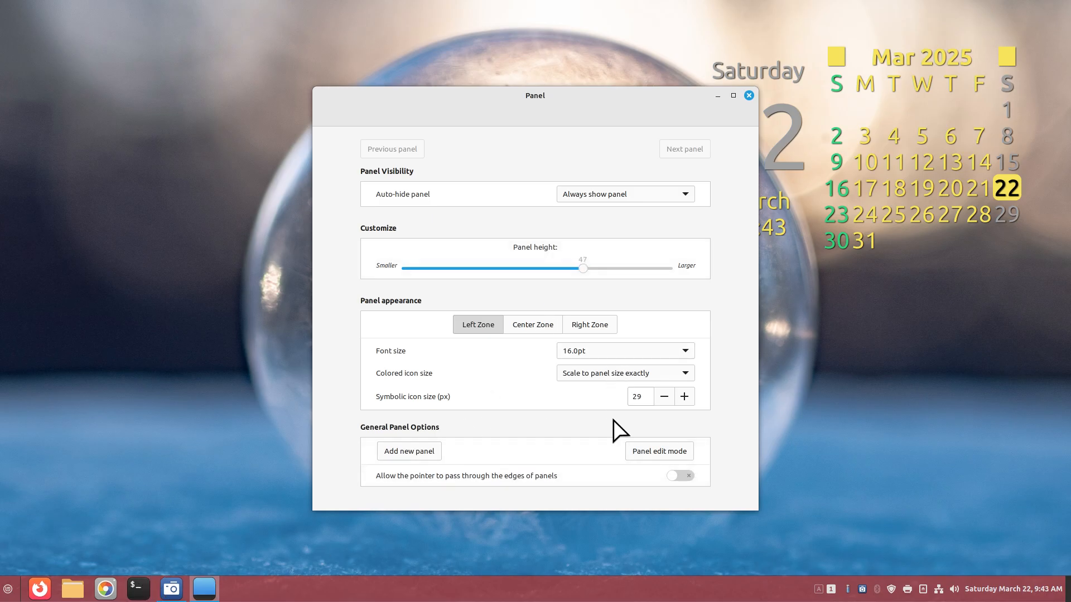
{"action": "mouse_move", "coordinate": [663, 168]}
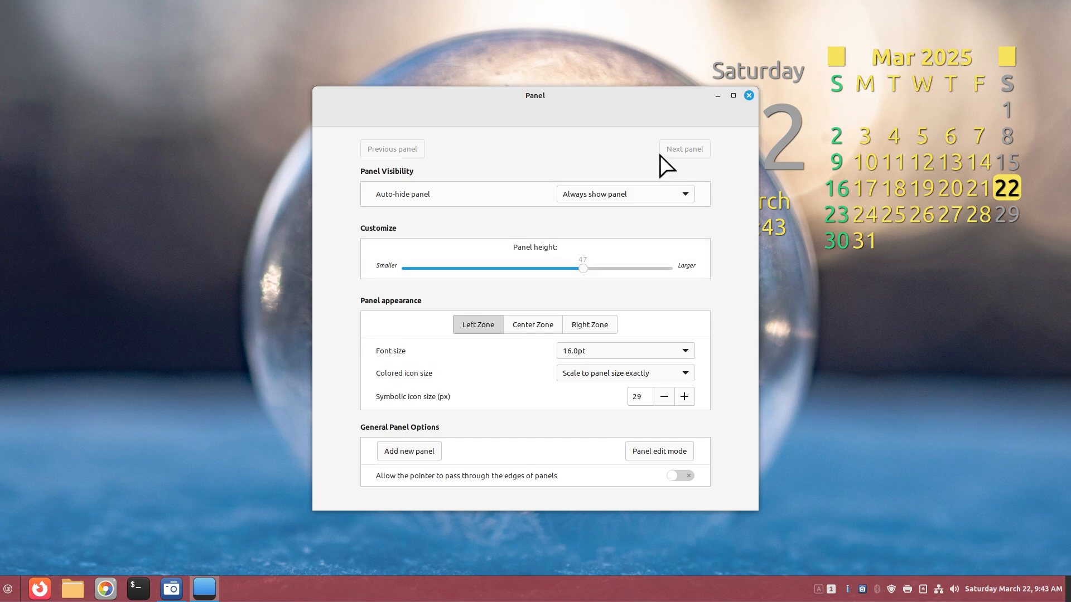
{"action": "right_click", "coordinate": [7, 587]}
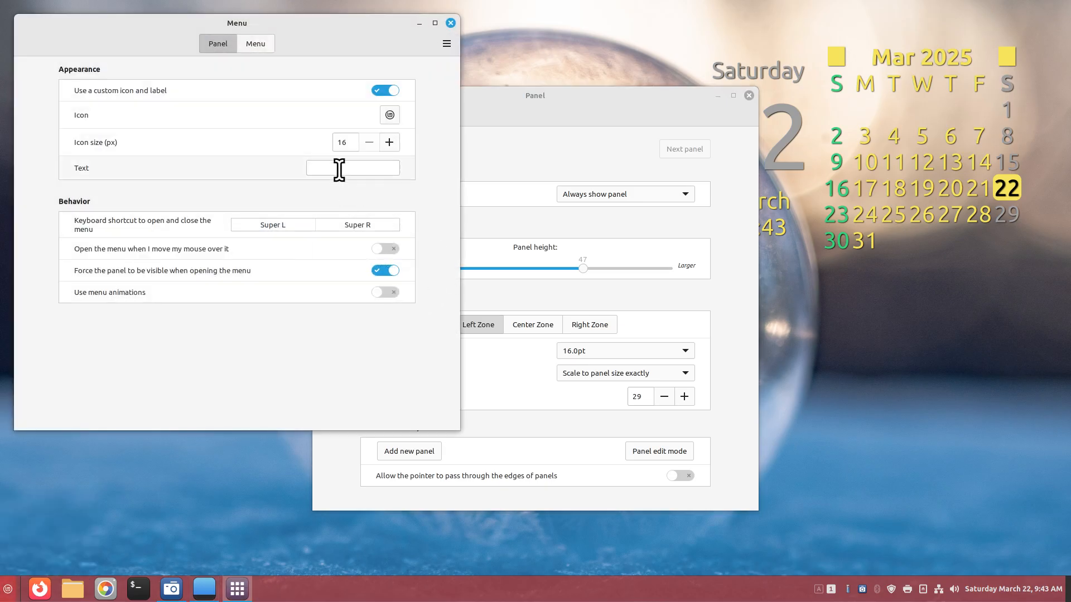
{"action": "type", "text": "LMDE 6"}
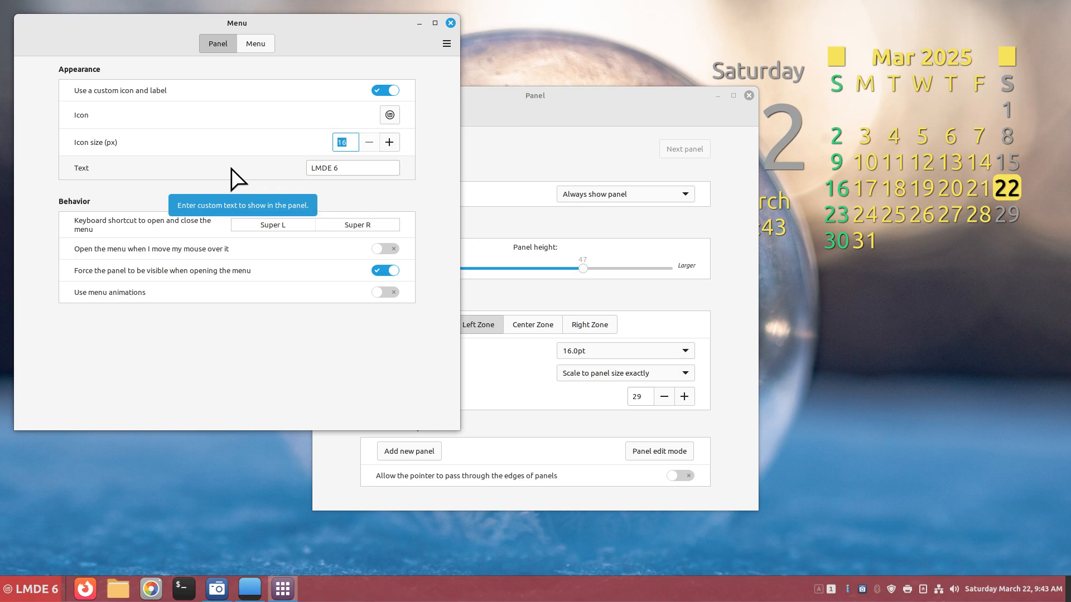
{"action": "type", "text": "46"}
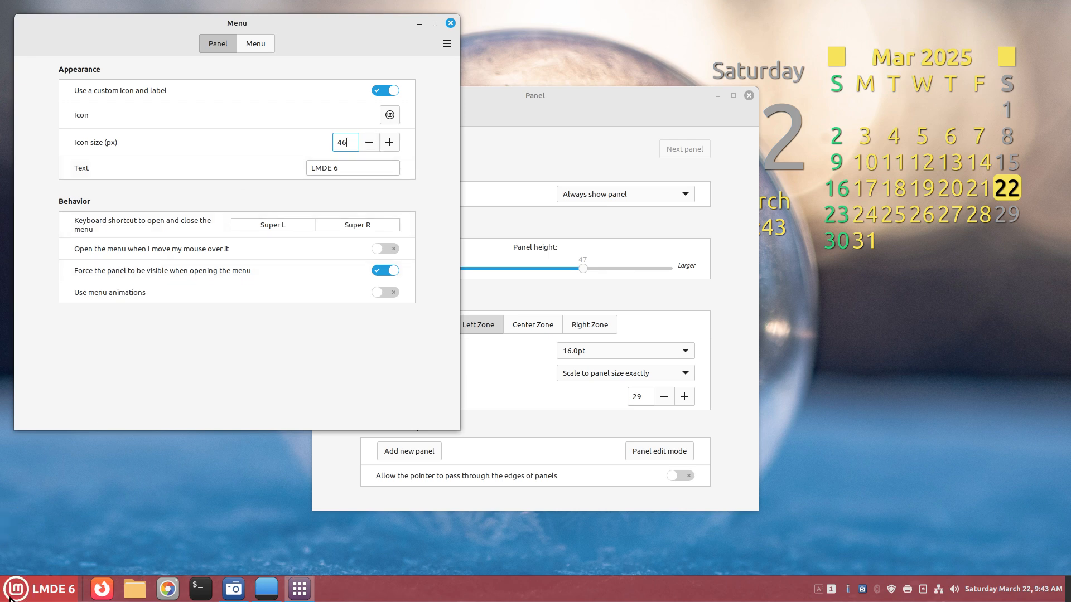
{"action": "mouse_move", "coordinate": [391, 115]}
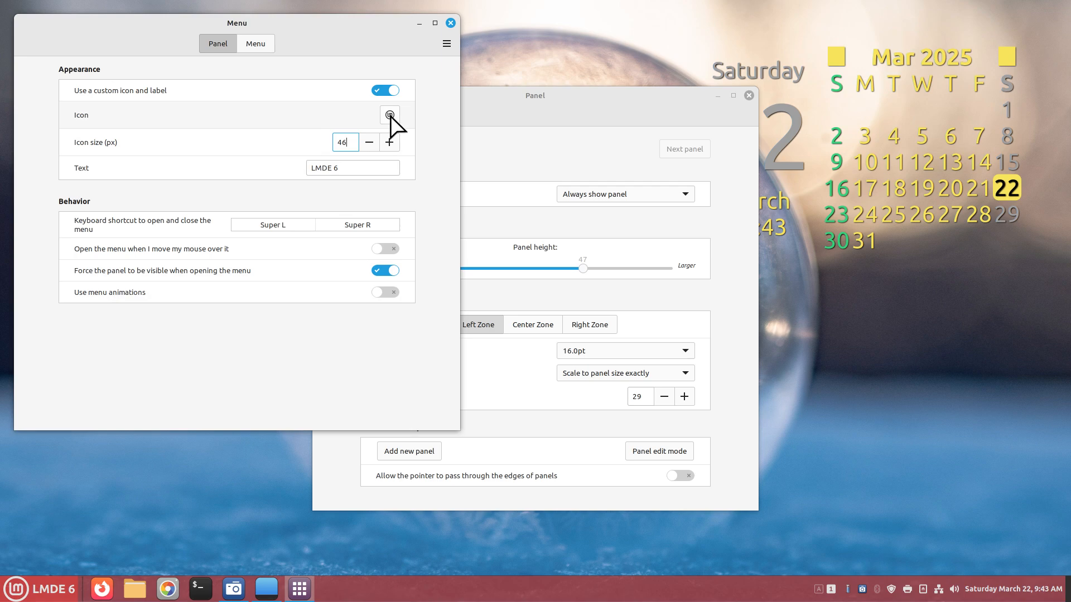
{"action": "mouse_move", "coordinate": [389, 115]}
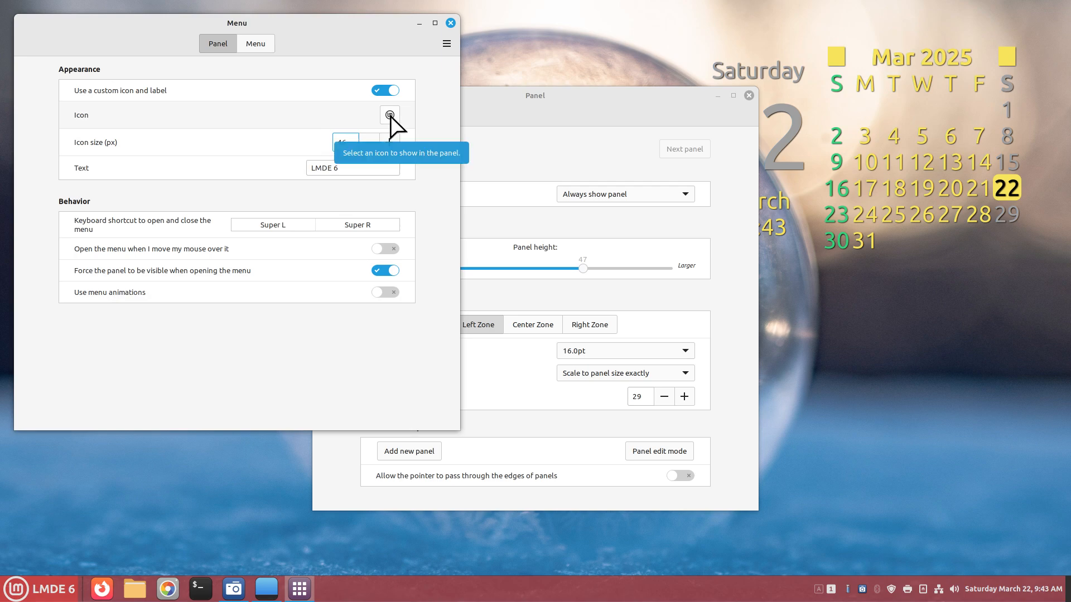
{"action": "left_click", "coordinate": [388, 115]}
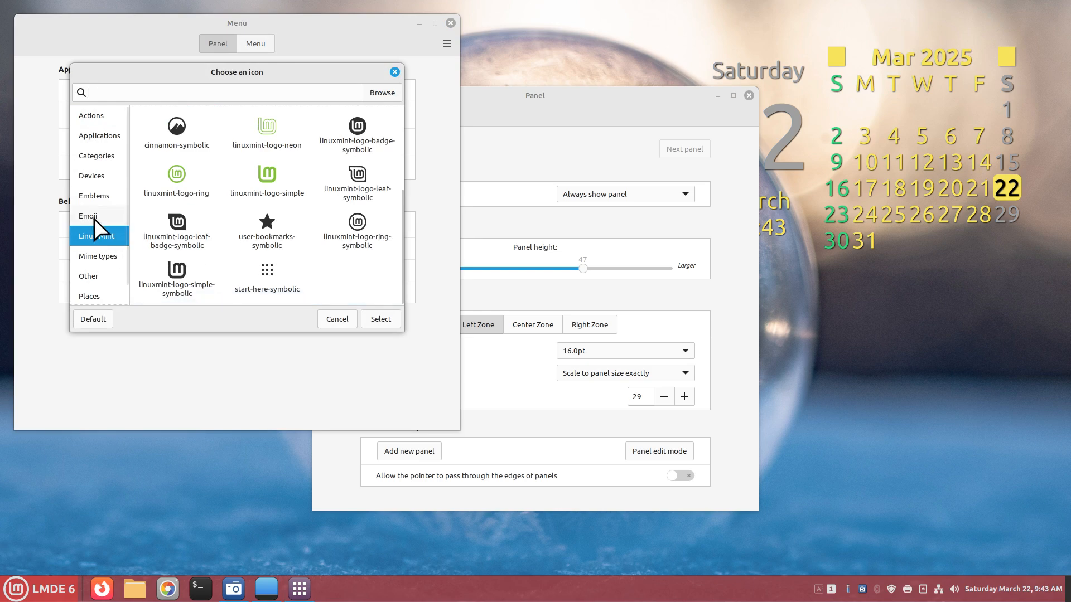
{"action": "left_click", "coordinate": [87, 216]}
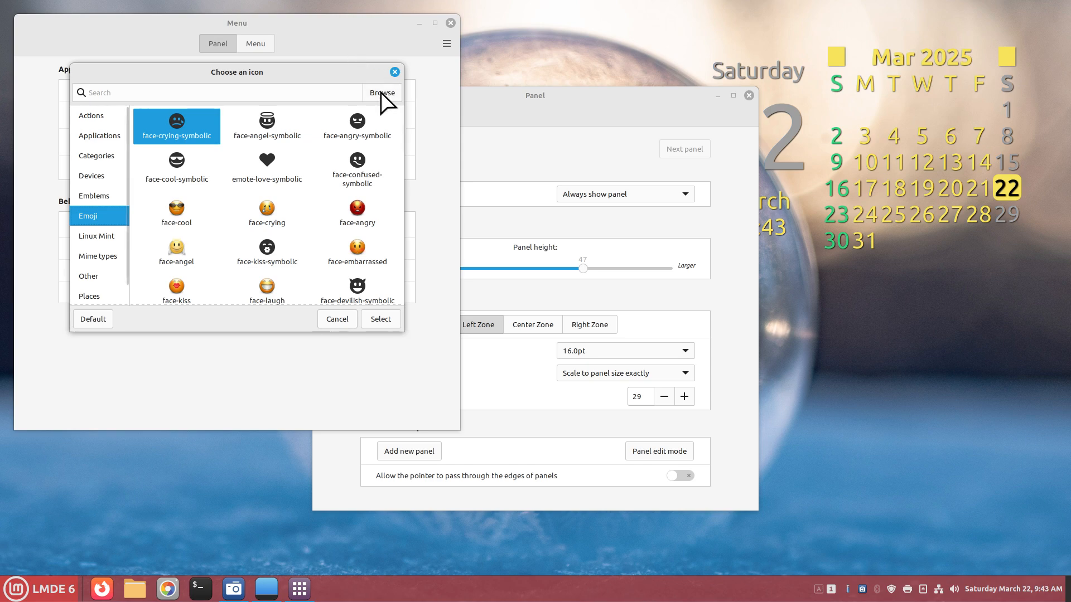
{"action": "mouse_move", "coordinate": [345, 330]}
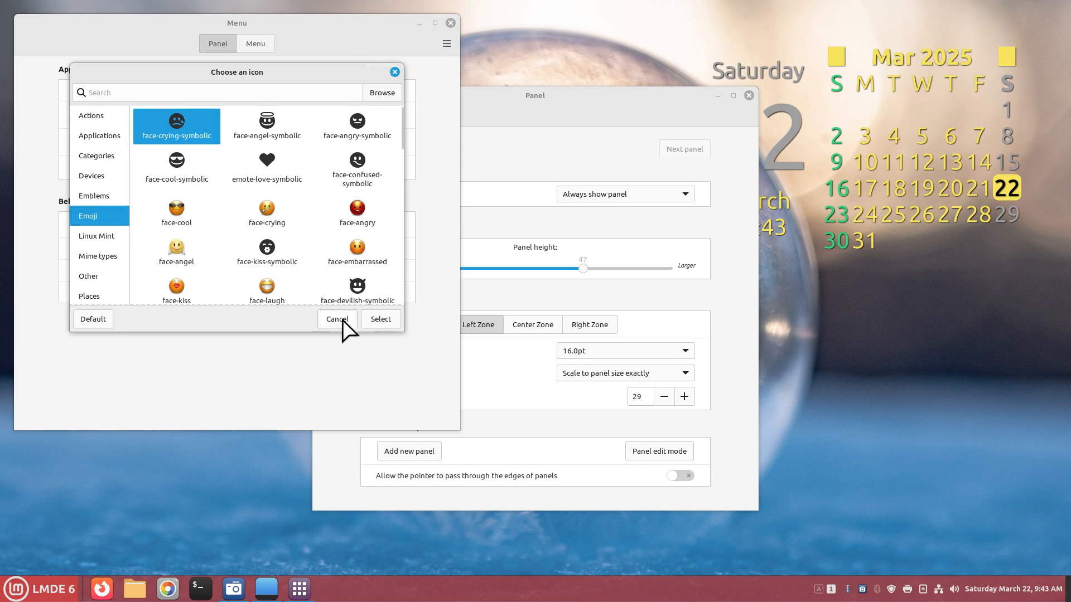
{"action": "left_click", "coordinate": [337, 319]}
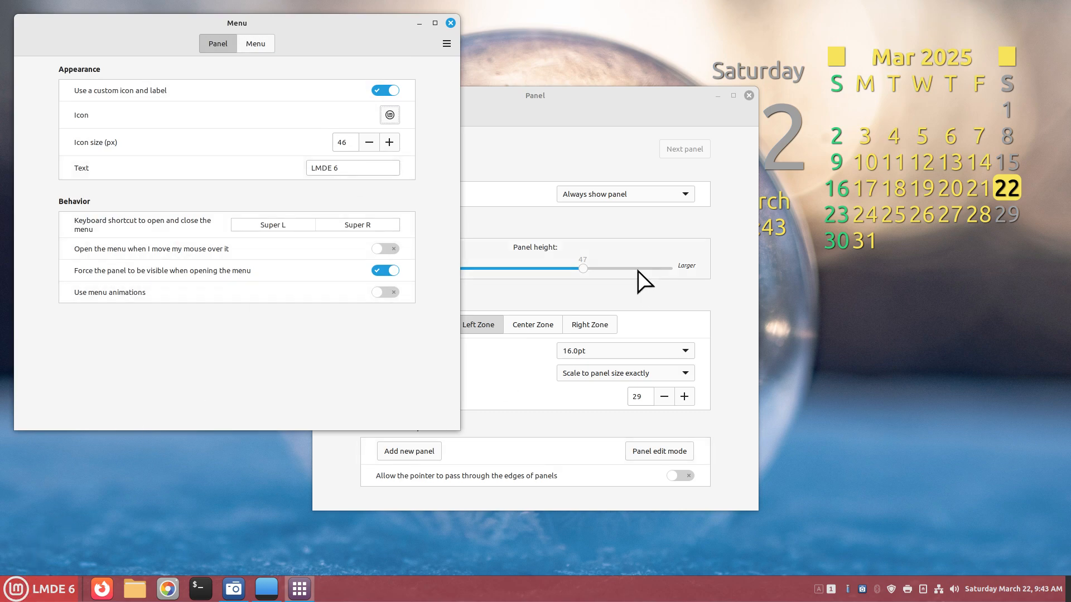
{"action": "mouse_move", "coordinate": [17, 594]}
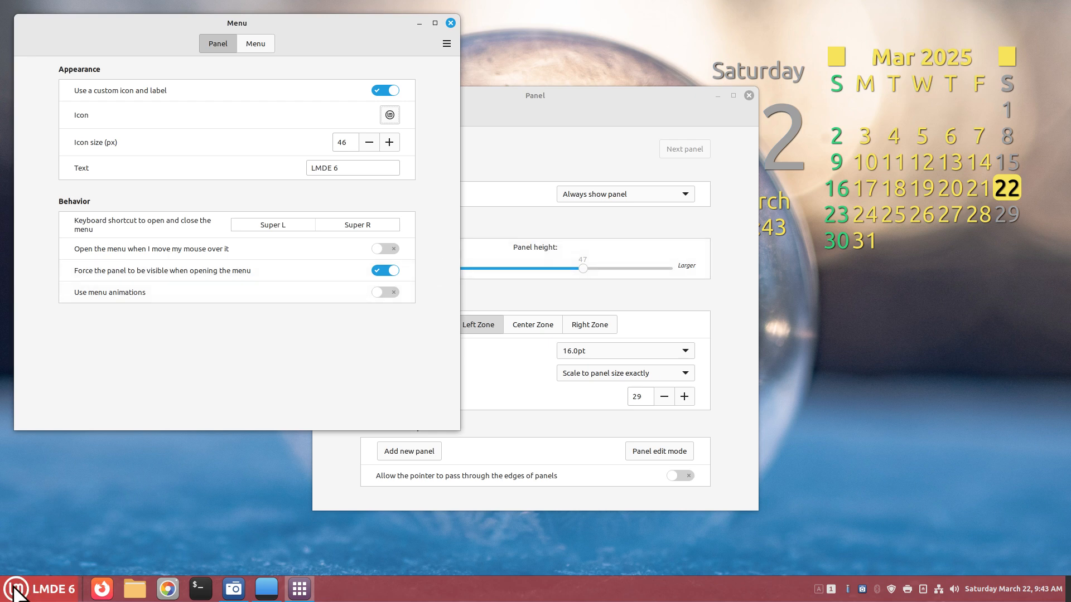
{"action": "mouse_move", "coordinate": [569, 127]}
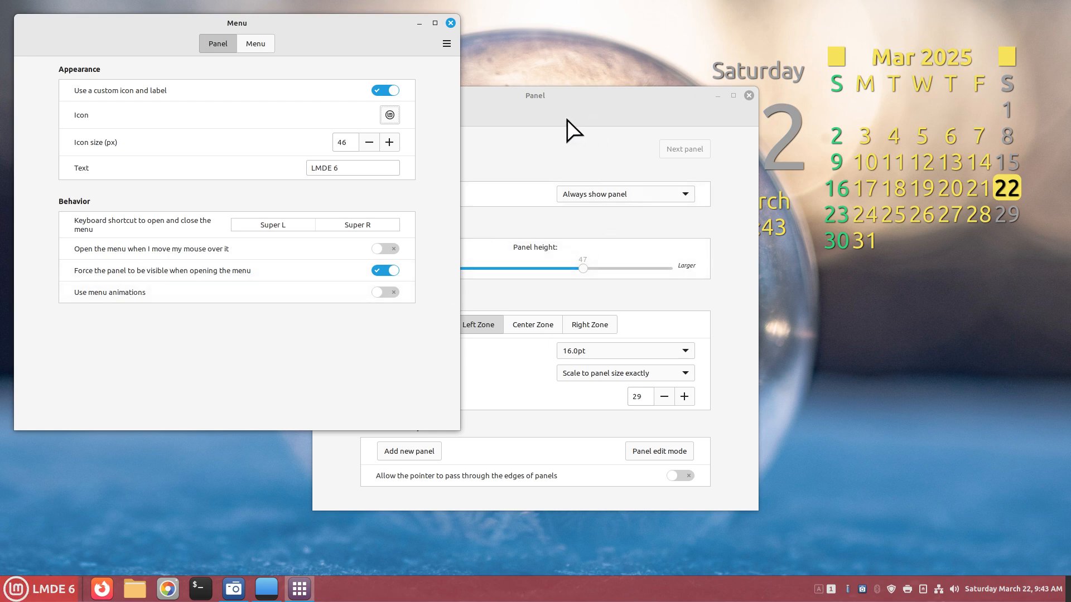
{"action": "mouse_move", "coordinate": [297, 224]}
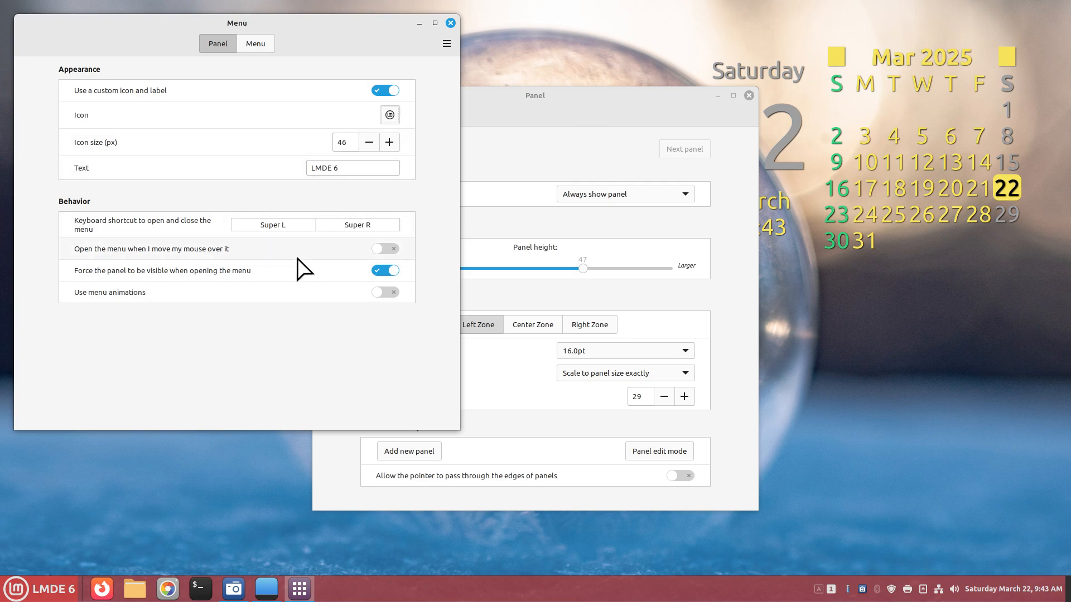
{"action": "mouse_move", "coordinate": [451, 22]}
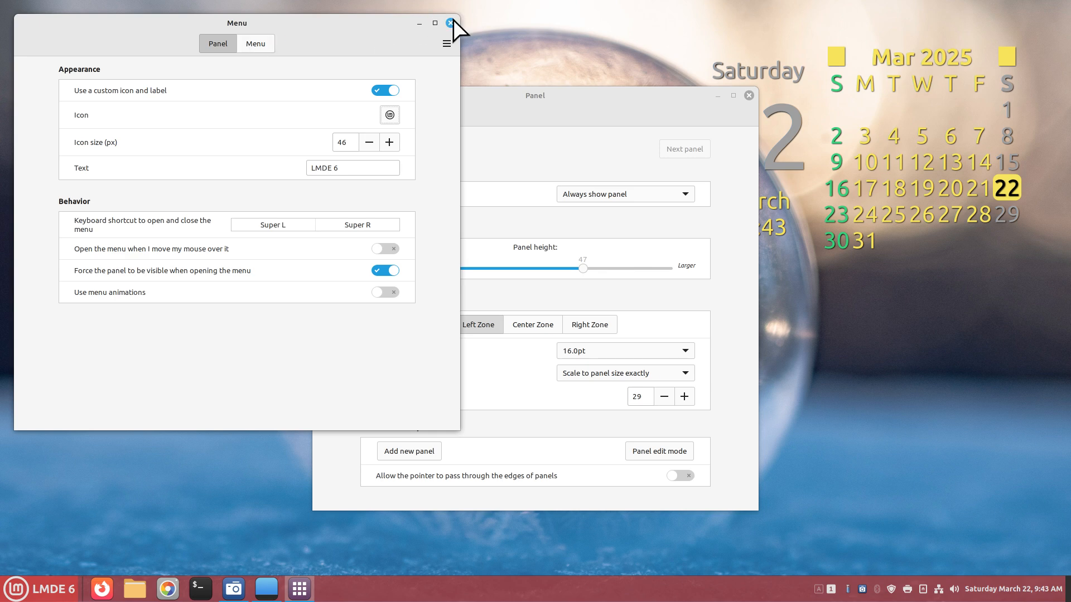
Step: Close Menu settings, keep Auto-hide on 'Always show panel', and let the theme set left-zone font size
{"action": "left_click", "coordinate": [449, 23]}
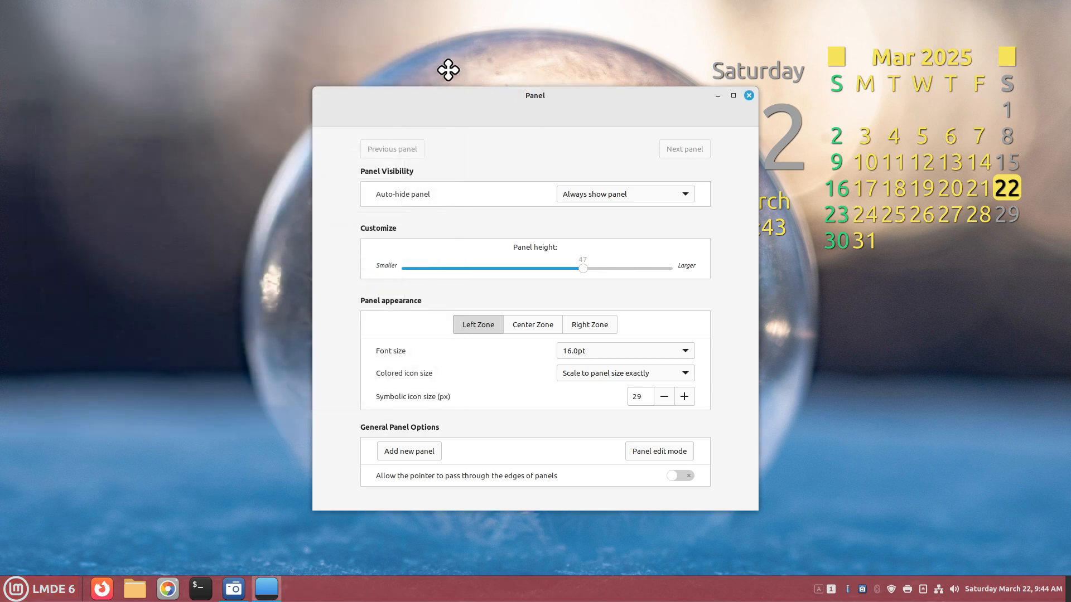
{"action": "left_click_drag", "start_coordinate": [534, 96], "coordinate": [440, 63]}
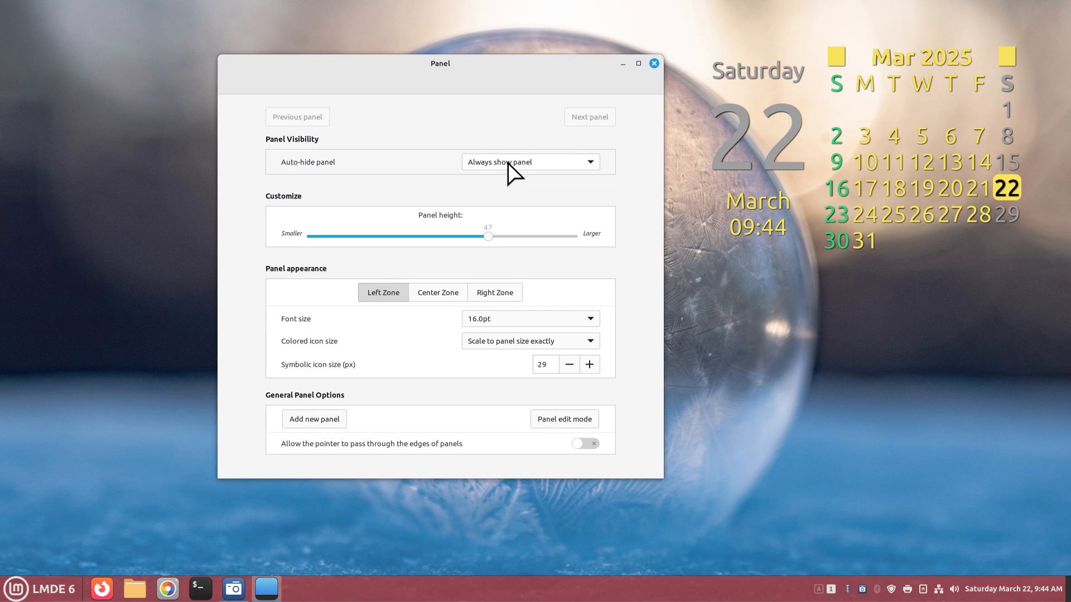
{"action": "left_click", "coordinate": [531, 162]}
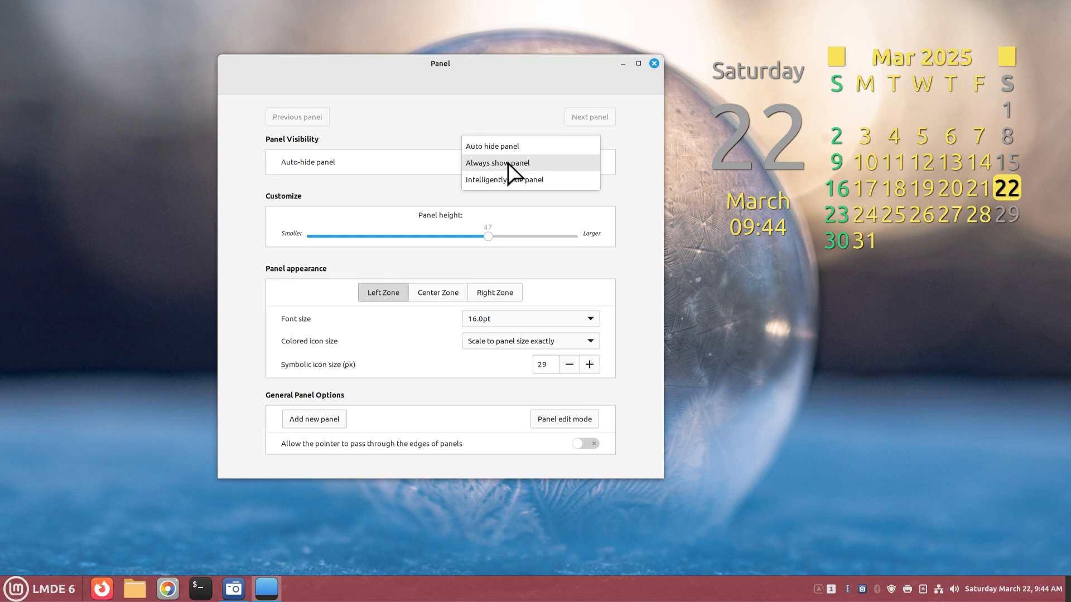
{"action": "left_click", "coordinate": [497, 163]}
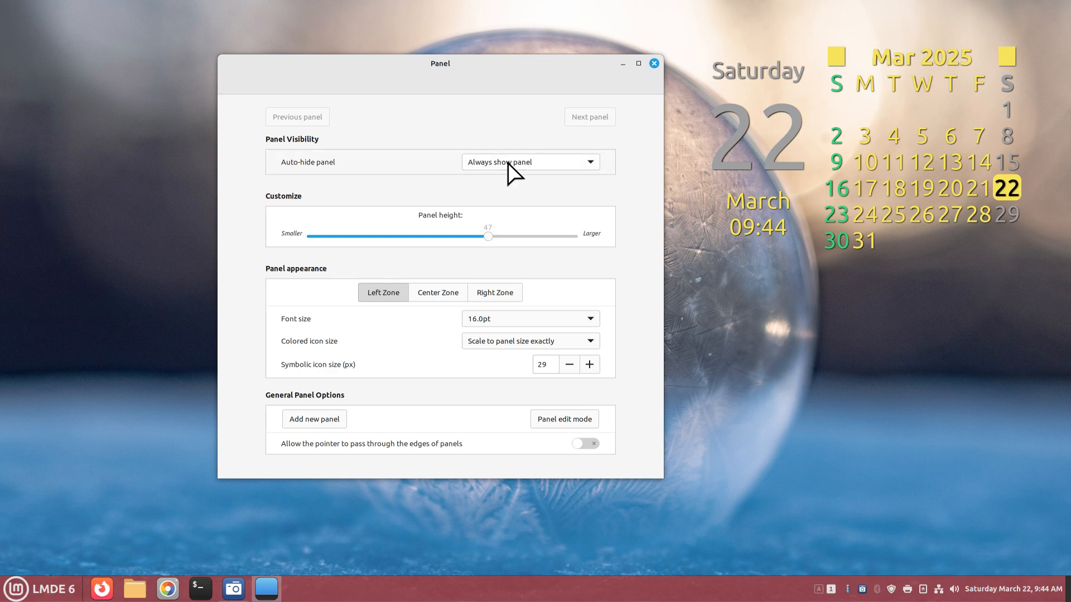
{"action": "mouse_move", "coordinate": [497, 218]}
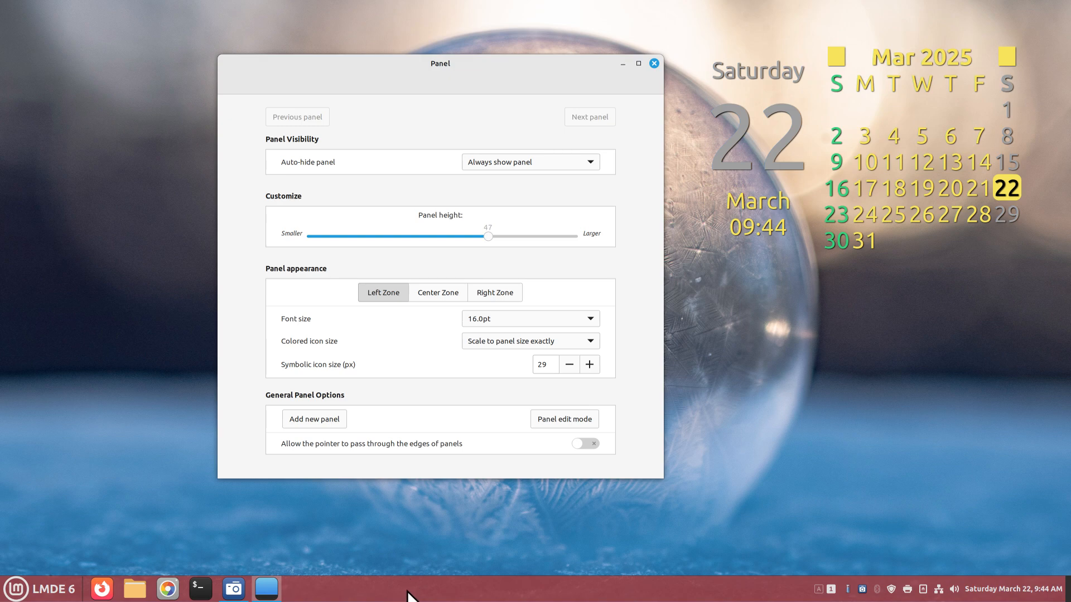
{"action": "mouse_move", "coordinate": [358, 335]}
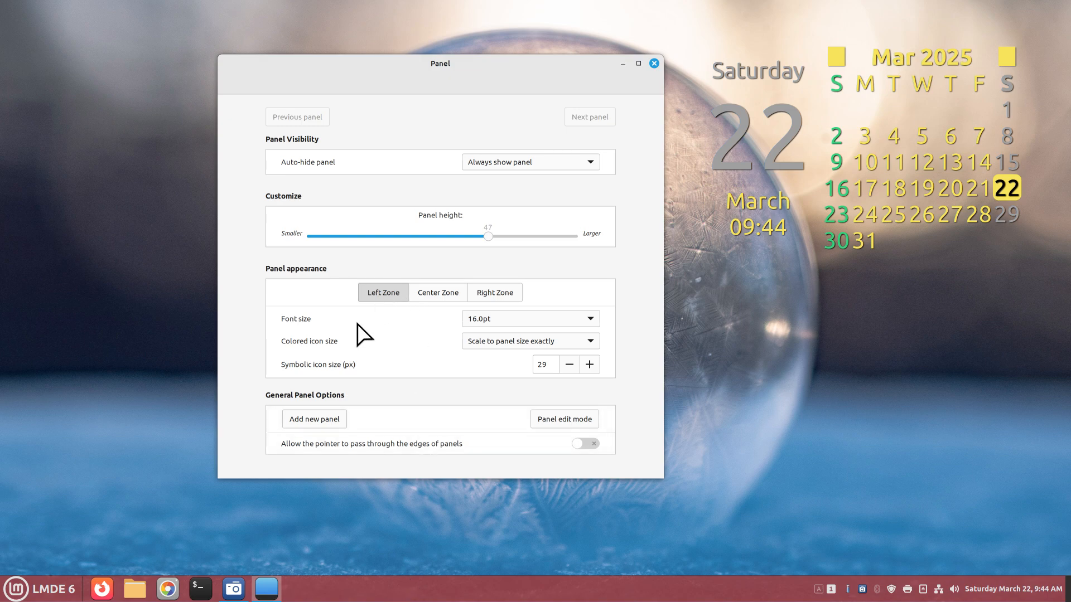
{"action": "mouse_move", "coordinate": [510, 359]}
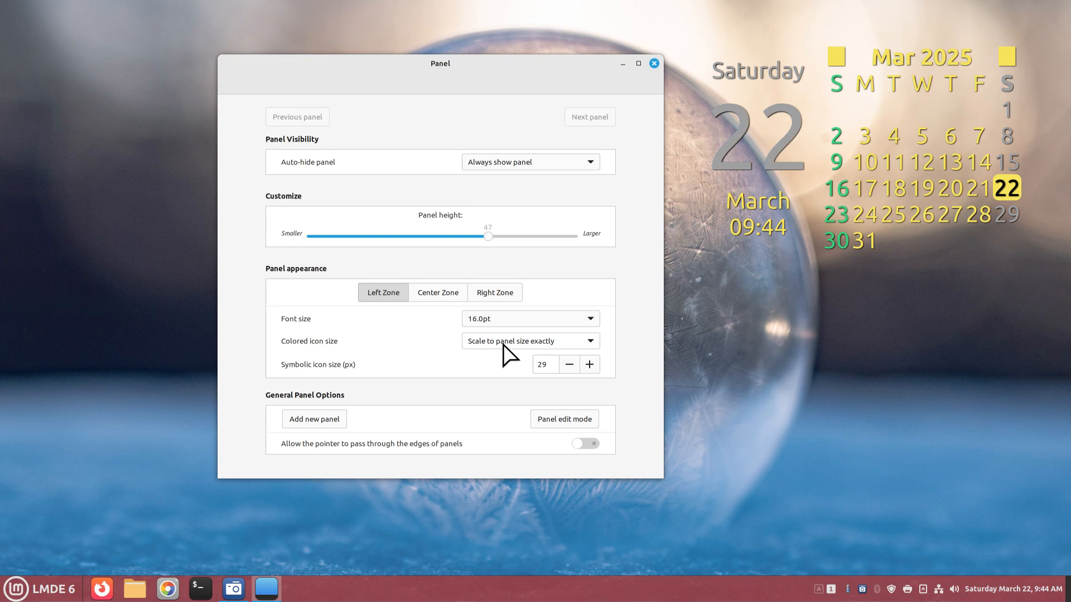
{"action": "mouse_move", "coordinate": [497, 327]}
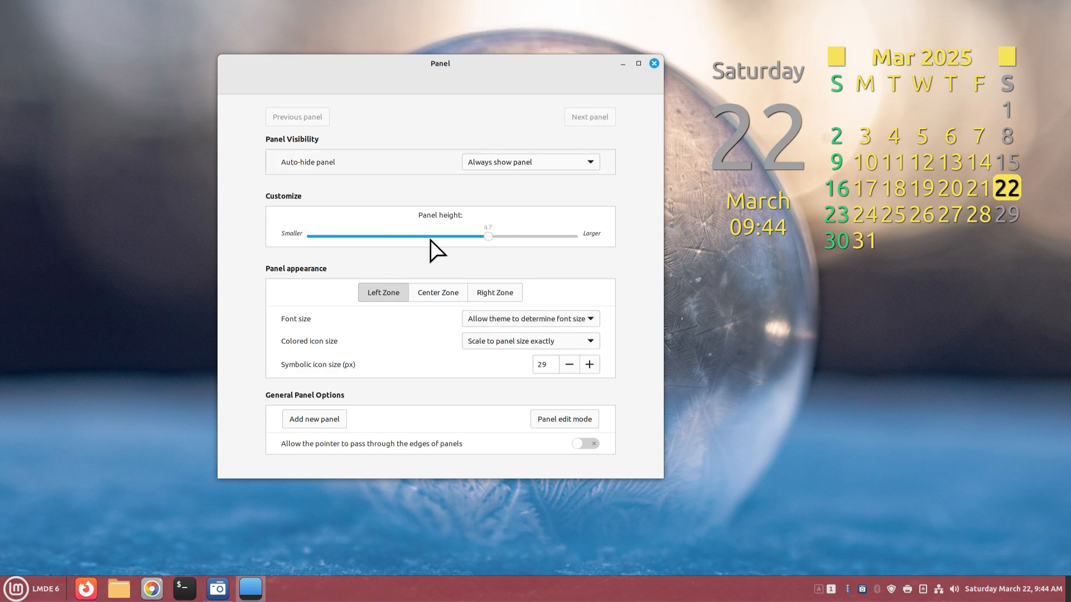
{"action": "mouse_move", "coordinate": [16, 589]}
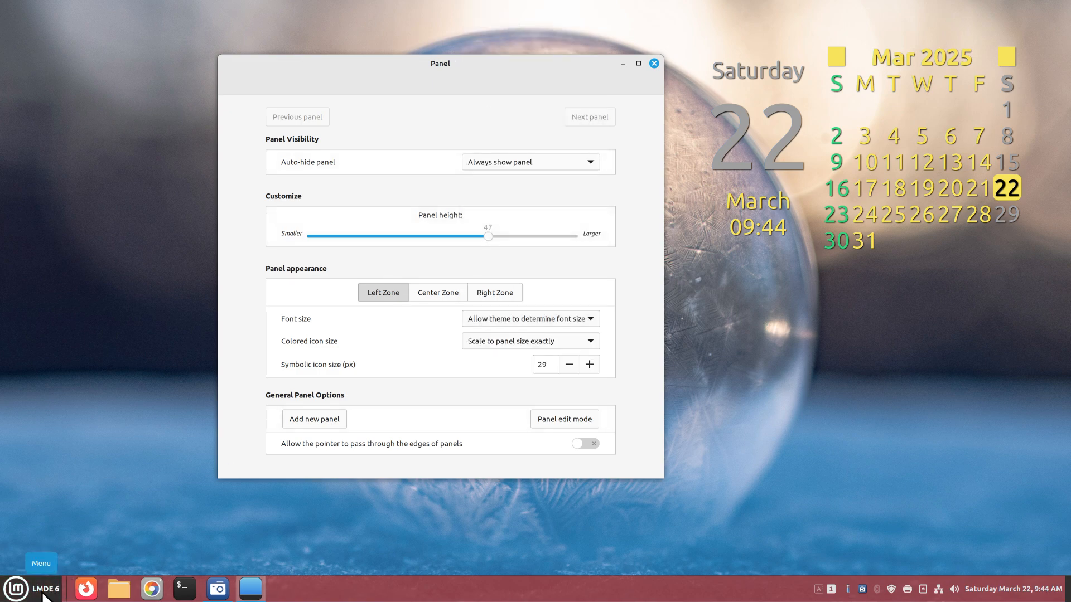
{"action": "left_click", "coordinate": [531, 319]}
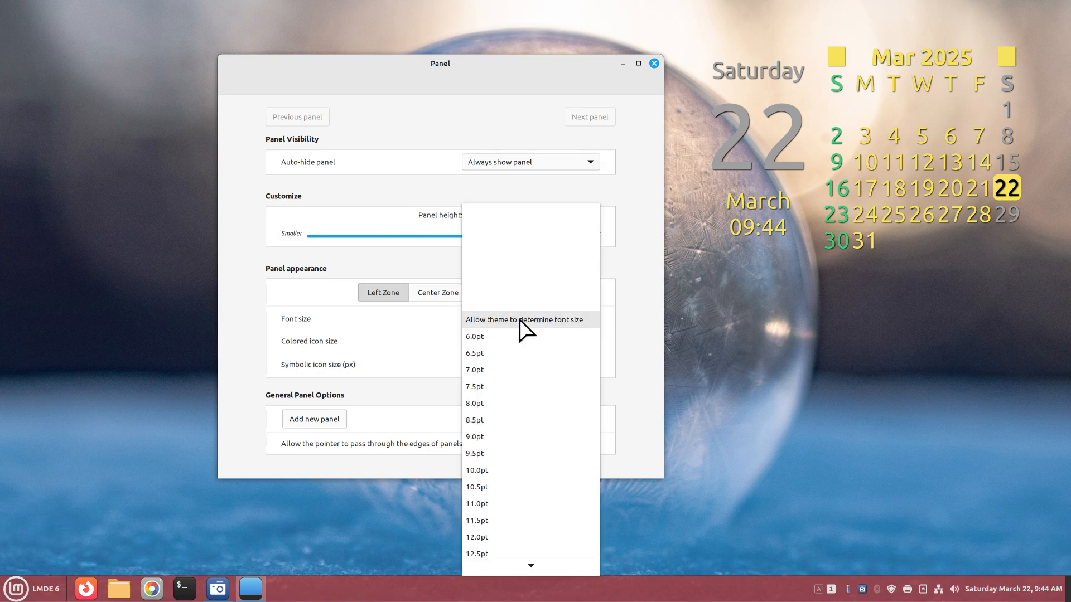
{"action": "scroll", "scroll_direction": "down", "scroll_amount": 3}
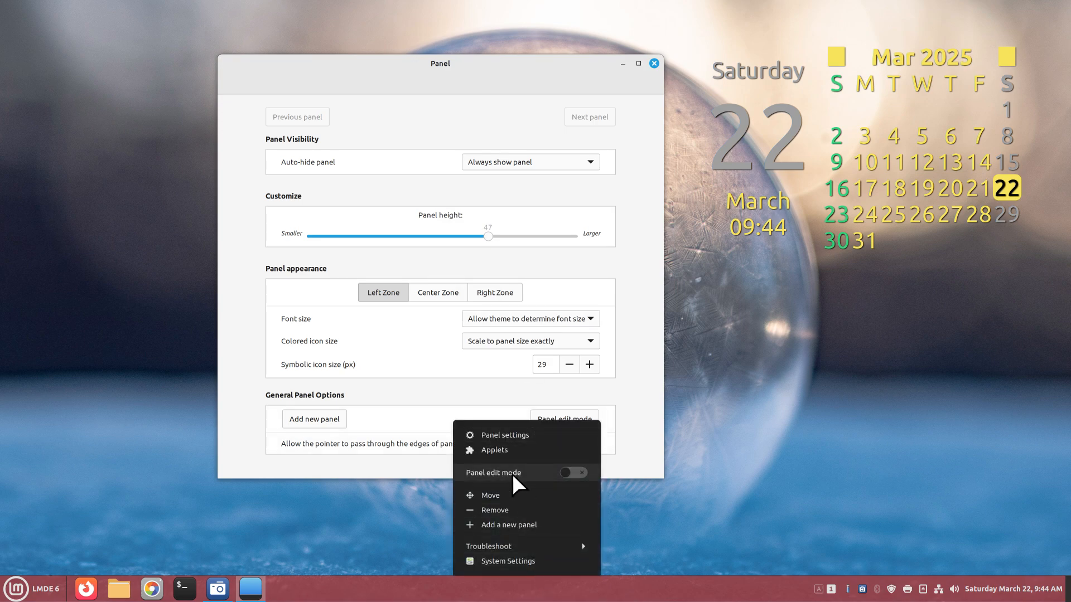
{"action": "left_click", "coordinate": [507, 561]}
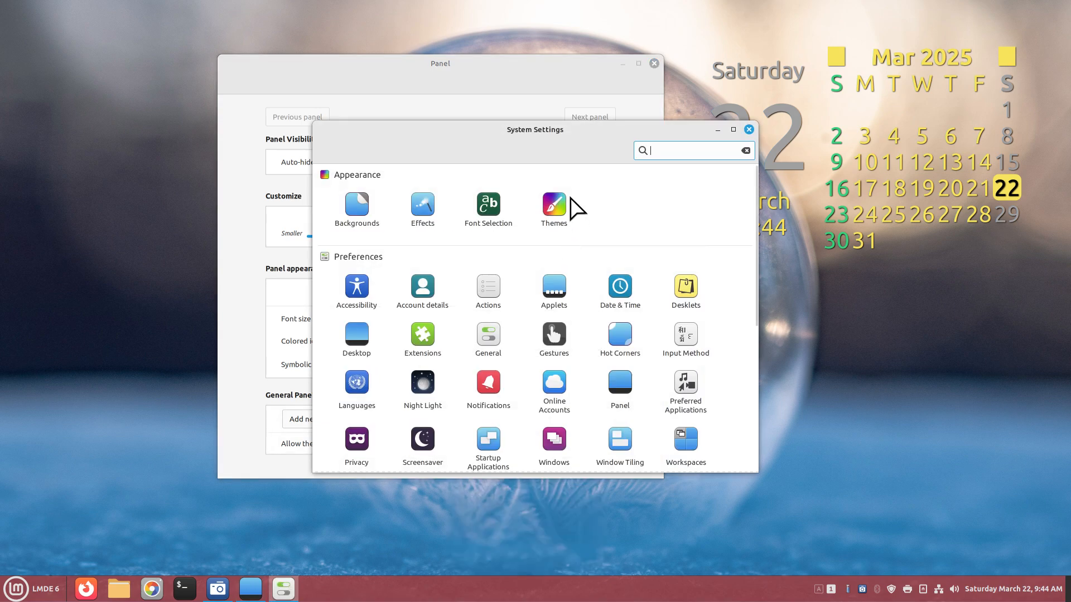
{"action": "left_click", "coordinate": [553, 204]}
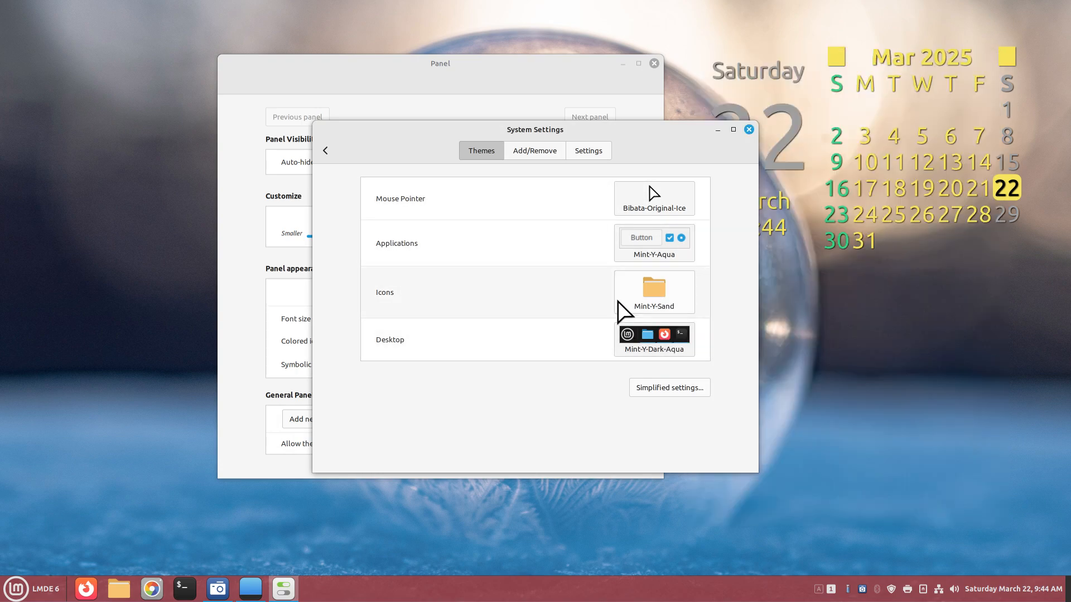
{"action": "left_click", "coordinate": [654, 243]}
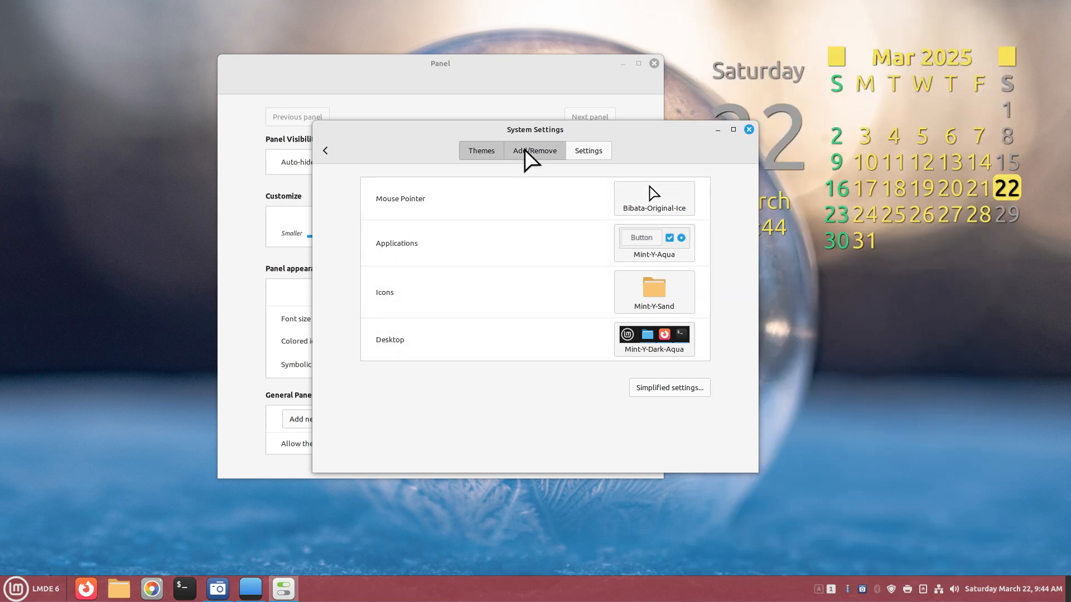
{"action": "left_click", "coordinate": [534, 151]}
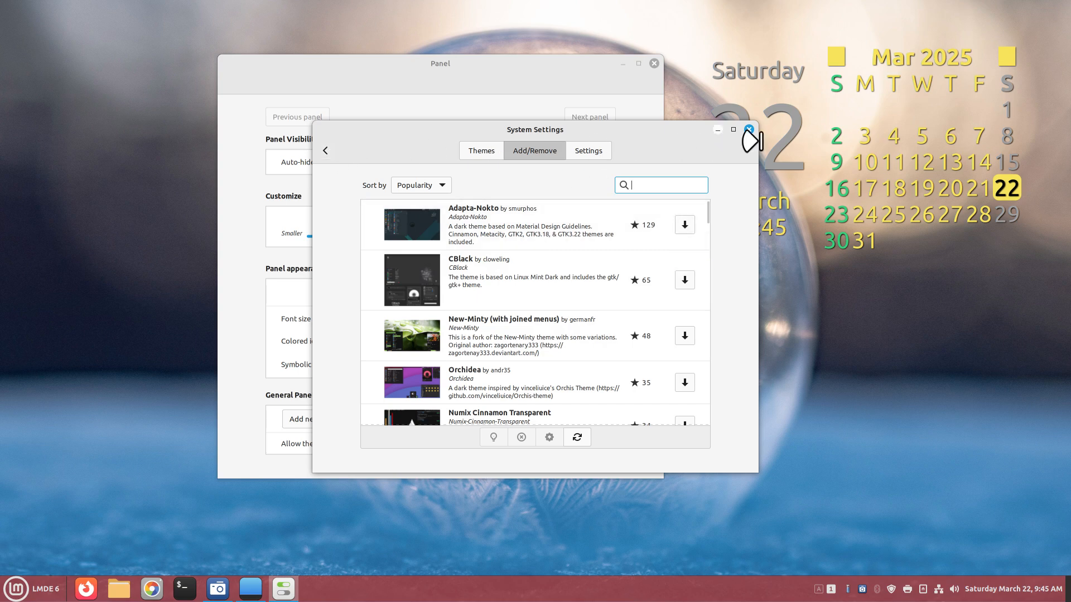
{"action": "left_click", "coordinate": [747, 141]}
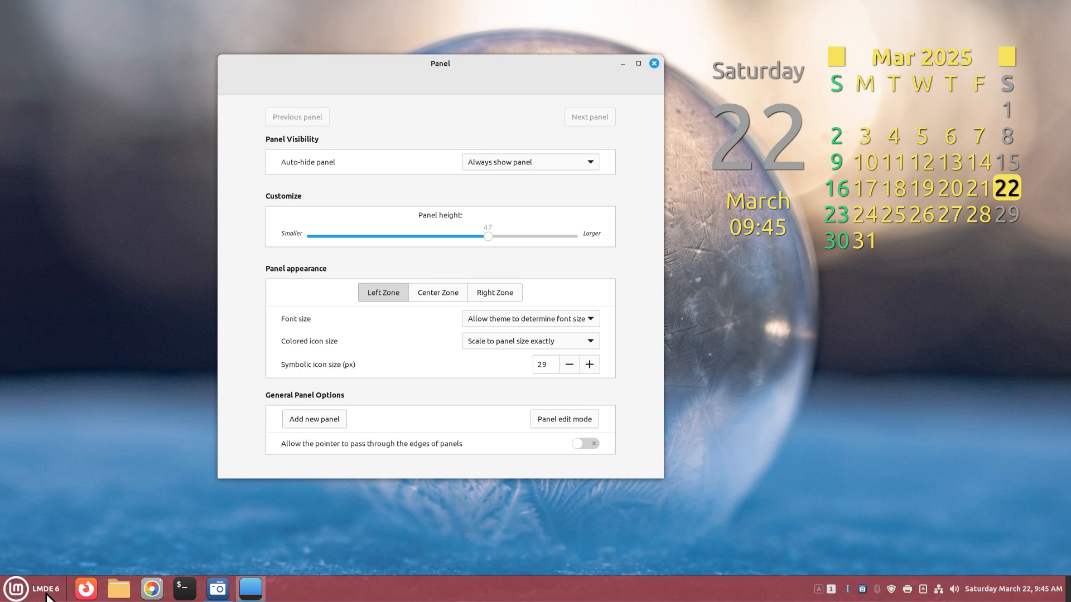
Step: Set the Left Zone panel font size to 16.0pt
{"action": "left_click", "coordinate": [531, 319]}
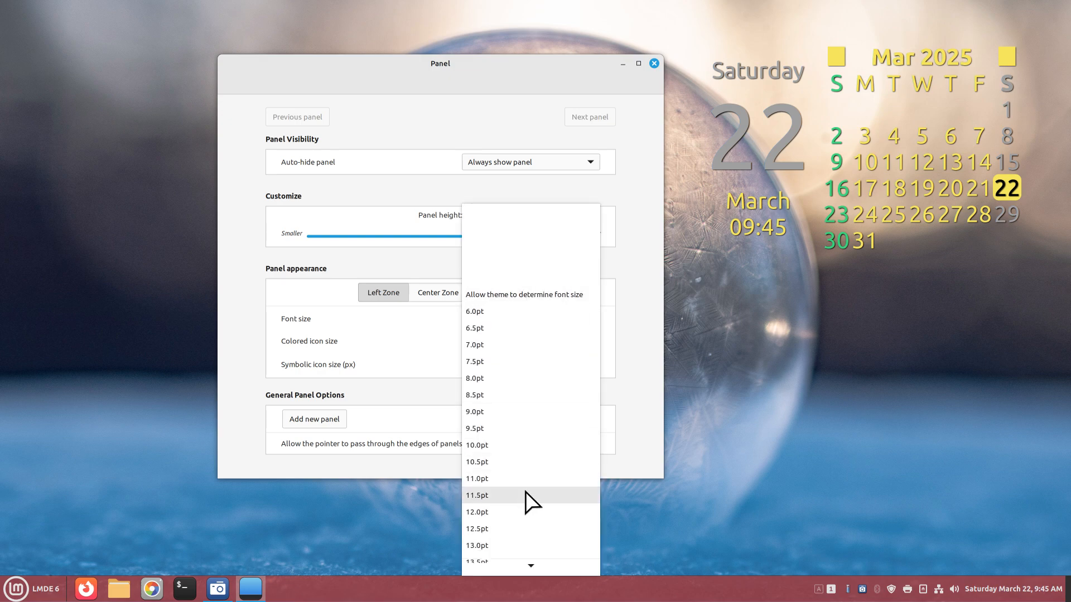
{"action": "scroll", "scroll_direction": "down", "scroll_amount": 3}
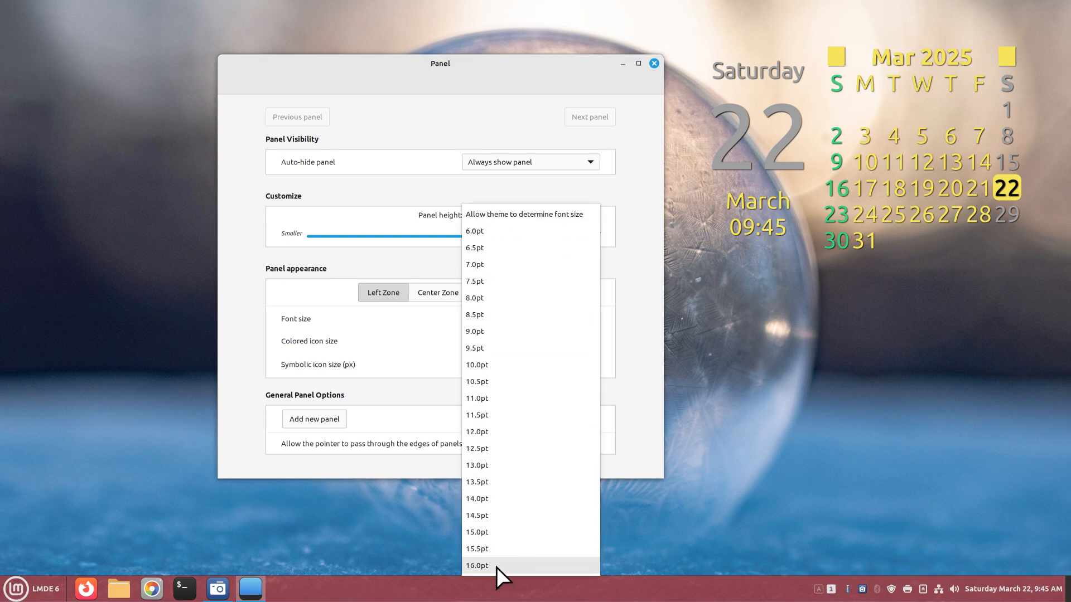
{"action": "left_click", "coordinate": [476, 565]}
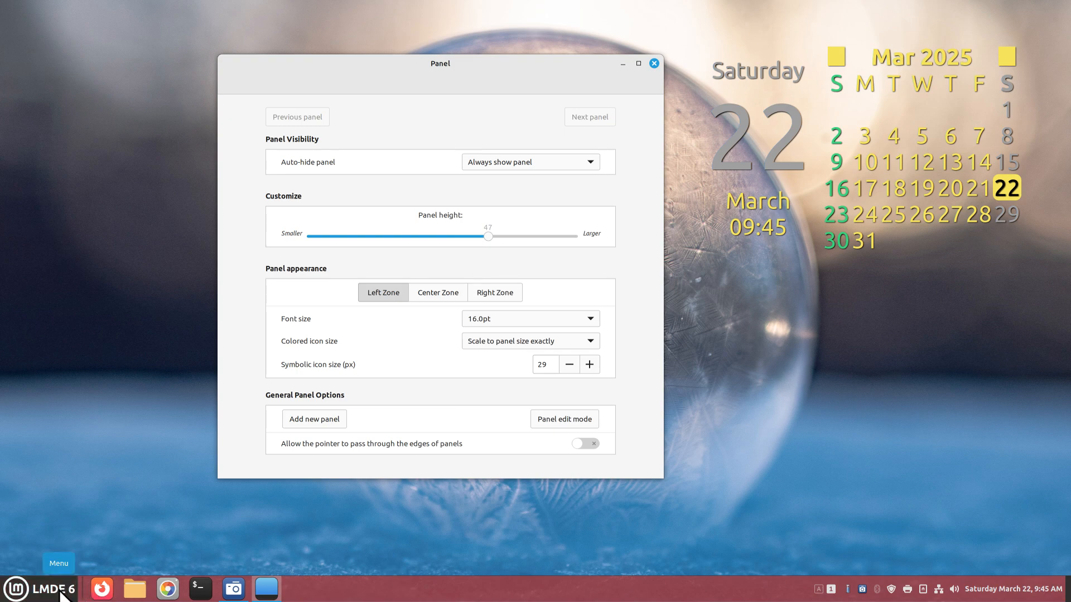
{"action": "mouse_move", "coordinate": [500, 326]}
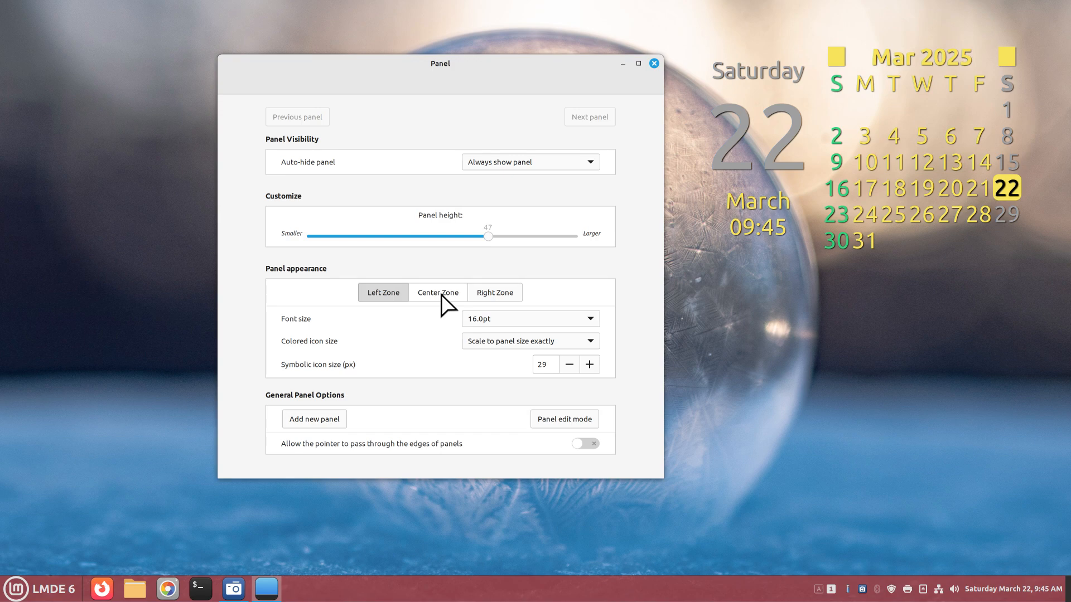
{"action": "mouse_move", "coordinate": [469, 286]}
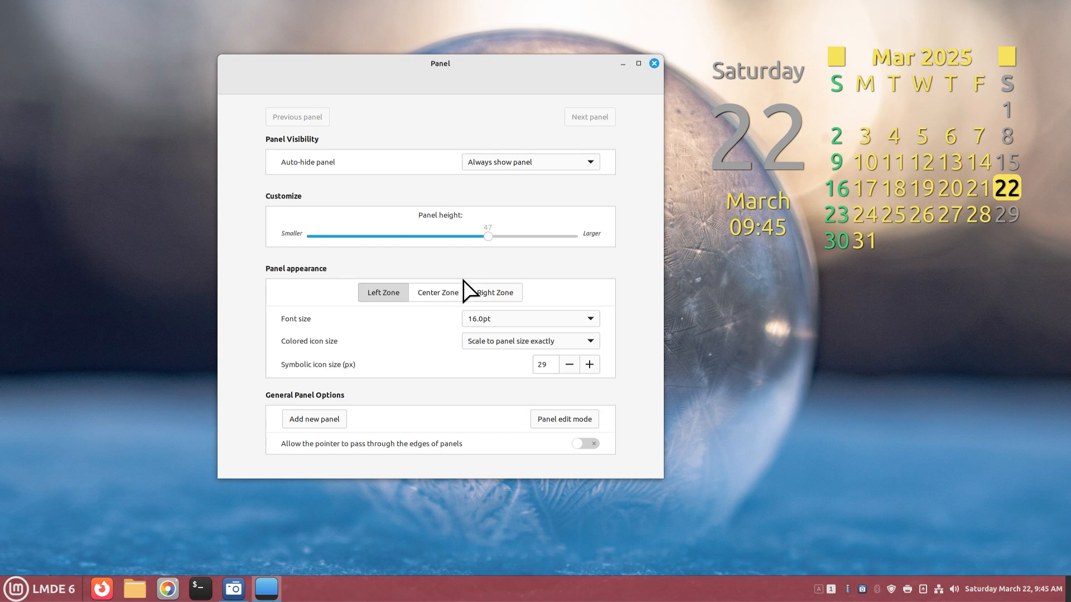
Step: Switch Panel appearance to the Right Zone and move the window aside
{"action": "left_click", "coordinate": [495, 292]}
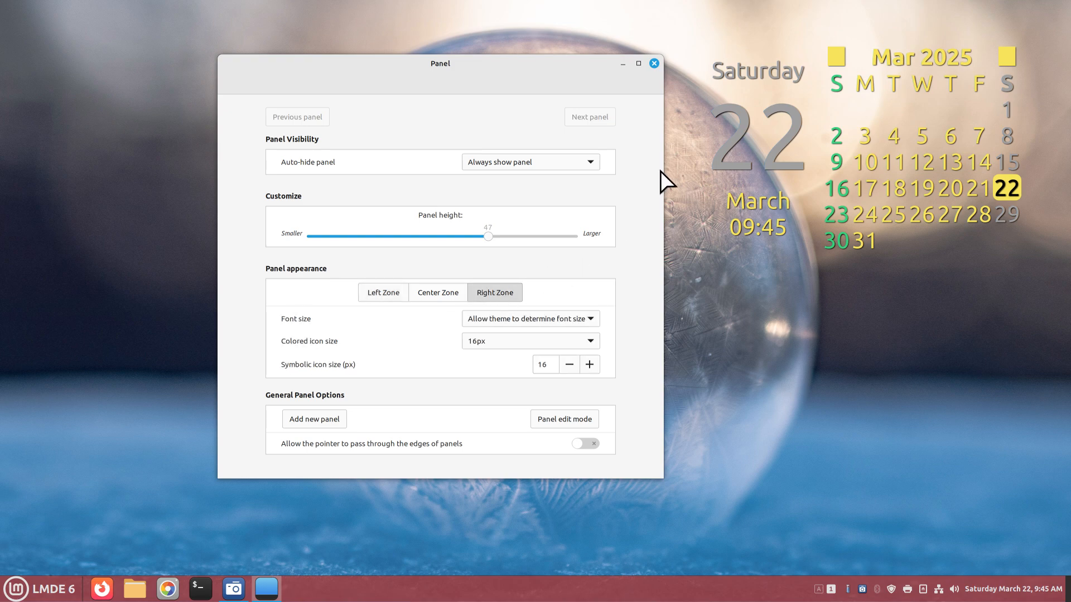
{"action": "left_click_drag", "start_coordinate": [439, 63], "coordinate": [356, 53]}
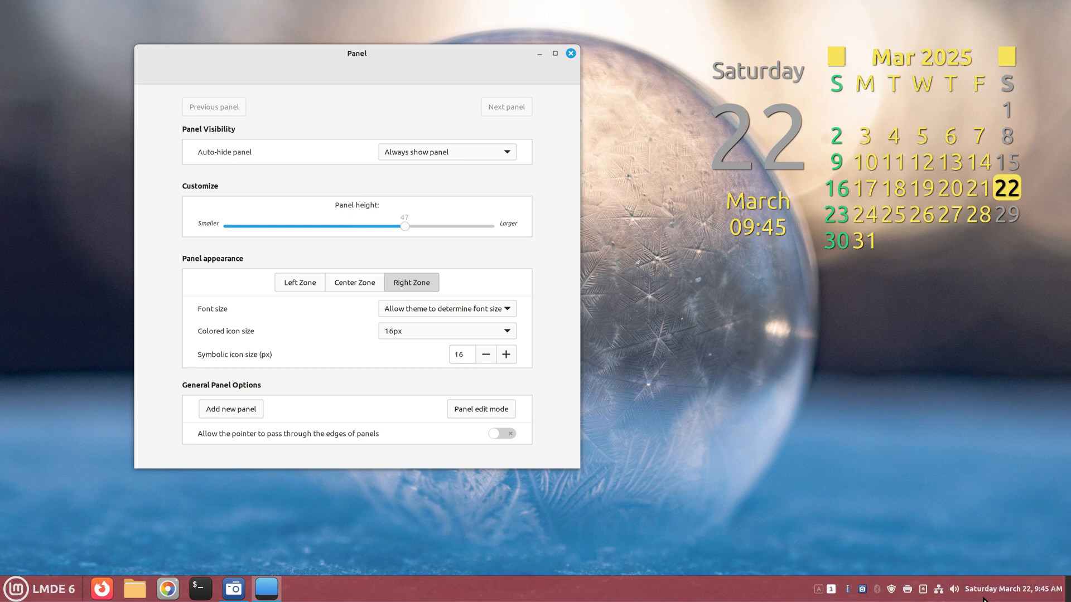
{"action": "mouse_move", "coordinate": [992, 596]}
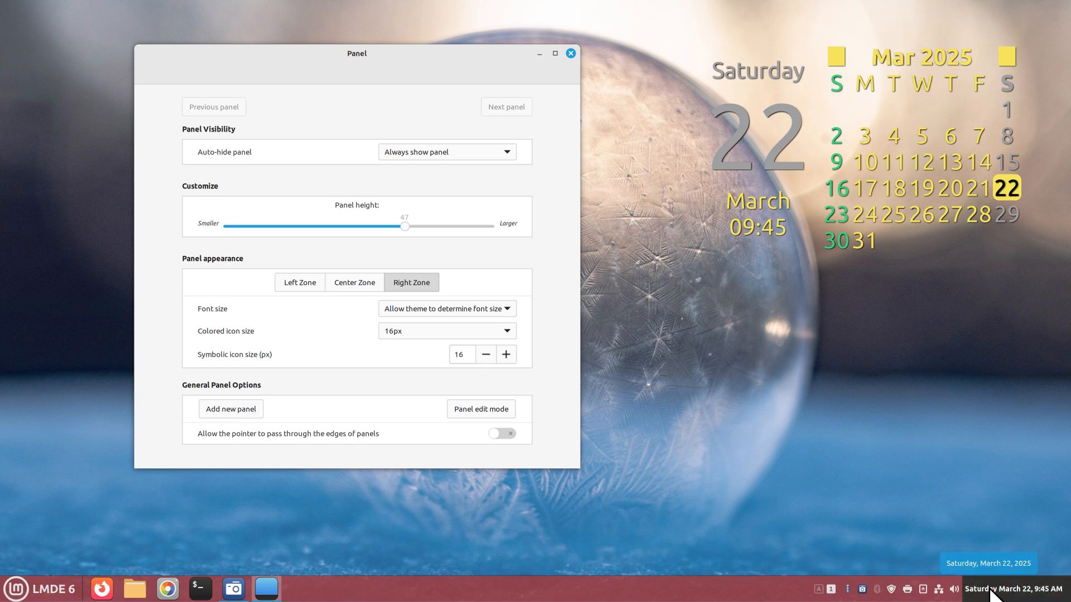
{"action": "mouse_move", "coordinate": [400, 315]}
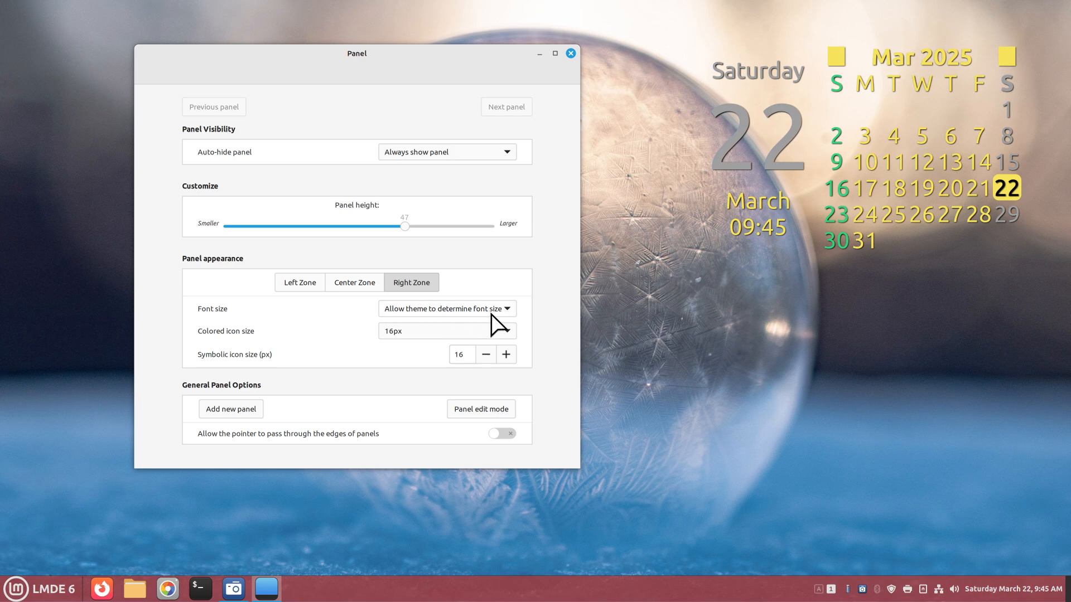
{"action": "mouse_move", "coordinate": [1002, 587]}
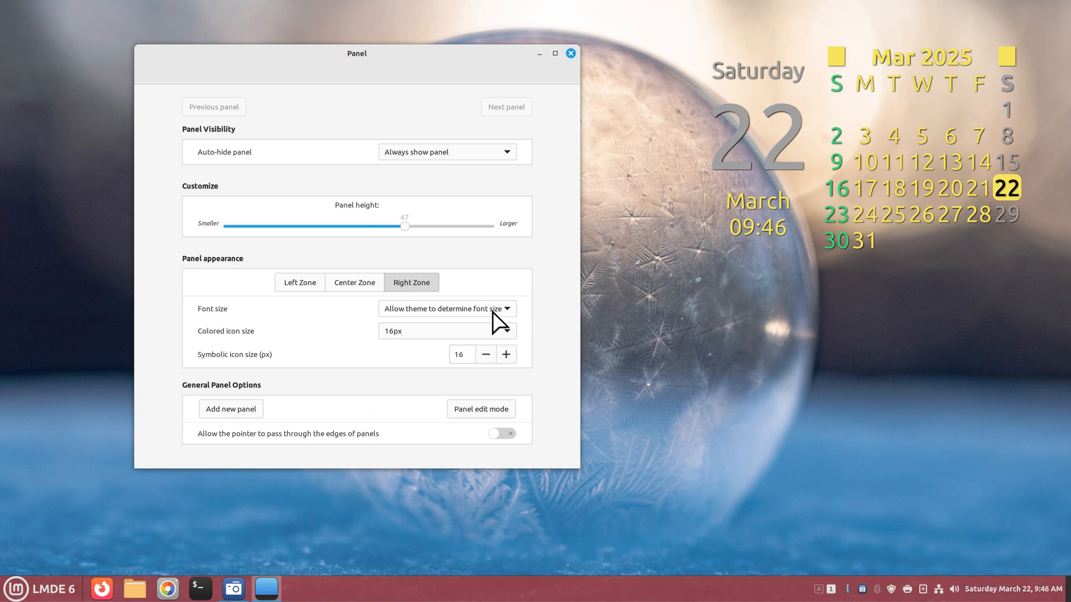
Step: Set the Right Zone panel font size to 16.0pt
{"action": "left_click", "coordinate": [447, 308]}
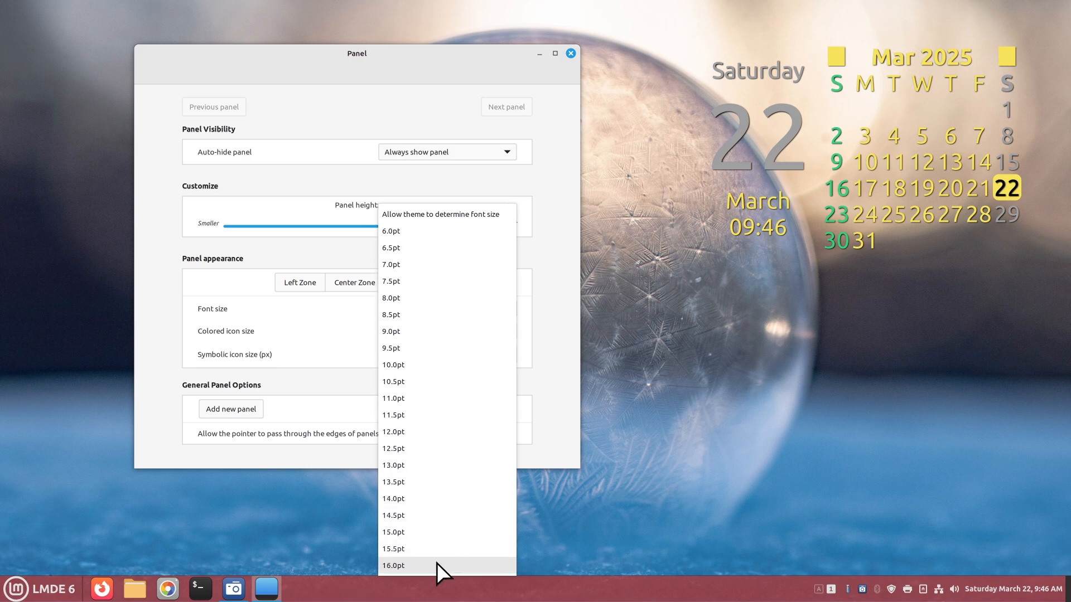
{"action": "left_click", "coordinate": [397, 565]}
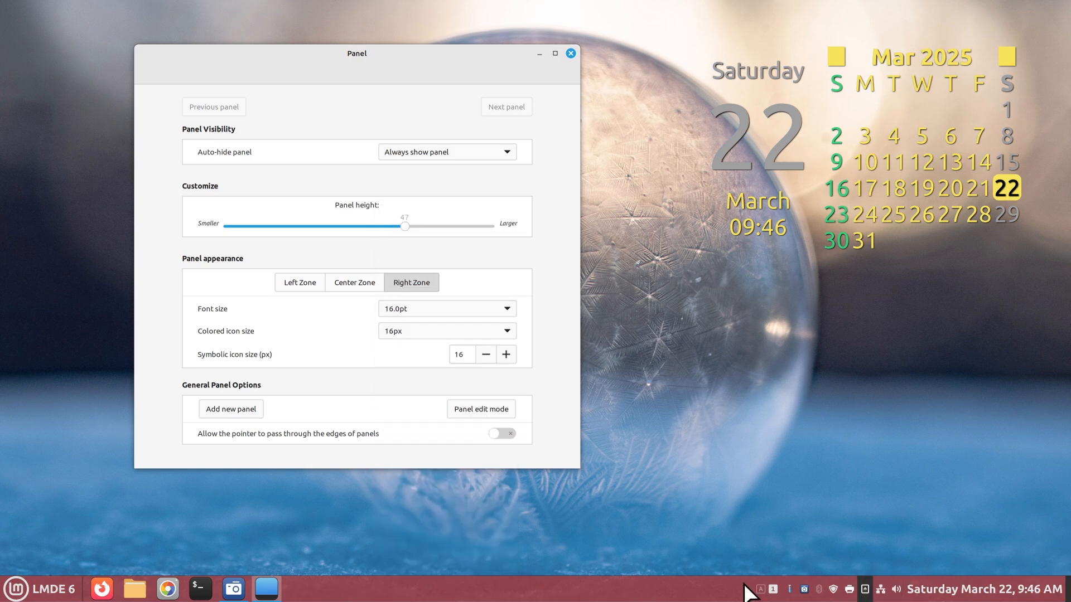
{"action": "right_click", "coordinate": [753, 593]}
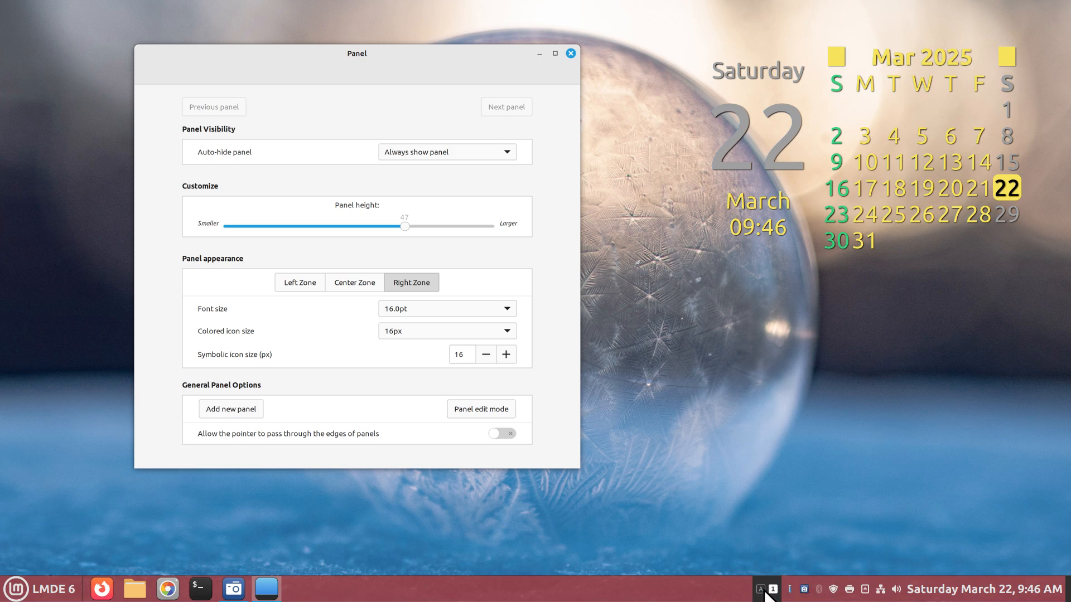
{"action": "mouse_move", "coordinate": [341, 323]}
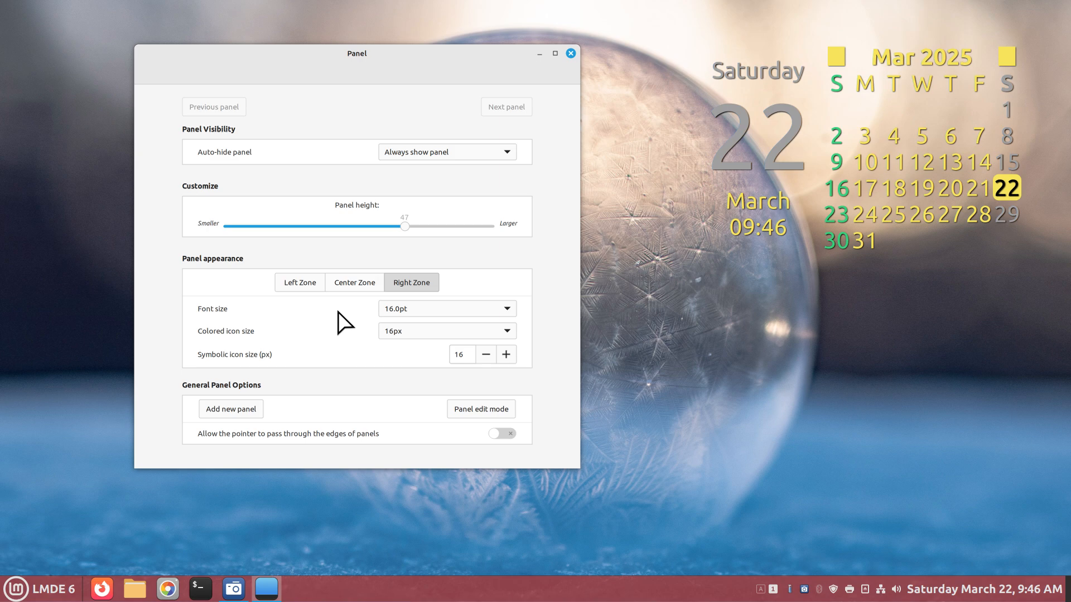
{"action": "mouse_move", "coordinate": [396, 323]}
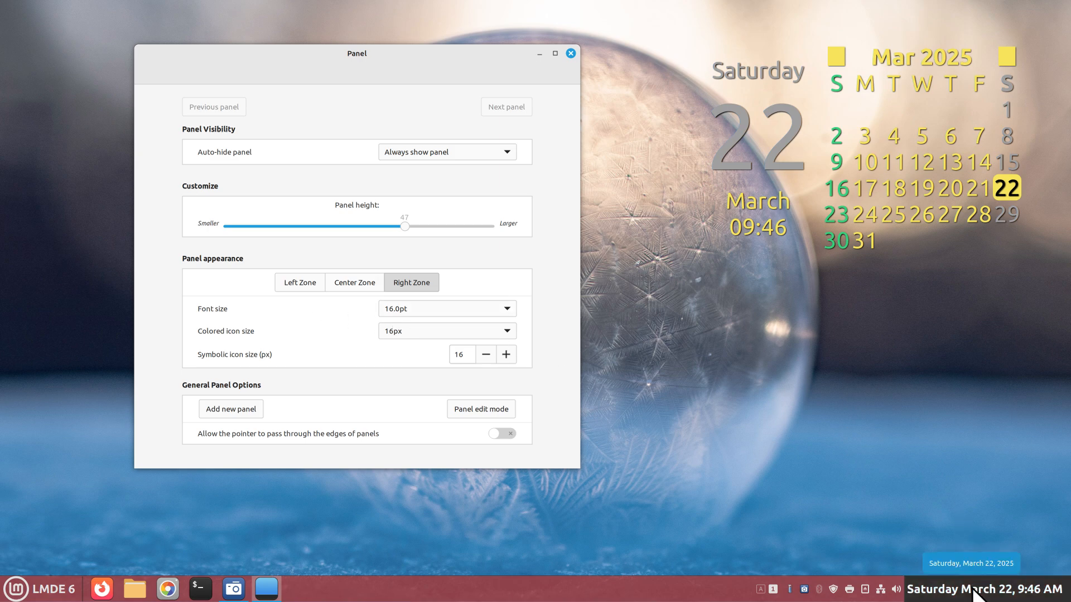
{"action": "mouse_move", "coordinate": [357, 348]}
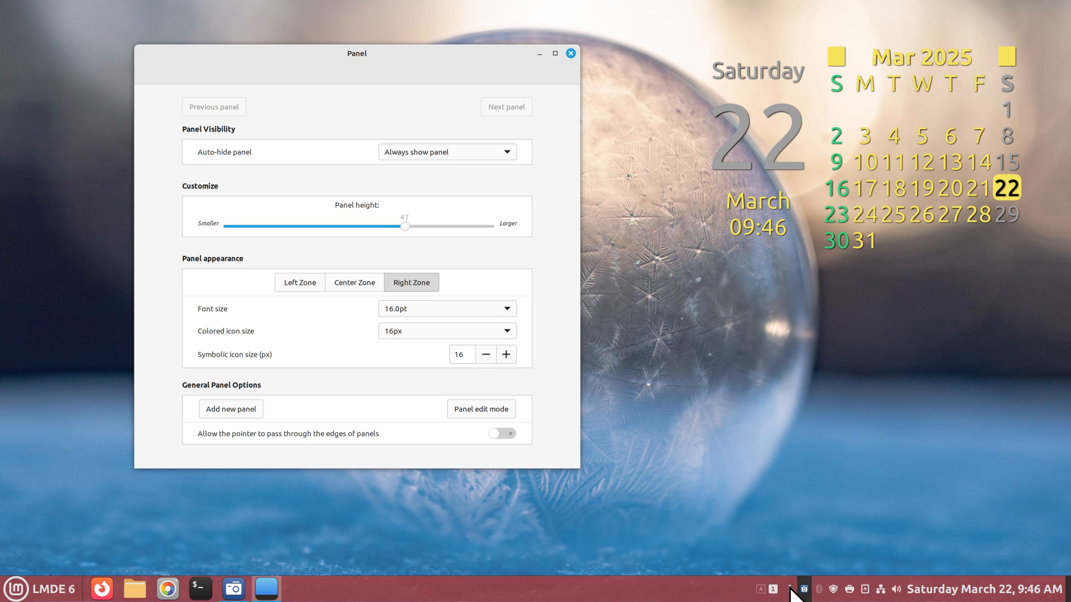
{"action": "mouse_move", "coordinate": [410, 341]}
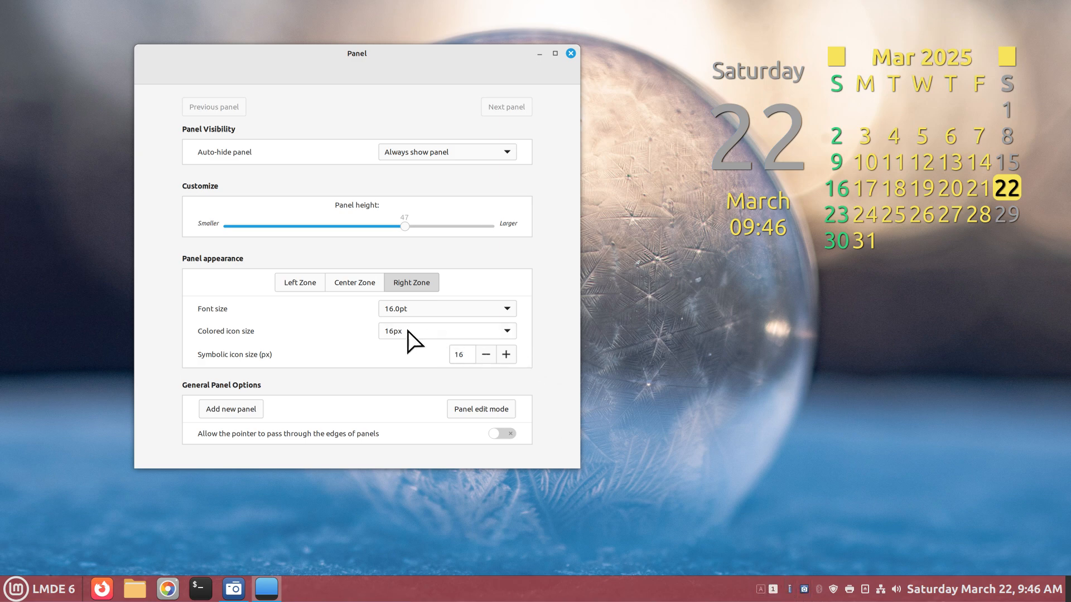
Step: Set Right Zone coloured icons to 'Scale to panel size exactly' and open the Solaar Bolt Receiver window
{"action": "left_click", "coordinate": [446, 331]}
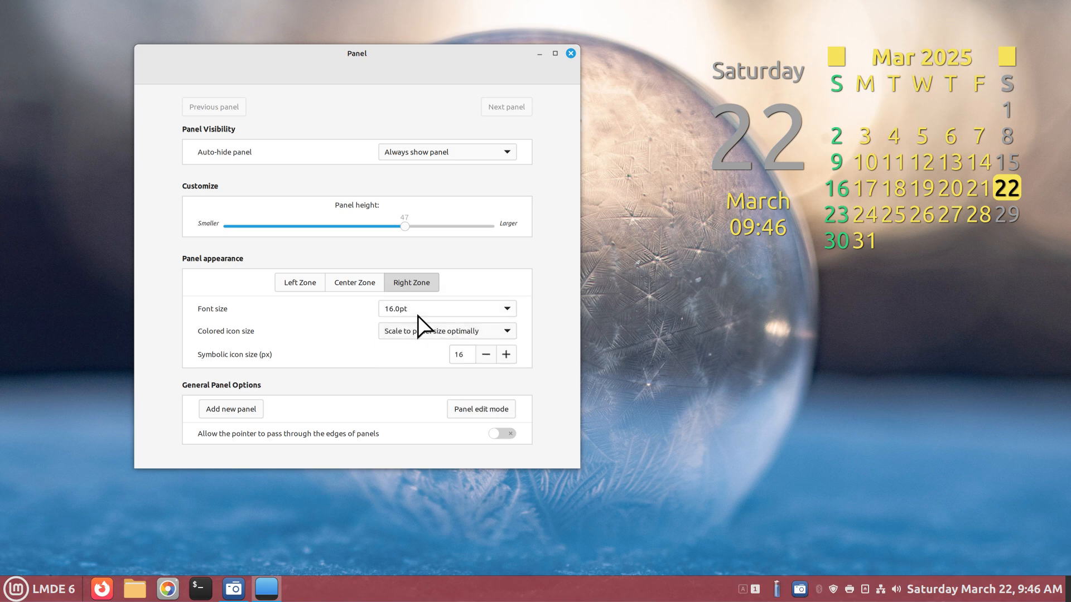
{"action": "left_click", "coordinate": [446, 330]}
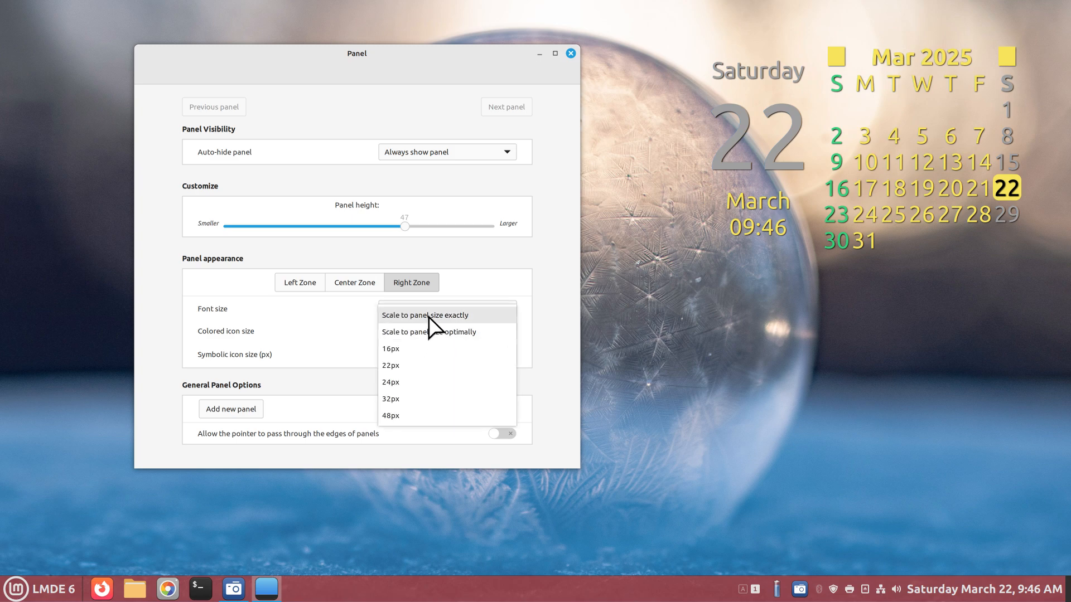
{"action": "left_click", "coordinate": [424, 314]}
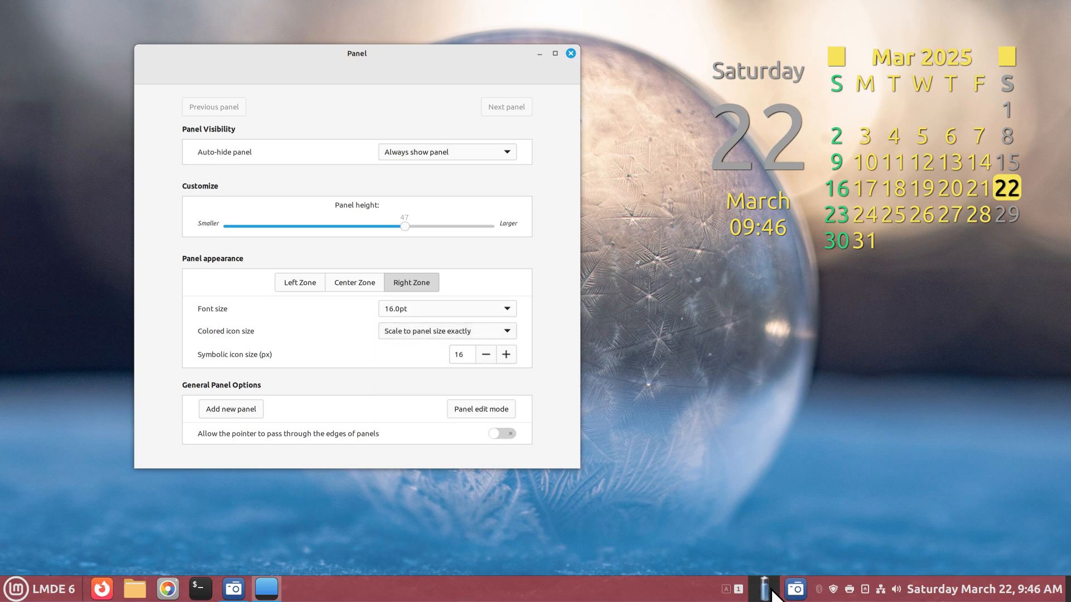
{"action": "left_click", "coordinate": [764, 589]}
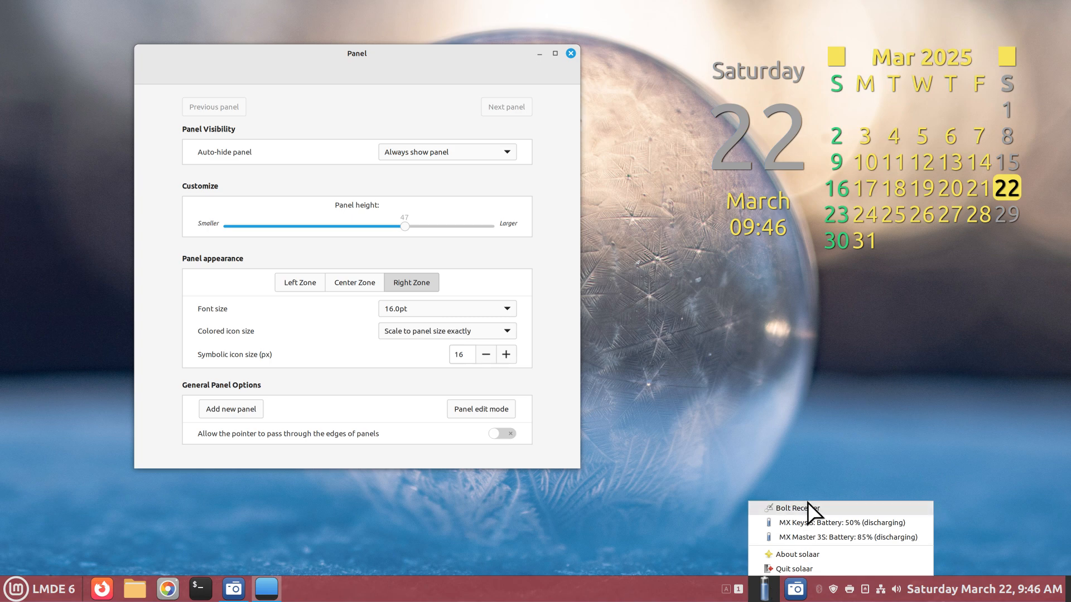
{"action": "left_click", "coordinate": [788, 507]}
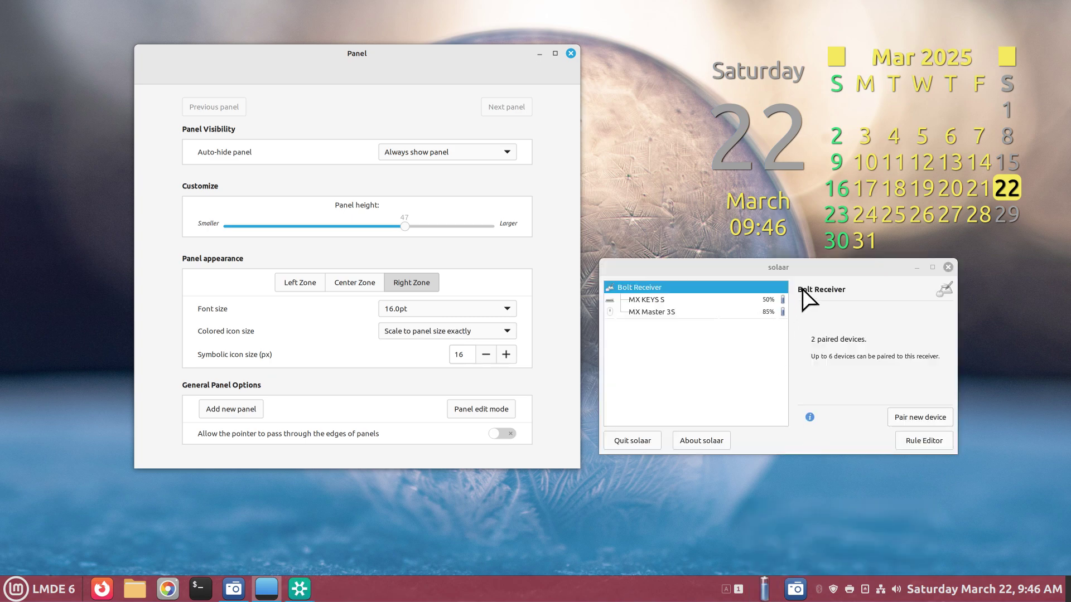
{"action": "mouse_move", "coordinate": [684, 311]}
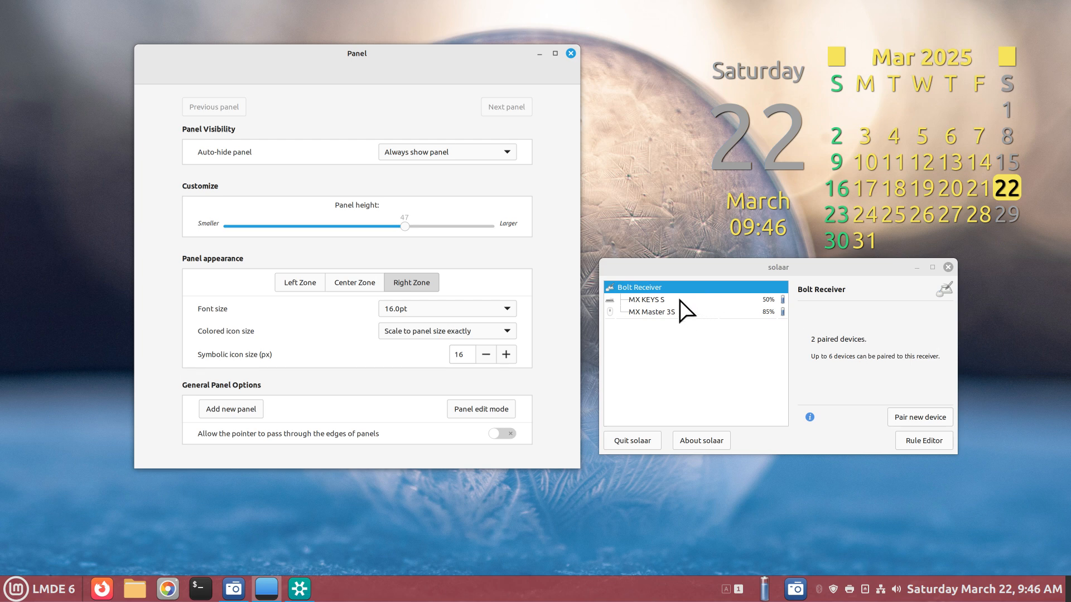
{"action": "mouse_move", "coordinate": [723, 378]}
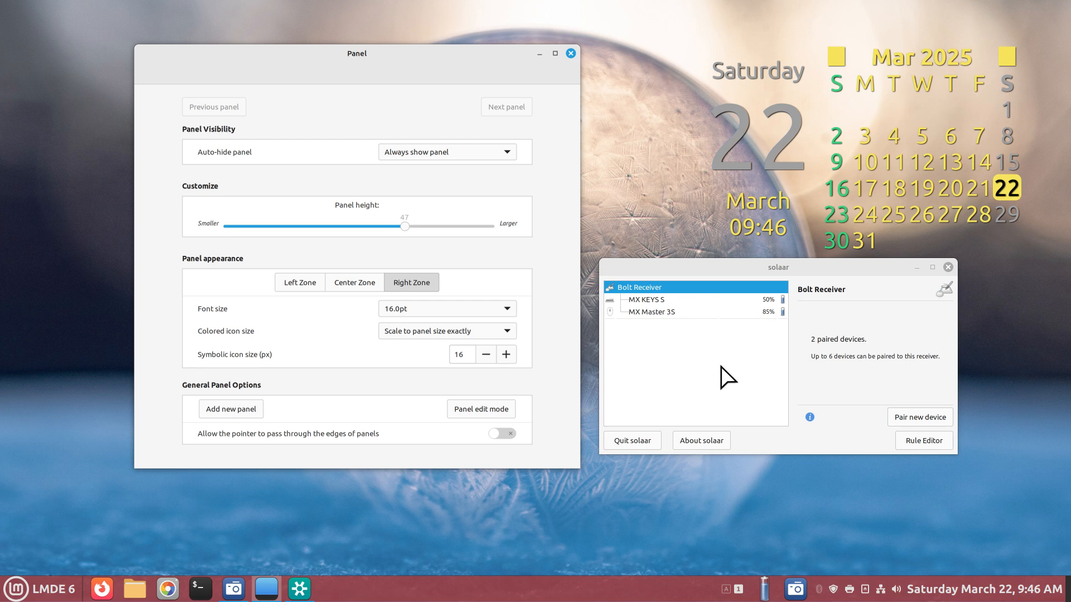
{"action": "mouse_move", "coordinate": [692, 369]}
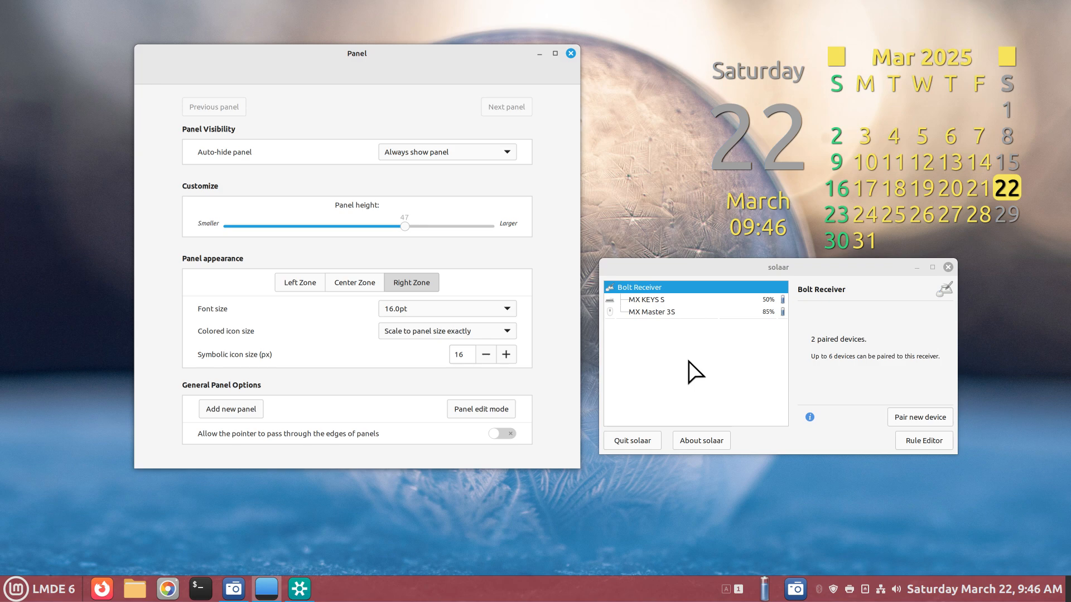
{"action": "mouse_move", "coordinate": [918, 286]}
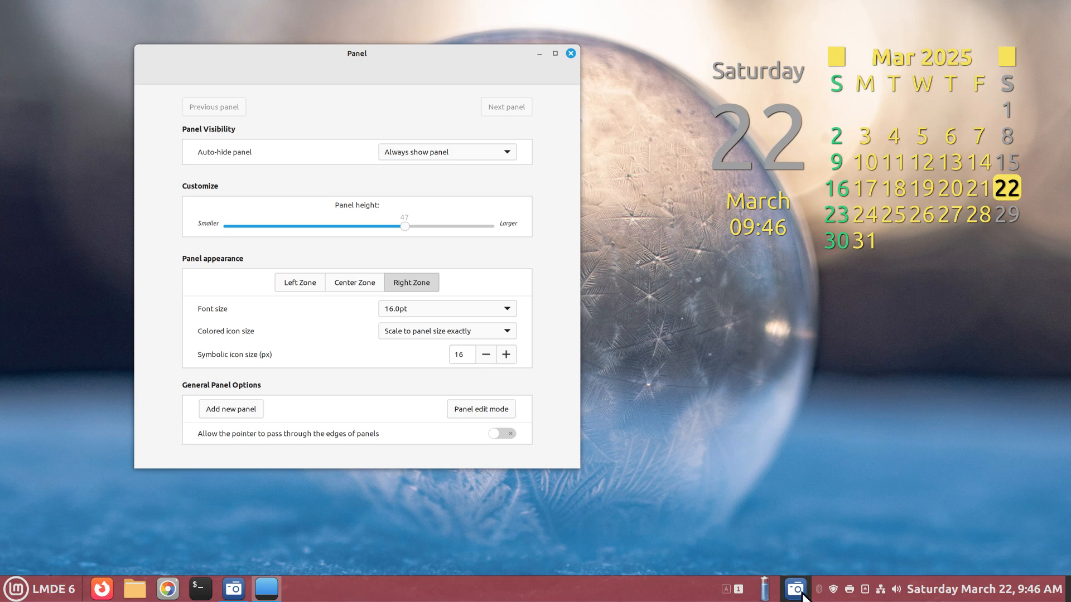
{"action": "mouse_move", "coordinate": [408, 344]}
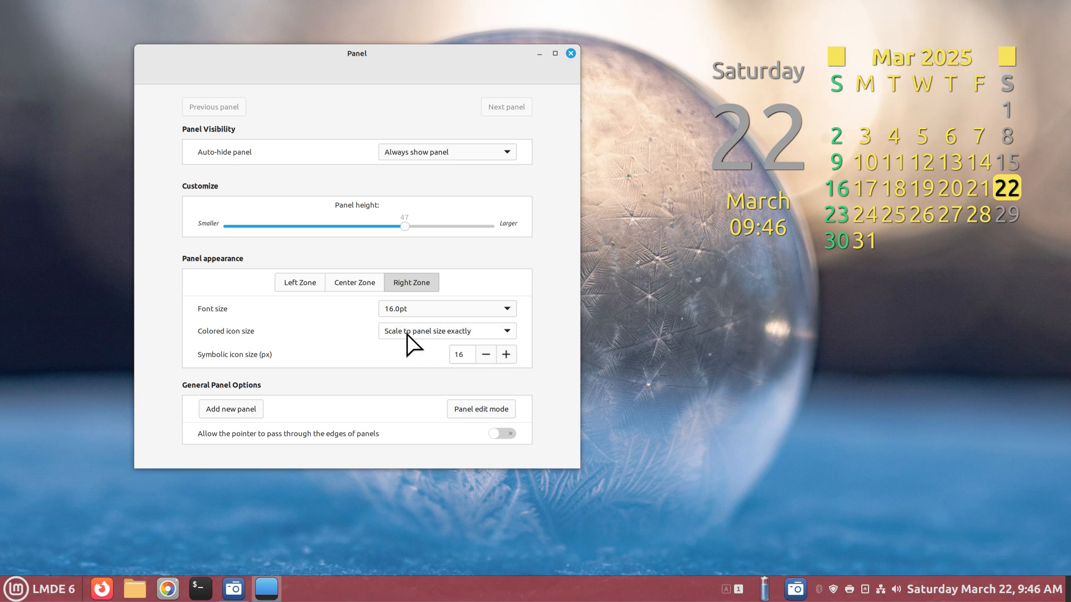
{"action": "mouse_move", "coordinate": [834, 552]}
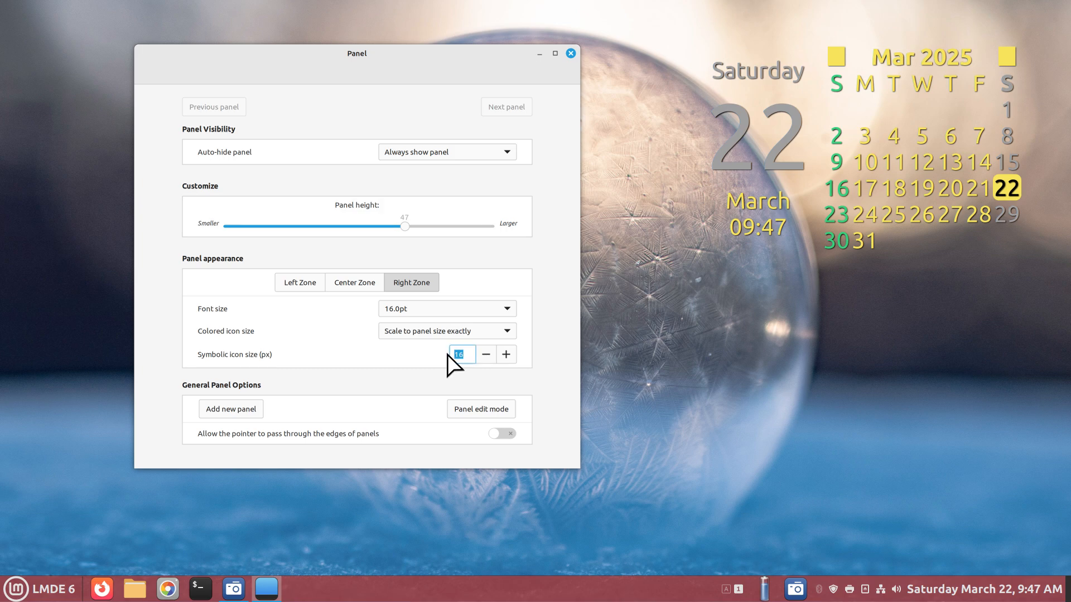
Step: Set Right Zone symbolic icon size to 46 px and close Panel settings
{"action": "type", "text": "4"}
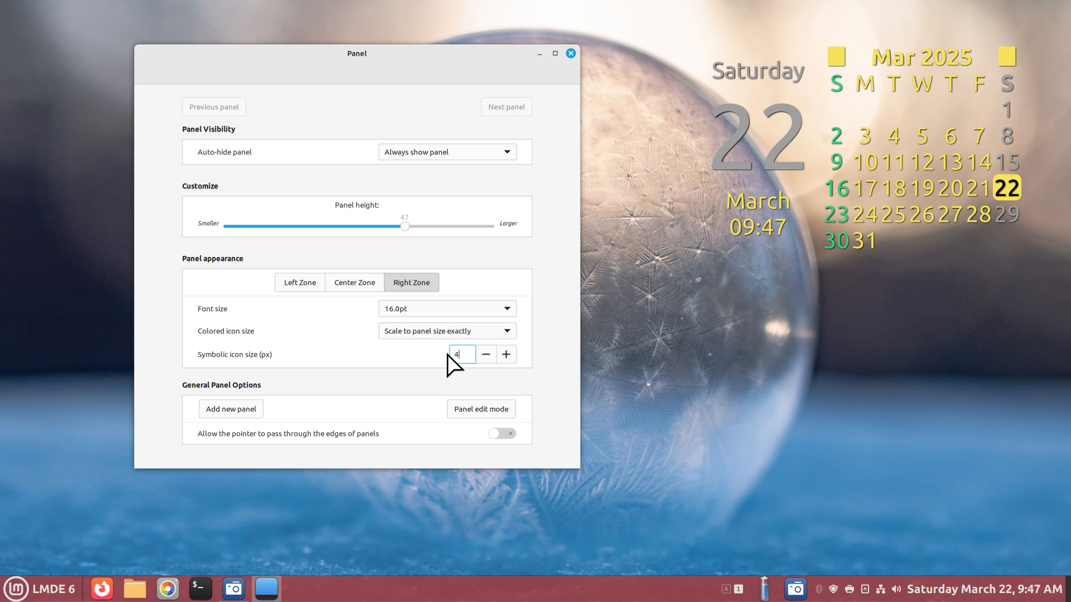
{"action": "type", "text": "6"}
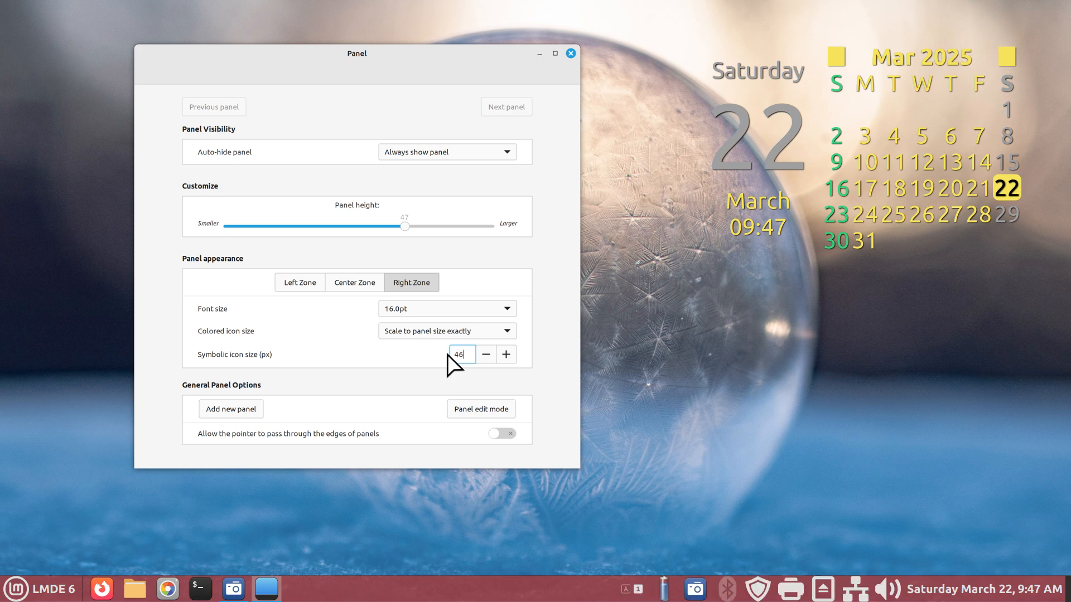
{"action": "mouse_move", "coordinate": [819, 591]}
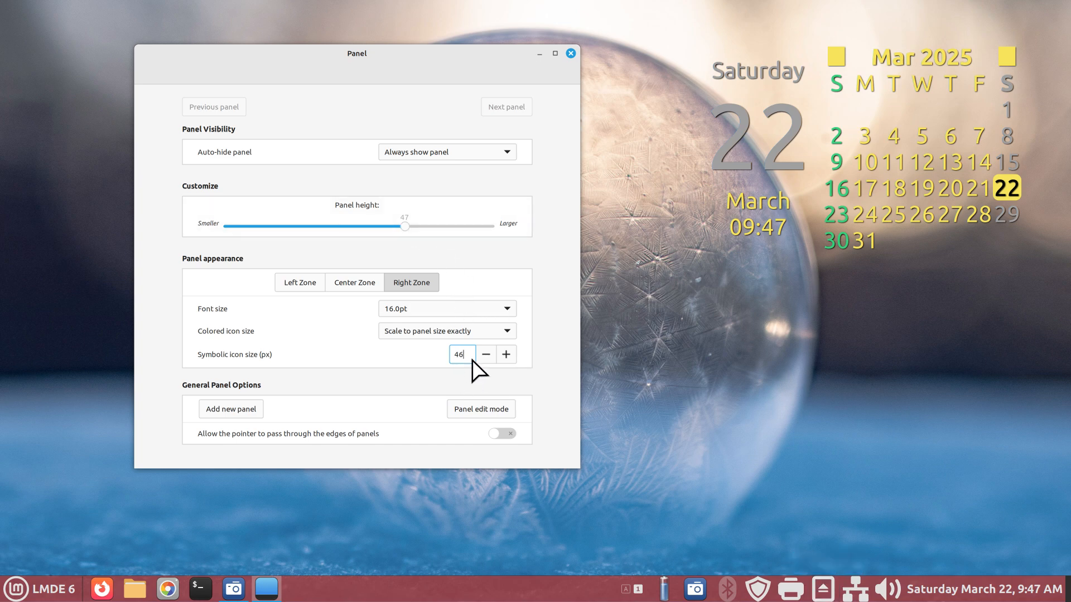
{"action": "mouse_move", "coordinate": [723, 468]}
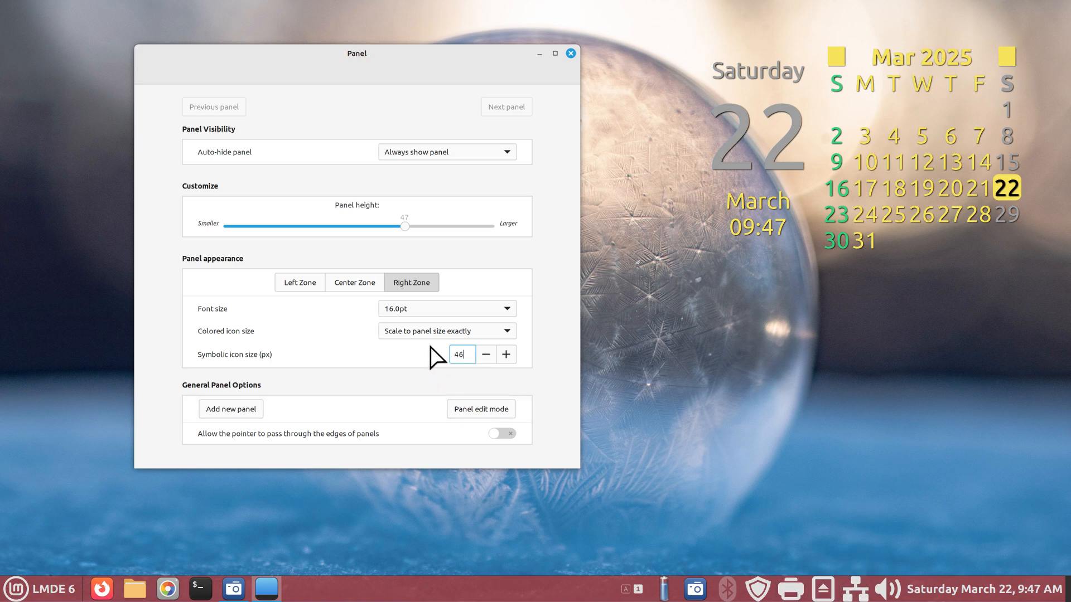
{"action": "left_click", "coordinate": [568, 53]}
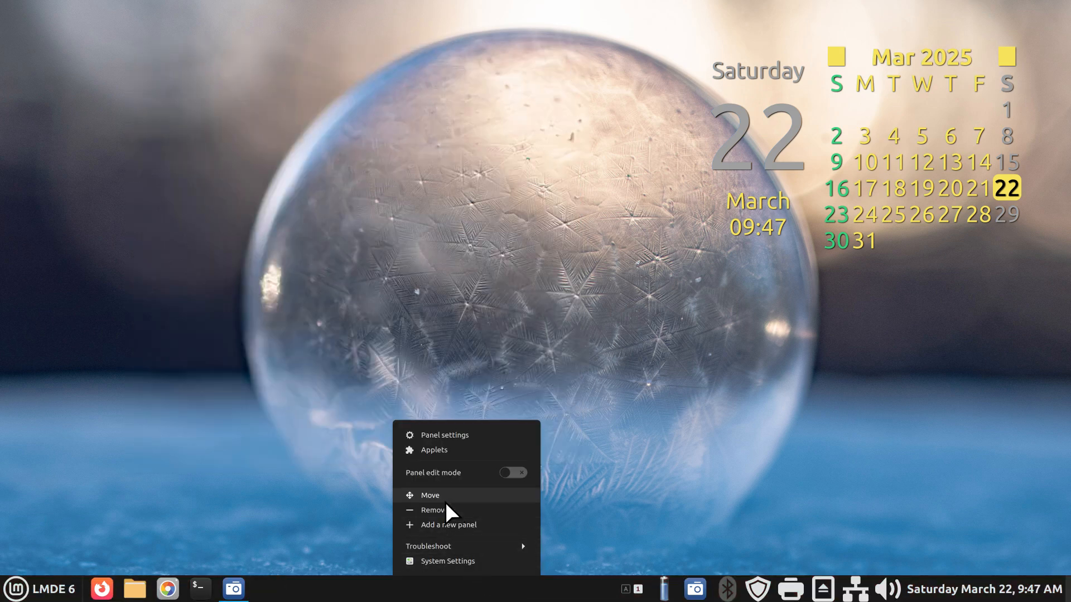
{"action": "left_click", "coordinate": [430, 495]}
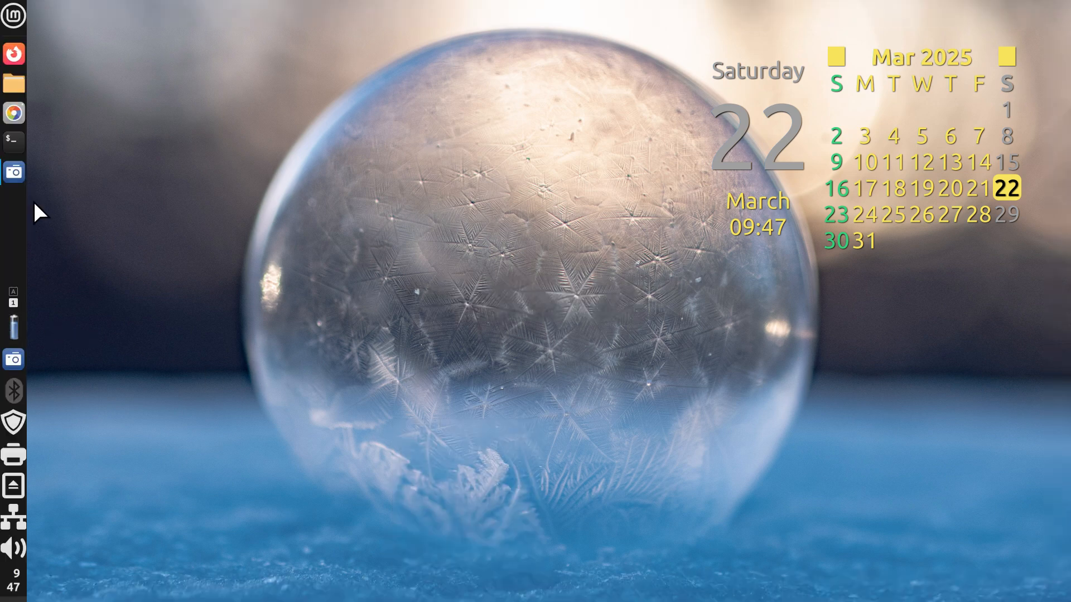
{"action": "mouse_move", "coordinate": [11, 262]}
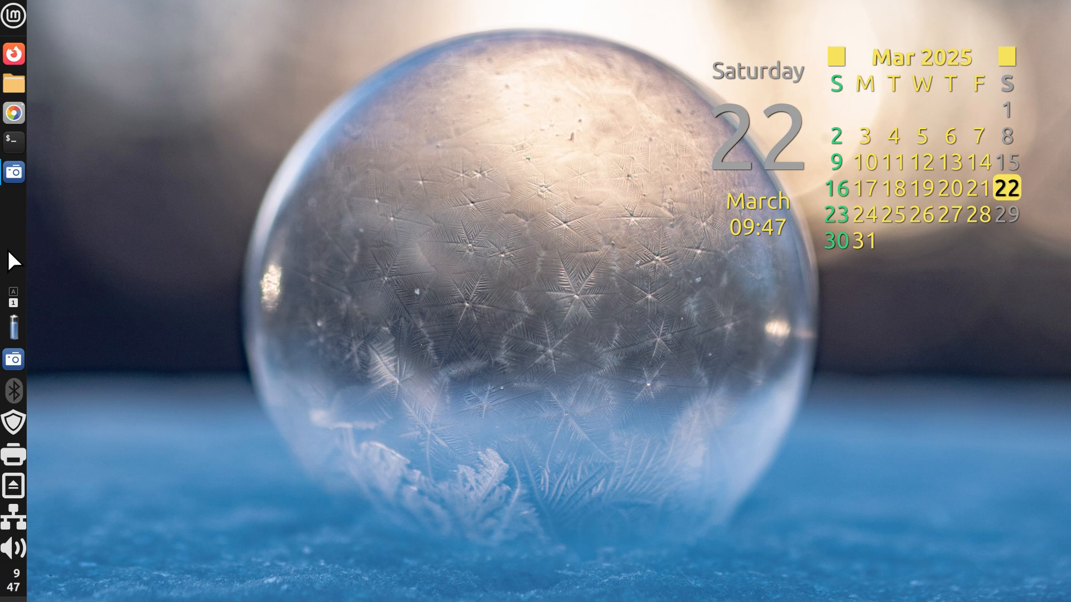
{"action": "mouse_move", "coordinate": [27, 172]}
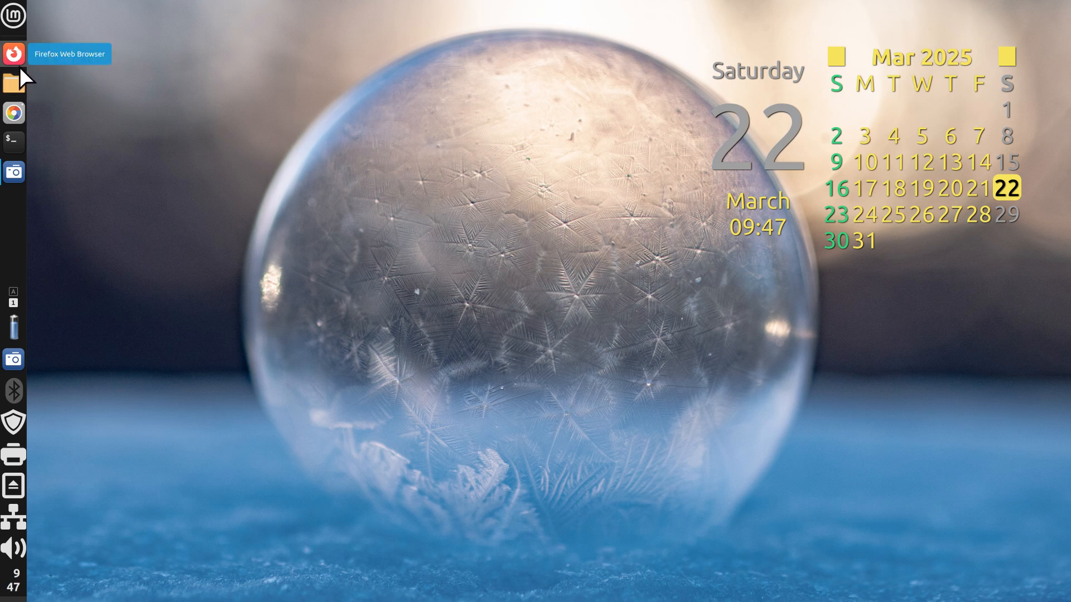
Step: Add LibreOffice Writer and GIMP from the Menu as panel launchers, then close the menu
{"action": "left_click", "coordinate": [12, 15]}
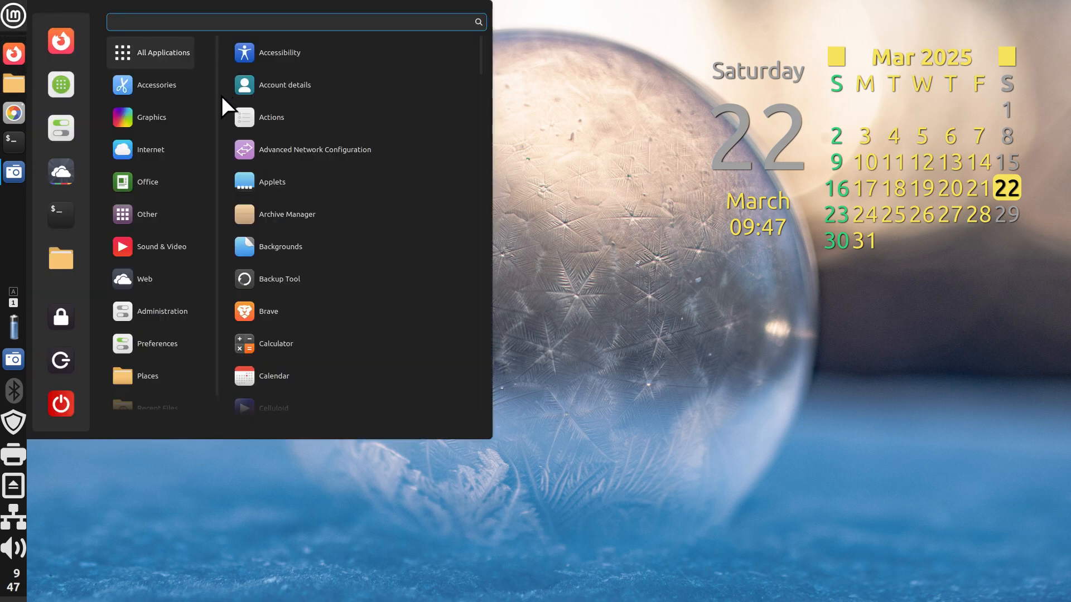
{"action": "left_click", "coordinate": [147, 182]}
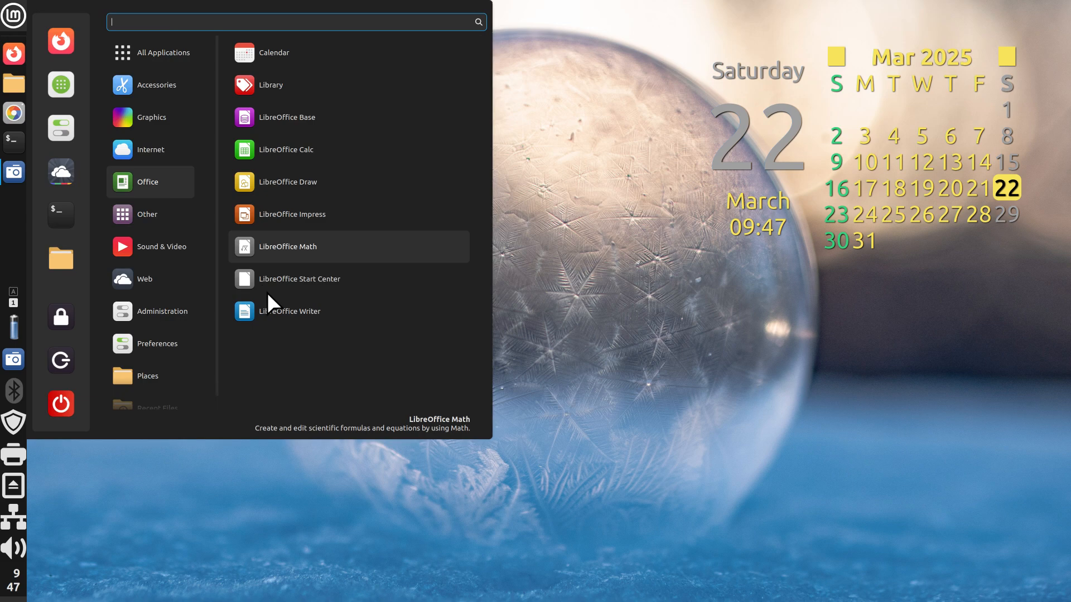
{"action": "mouse_move", "coordinate": [288, 311]}
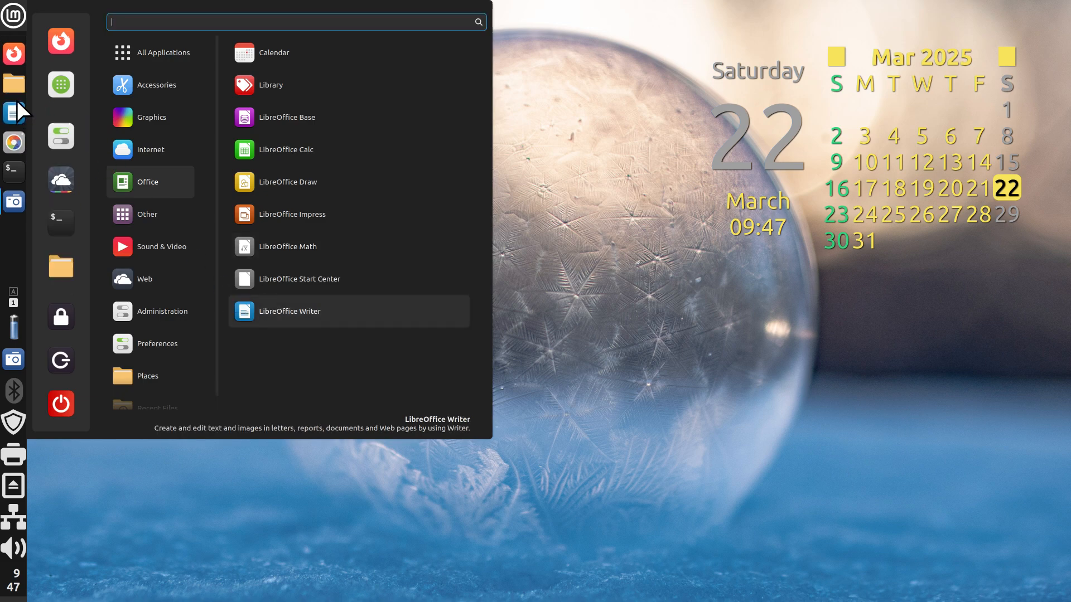
{"action": "left_click", "coordinate": [152, 117]}
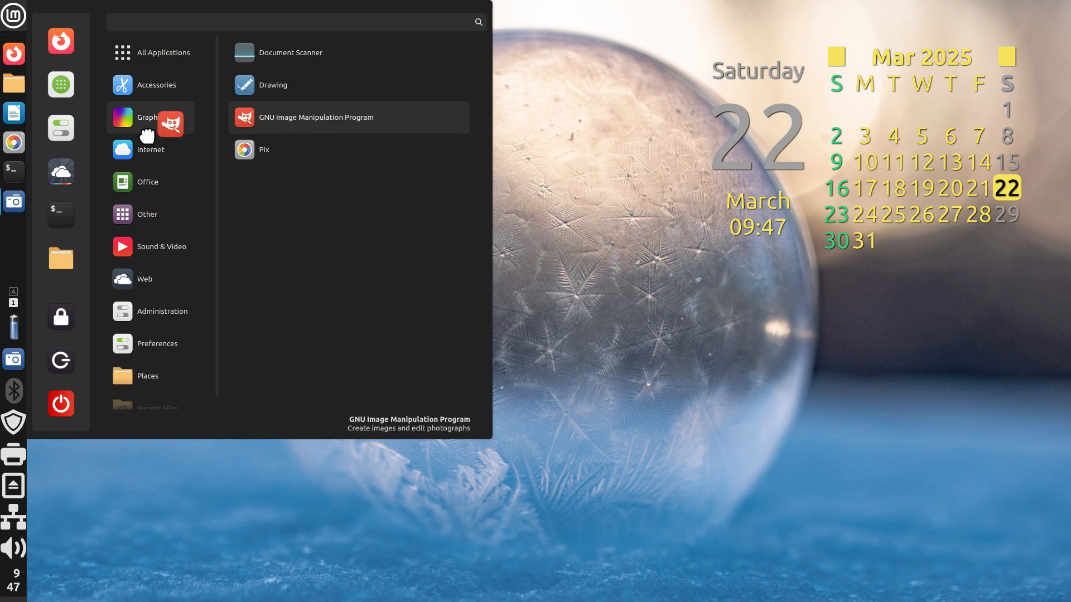
{"action": "left_click", "coordinate": [151, 150]}
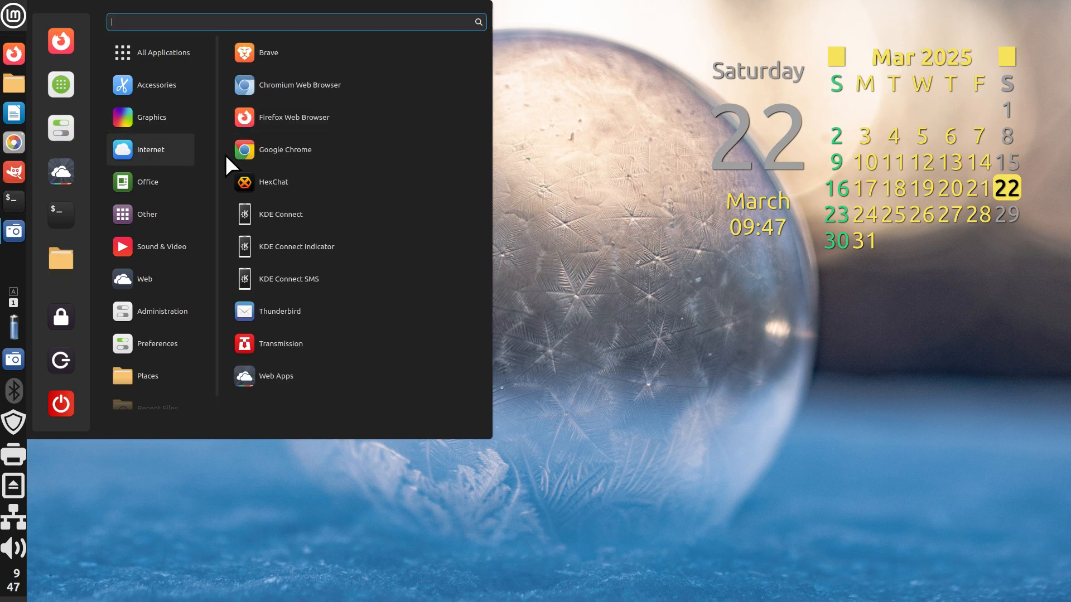
{"action": "left_click", "coordinate": [148, 215]}
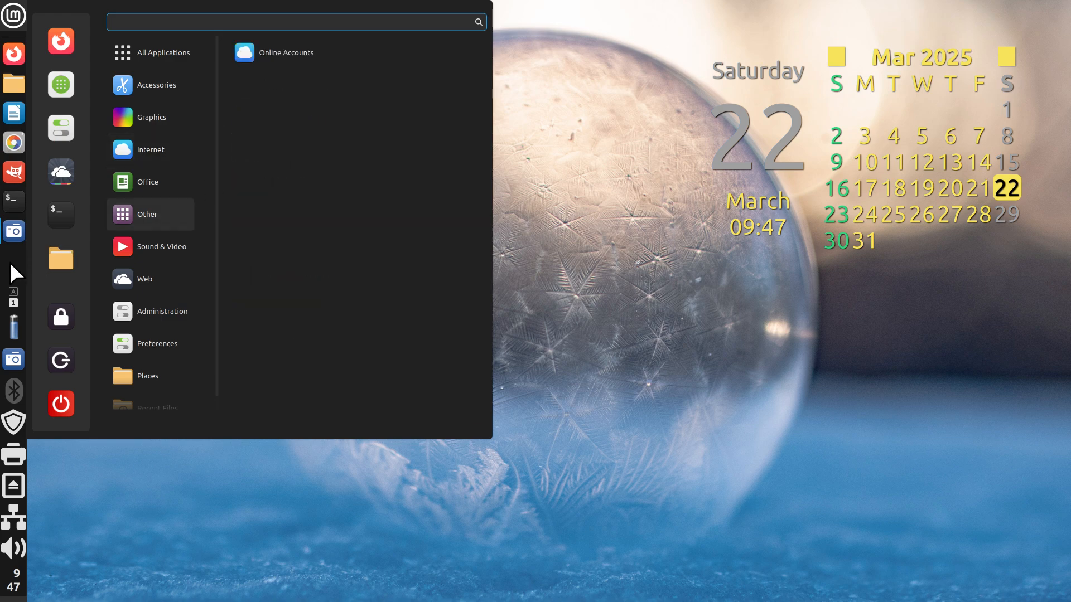
{"action": "left_click", "coordinate": [161, 247]}
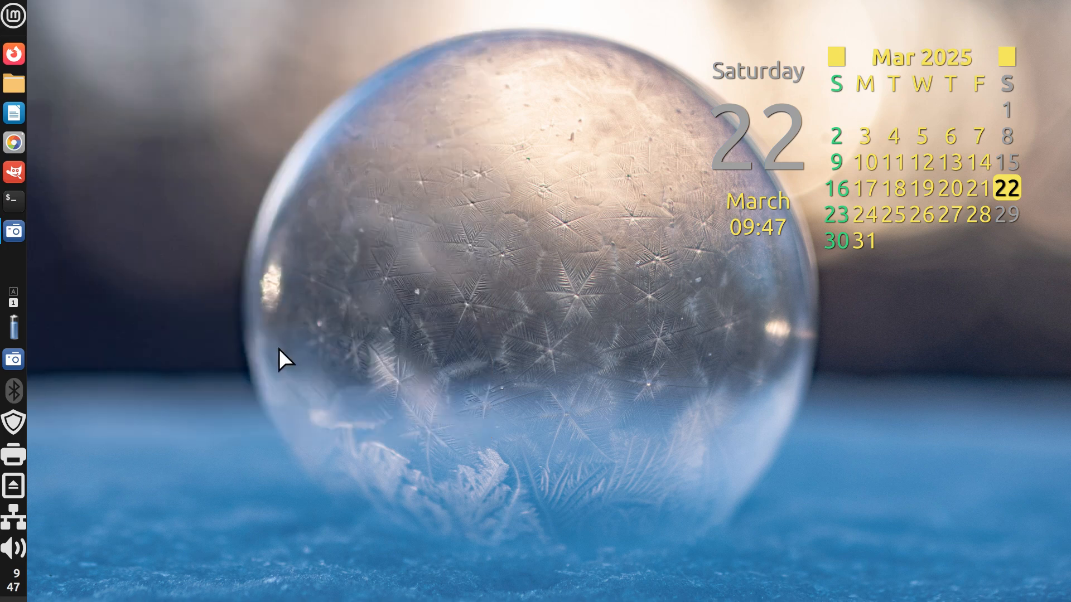
{"action": "mouse_move", "coordinate": [10, 271]}
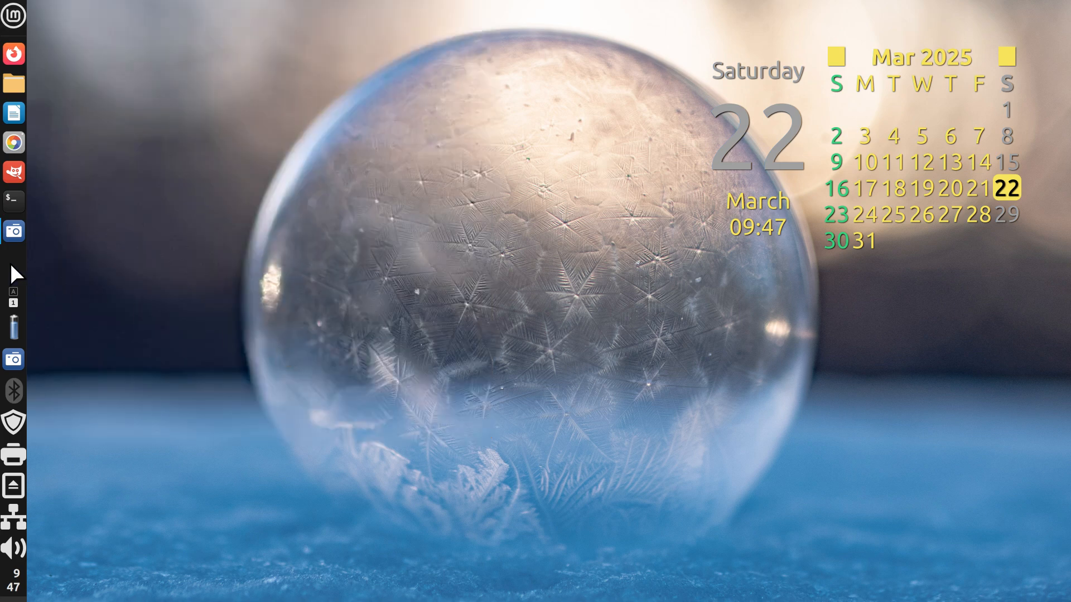
{"action": "right_click", "coordinate": [13, 277]}
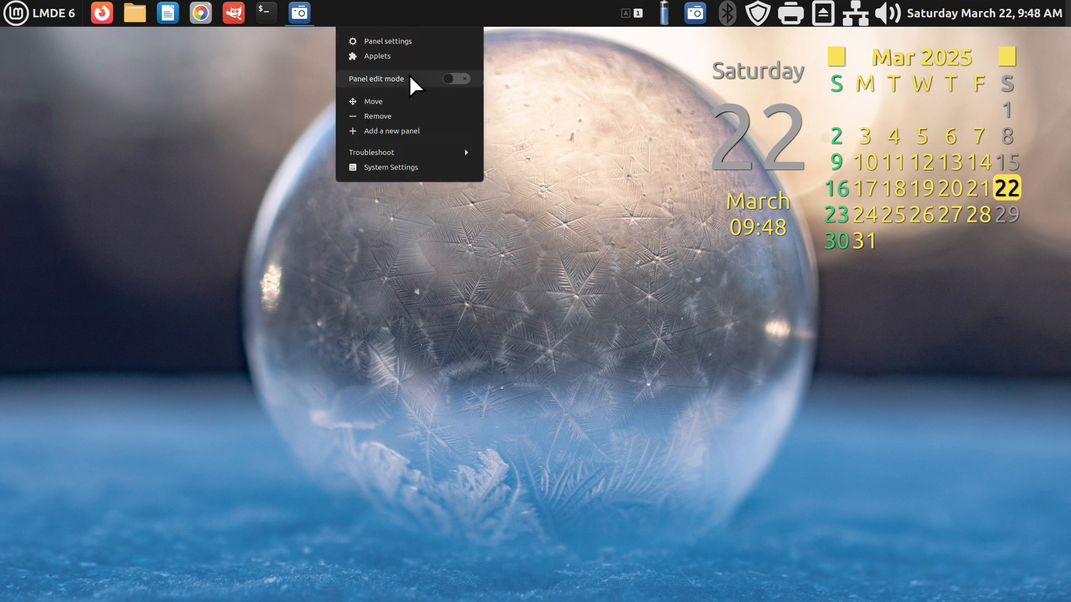
{"action": "left_click", "coordinate": [372, 100]}
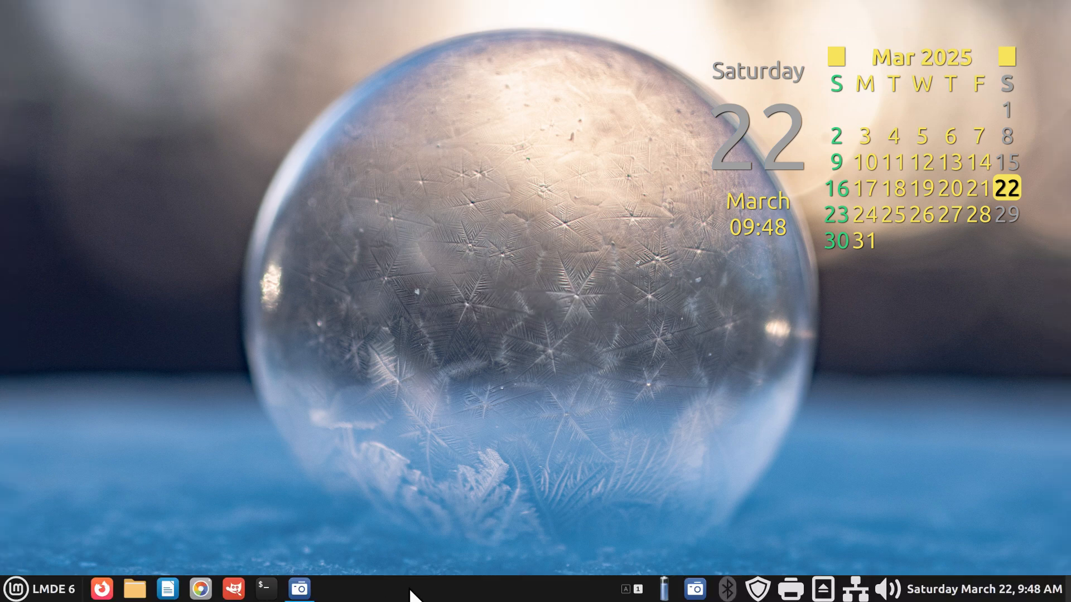
{"action": "mouse_move", "coordinate": [470, 598]}
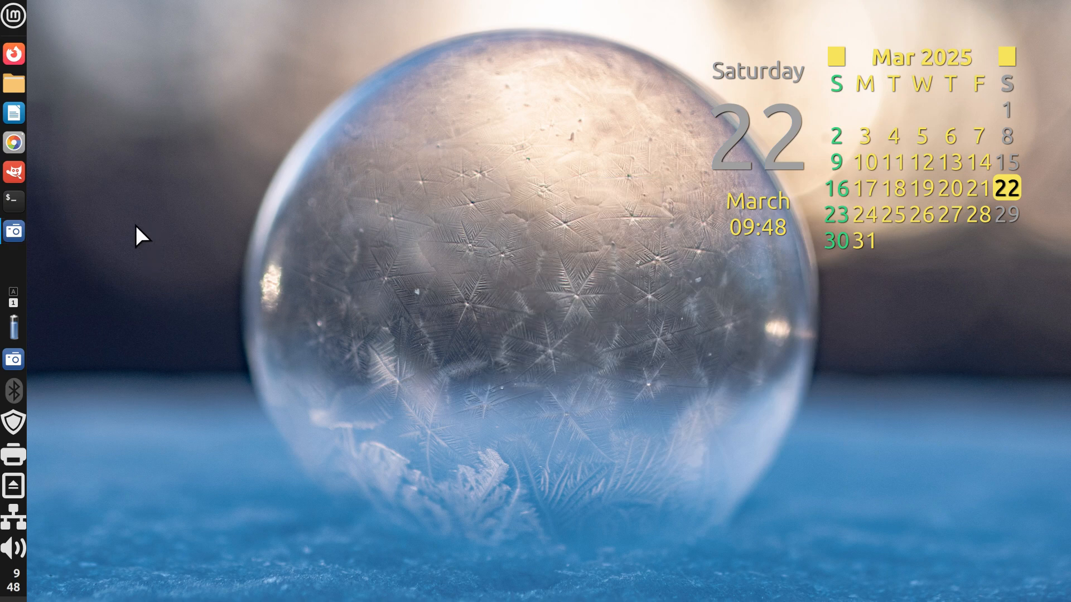
{"action": "mouse_move", "coordinate": [11, 273]}
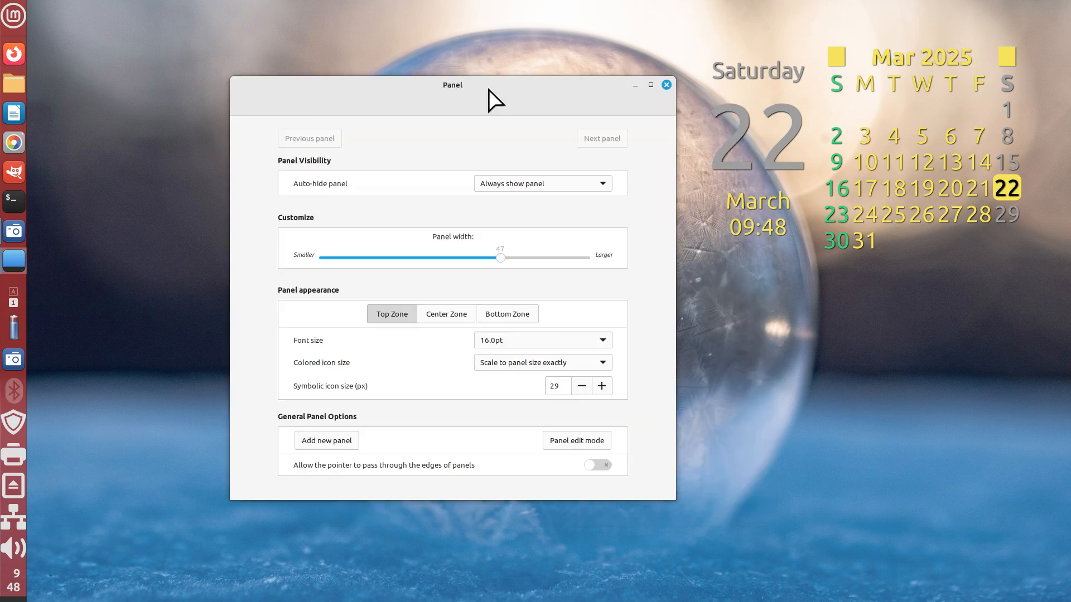
{"action": "mouse_move", "coordinate": [190, 330]}
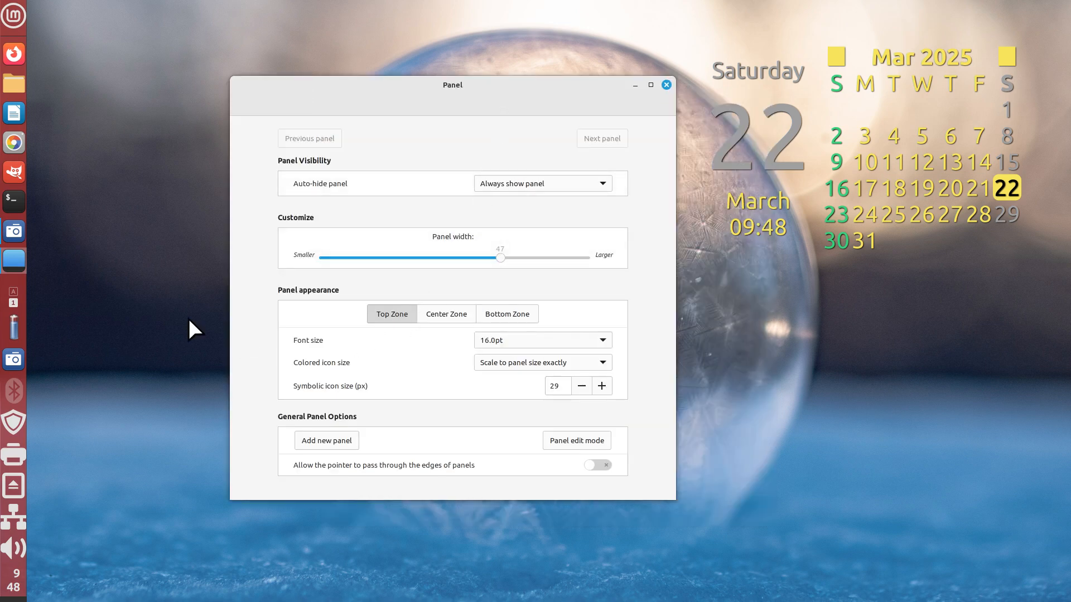
{"action": "mouse_move", "coordinate": [553, 373]}
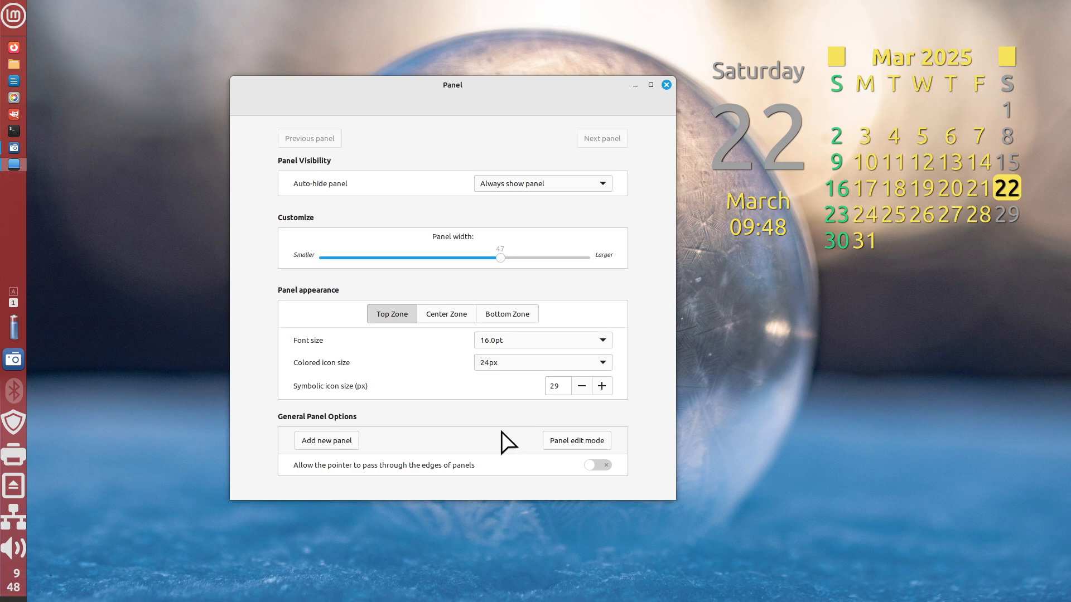
{"action": "mouse_move", "coordinate": [17, 286]}
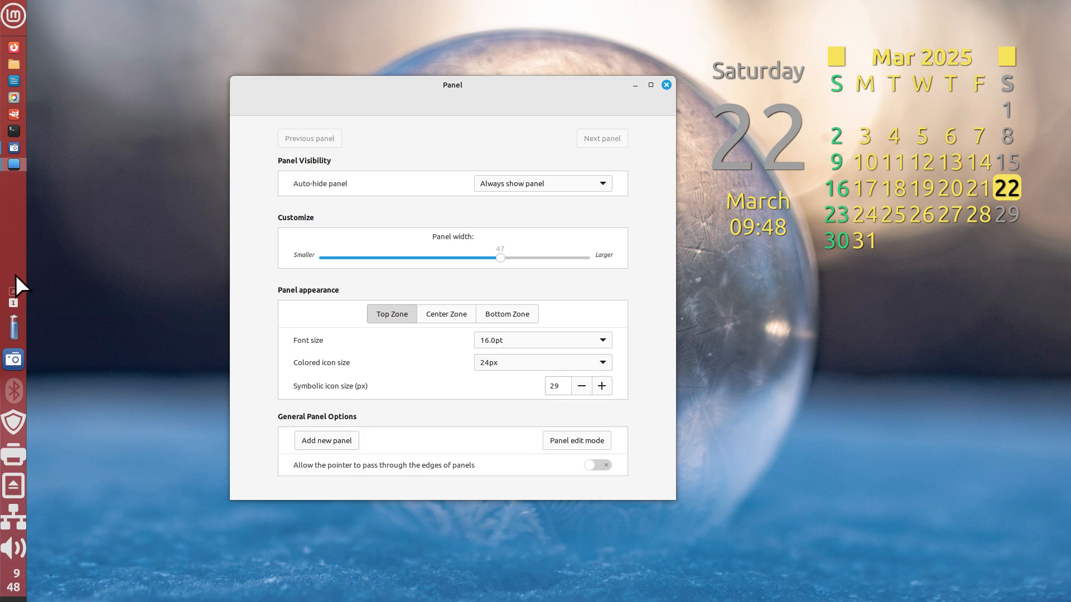
{"action": "mouse_move", "coordinate": [31, 118]}
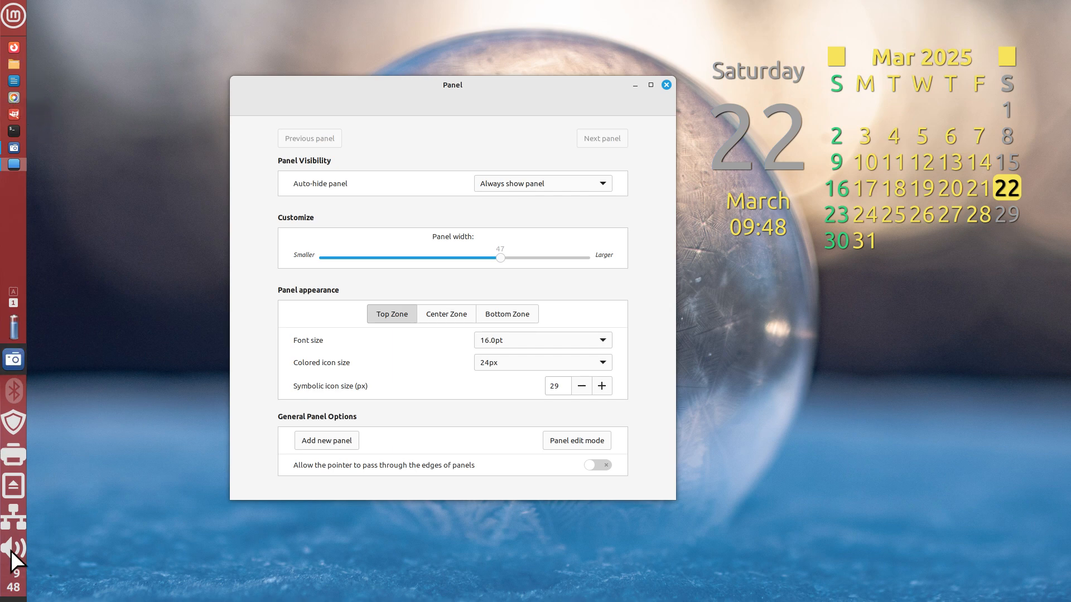
{"action": "mouse_move", "coordinate": [501, 328]}
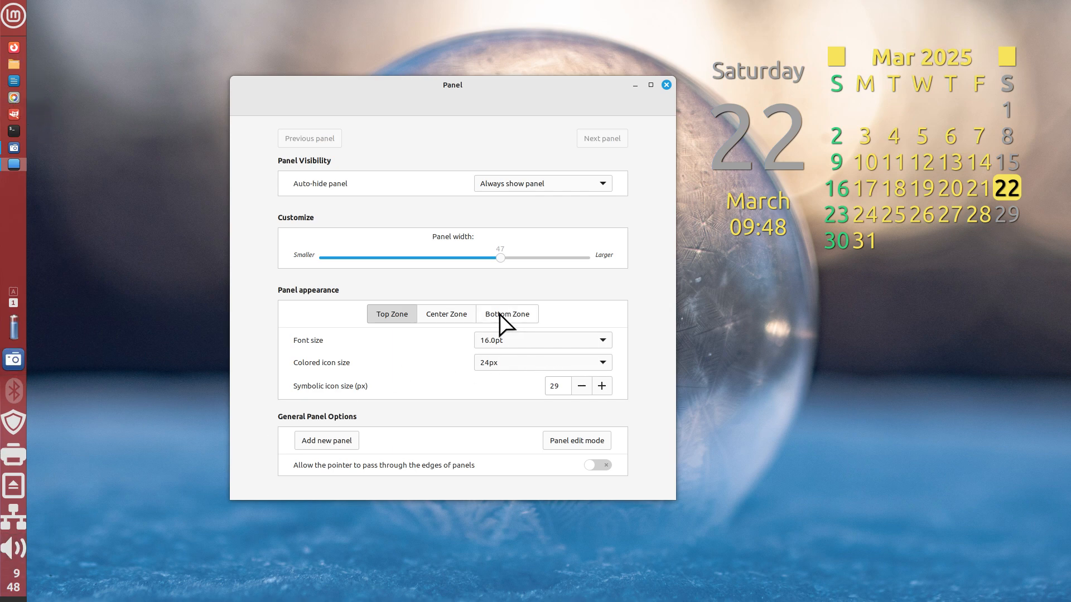
Step: Set the bottom-zone symbolic icon size to 37 px and close Panel settings
{"action": "left_click", "coordinate": [506, 315]}
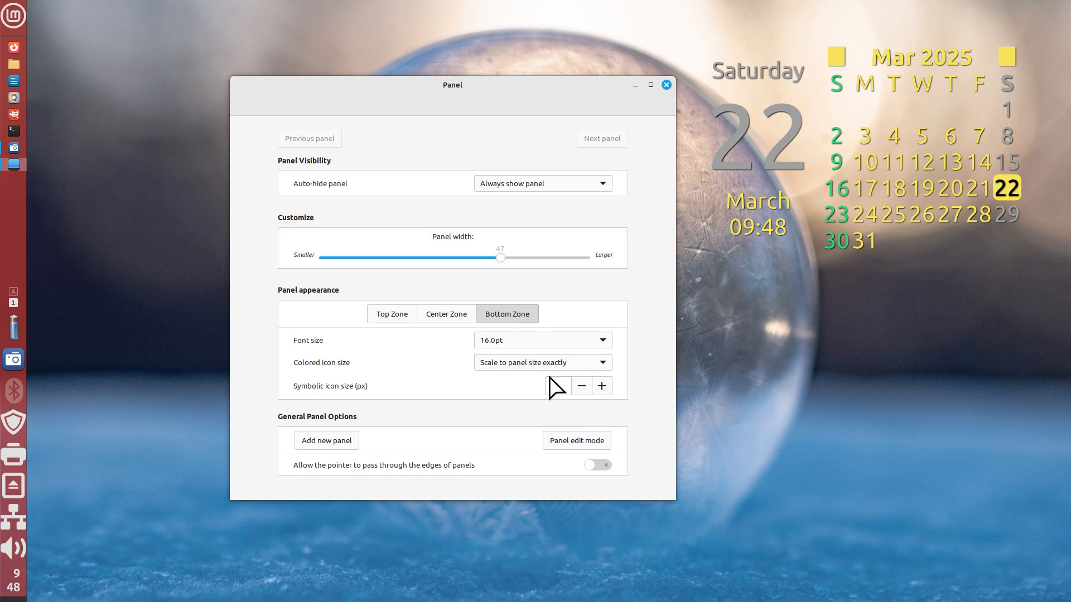
{"action": "left_click", "coordinate": [581, 386]}
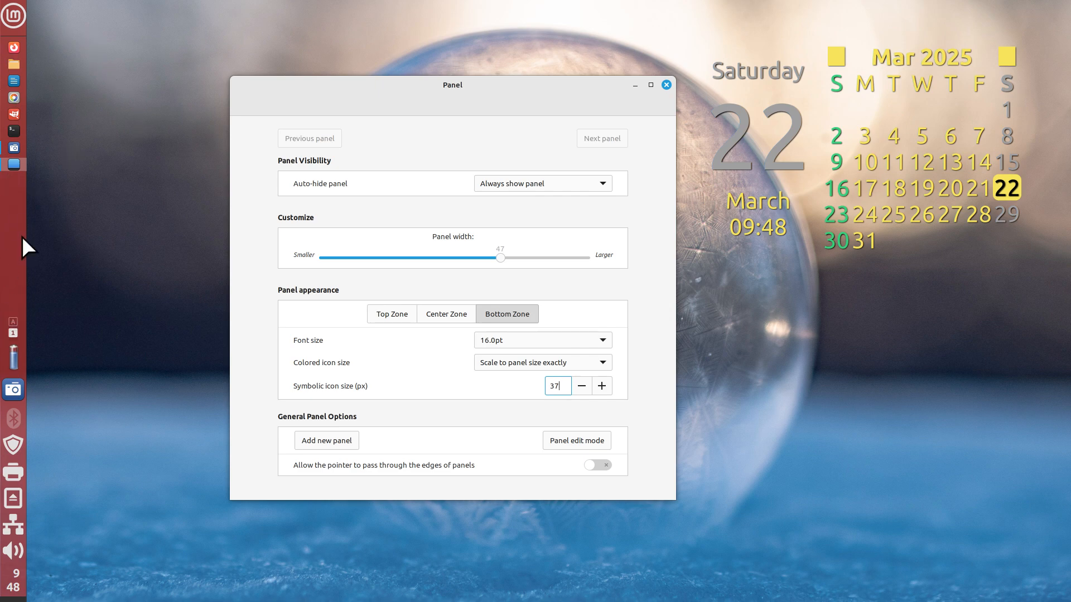
{"action": "mouse_move", "coordinate": [7, 424]}
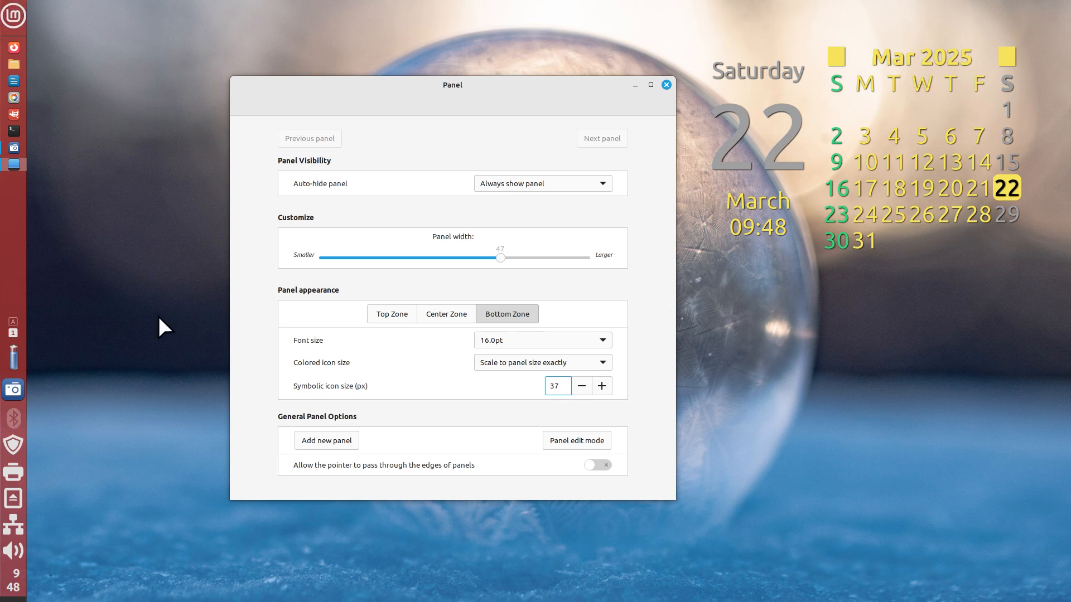
{"action": "left_click", "coordinate": [557, 386]}
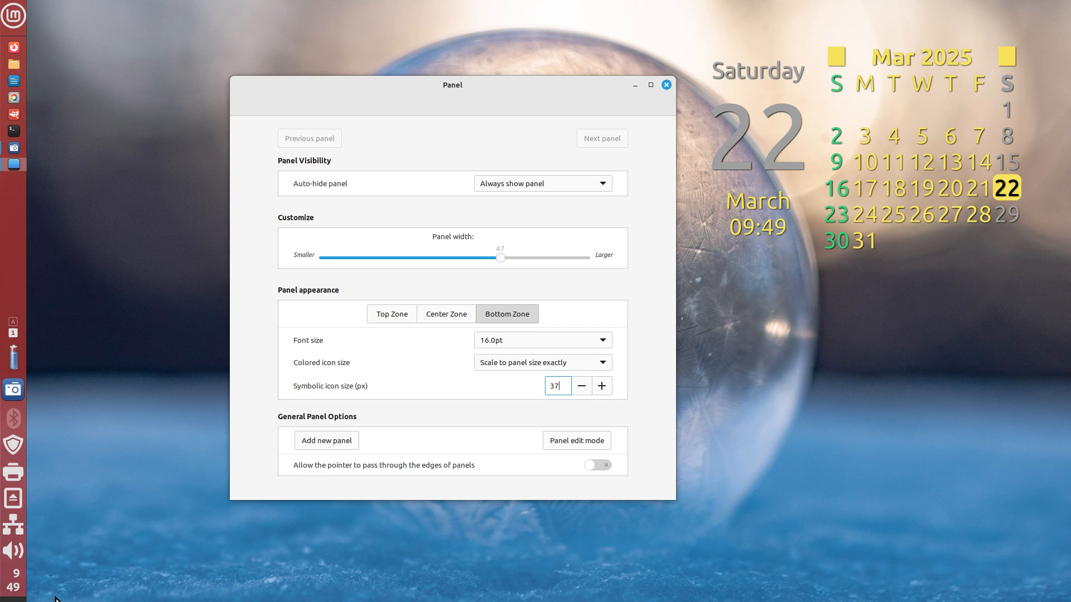
{"action": "mouse_move", "coordinate": [154, 407]}
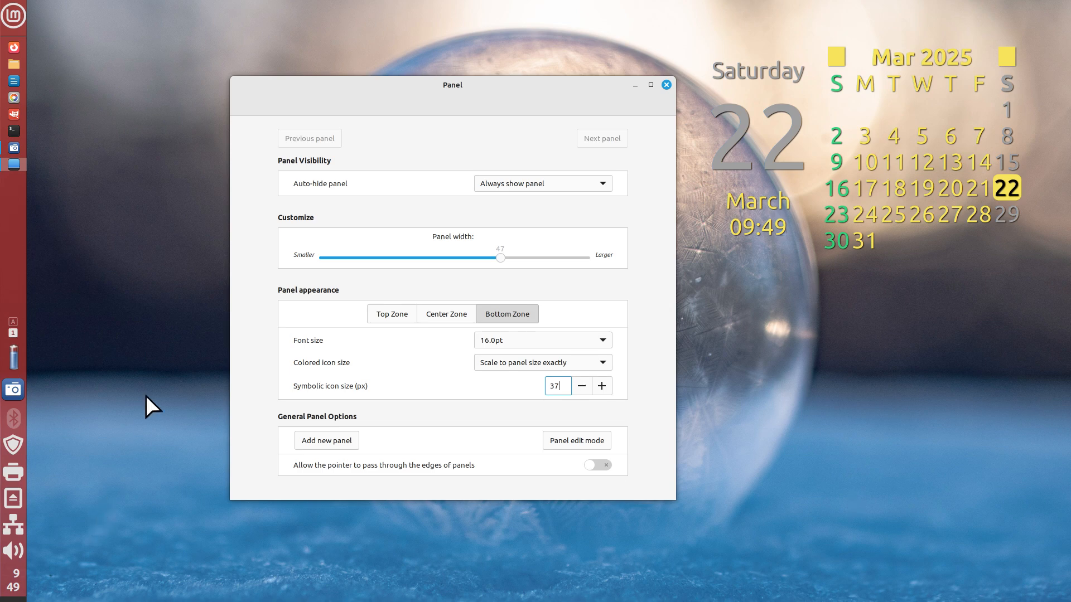
{"action": "mouse_move", "coordinate": [44, 294]}
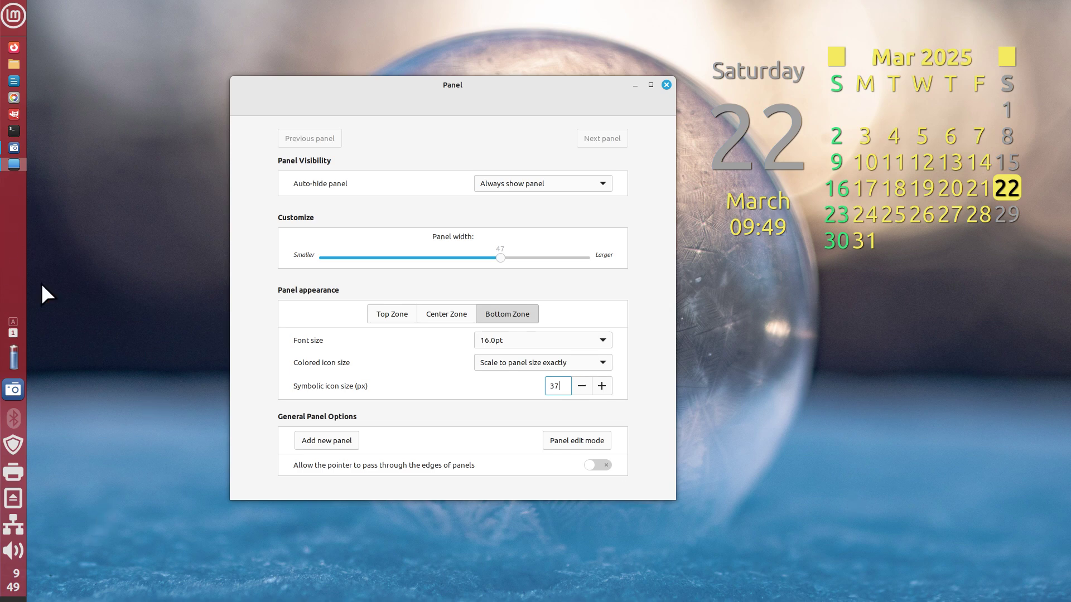
{"action": "mouse_move", "coordinate": [53, 272]}
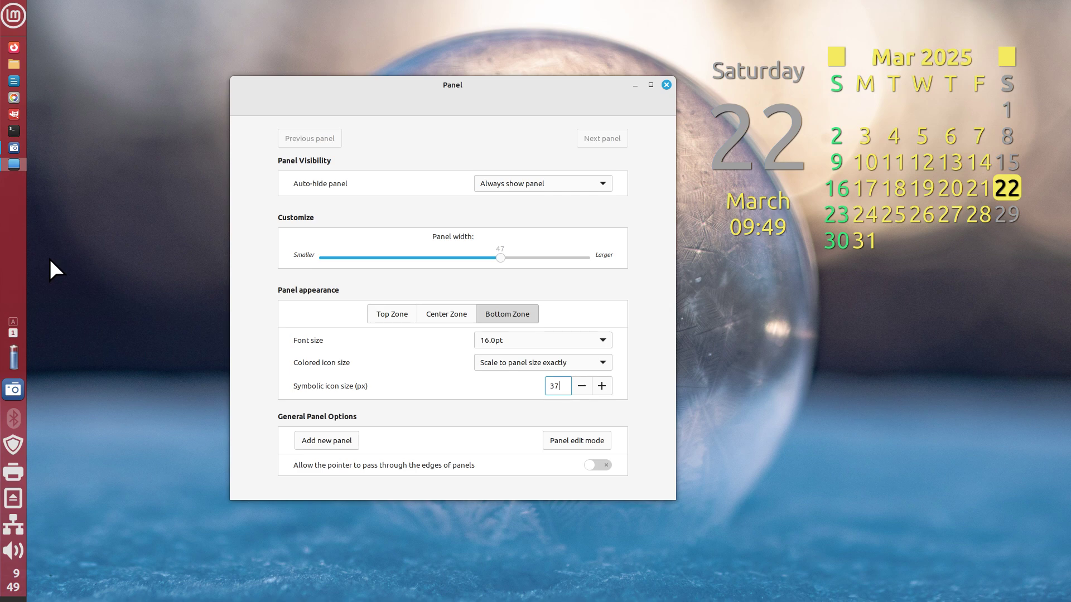
{"action": "left_click", "coordinate": [666, 85]}
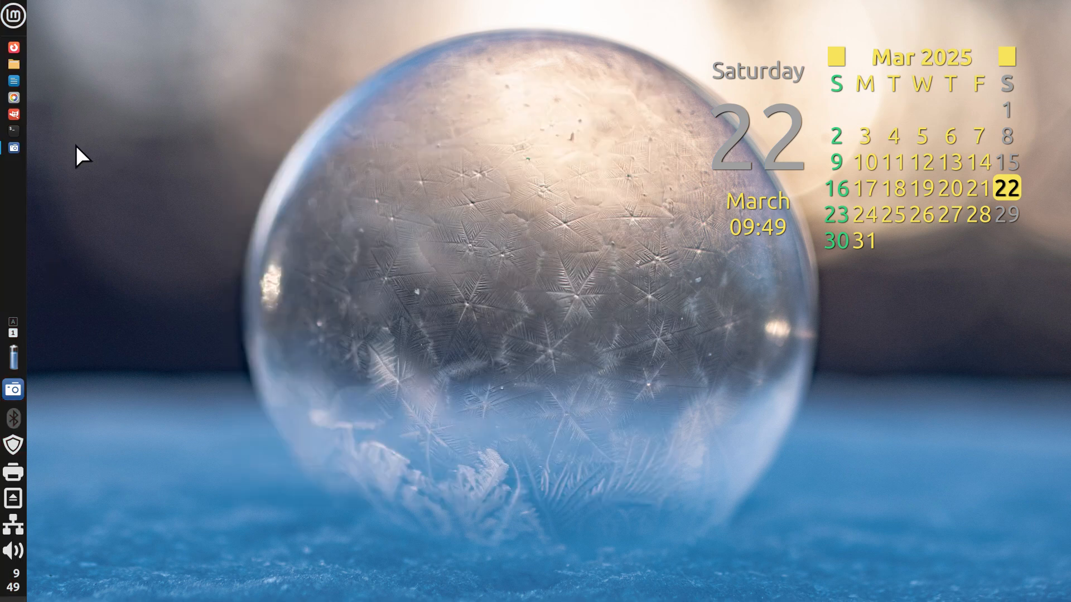
{"action": "mouse_move", "coordinate": [23, 232]}
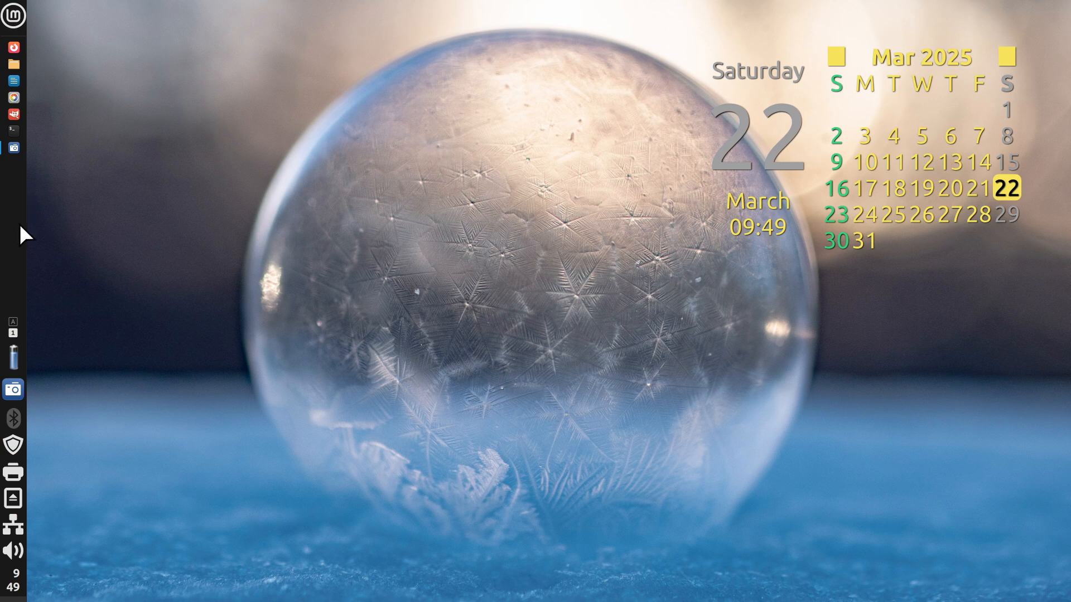
{"action": "right_click", "coordinate": [13, 234]}
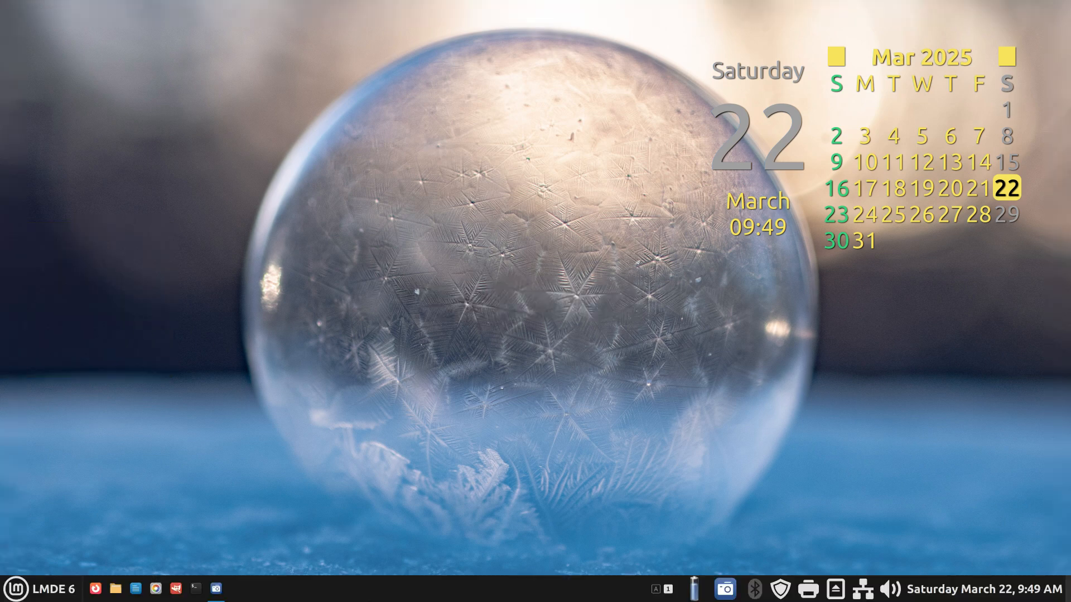
{"action": "mouse_move", "coordinate": [429, 464]}
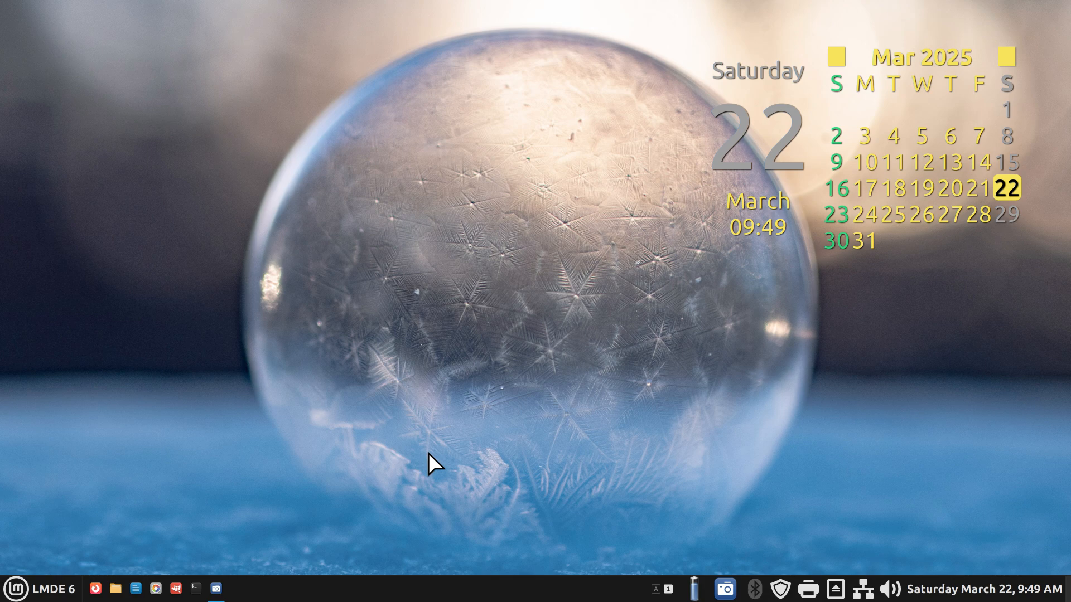
{"action": "mouse_move", "coordinate": [441, 601]}
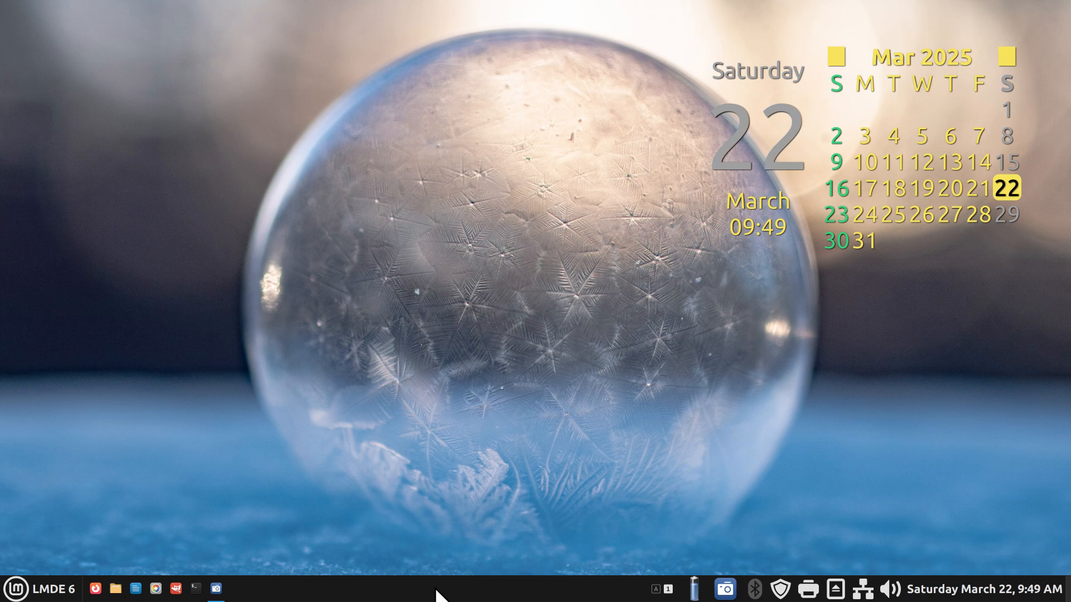
Step: Make left-zone coloured icons scale exactly to the panel size via Panel settings
{"action": "right_click", "coordinate": [441, 599]}
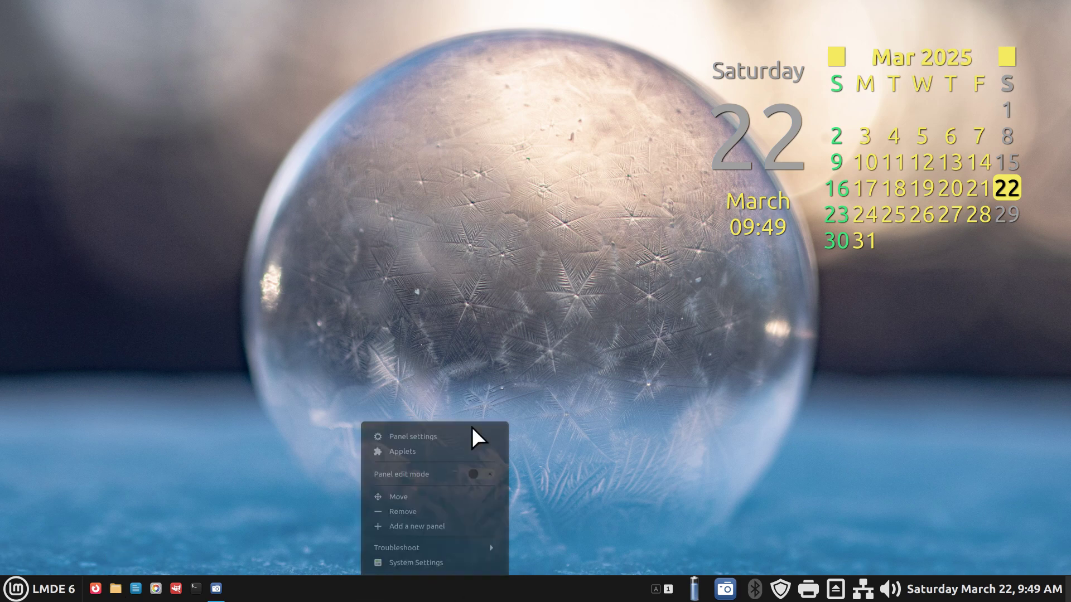
{"action": "left_click", "coordinate": [412, 436]}
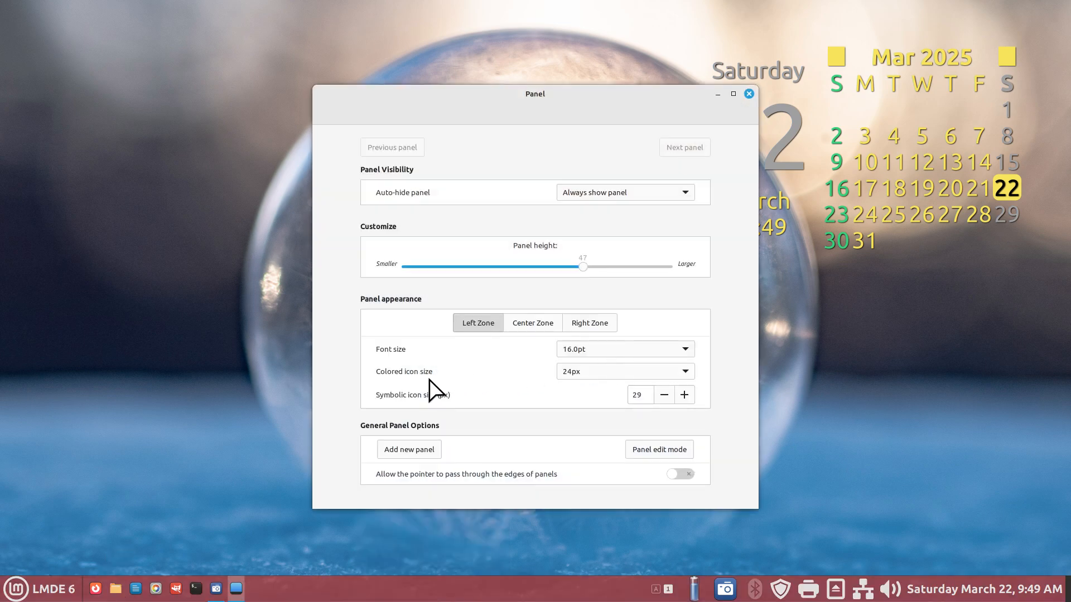
{"action": "mouse_move", "coordinate": [595, 376]}
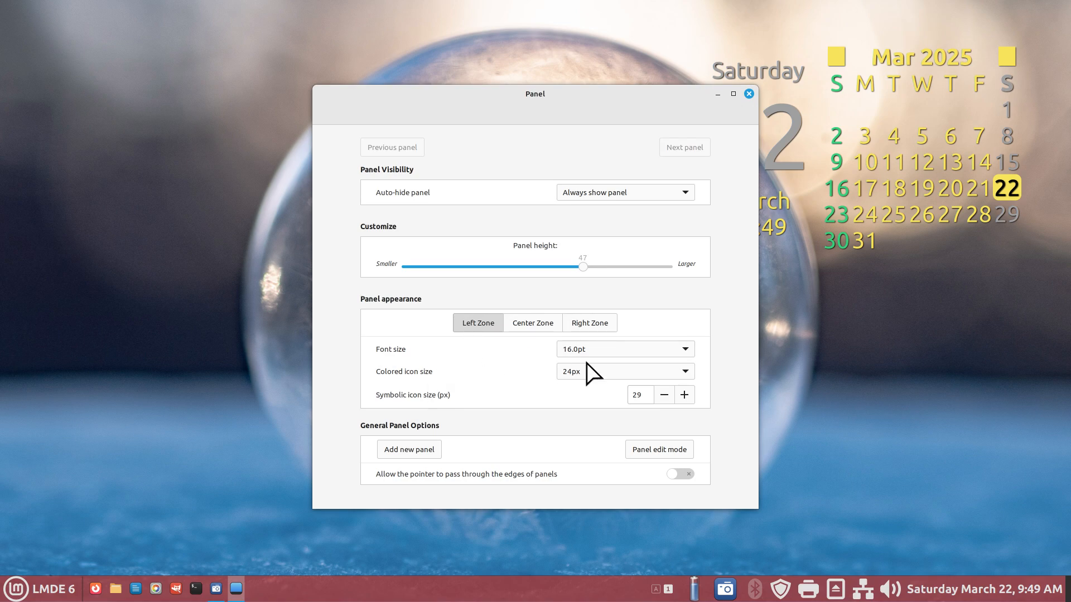
{"action": "left_click", "coordinate": [625, 372]}
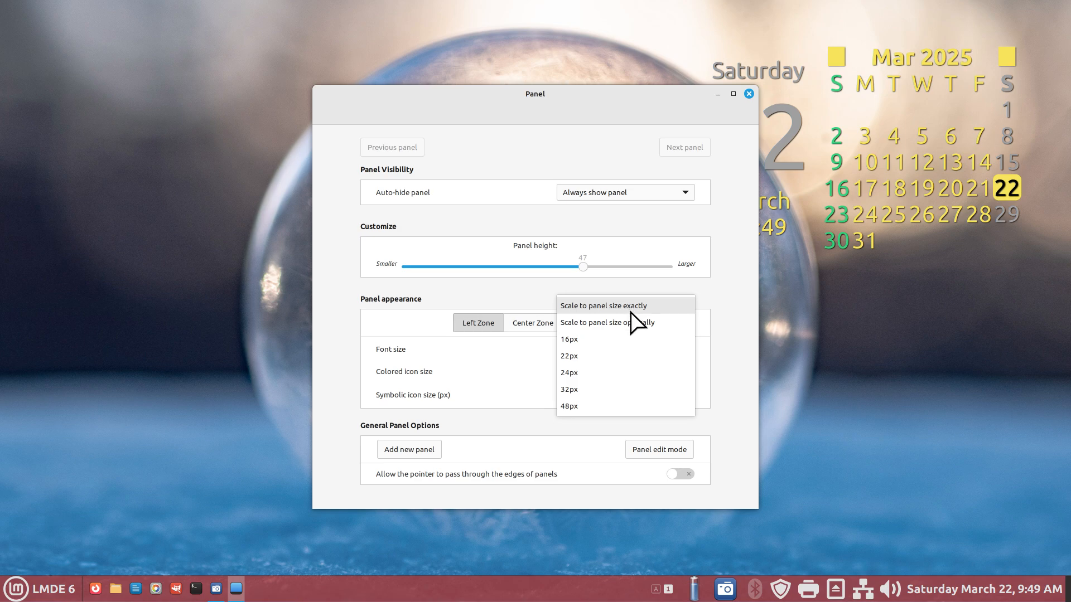
{"action": "left_click", "coordinate": [602, 305]}
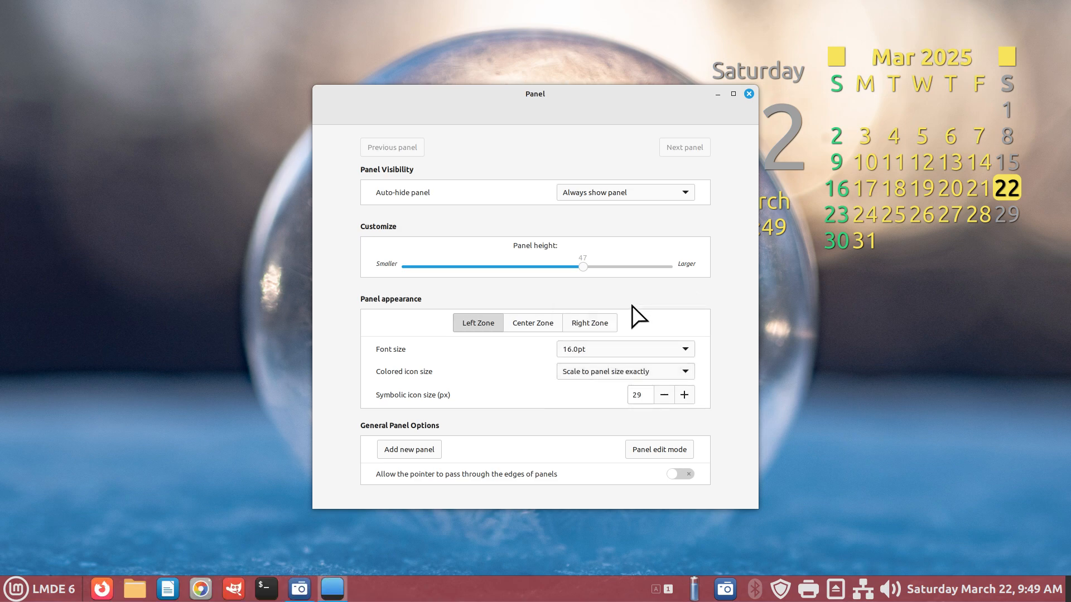
{"action": "mouse_move", "coordinate": [596, 336]}
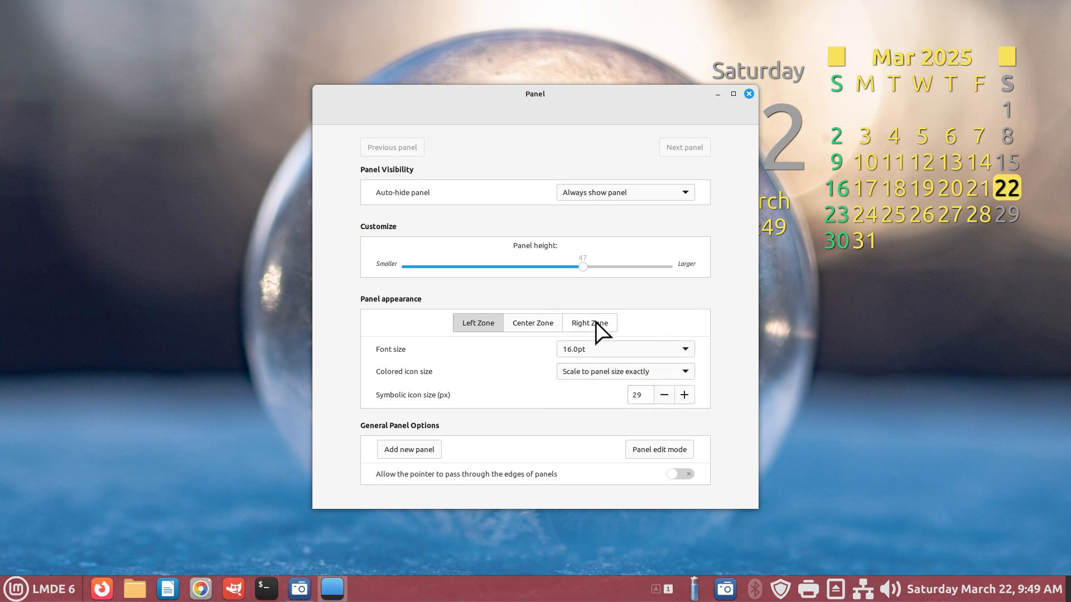
Step: Set the right-zone symbolic icon size to 46 px and close Panel settings
{"action": "left_click", "coordinate": [589, 324]}
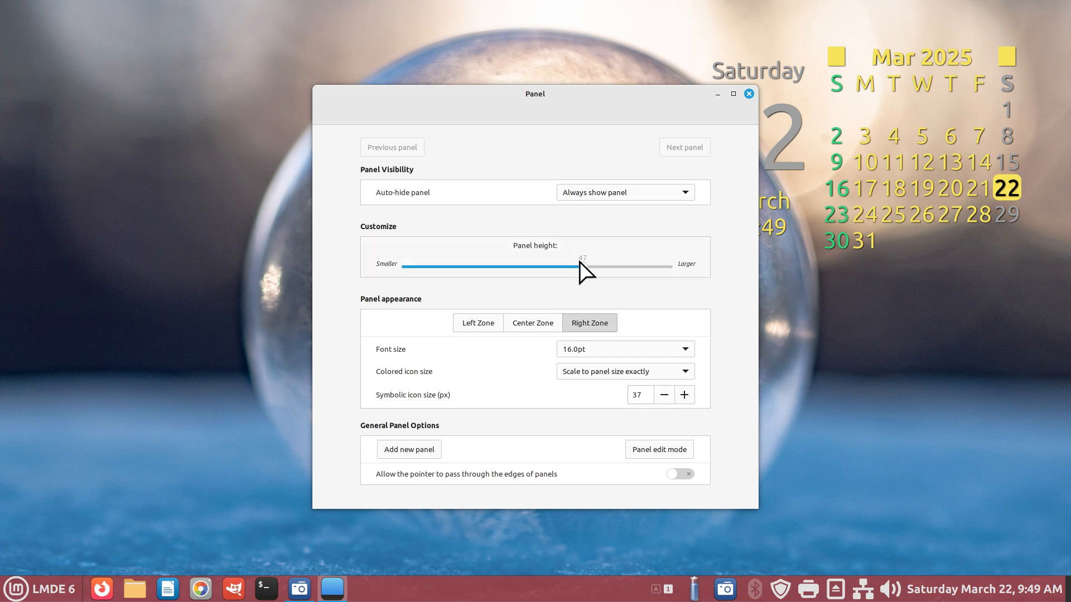
{"action": "left_click", "coordinate": [639, 395]}
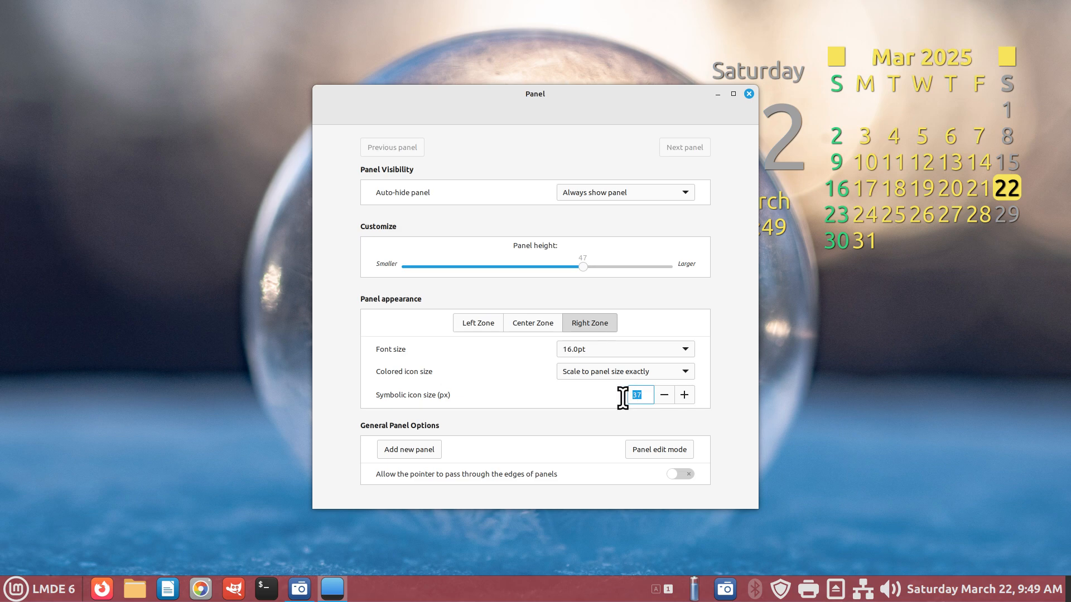
{"action": "type", "text": "46"}
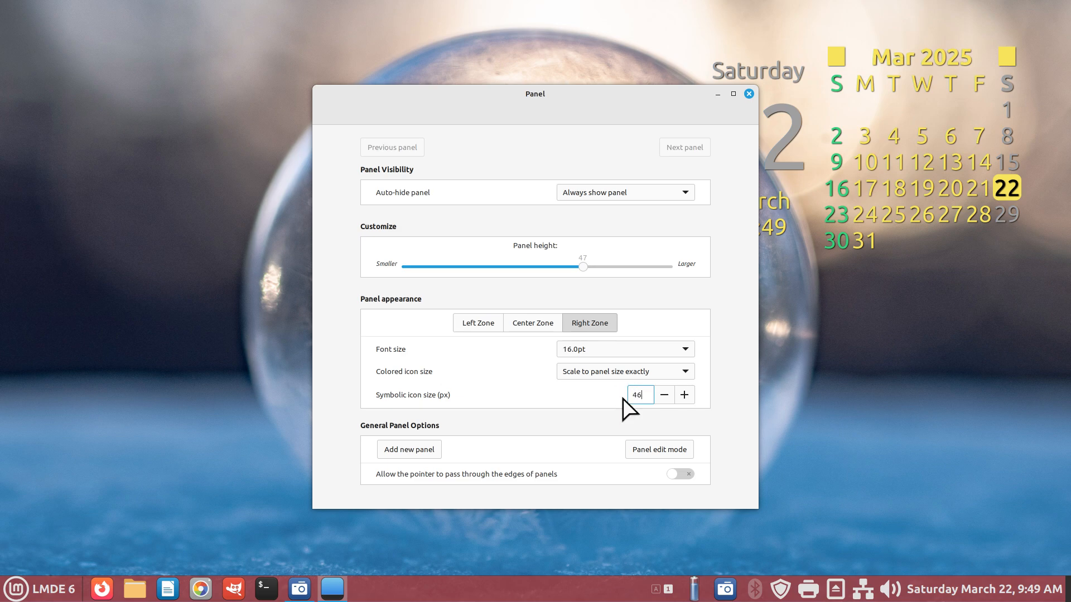
{"action": "mouse_move", "coordinate": [792, 165]}
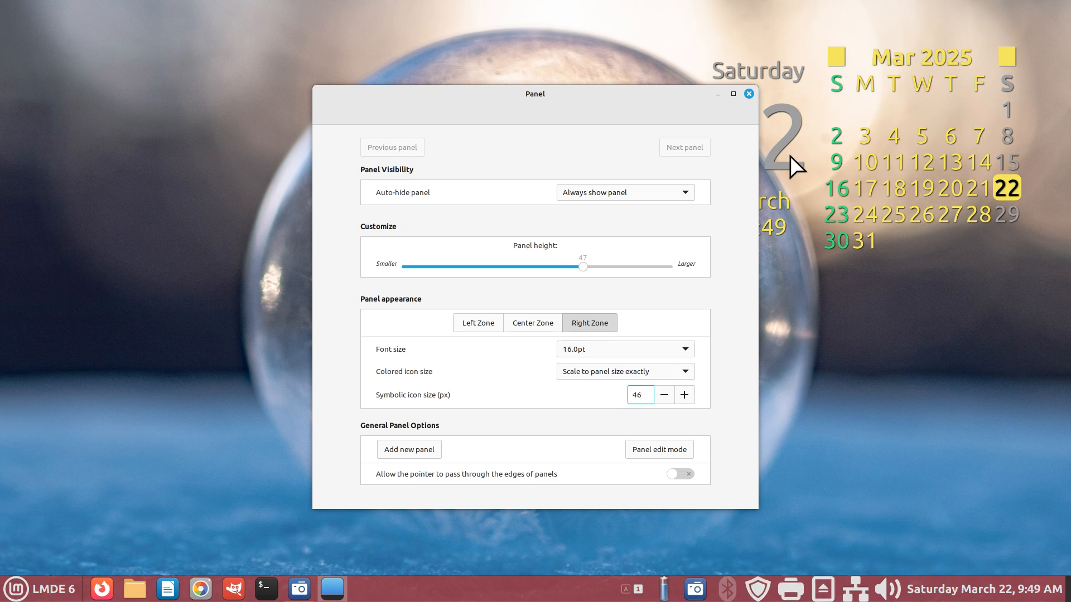
{"action": "left_click", "coordinate": [748, 94]}
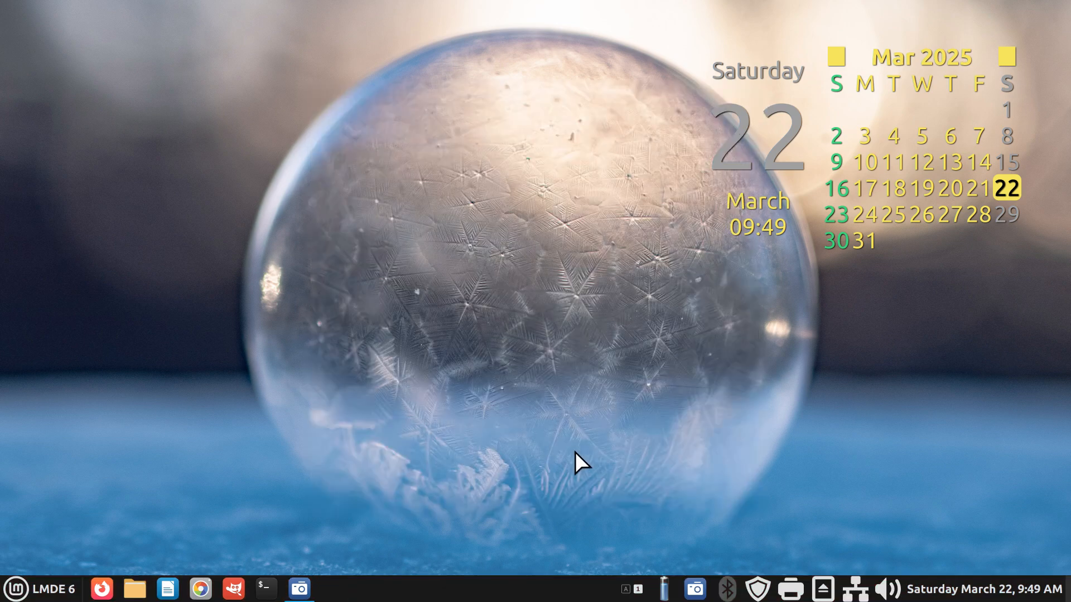
Step: Move the panel to the top edge of the screen using the panel's Move option
{"action": "right_click", "coordinate": [577, 462]}
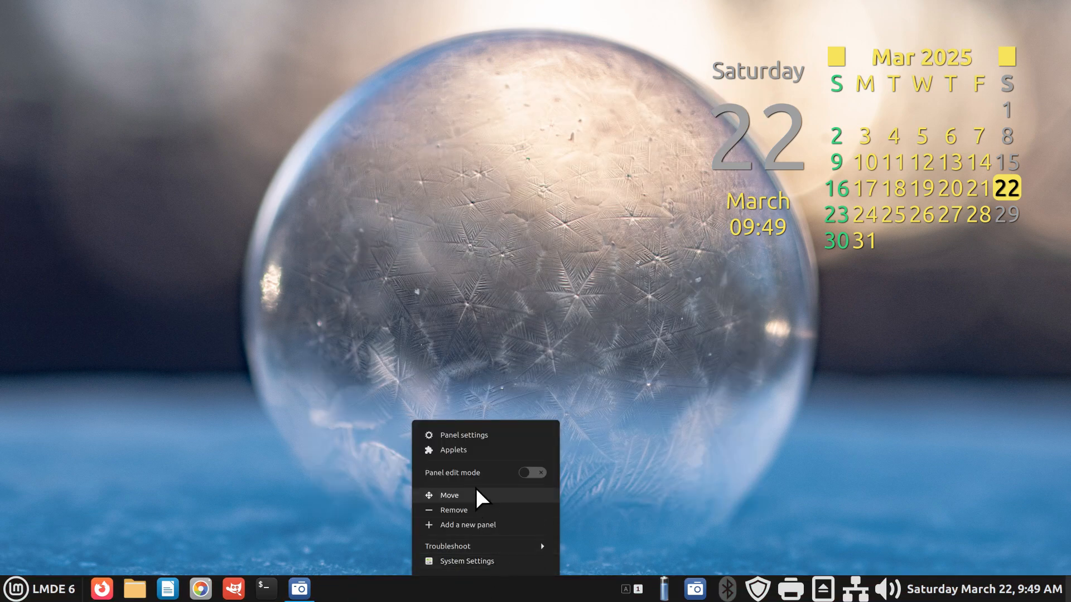
{"action": "left_click", "coordinate": [449, 495]}
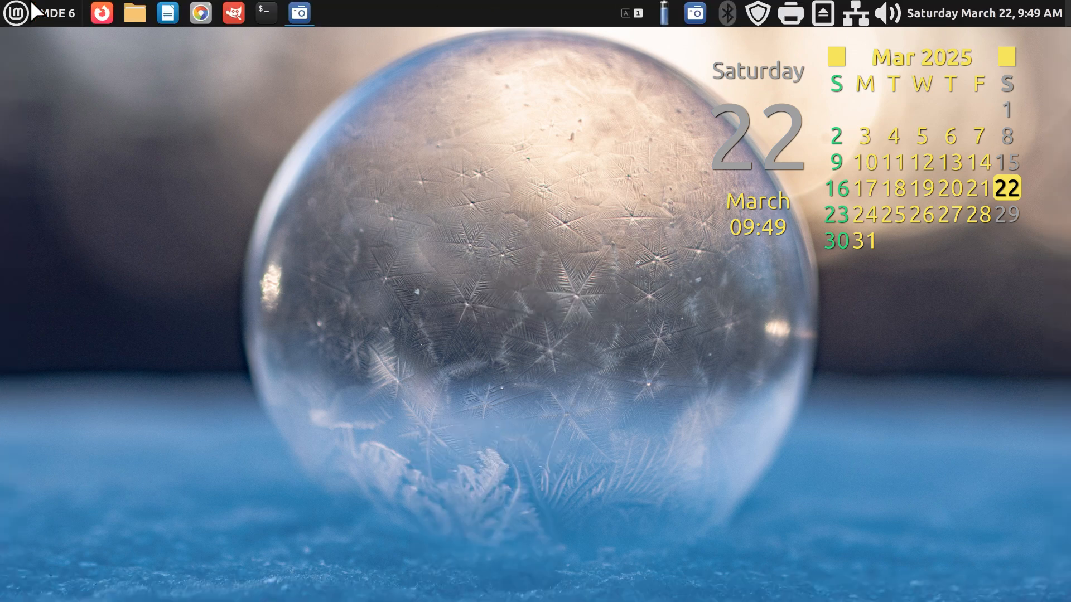
{"action": "left_click", "coordinate": [16, 13]}
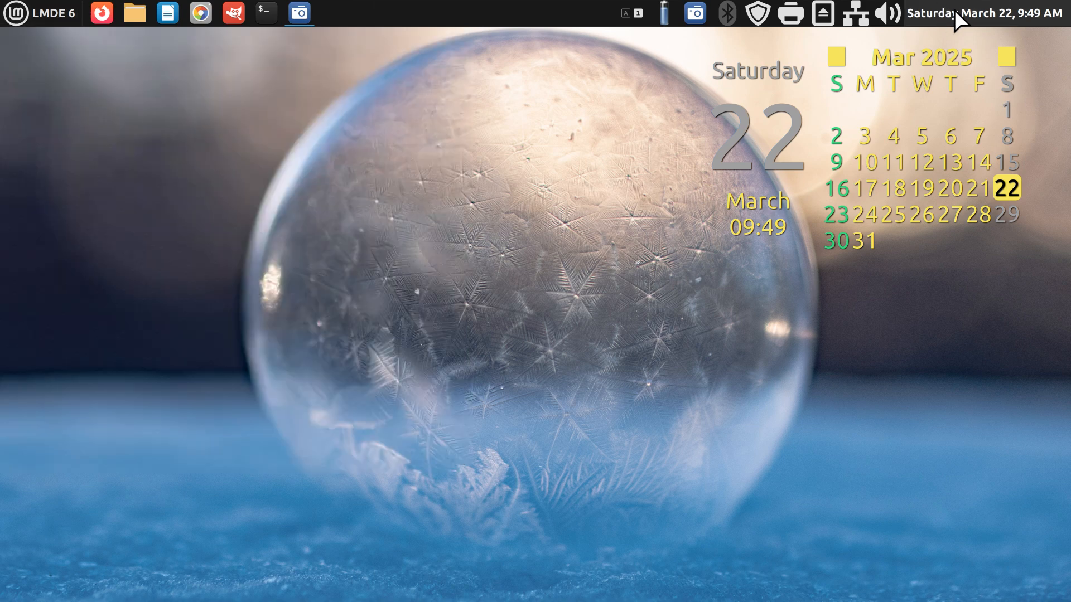
{"action": "mouse_move", "coordinate": [652, 238]}
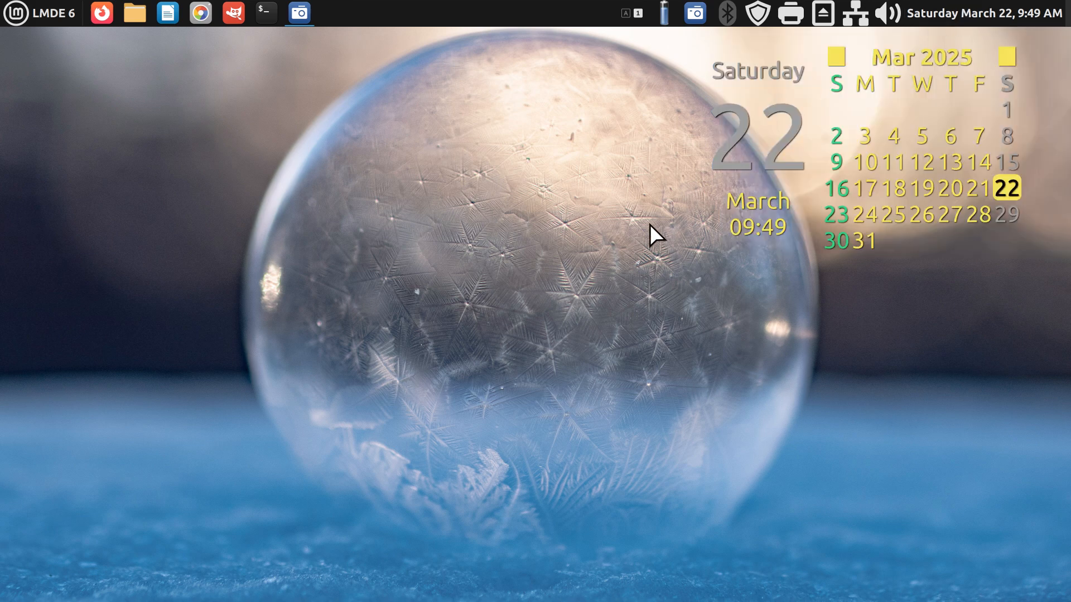
{"action": "mouse_move", "coordinate": [102, 38]}
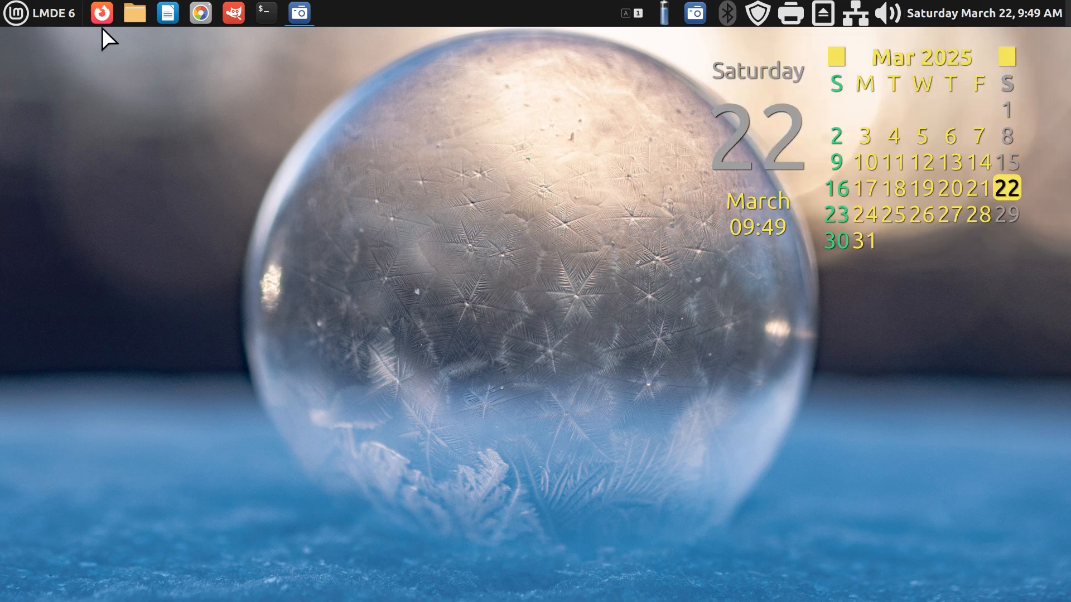
Step: Launch Firefox to check it fits below the top panel, then close its window
{"action": "left_click", "coordinate": [102, 12]}
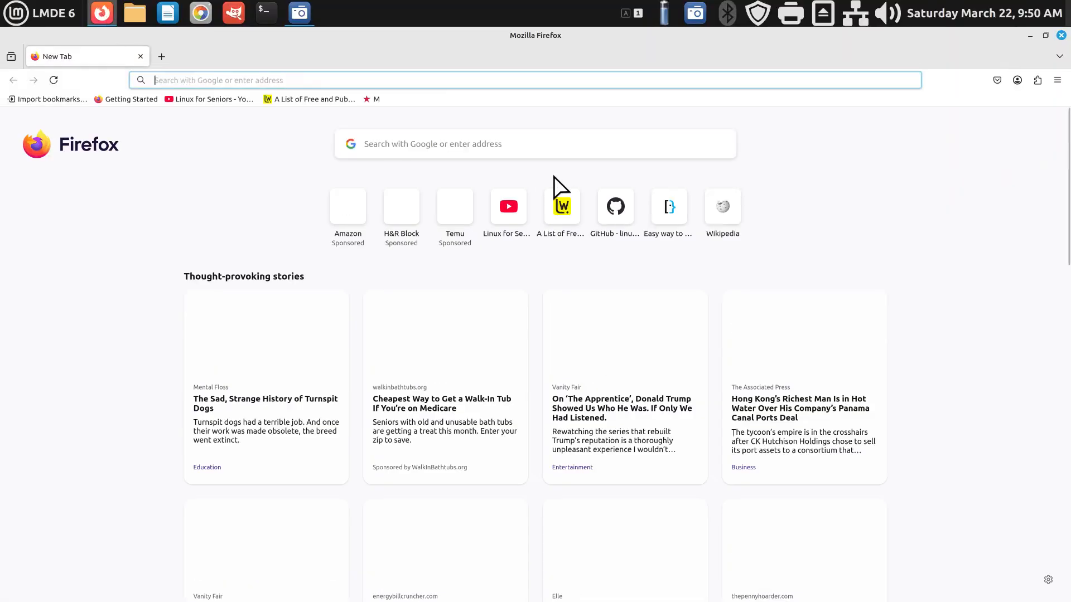
{"action": "mouse_move", "coordinate": [497, 20]}
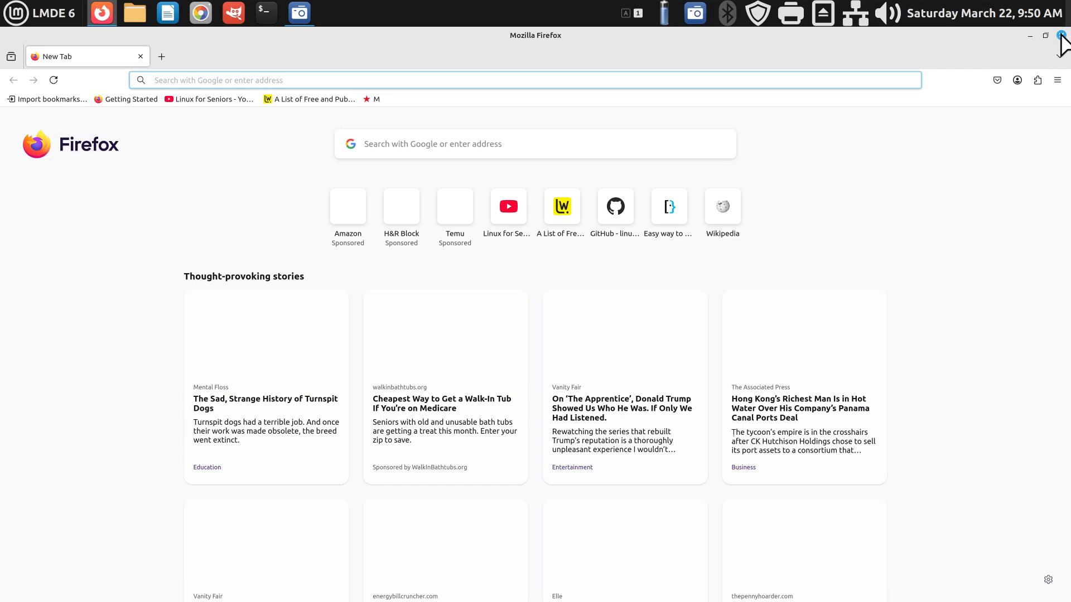
{"action": "left_click", "coordinate": [1028, 35]}
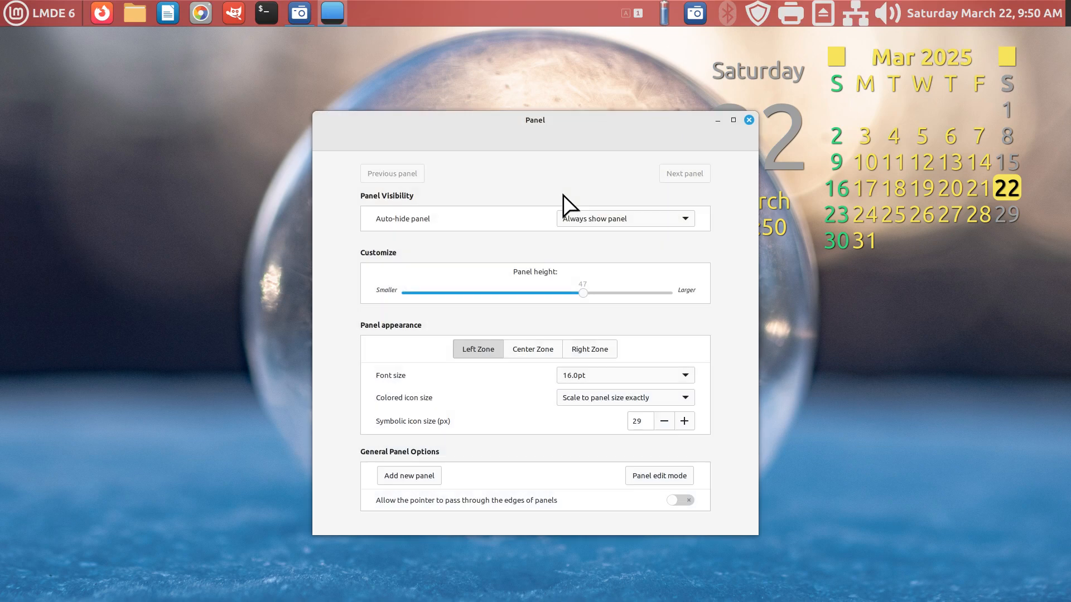
Step: Set the panel visibility to 'Auto hide panel' and close Panel settings
{"action": "left_click", "coordinate": [625, 219]}
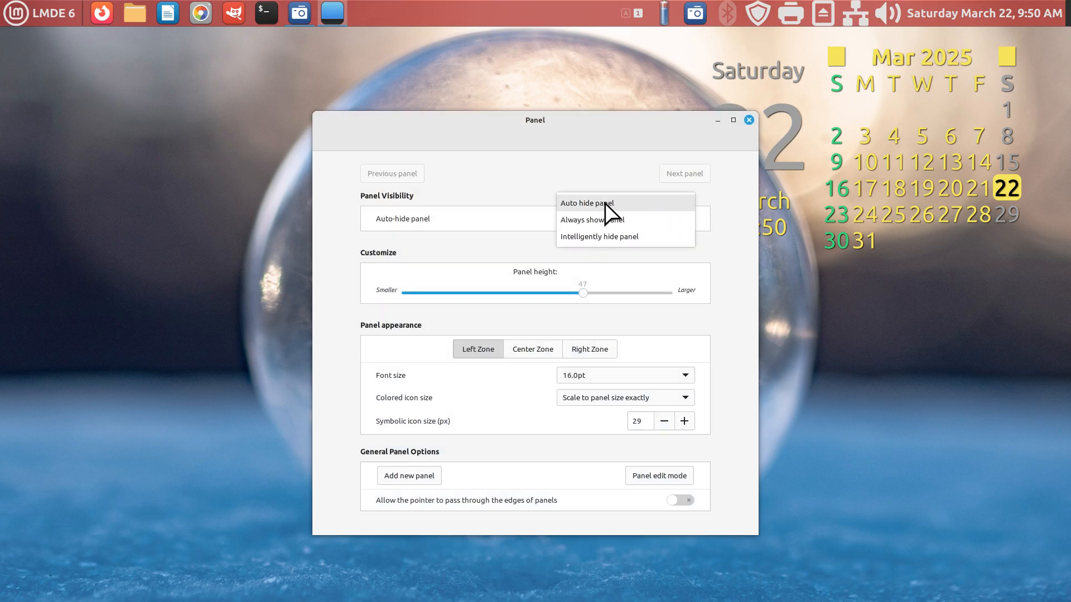
{"action": "left_click", "coordinate": [749, 121]}
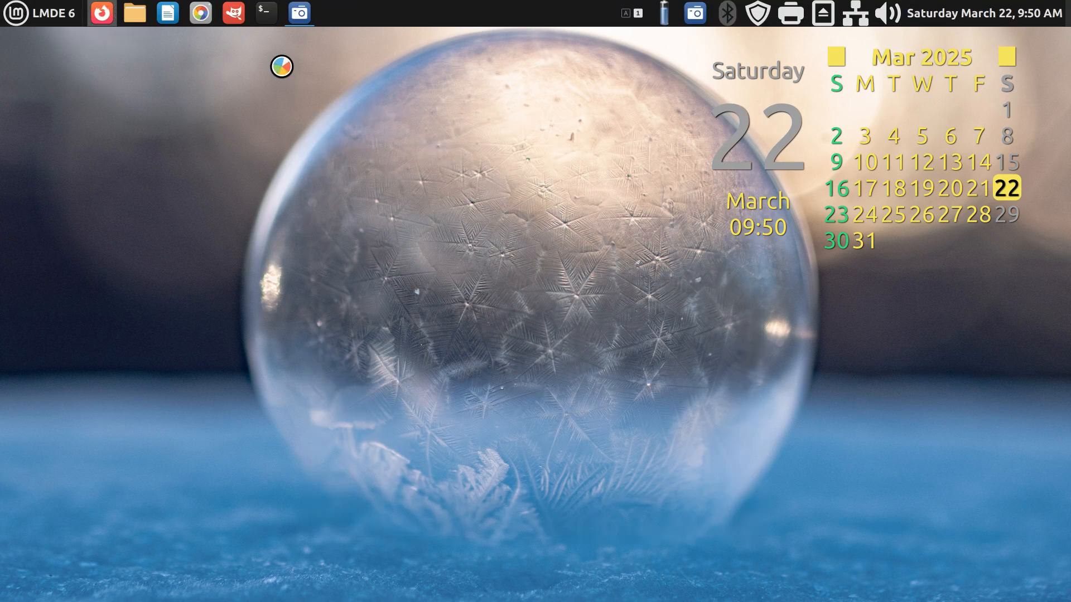
{"action": "left_click", "coordinate": [100, 12]}
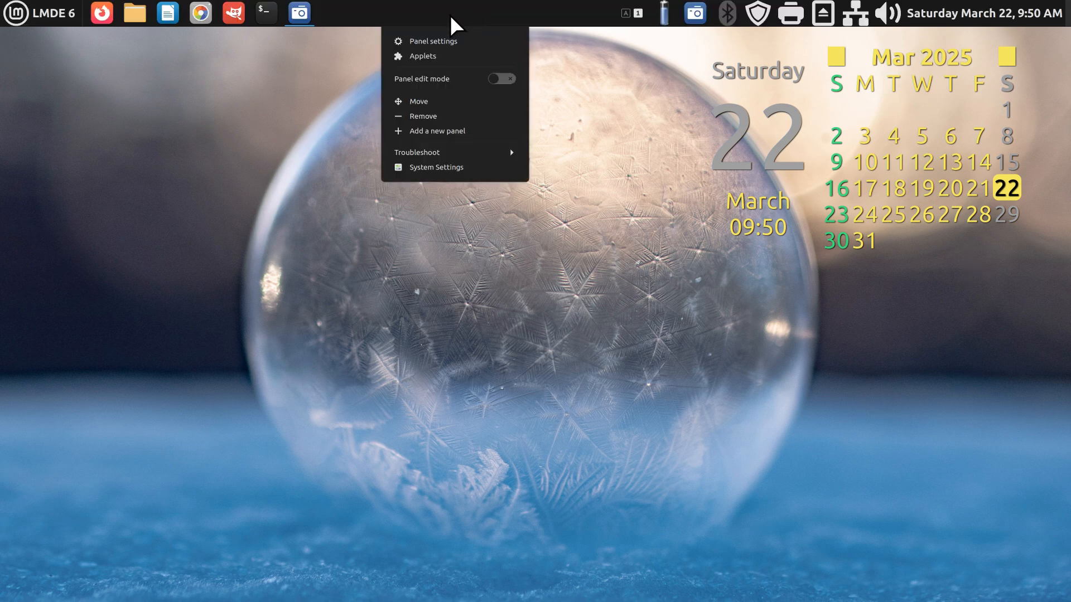
{"action": "left_click", "coordinate": [433, 41]}
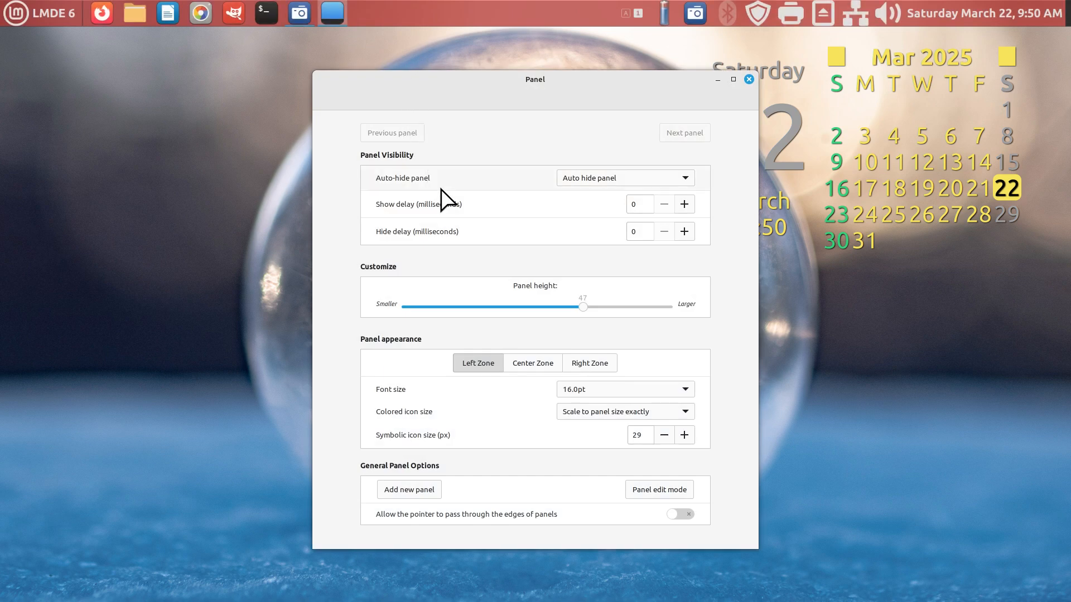
{"action": "left_click", "coordinate": [625, 177]}
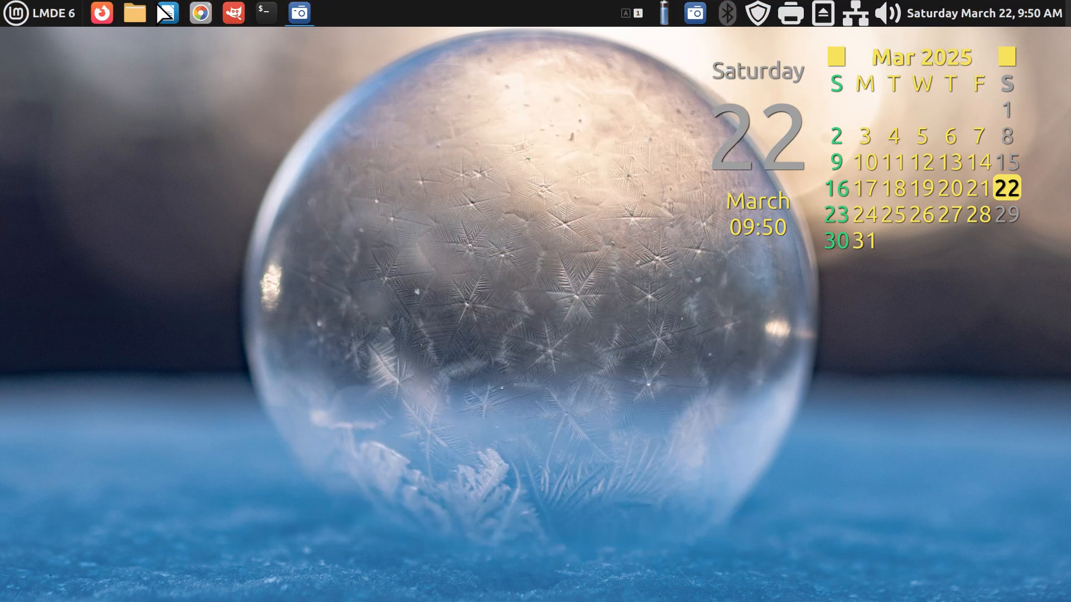
Step: Launch Firefox to test the auto-hiding panel, then begin repositioning the panel with Move
{"action": "left_click", "coordinate": [102, 12]}
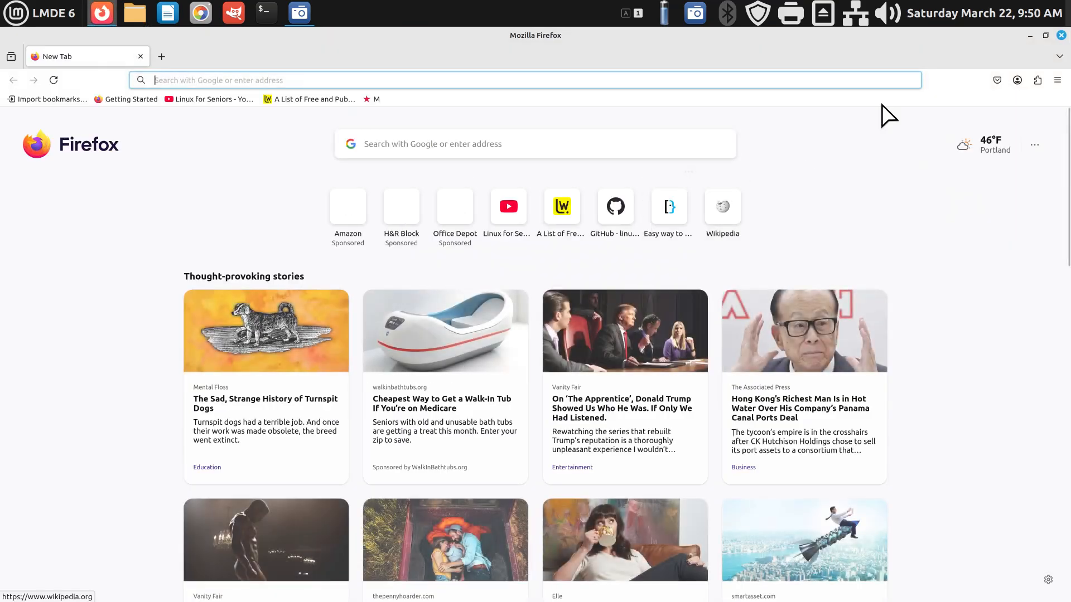
{"action": "mouse_move", "coordinate": [1059, 35]}
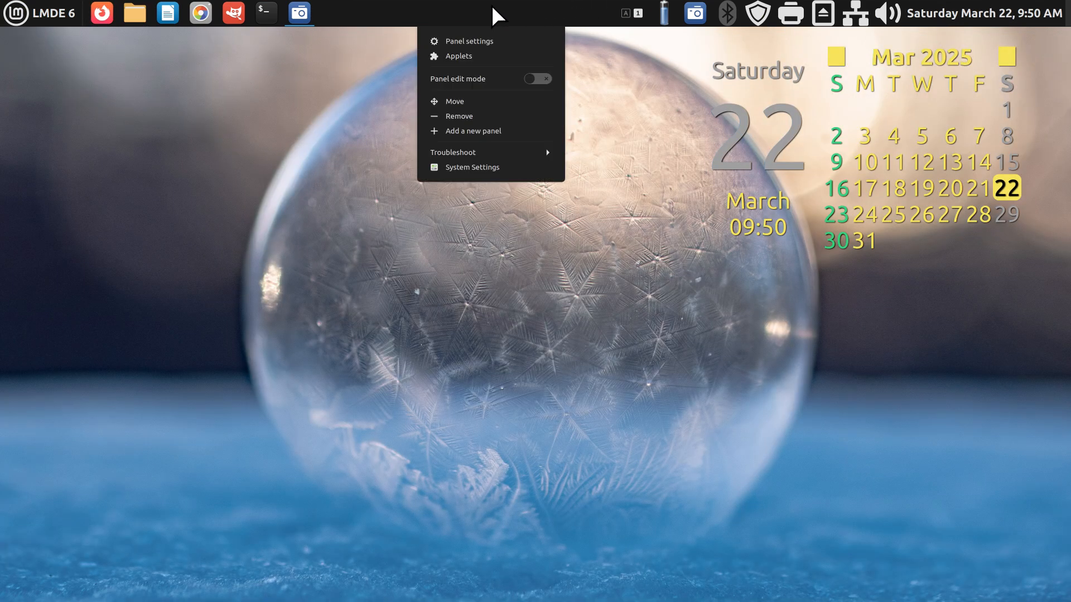
{"action": "left_click", "coordinate": [455, 100]}
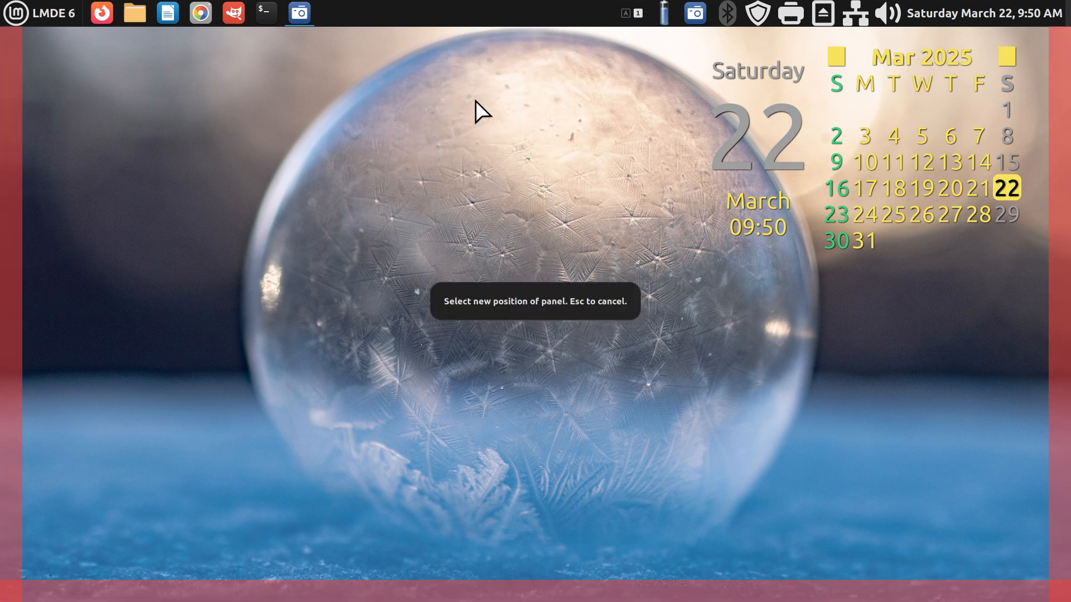